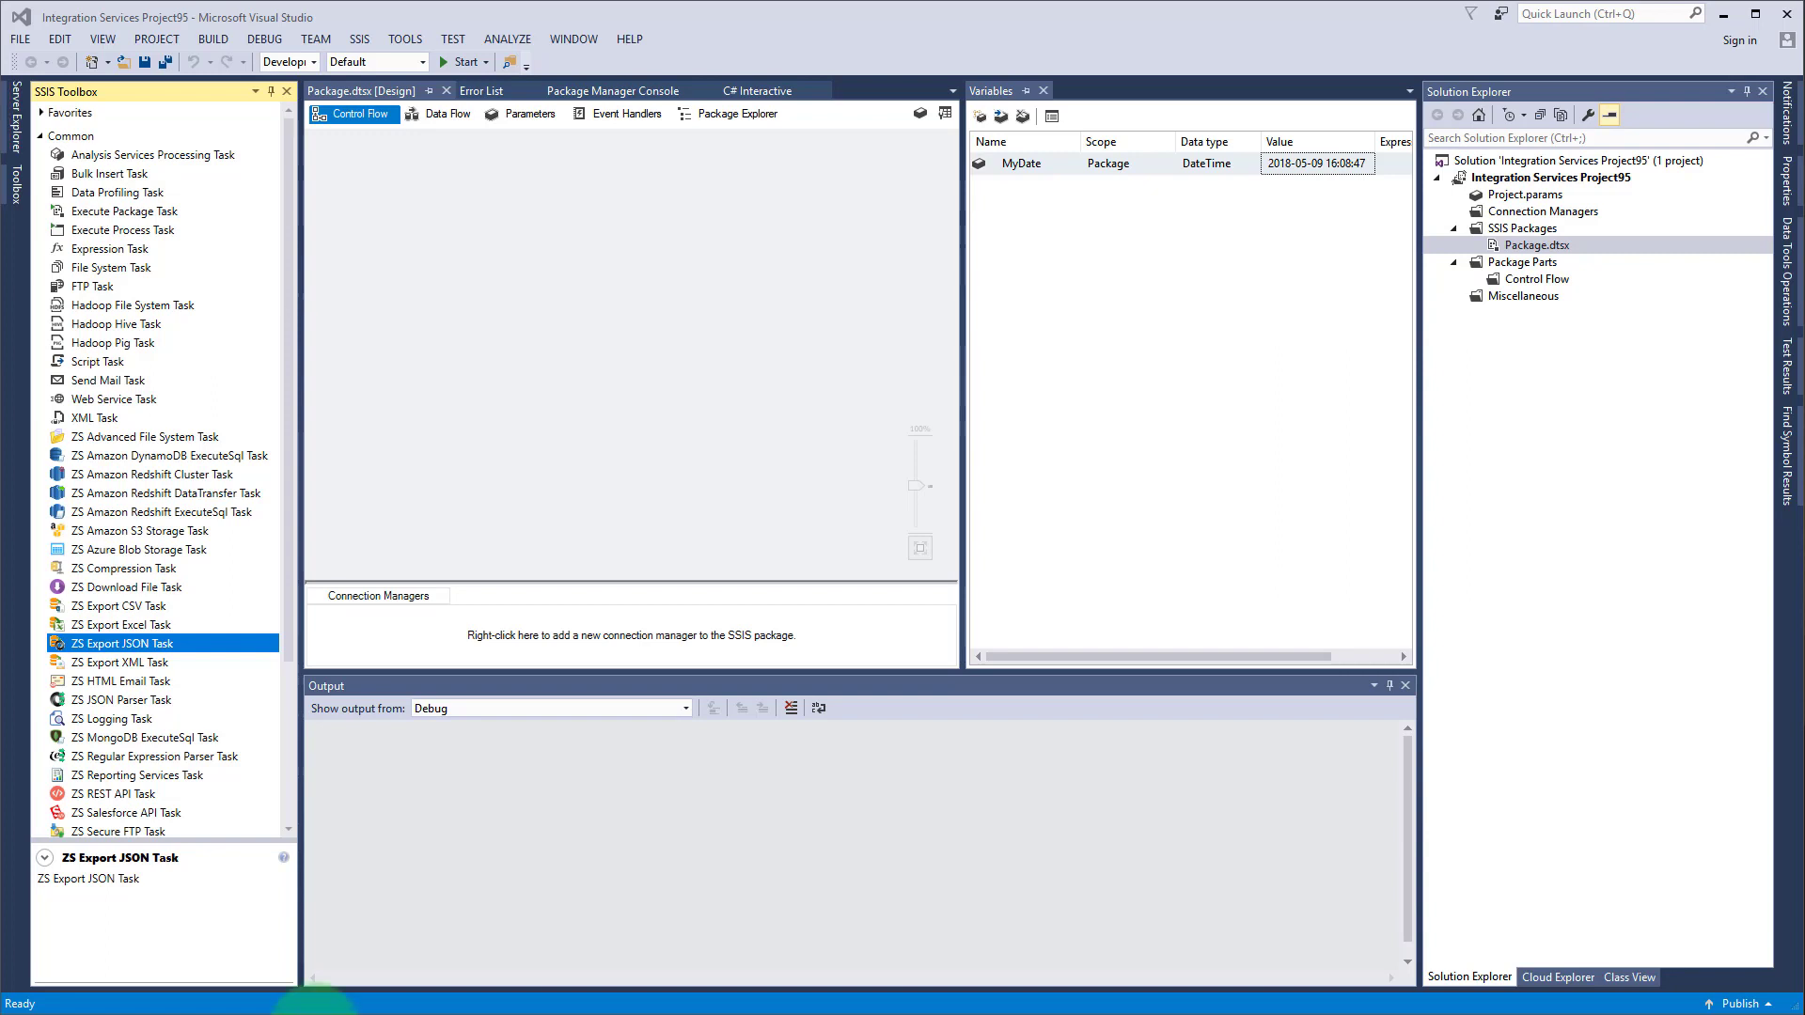
Step: Drag a ZS Export XML Task from the SSIS Toolbox onto the Control Flow surface
click(124, 662)
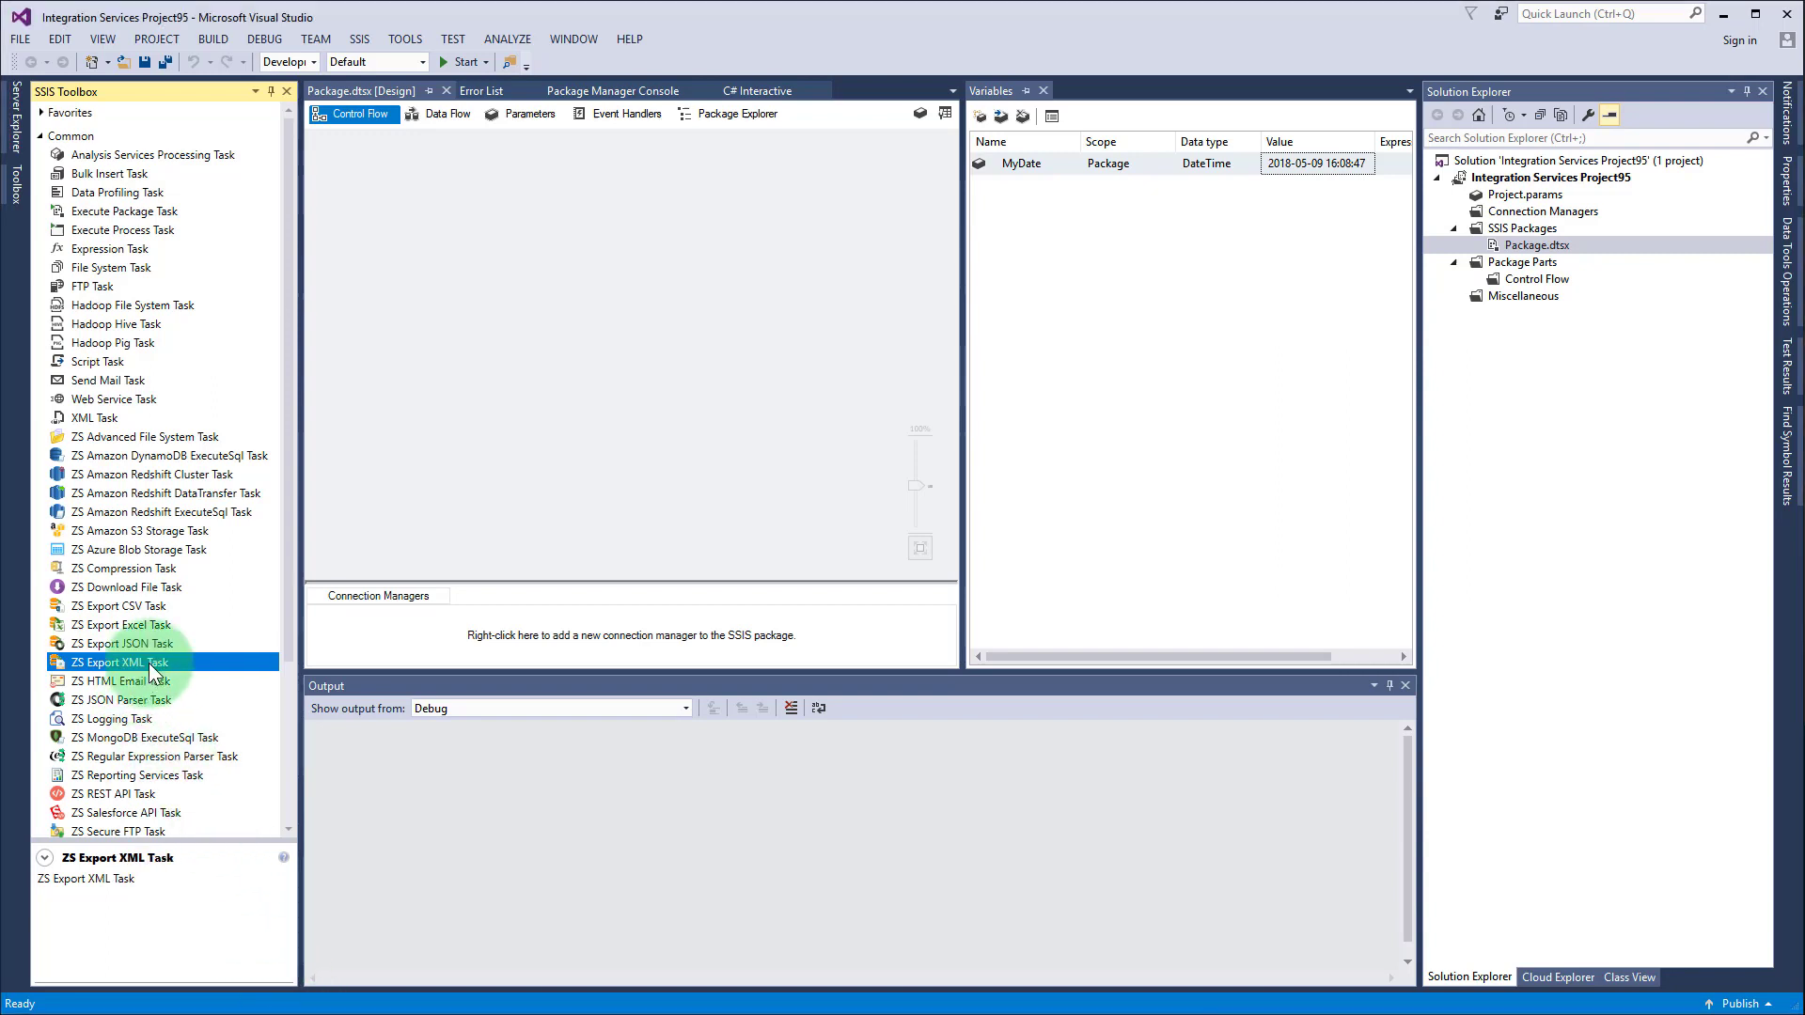
drag(119, 661, 461, 169)
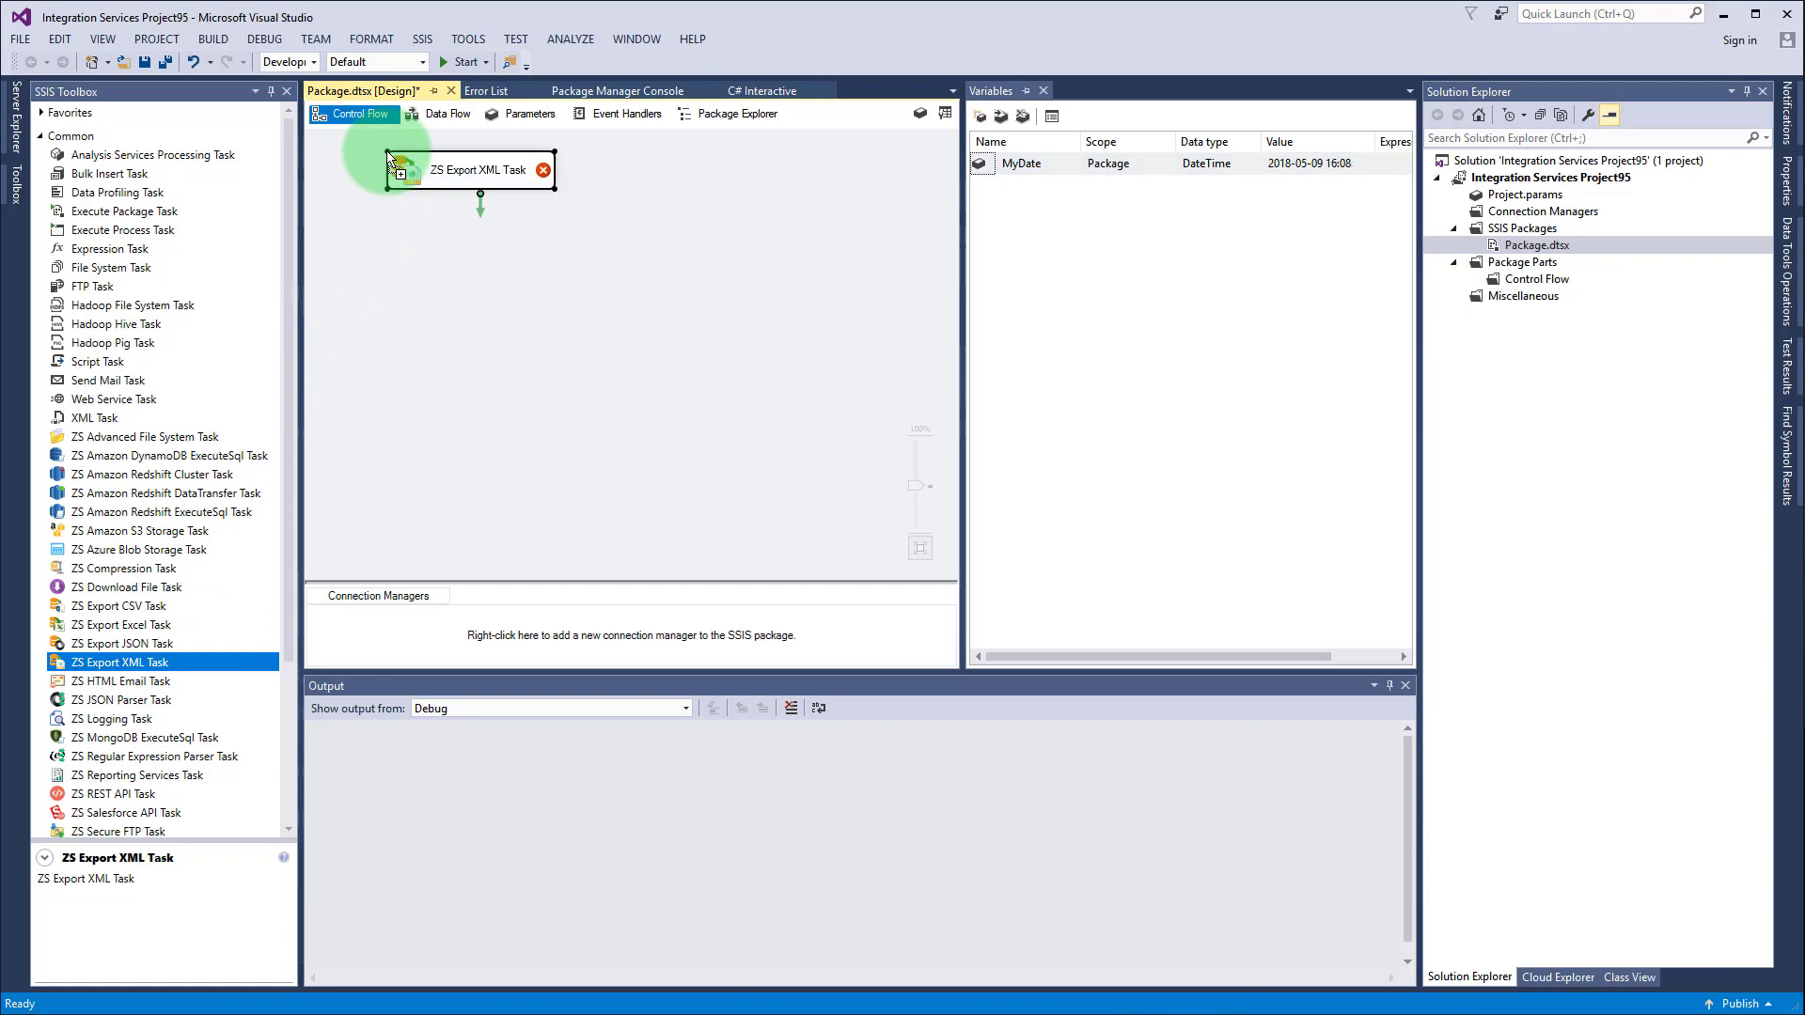
mouse_move(542, 175)
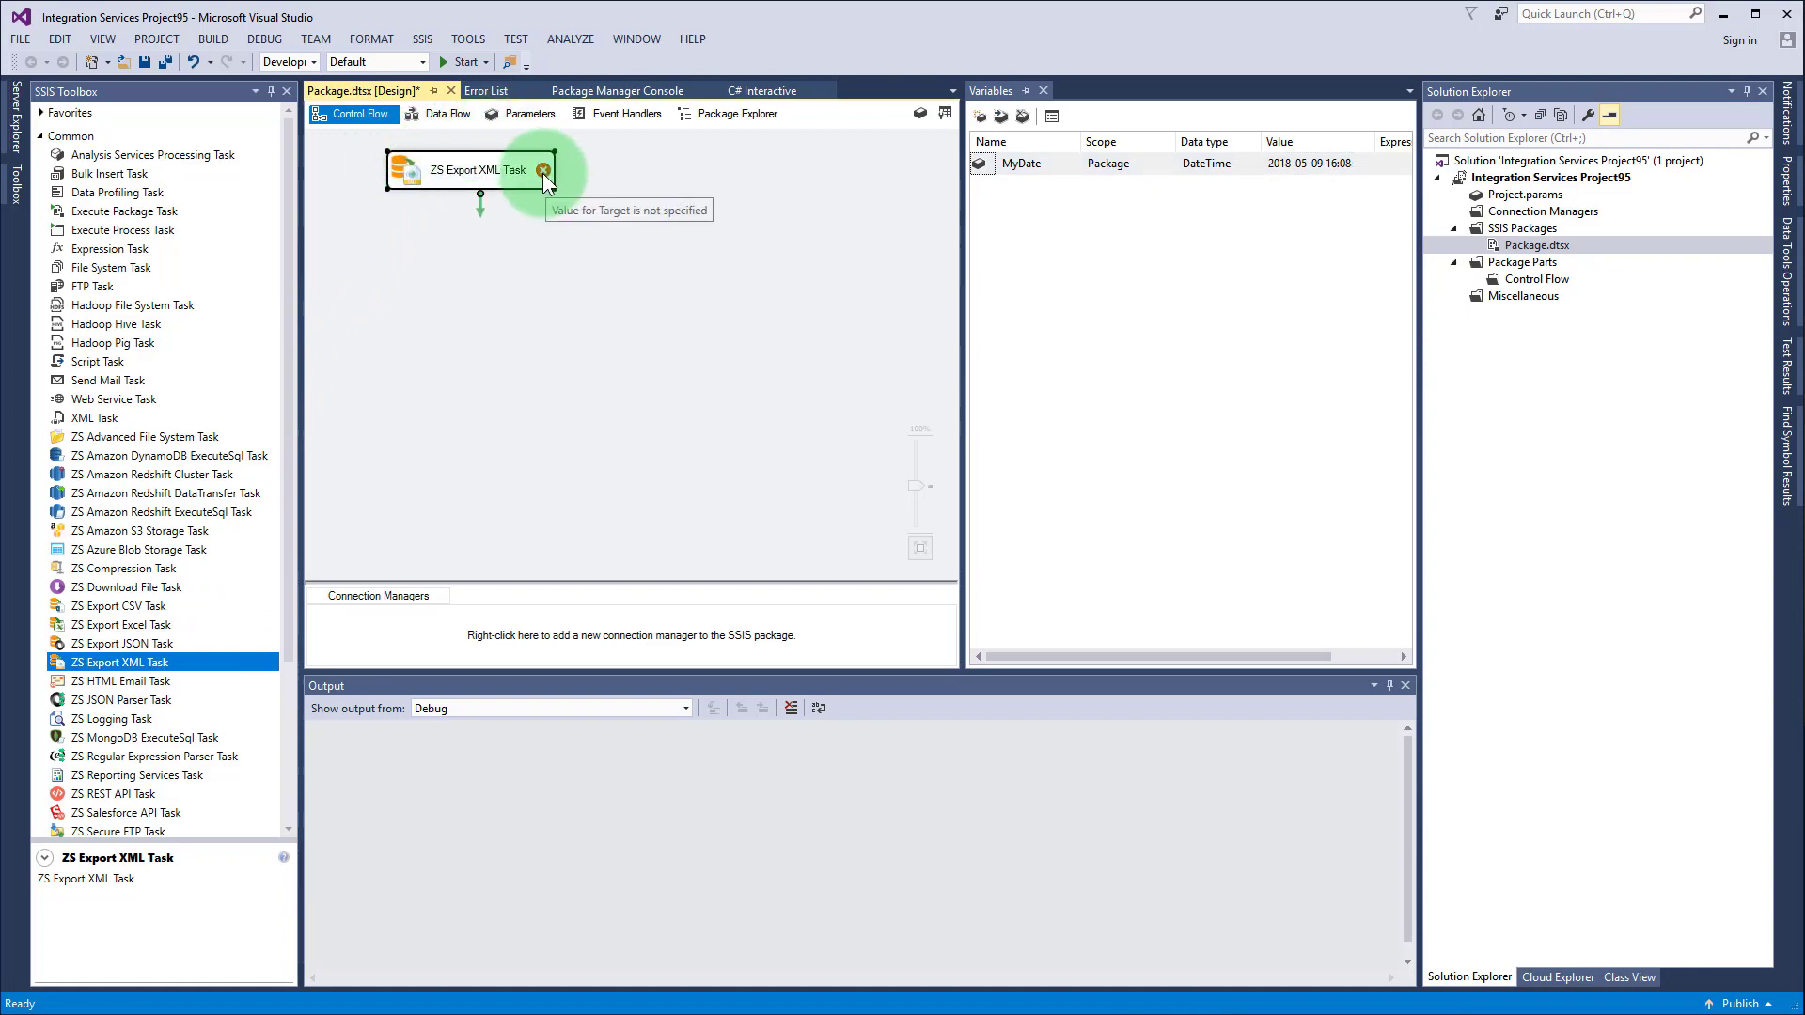
Step: Set the task's source connection to a new OLE DB connection for (localdb)\.default.MyDatabase
double_click(478, 170)
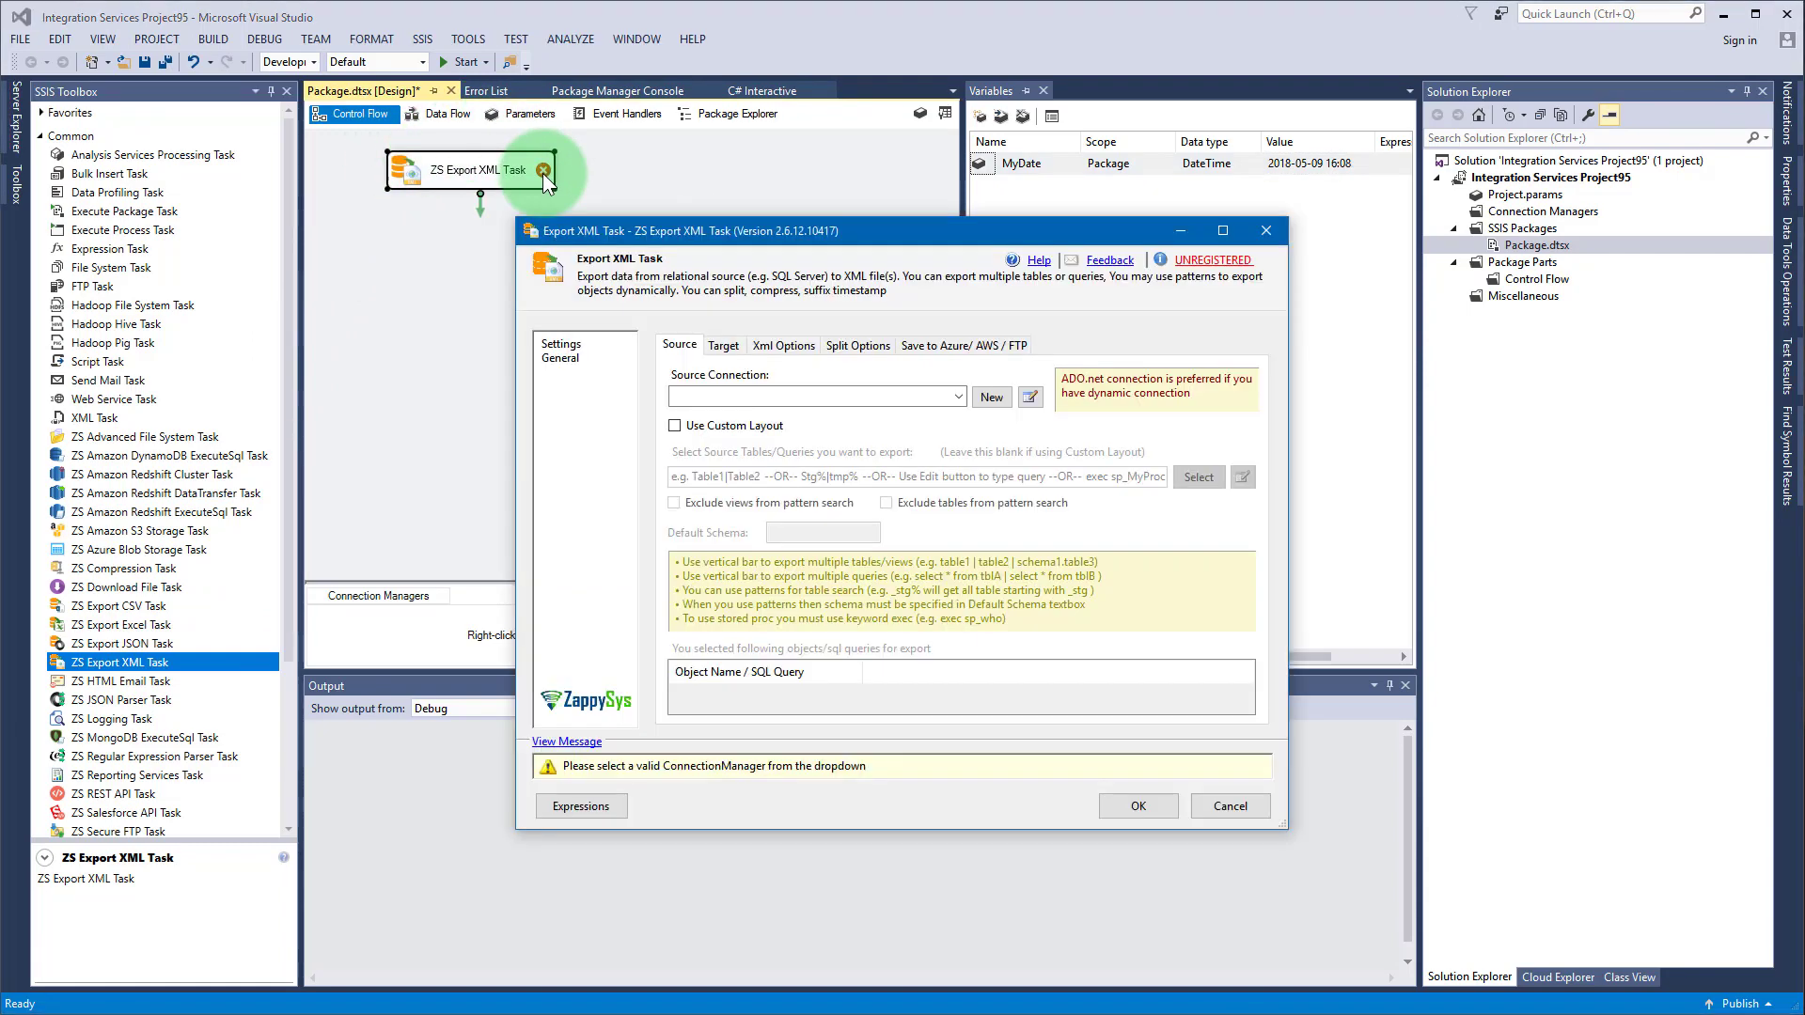
click(952, 396)
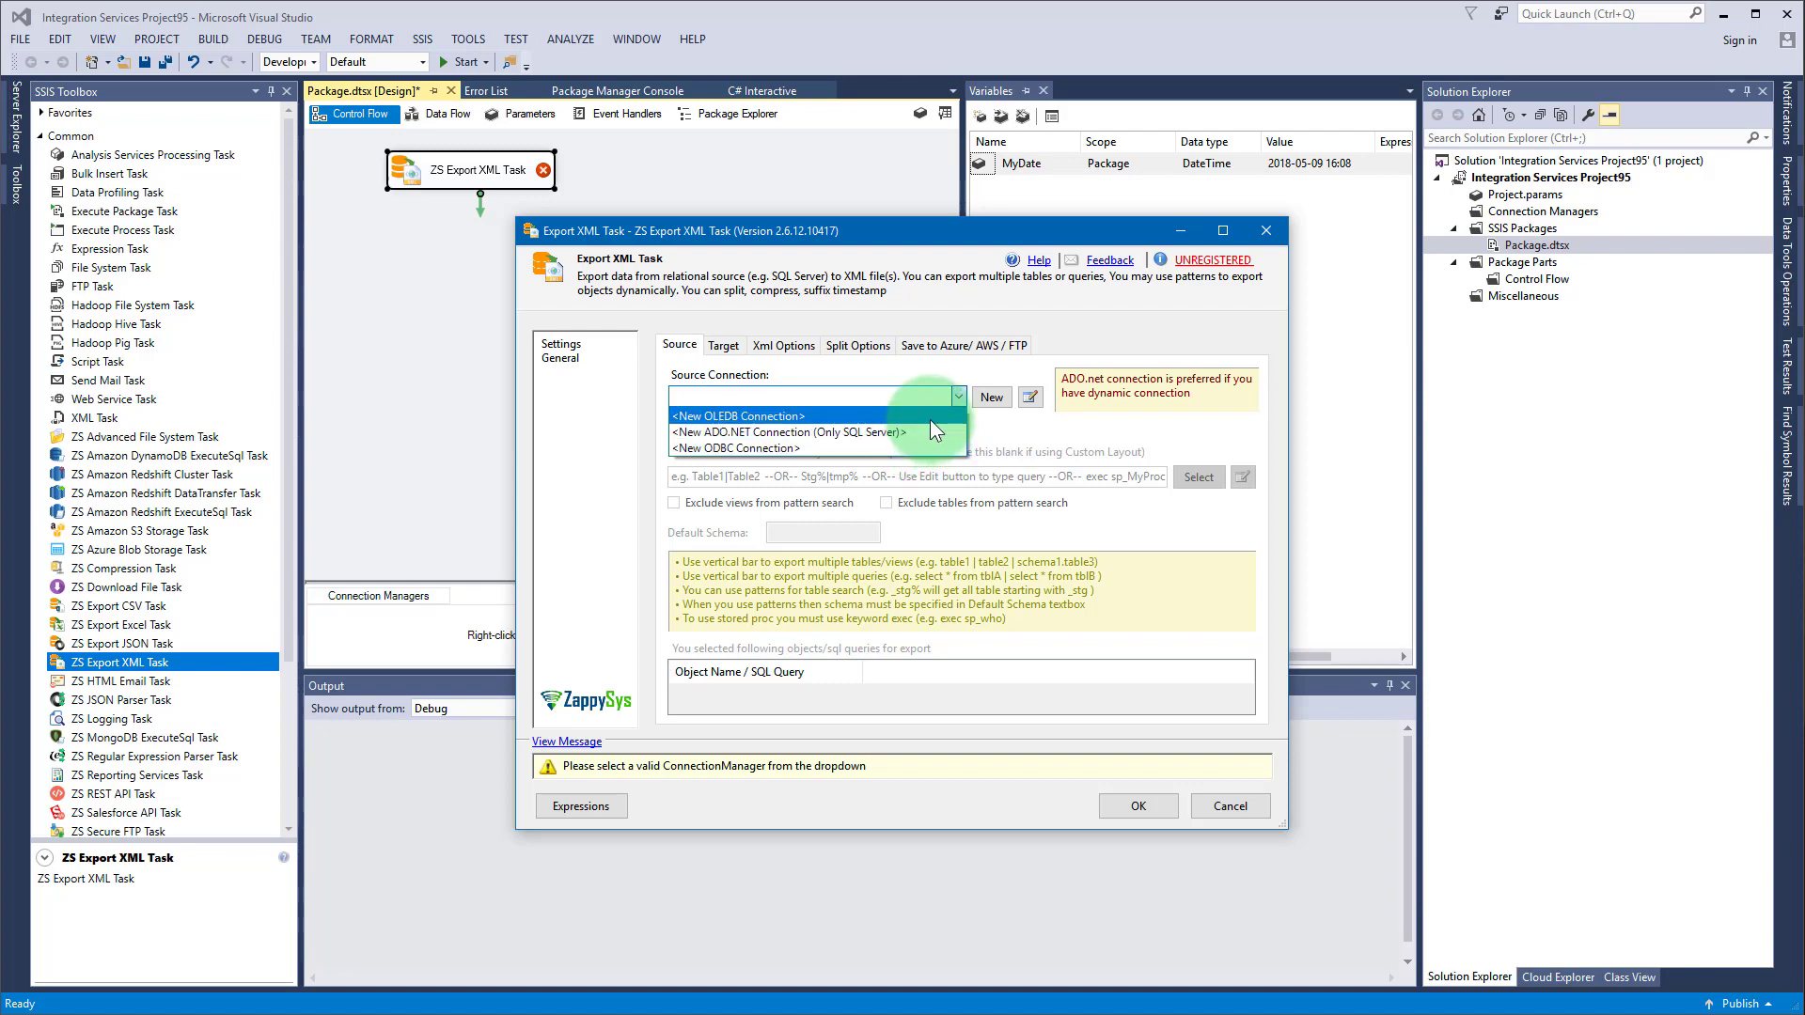
click(738, 416)
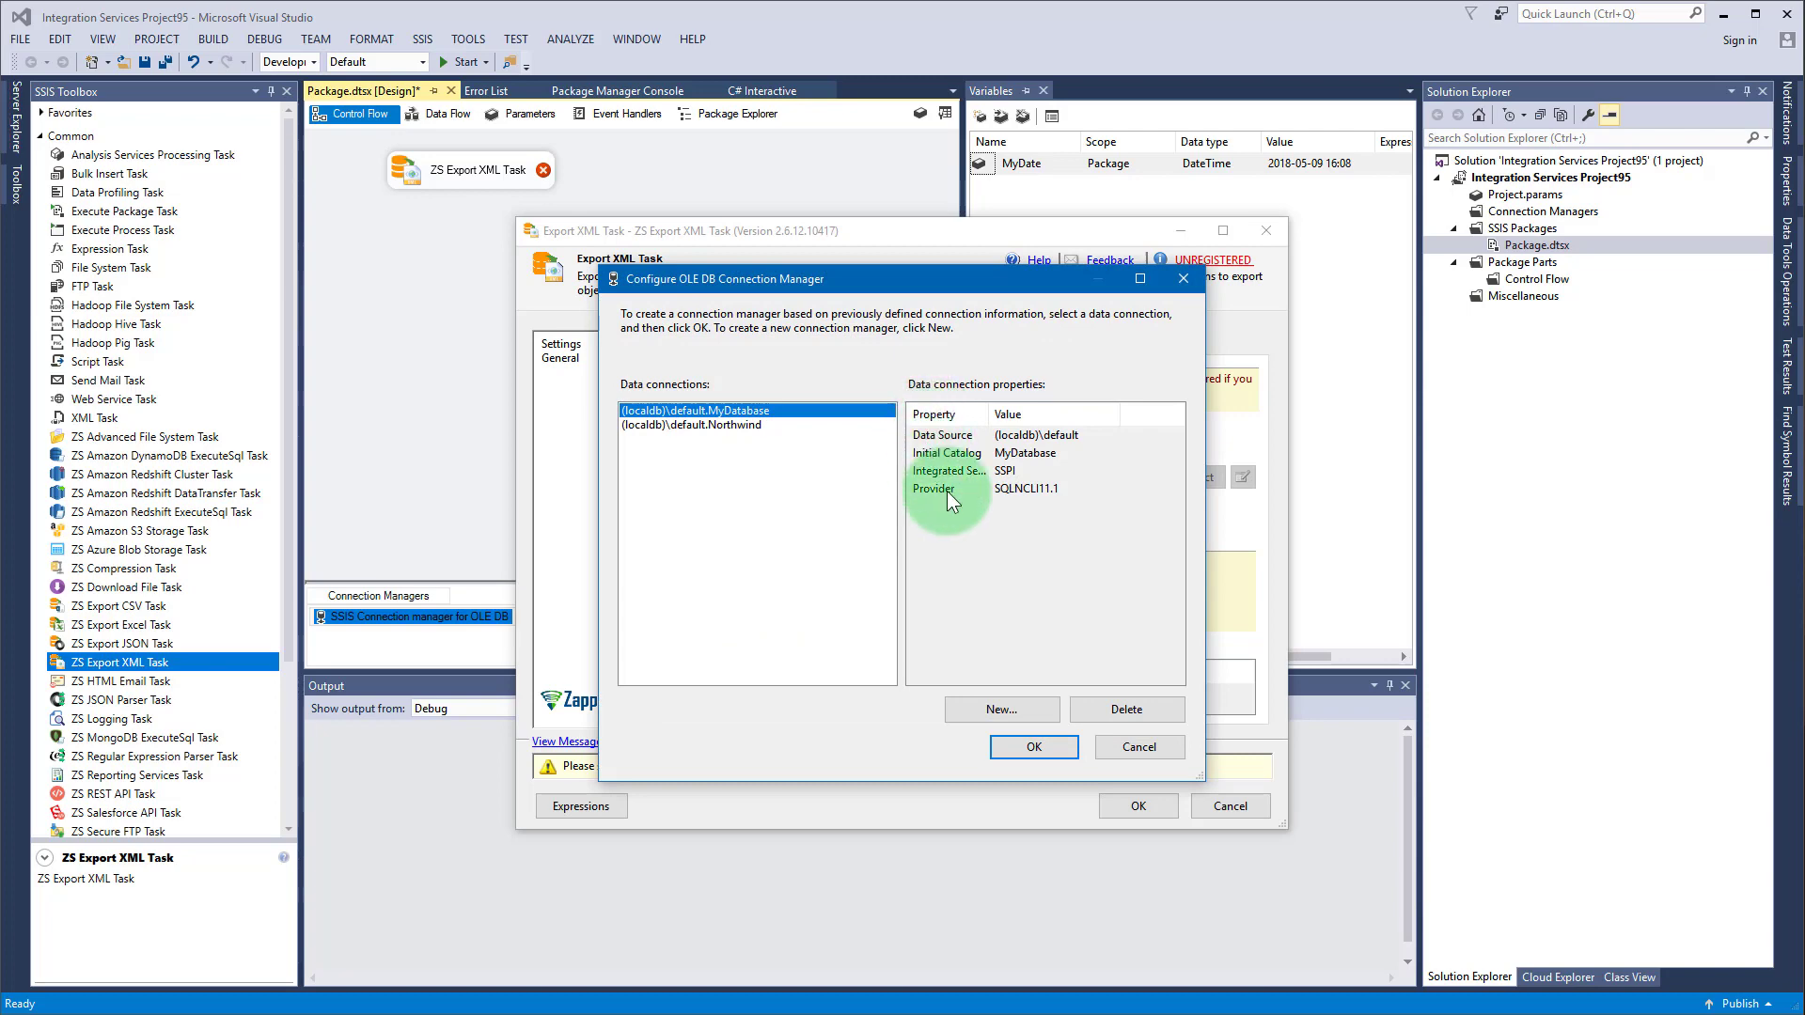
click(1034, 746)
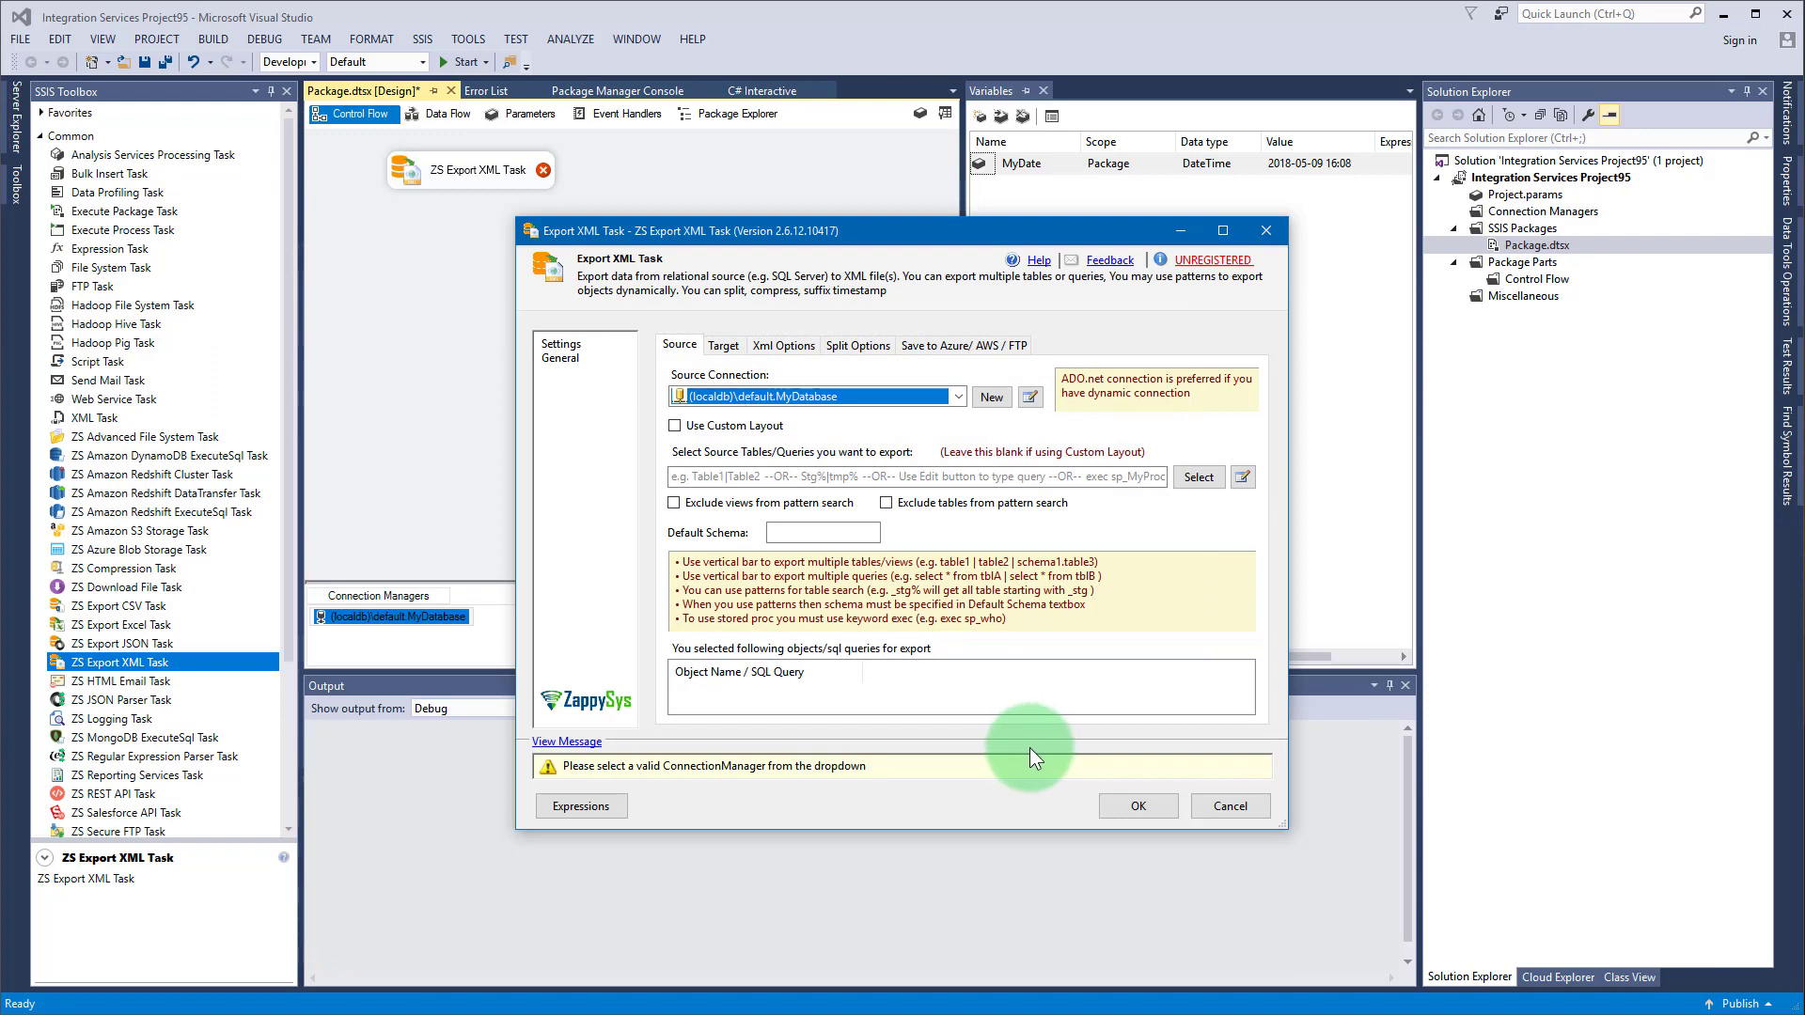
mouse_move(1135, 599)
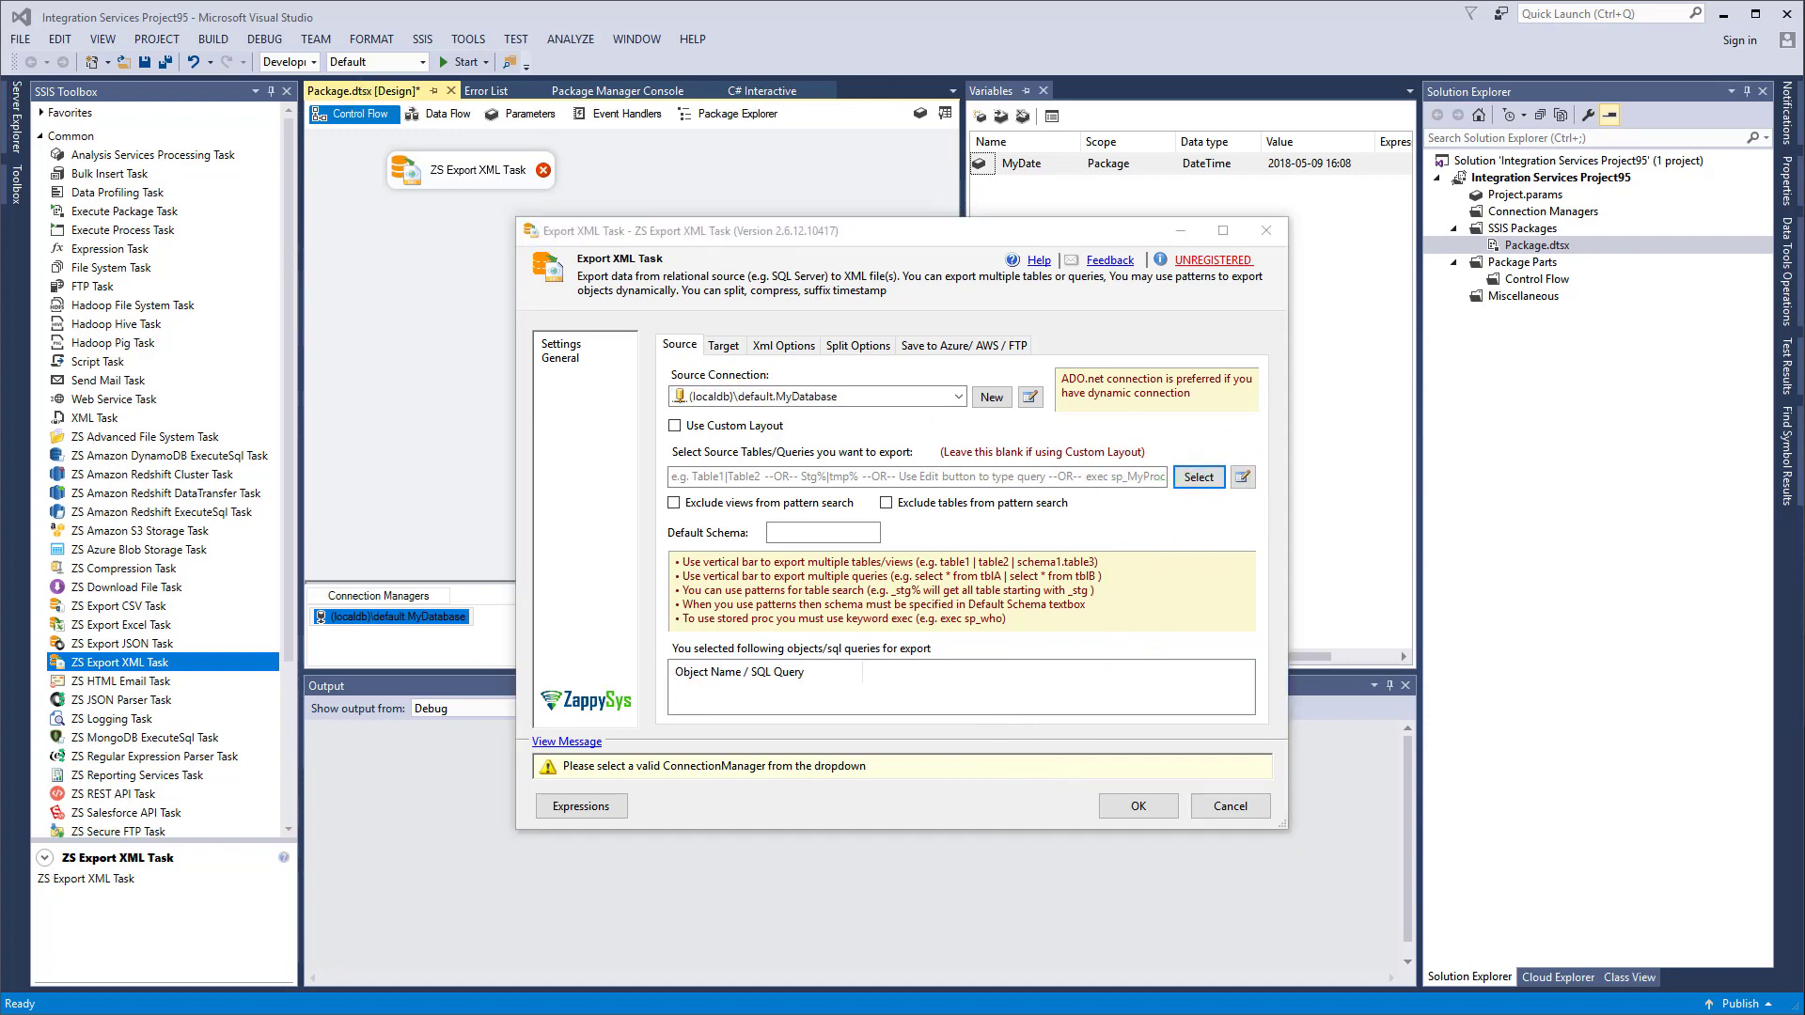
Step: Select the Customers, OrderDetails and Orders tables, then append |MyOtherTable to the list
click(1199, 476)
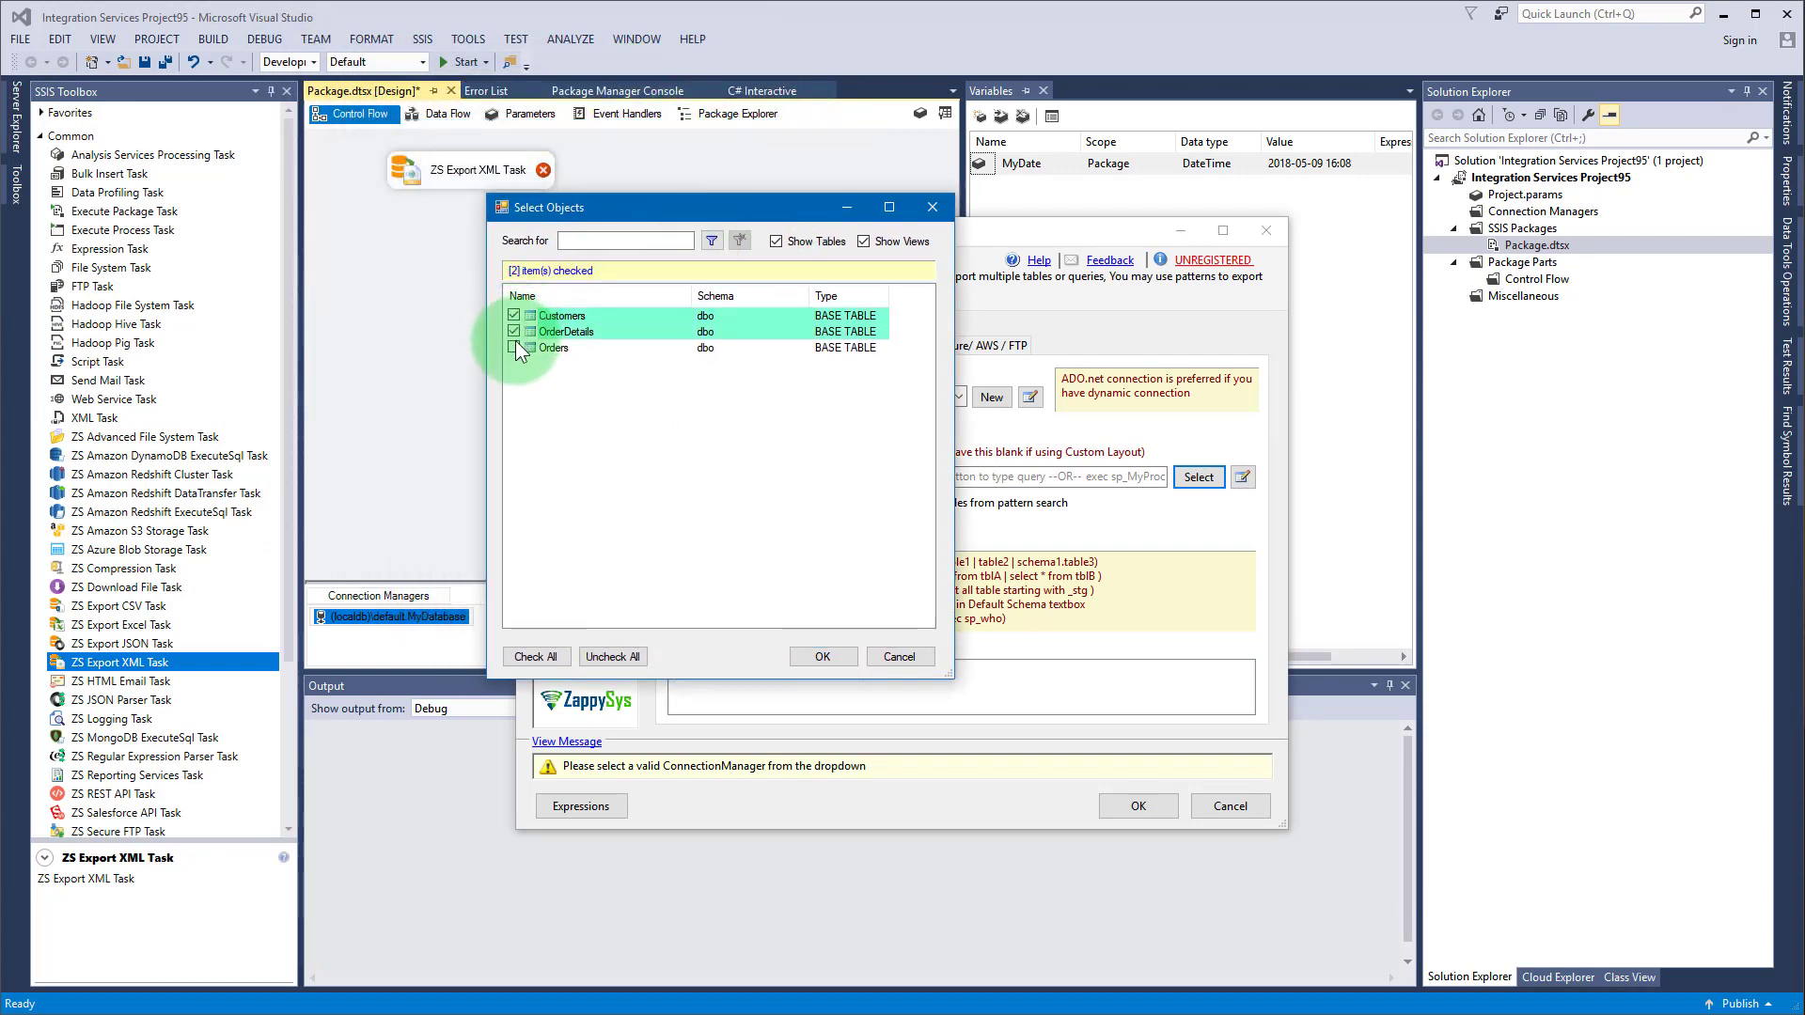
click(513, 348)
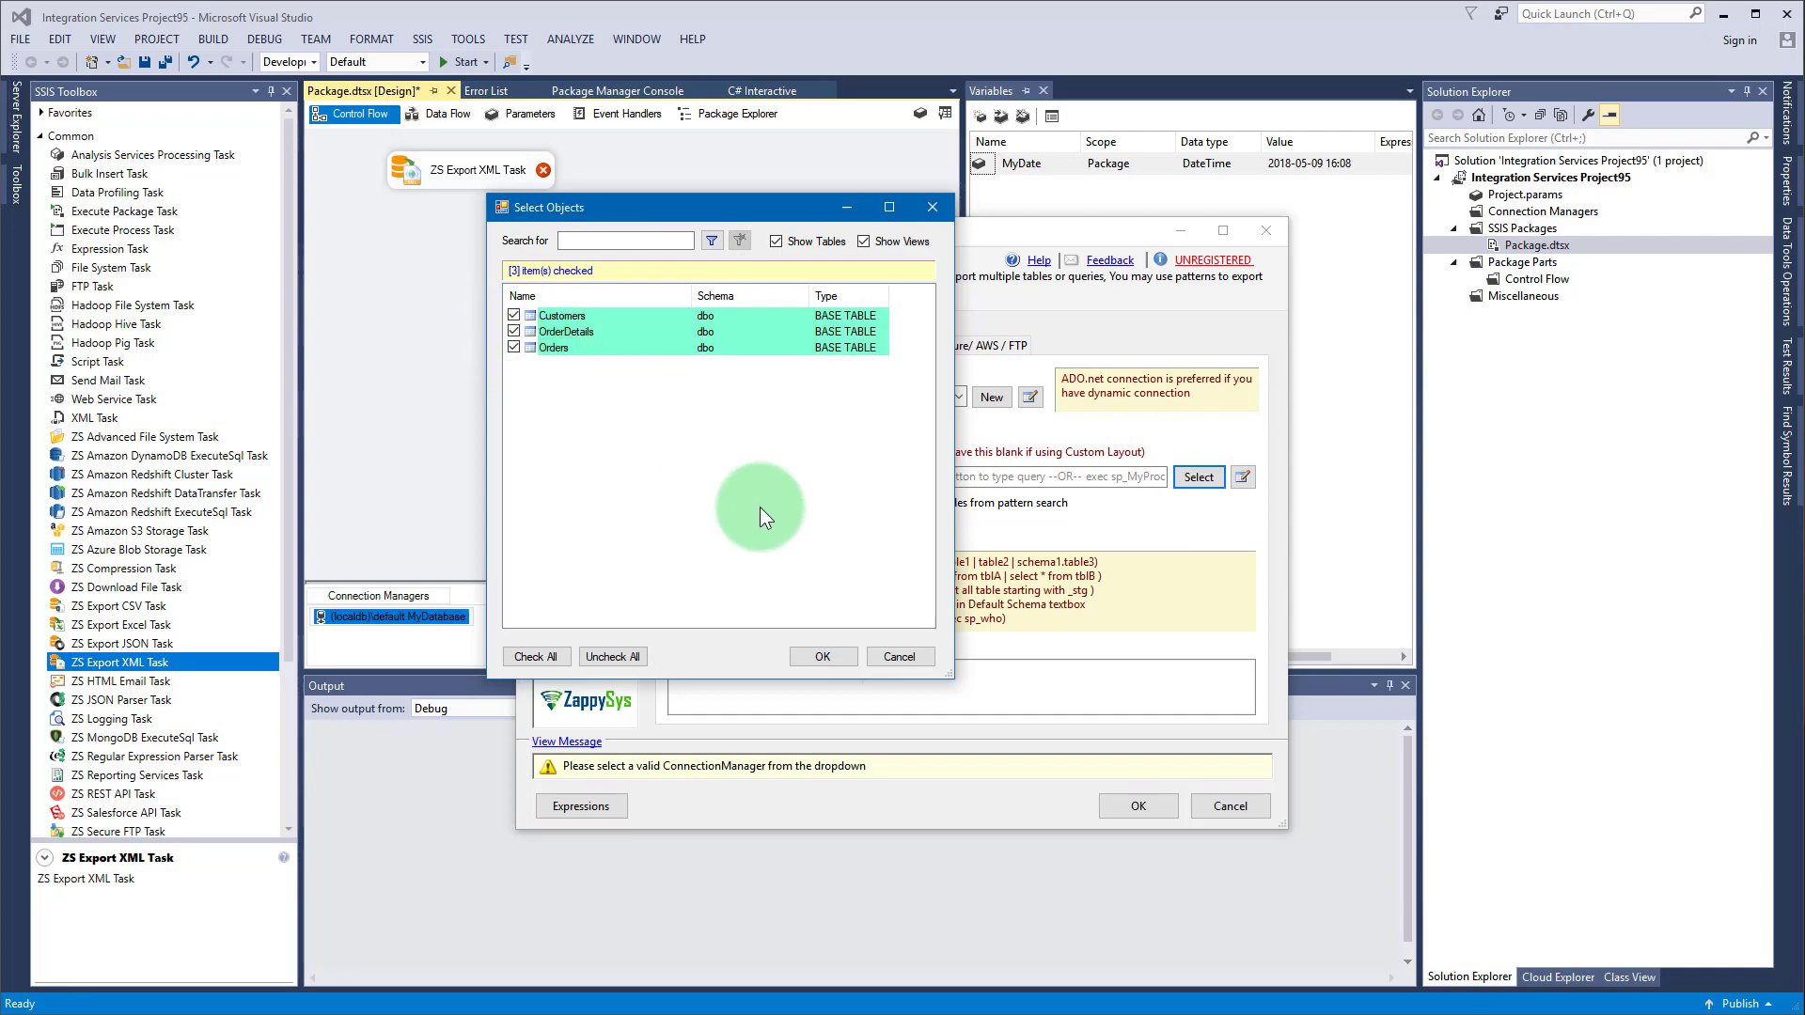
click(822, 656)
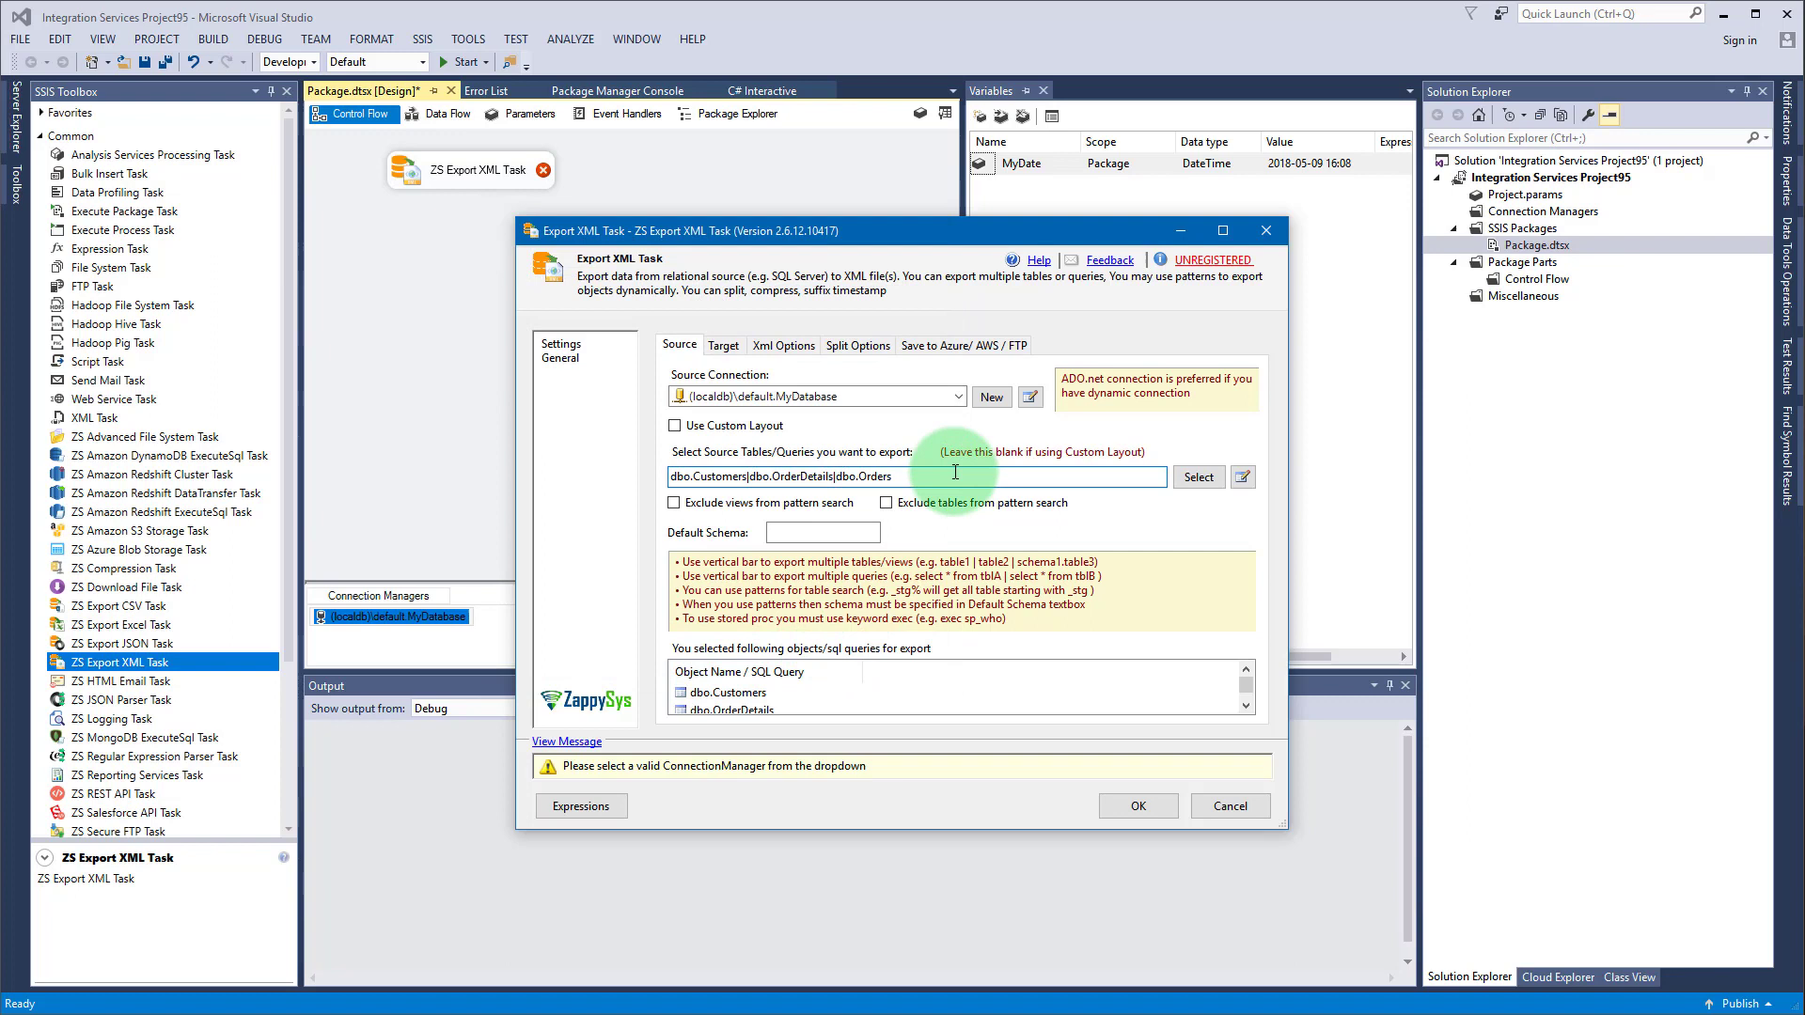
text(|MyO)
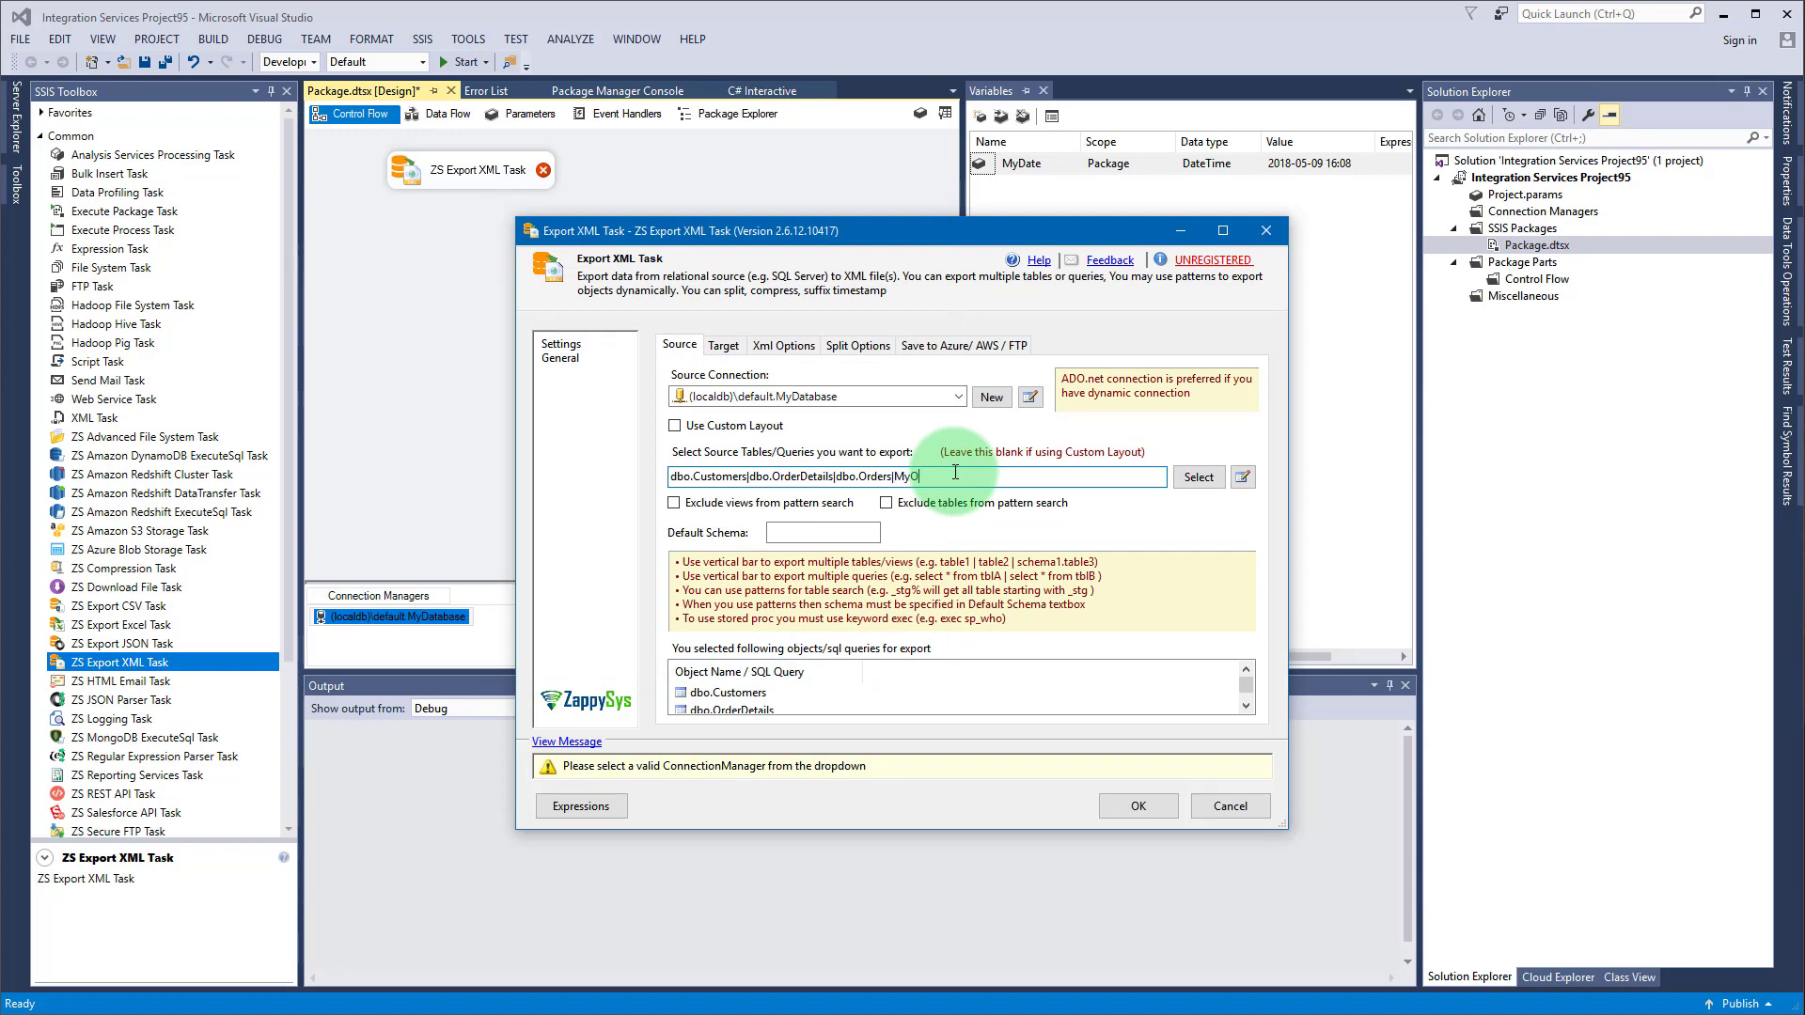
text(OtherTable)
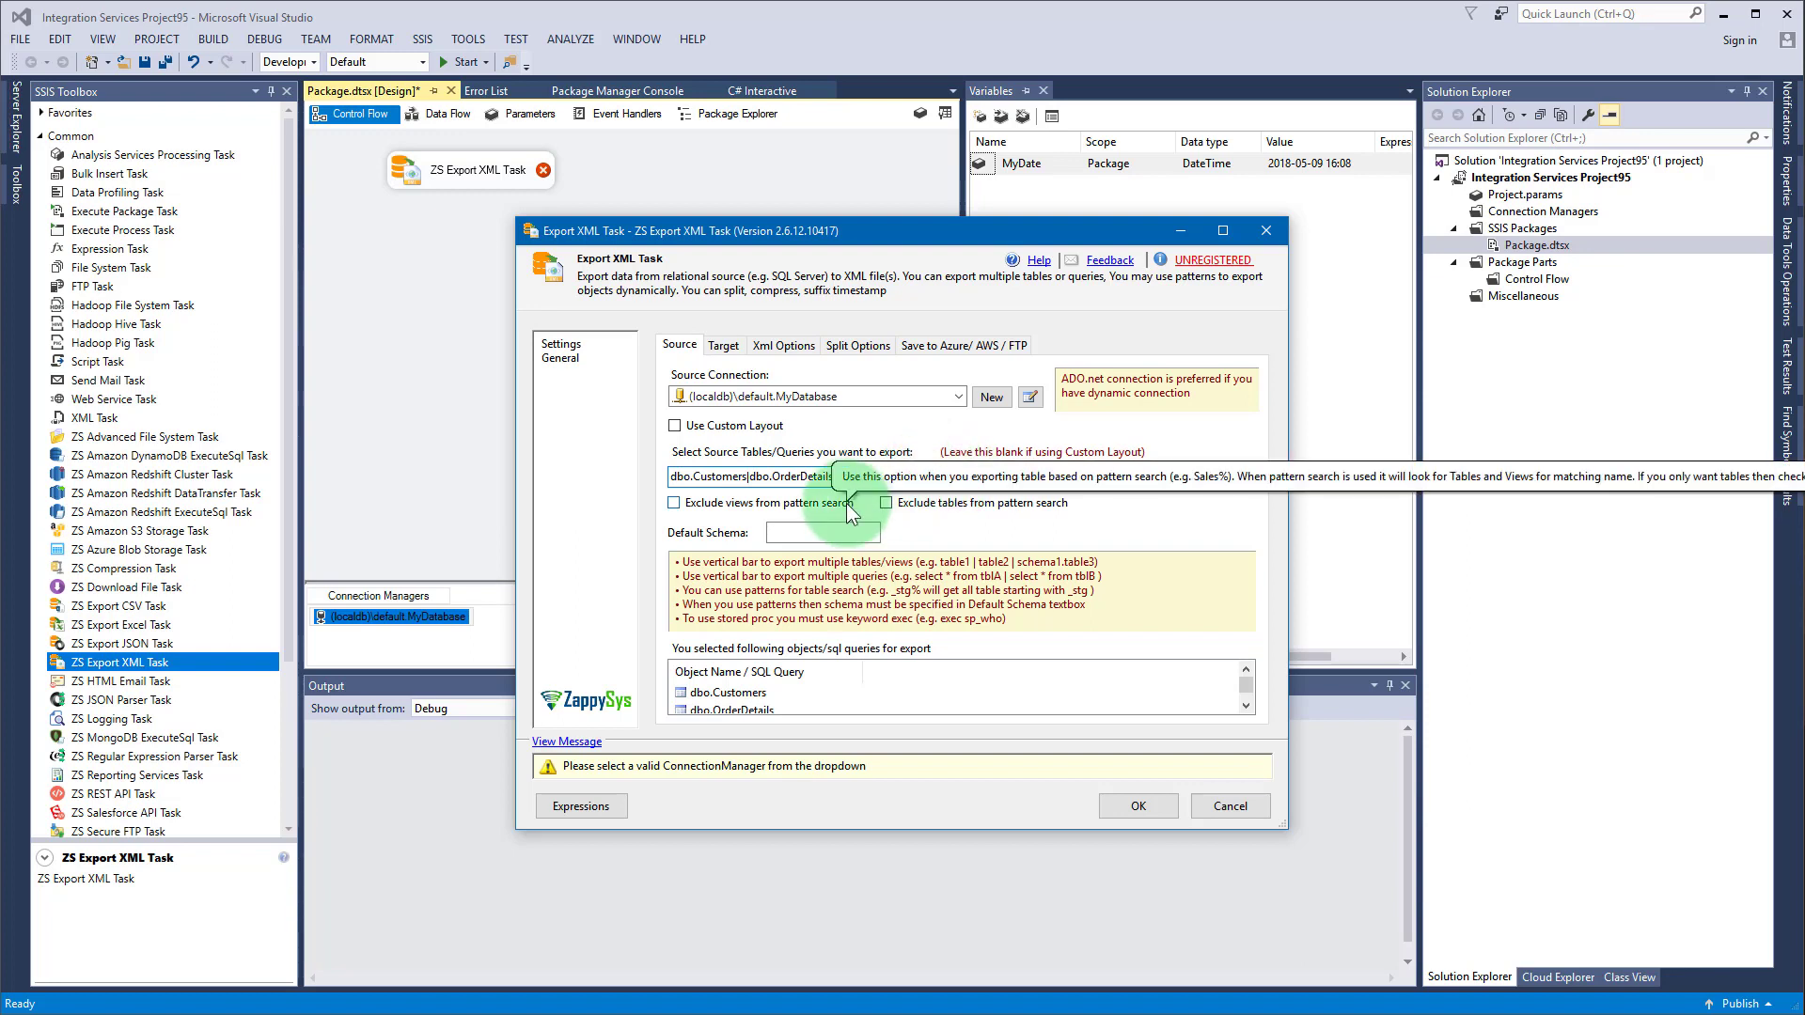
Step: Toggle the exclude views and exclude tables pattern-search options, leaving both off
click(674, 503)
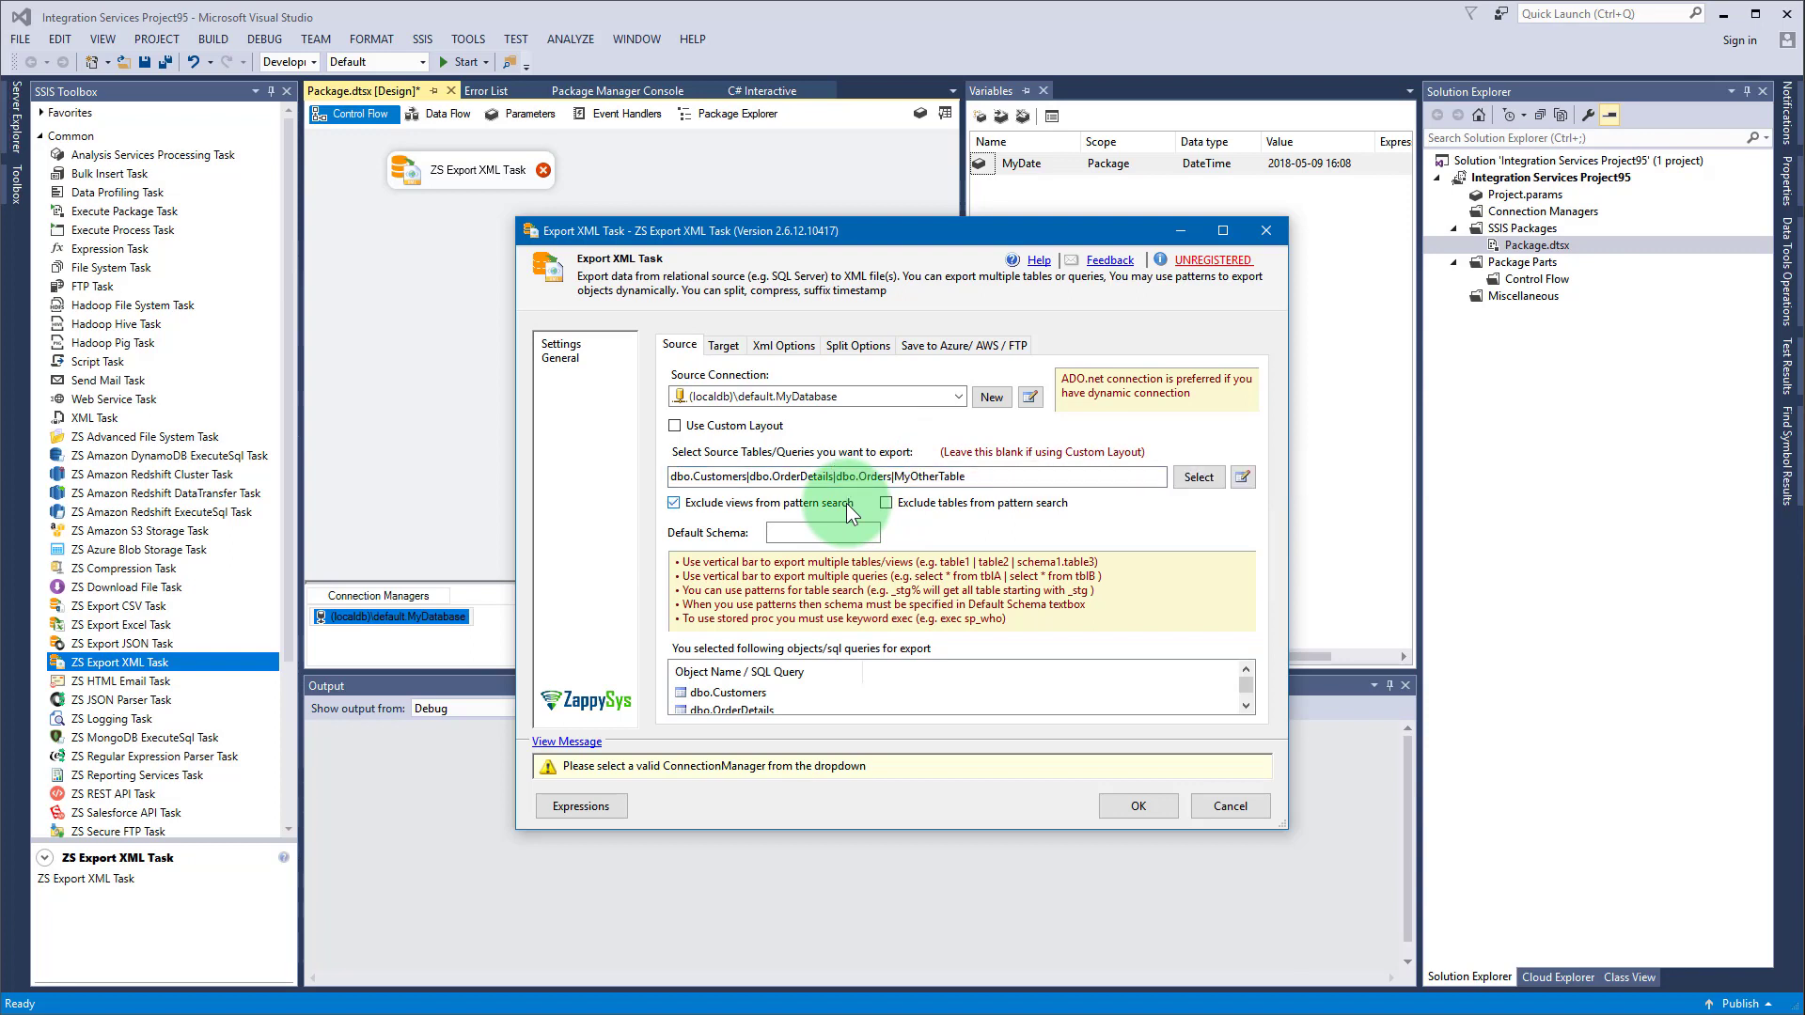
click(886, 503)
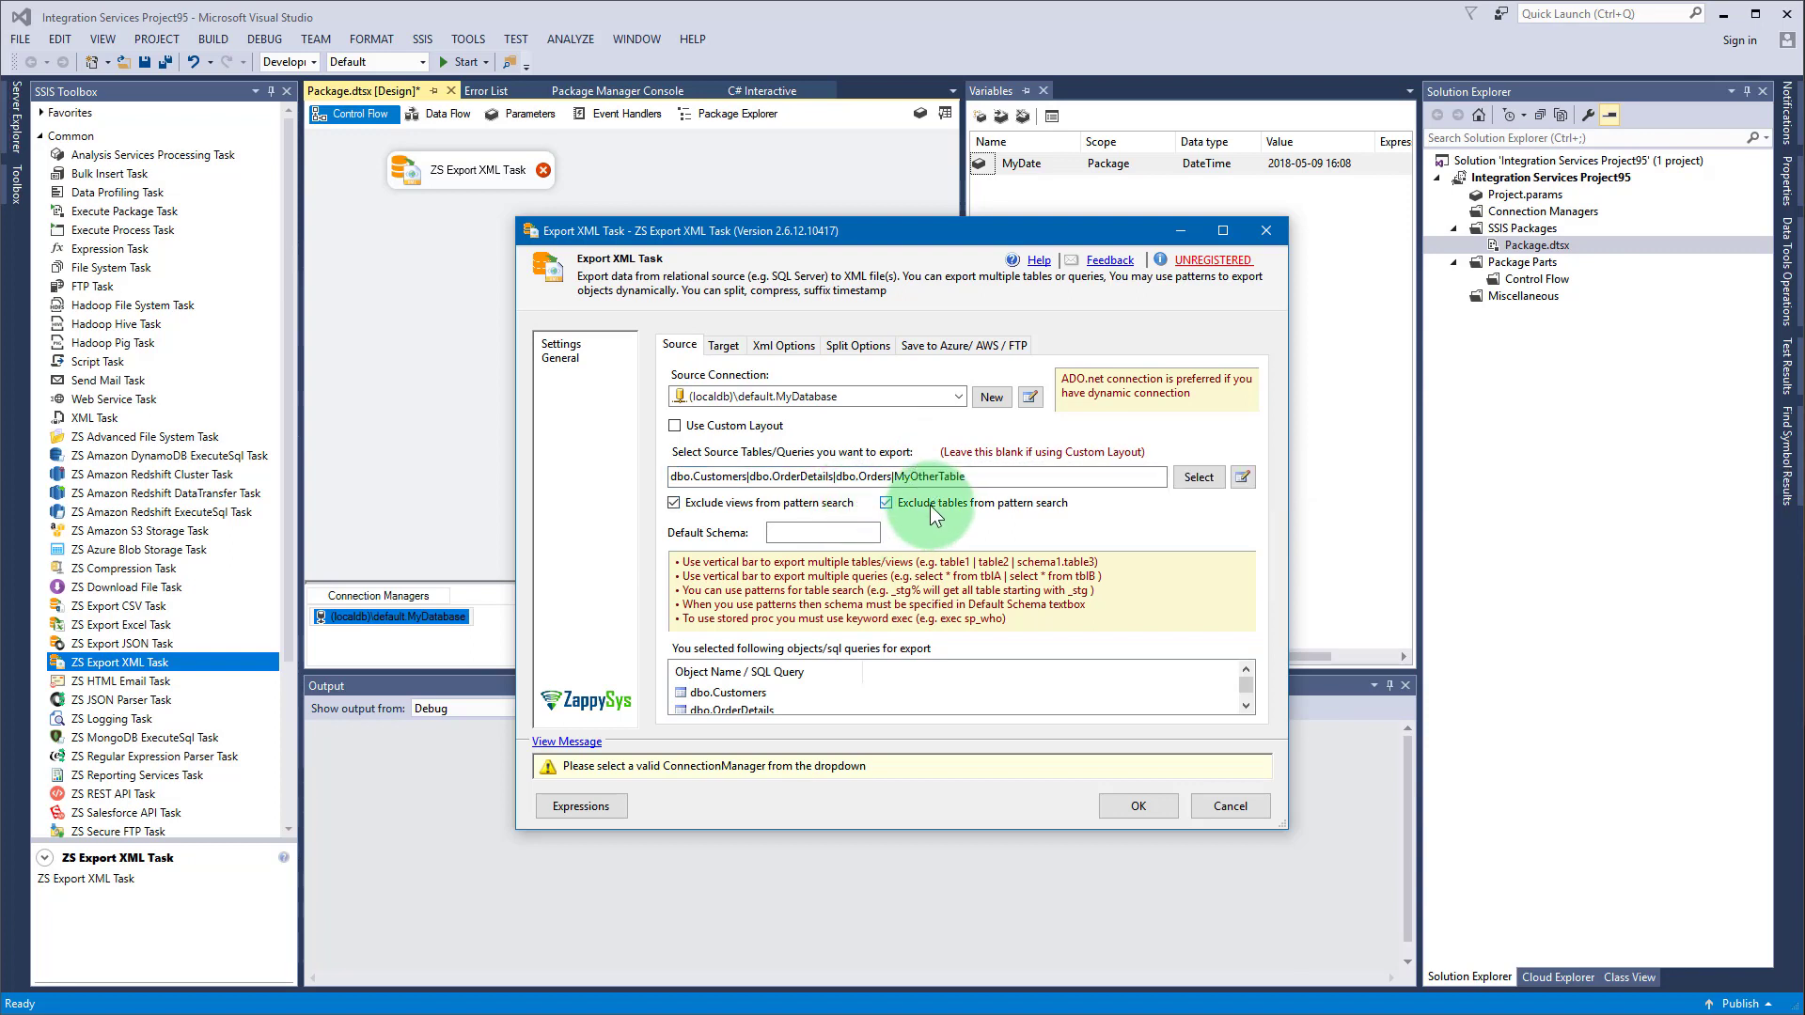
click(885, 503)
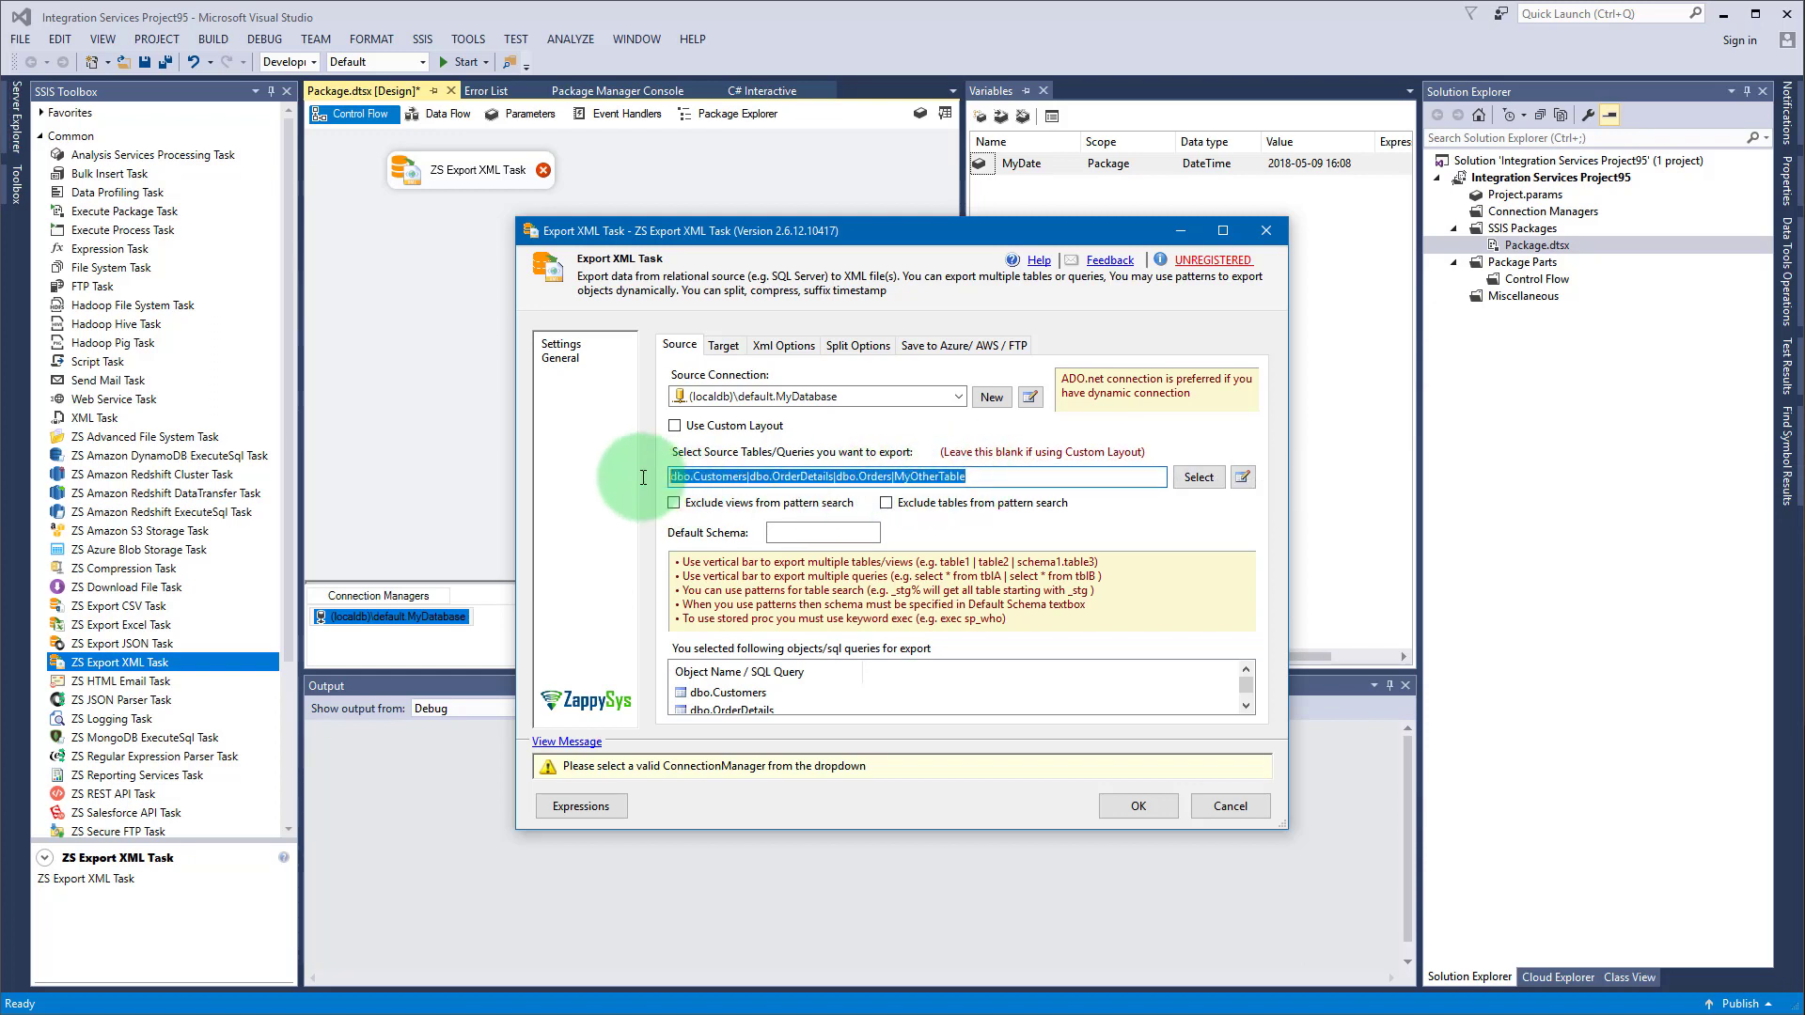
Step: Replace the table list with the Customers|Order% pattern and enable Use Custom Layout
text(Customers|O)
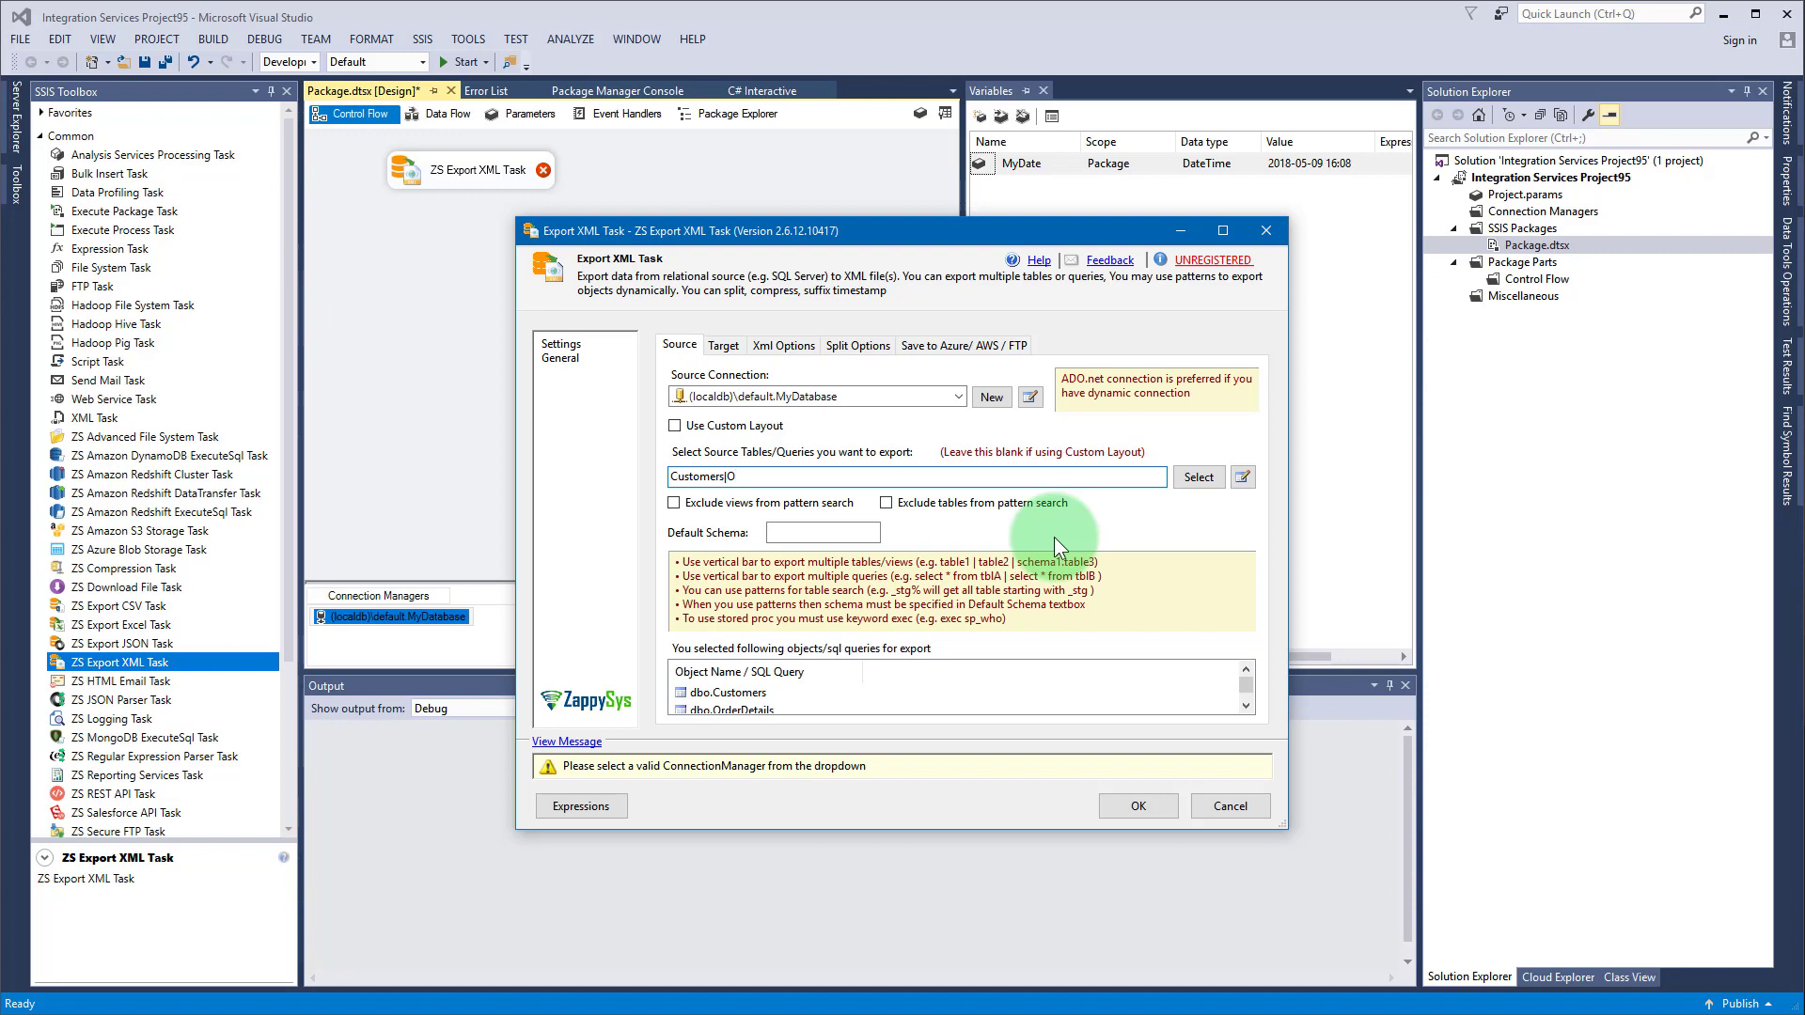
text(rder)
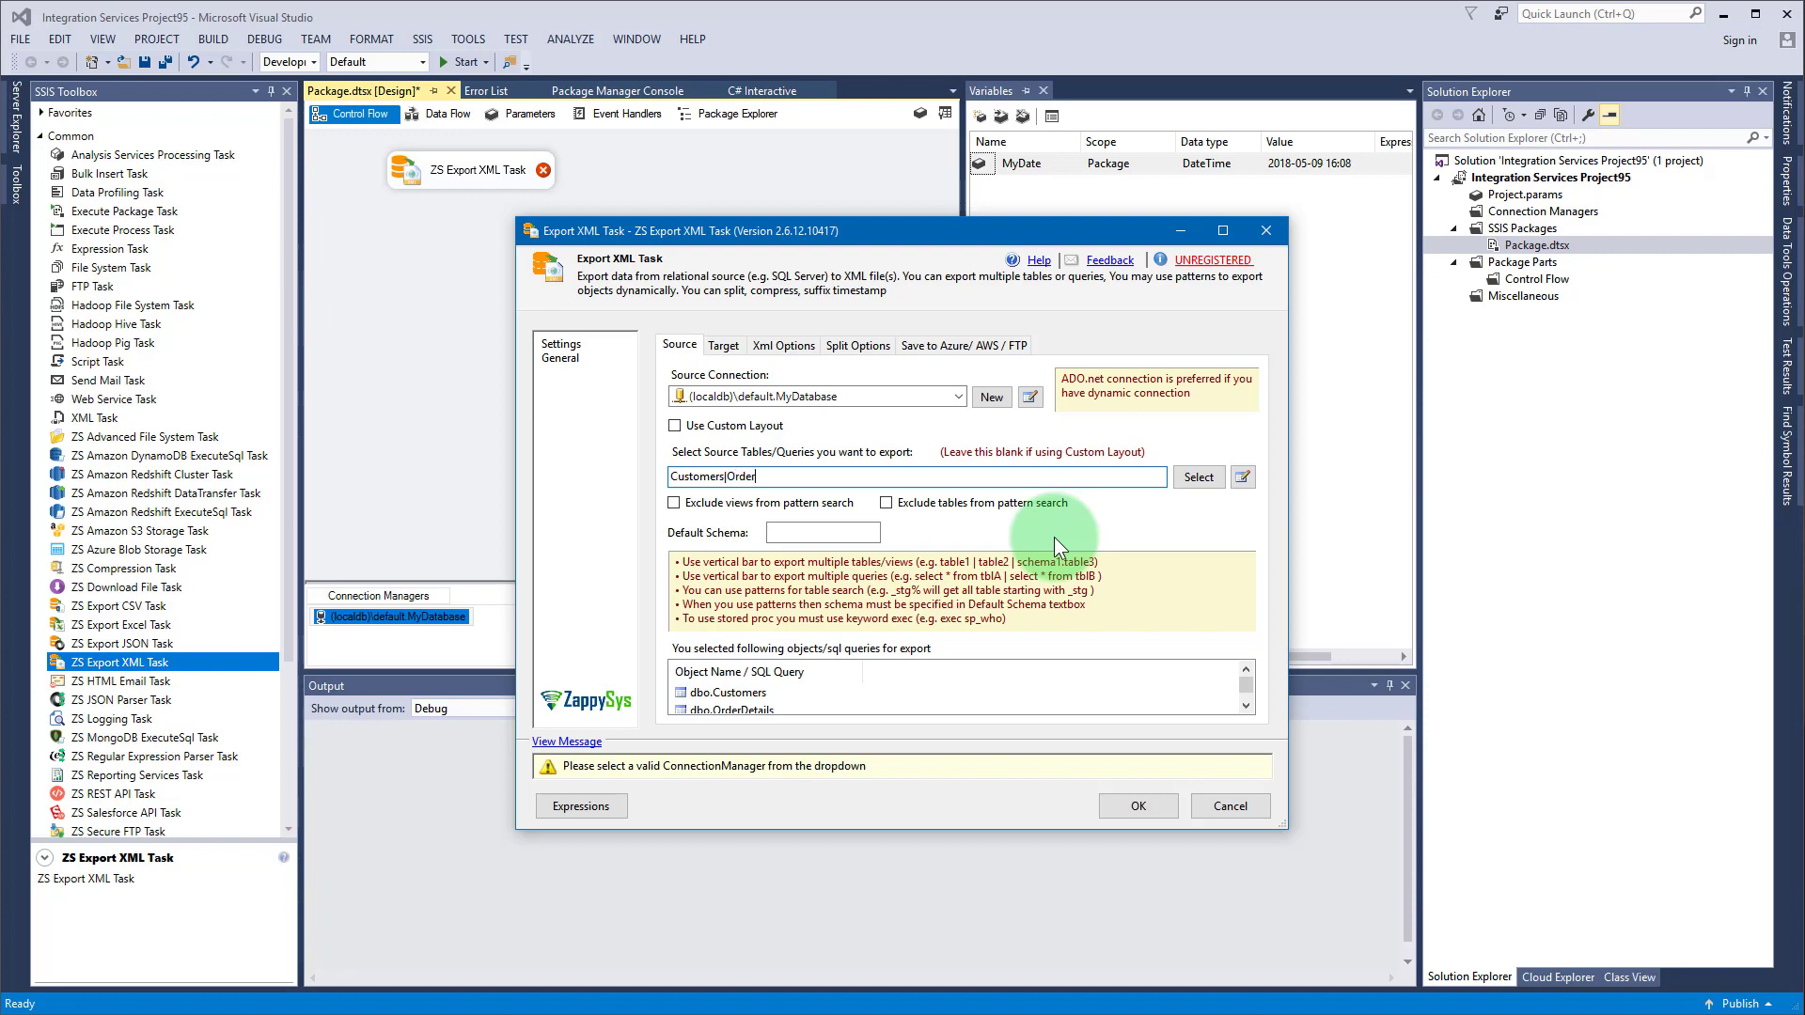
text(%)
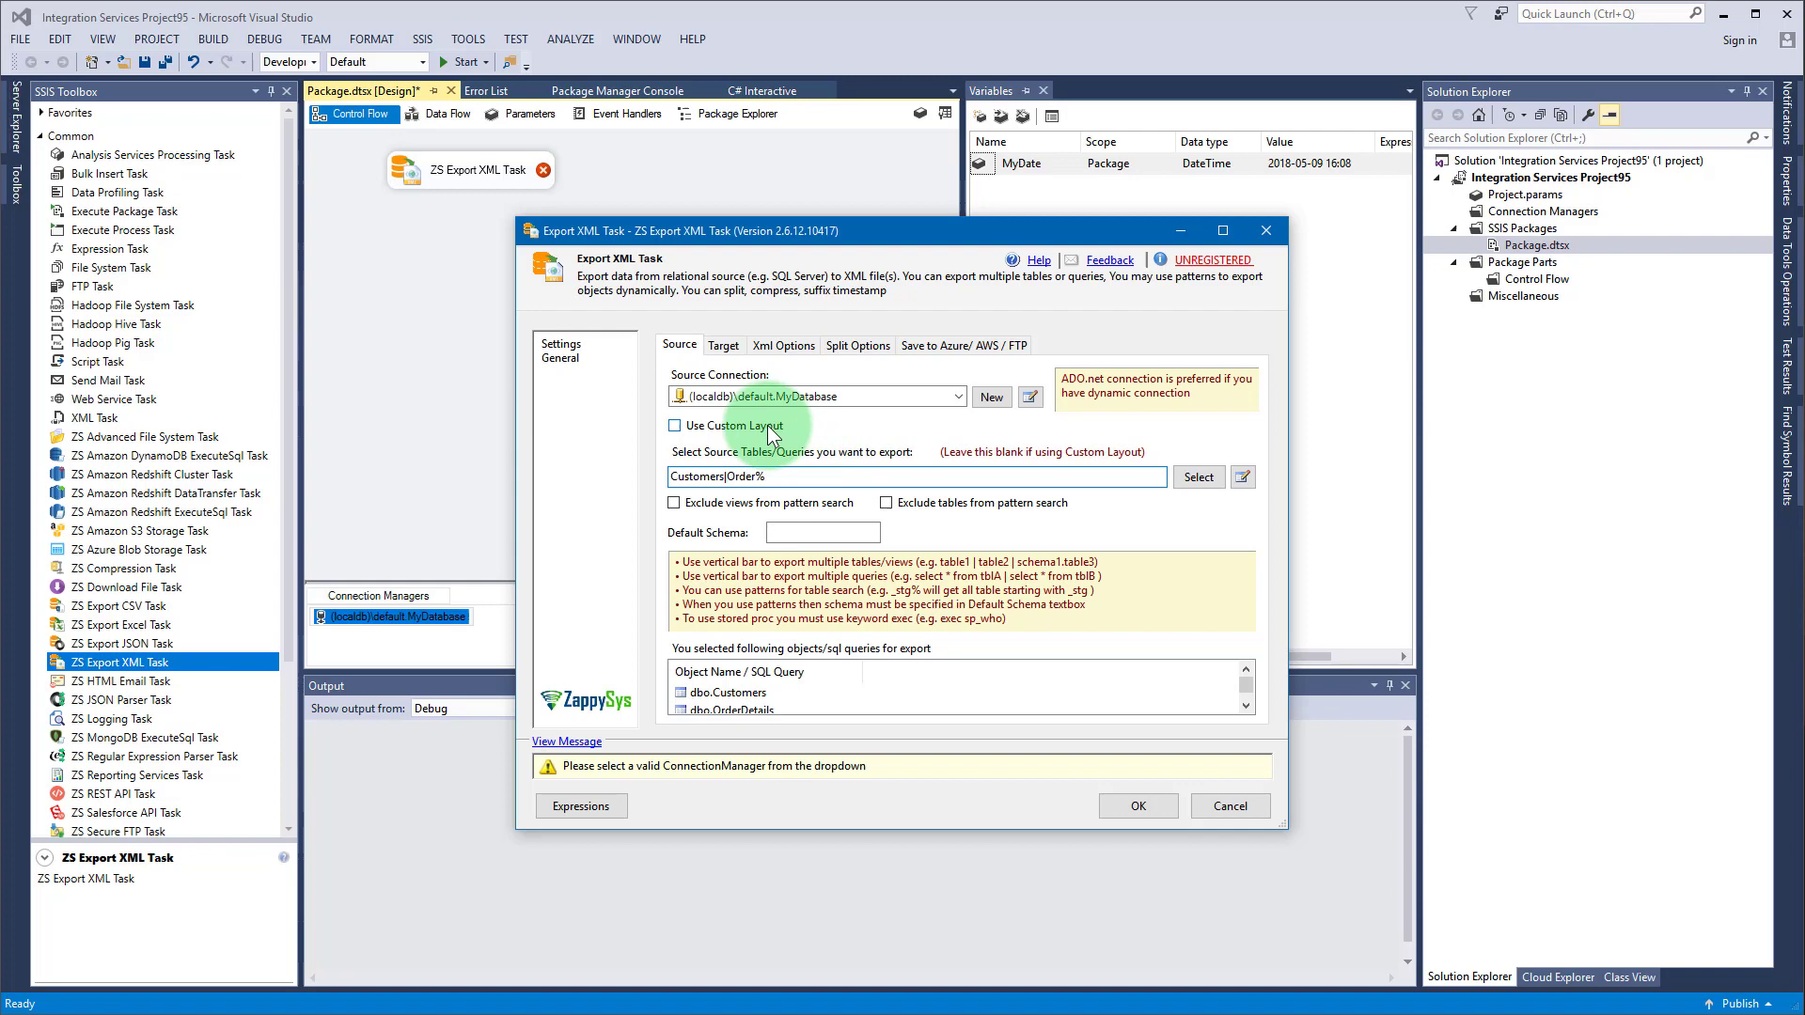
click(674, 425)
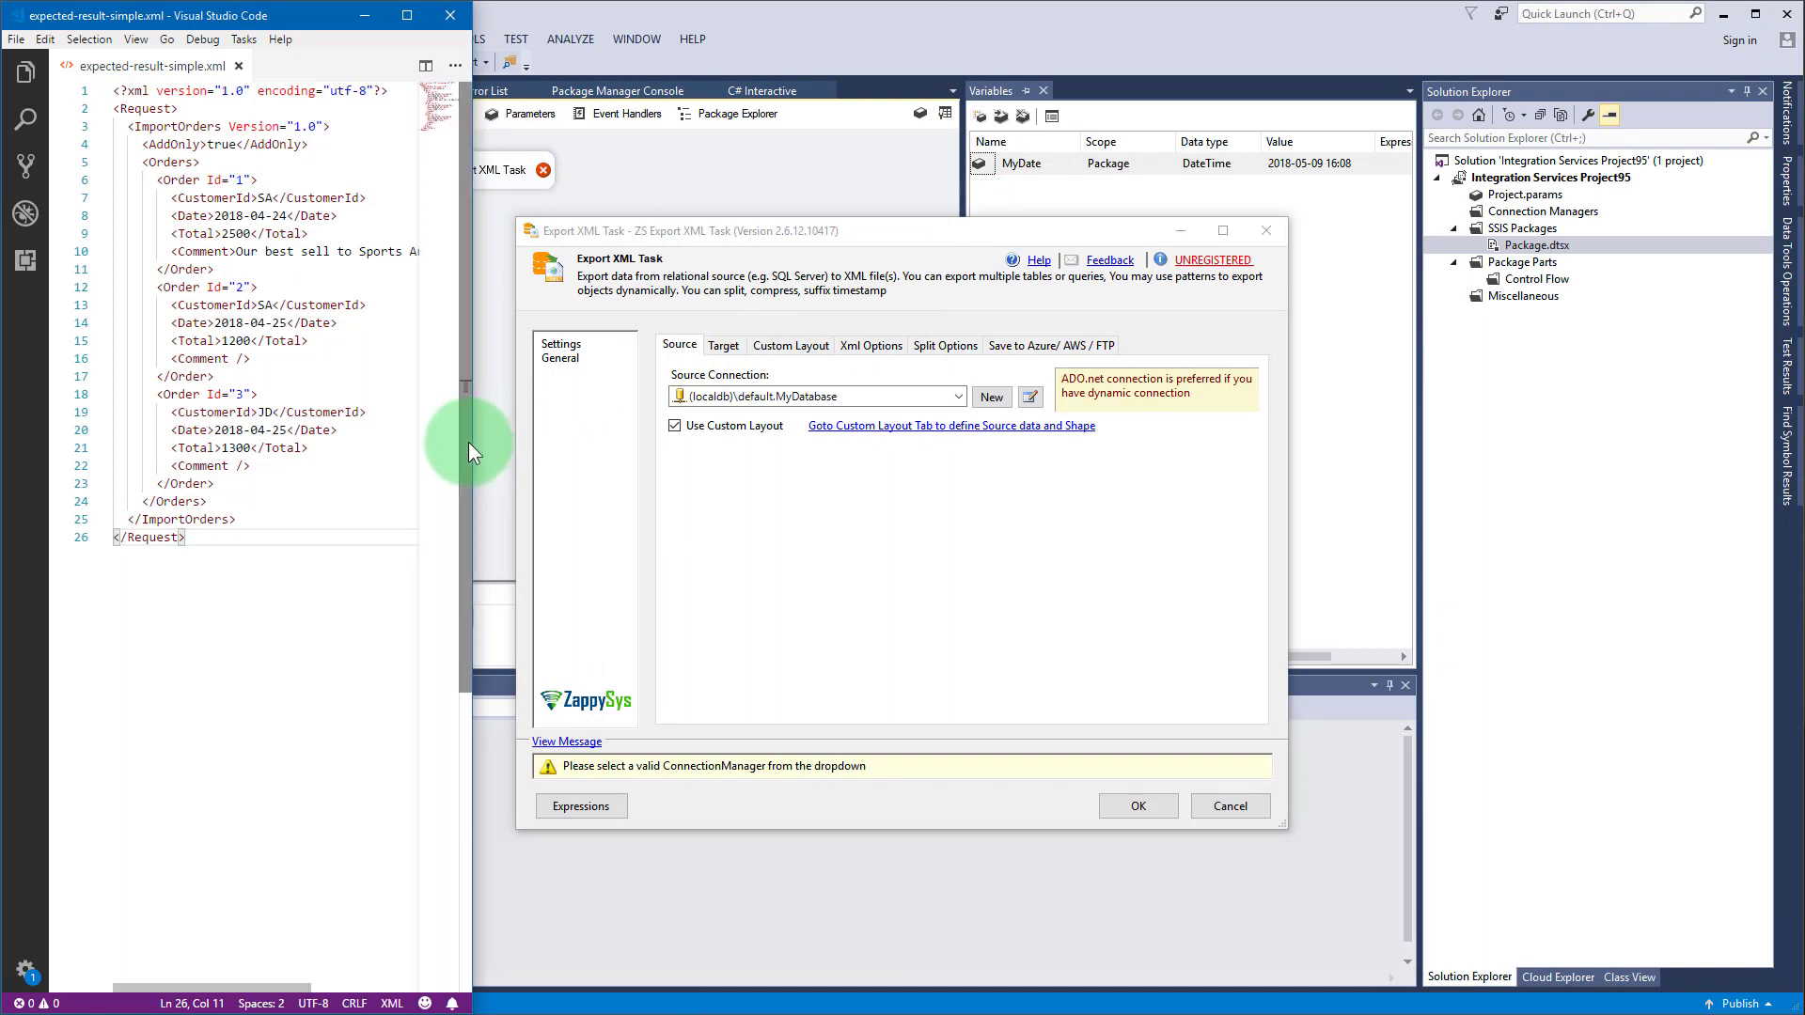
Step: Turn on Single dataset array in the task's Custom Layout settings
click(791, 345)
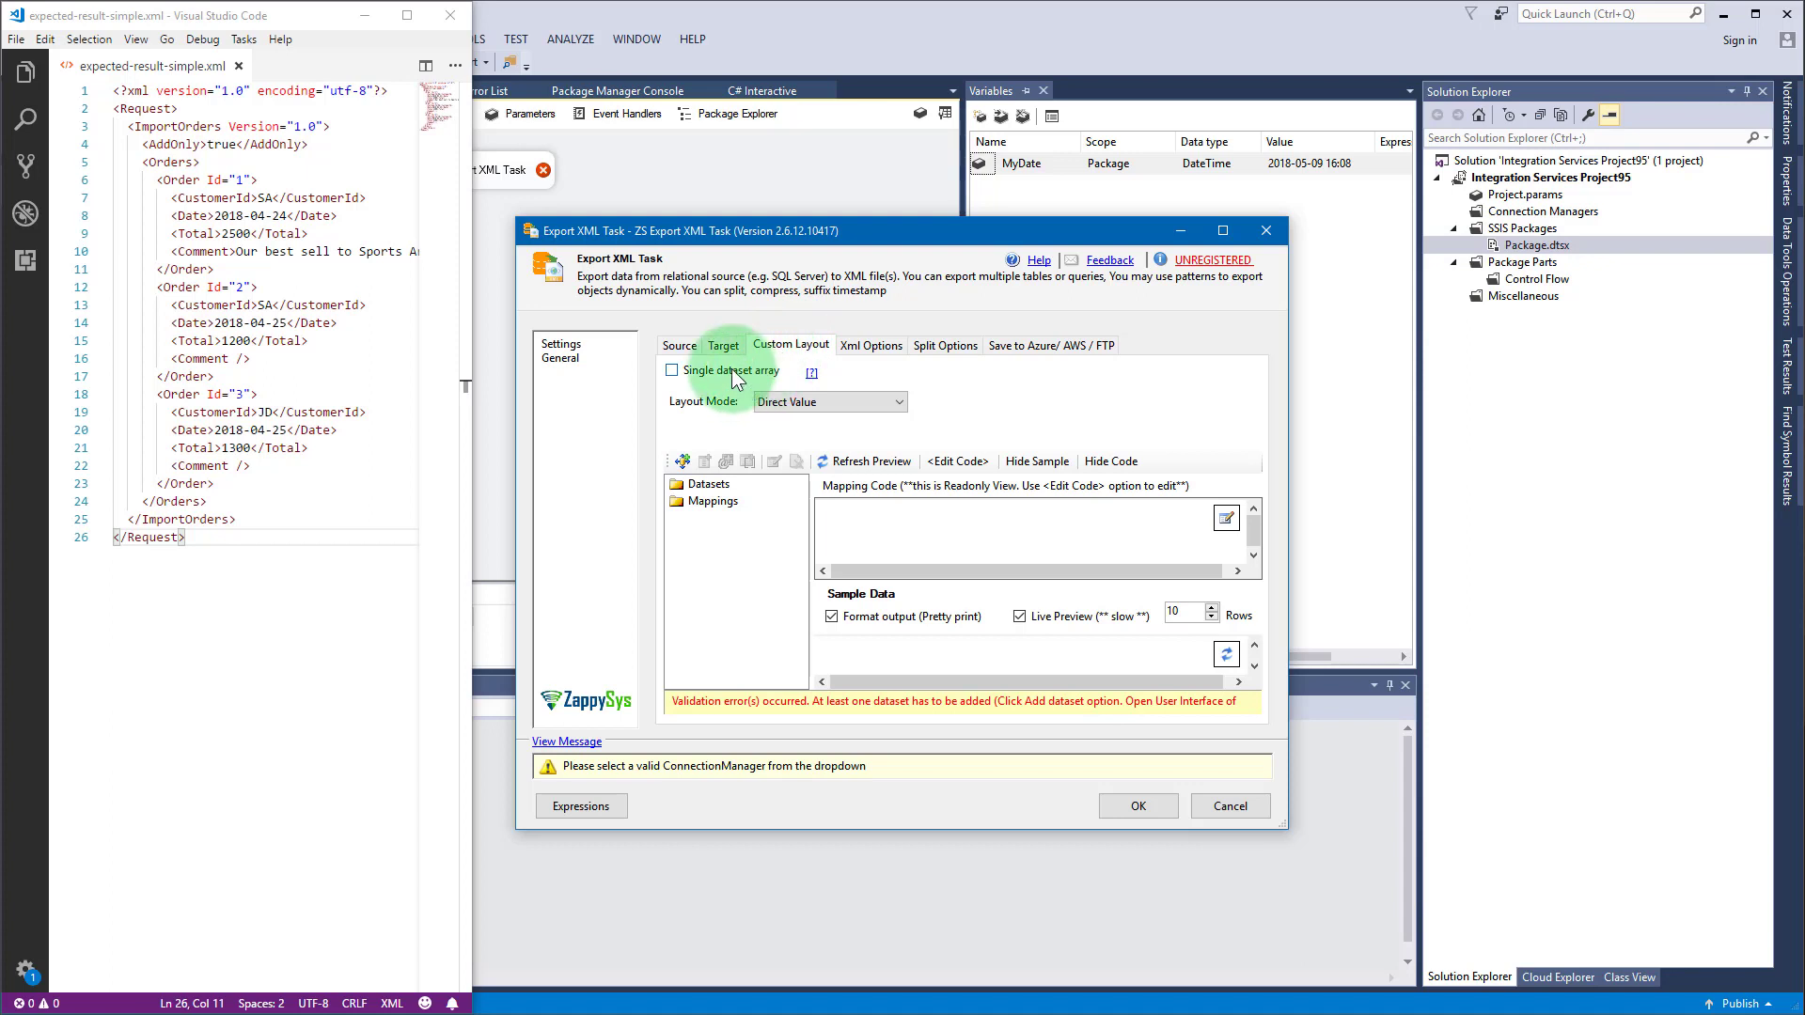
click(670, 370)
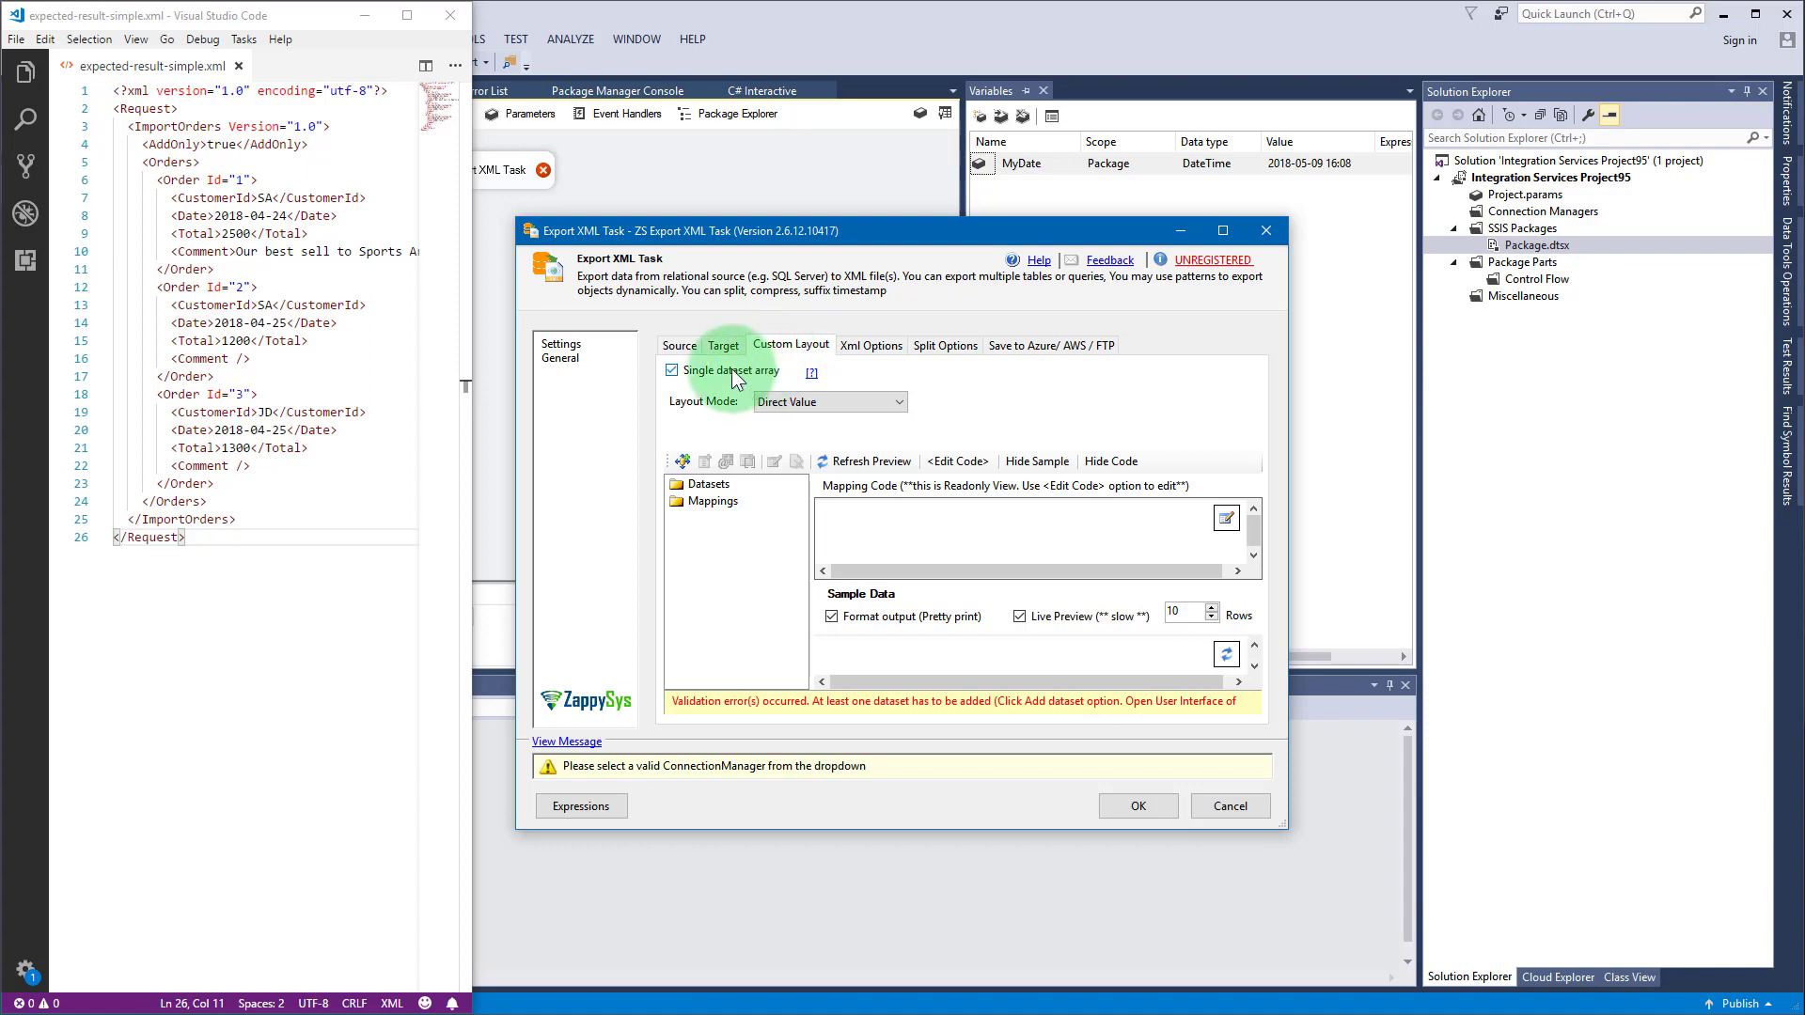
Step: Add an Orders dataset with row element Order, reading [dbo].[Orders] from MyDatabase
right_click(705, 483)
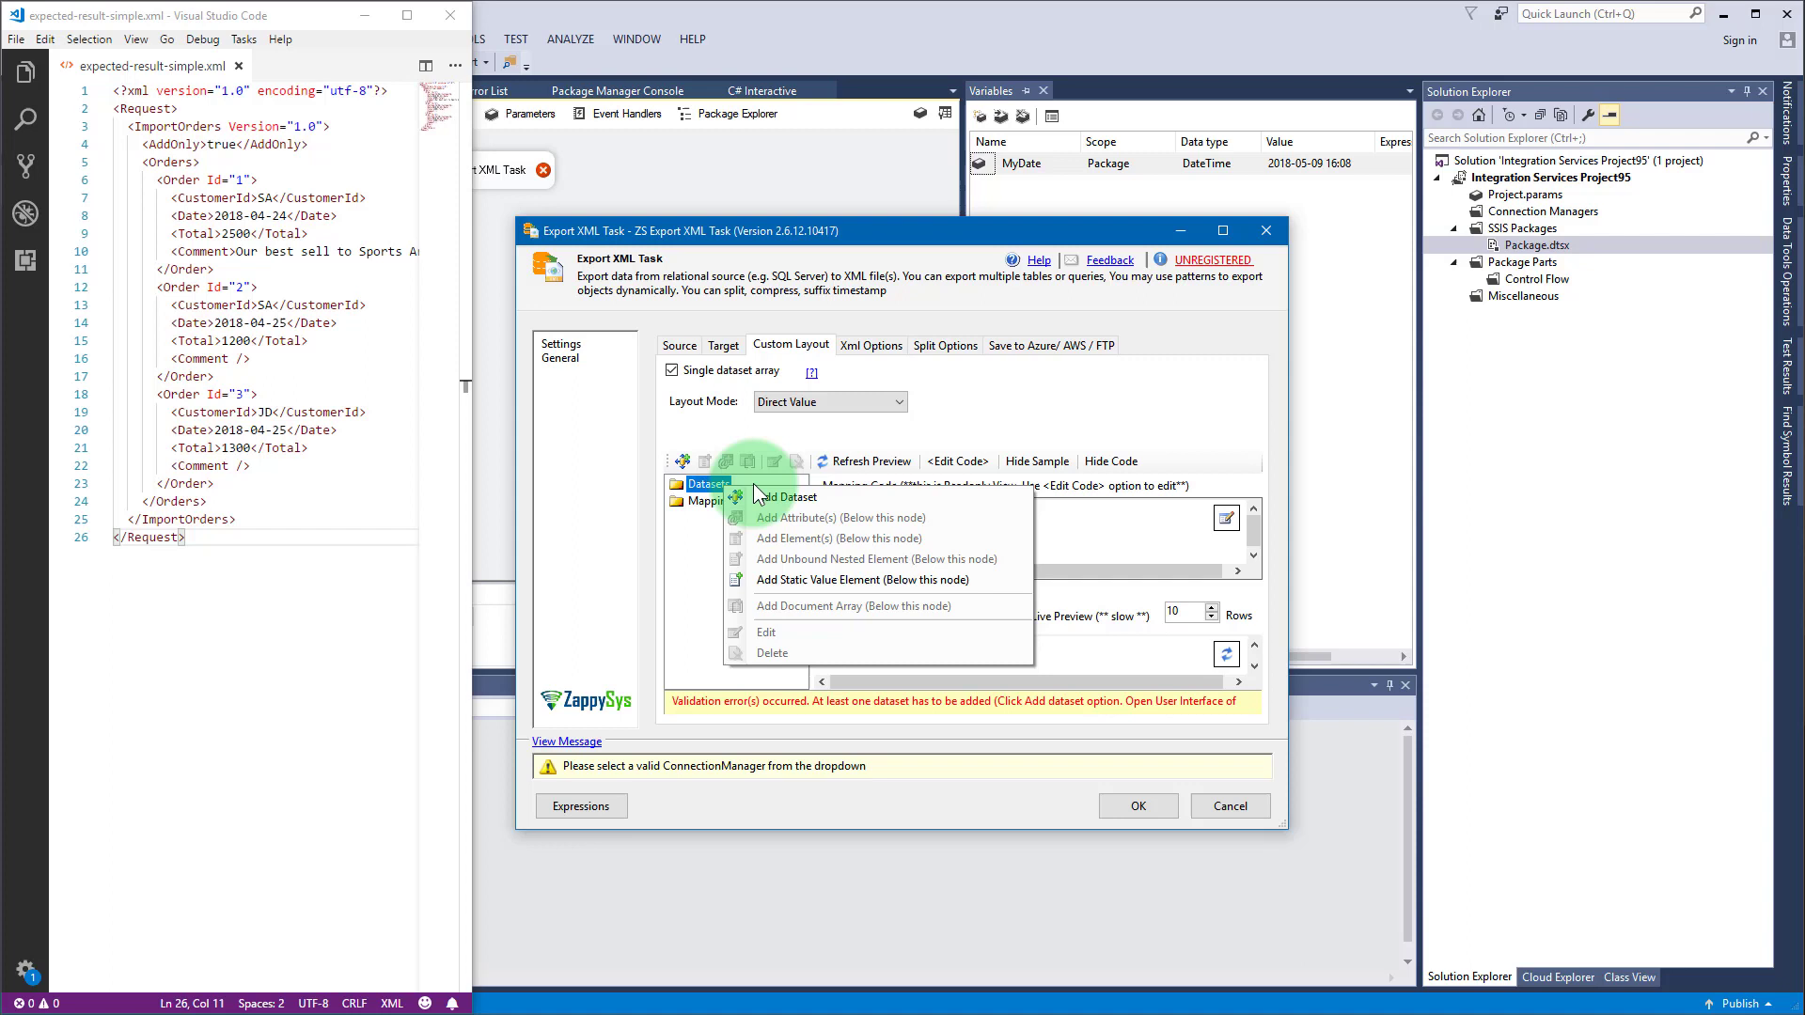
click(770, 508)
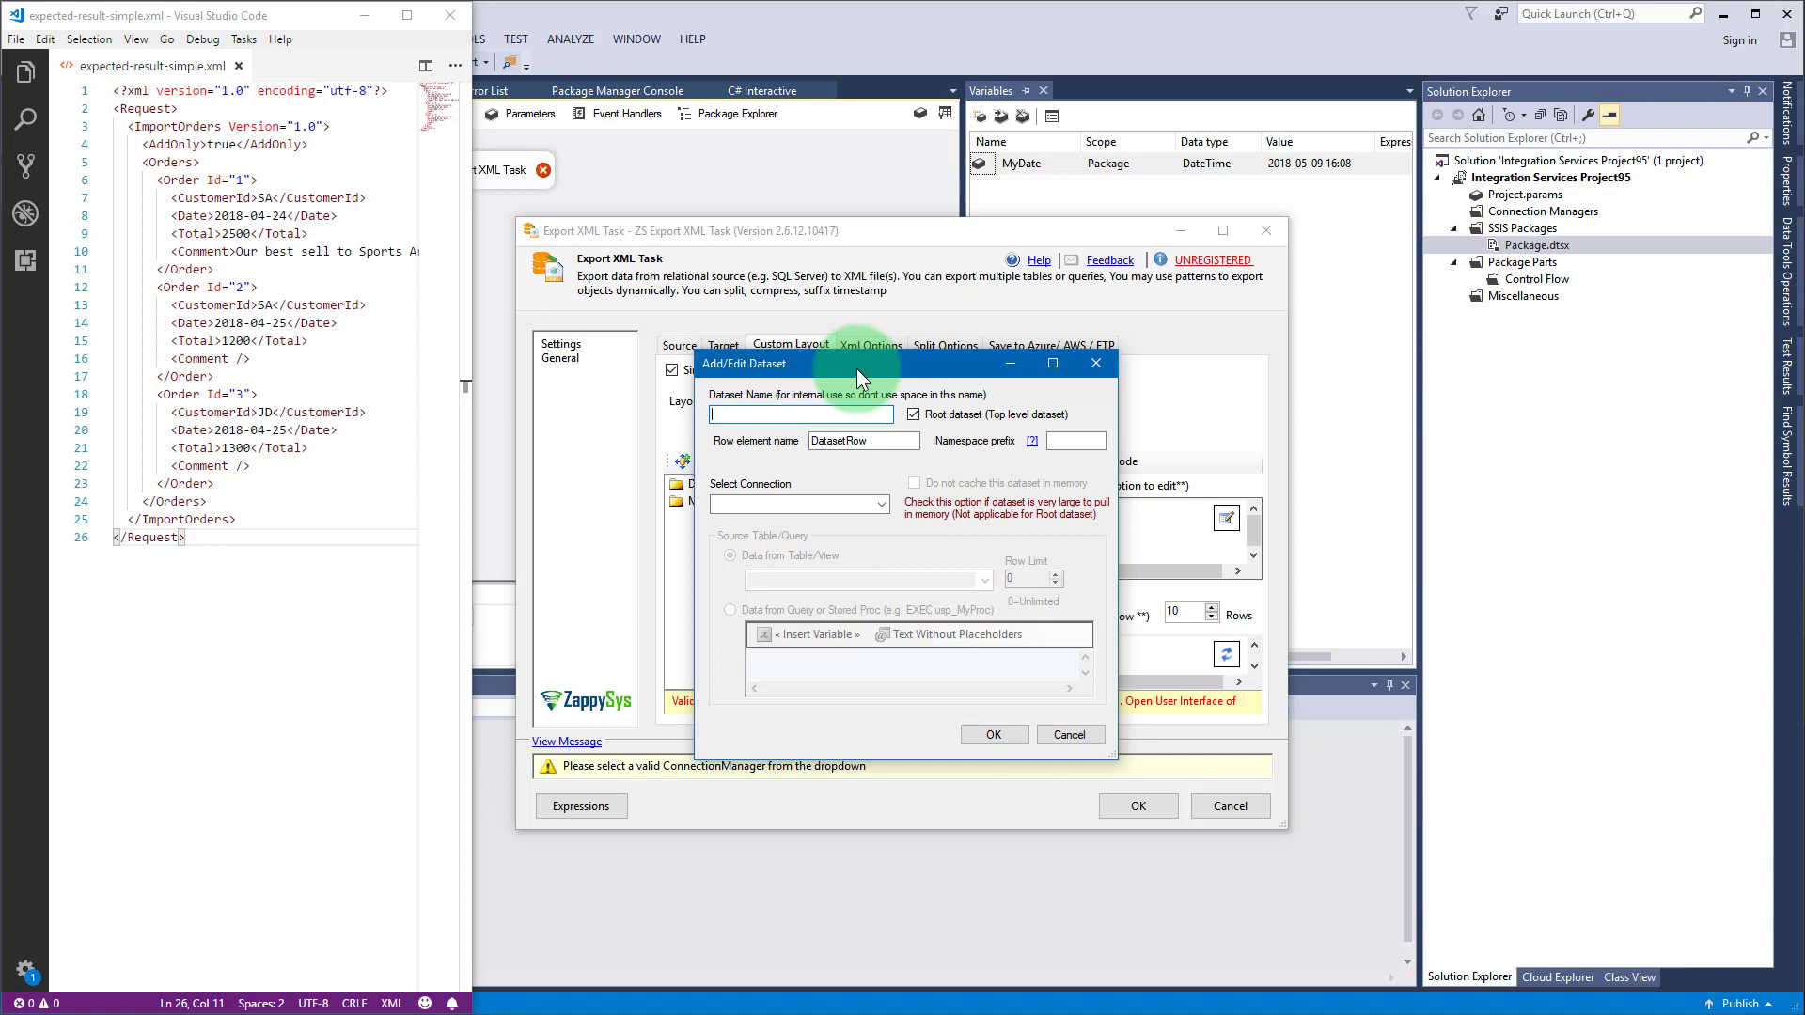
text(O)
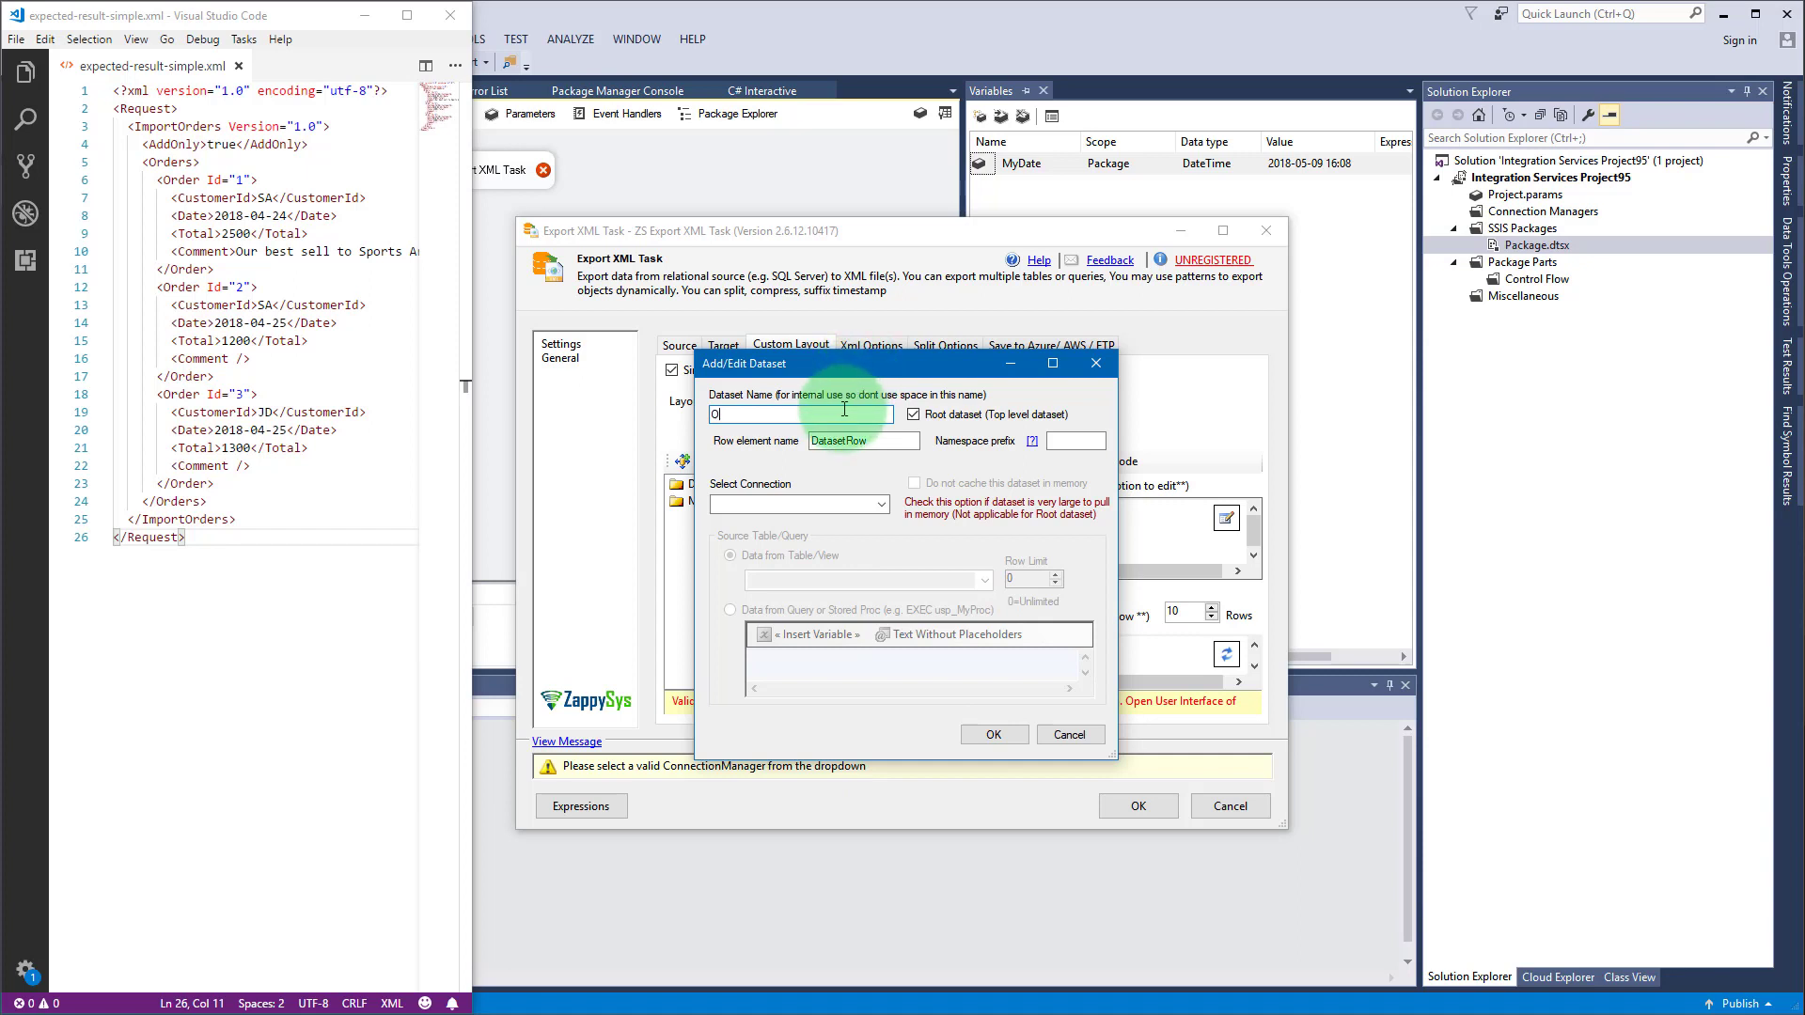
text(rders)
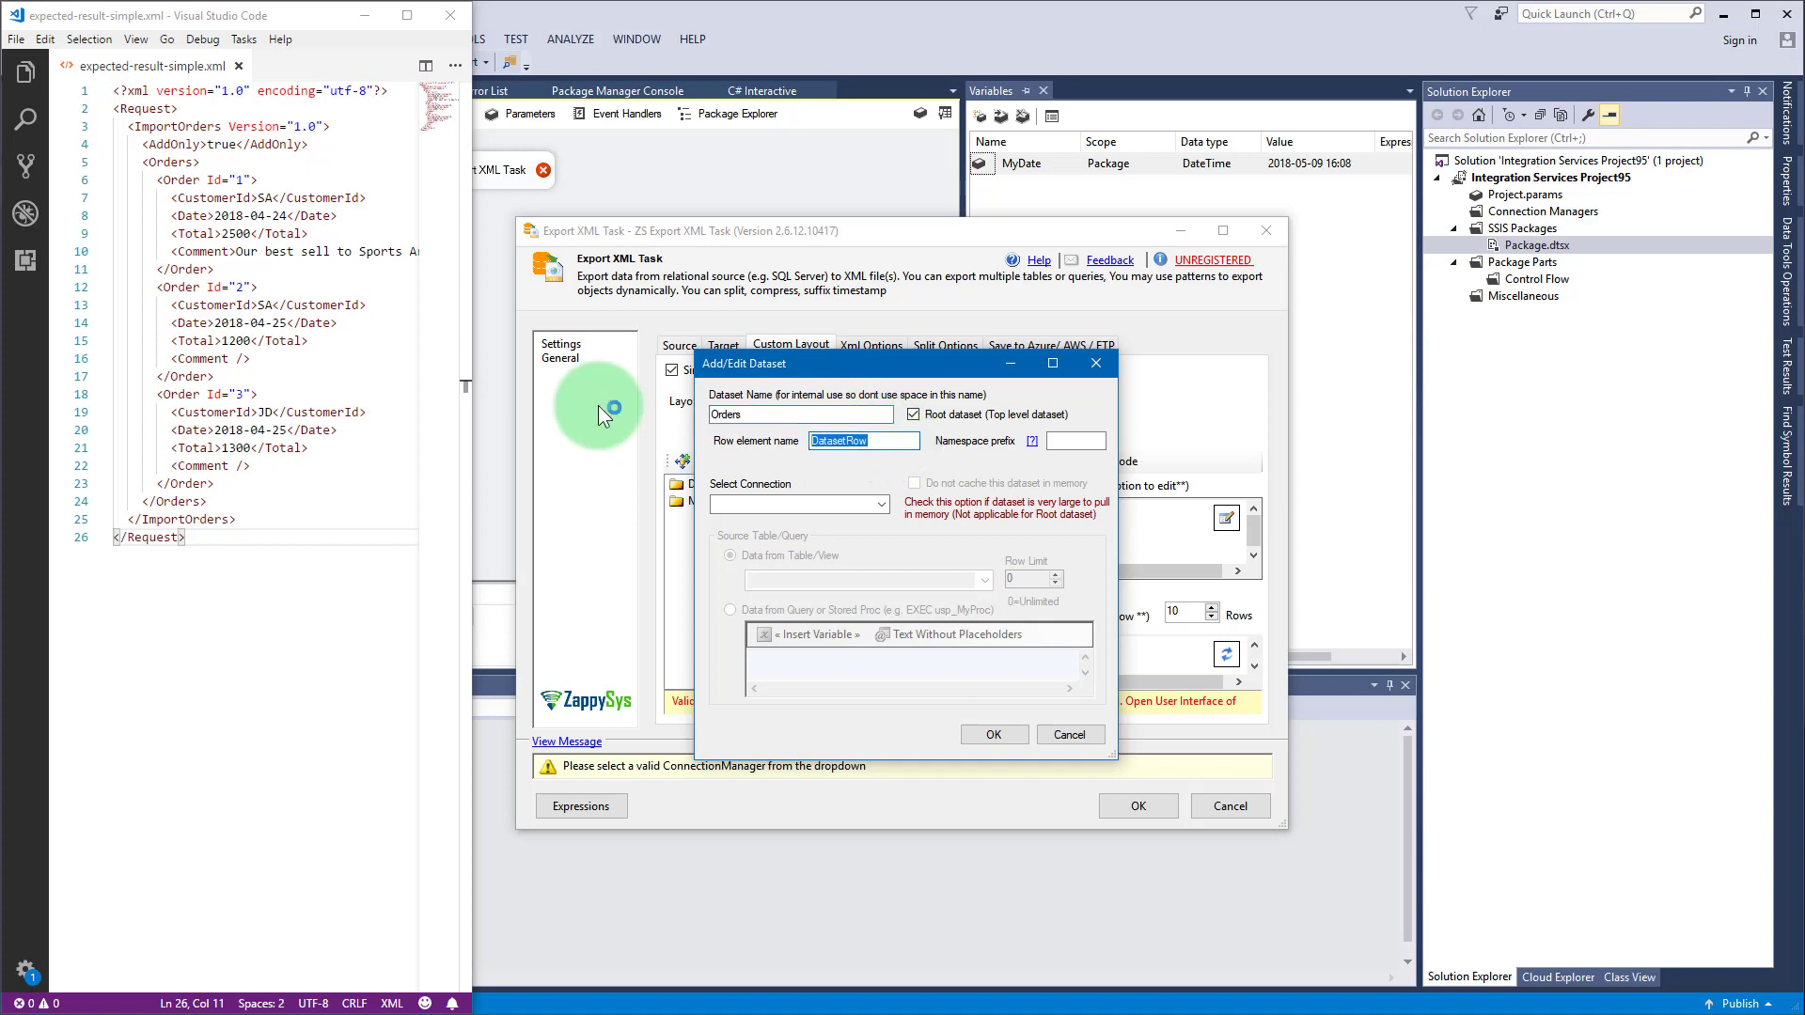
text(Order)
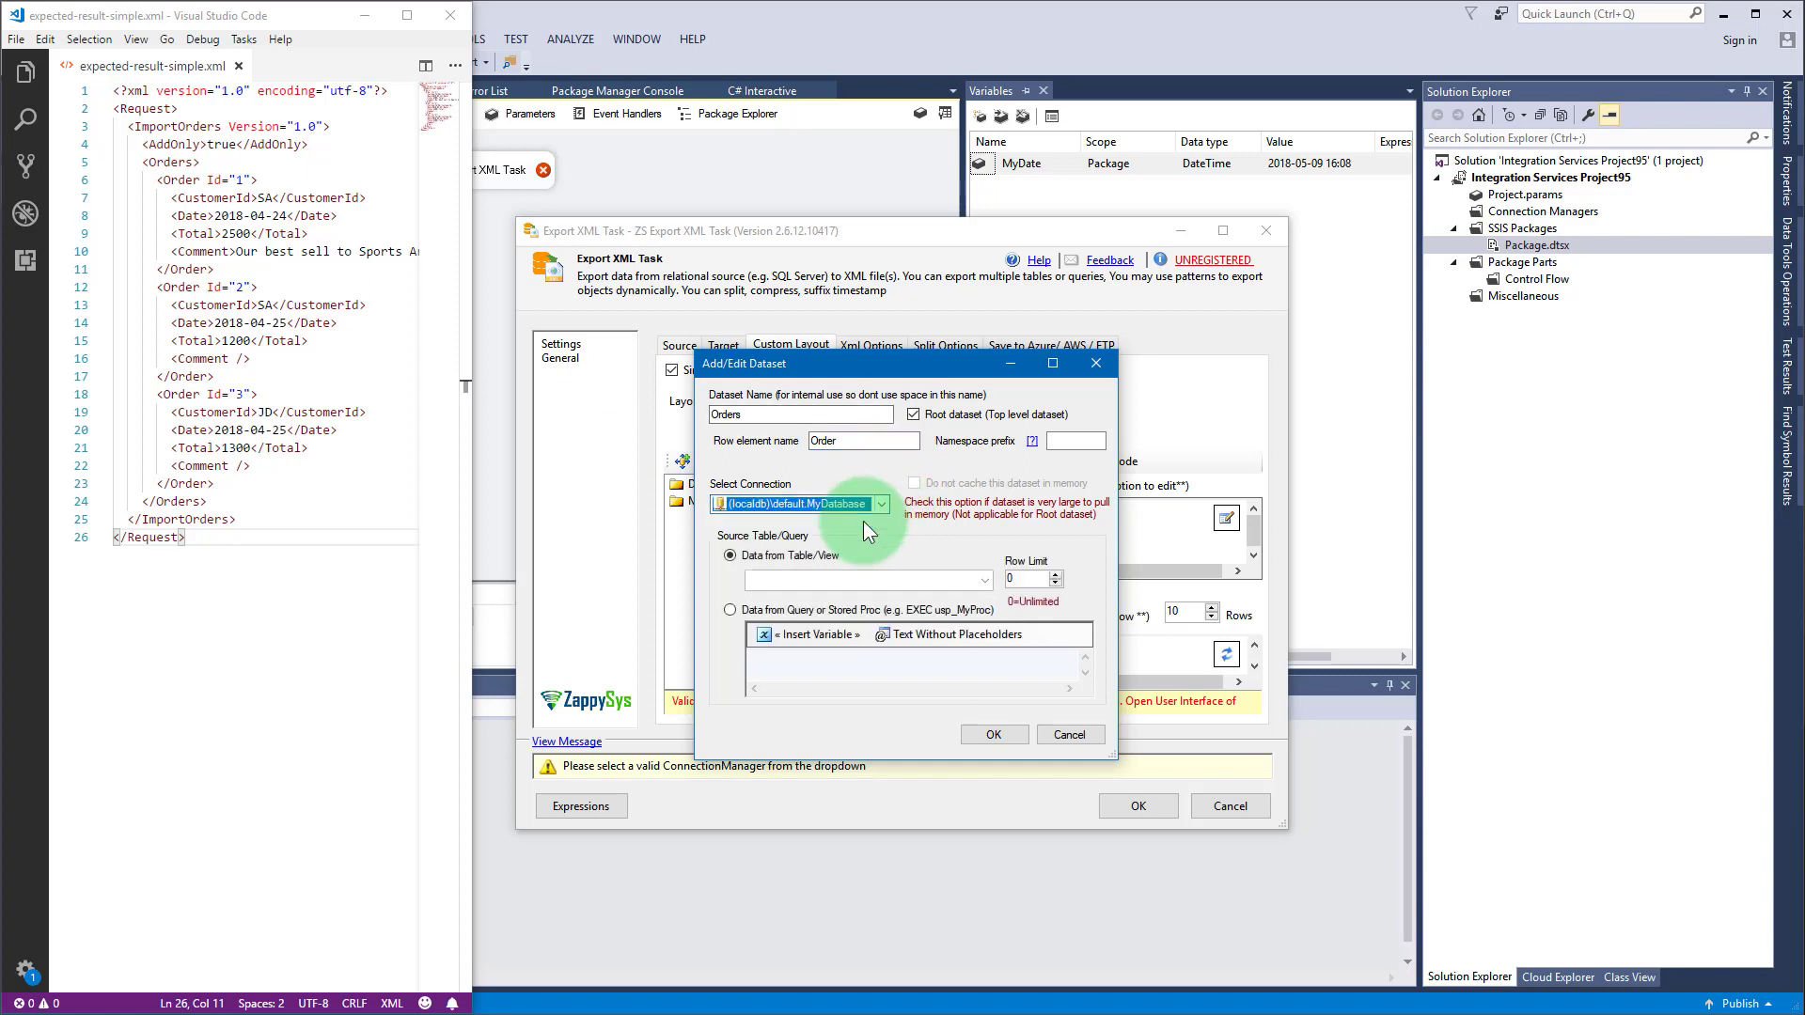
click(983, 579)
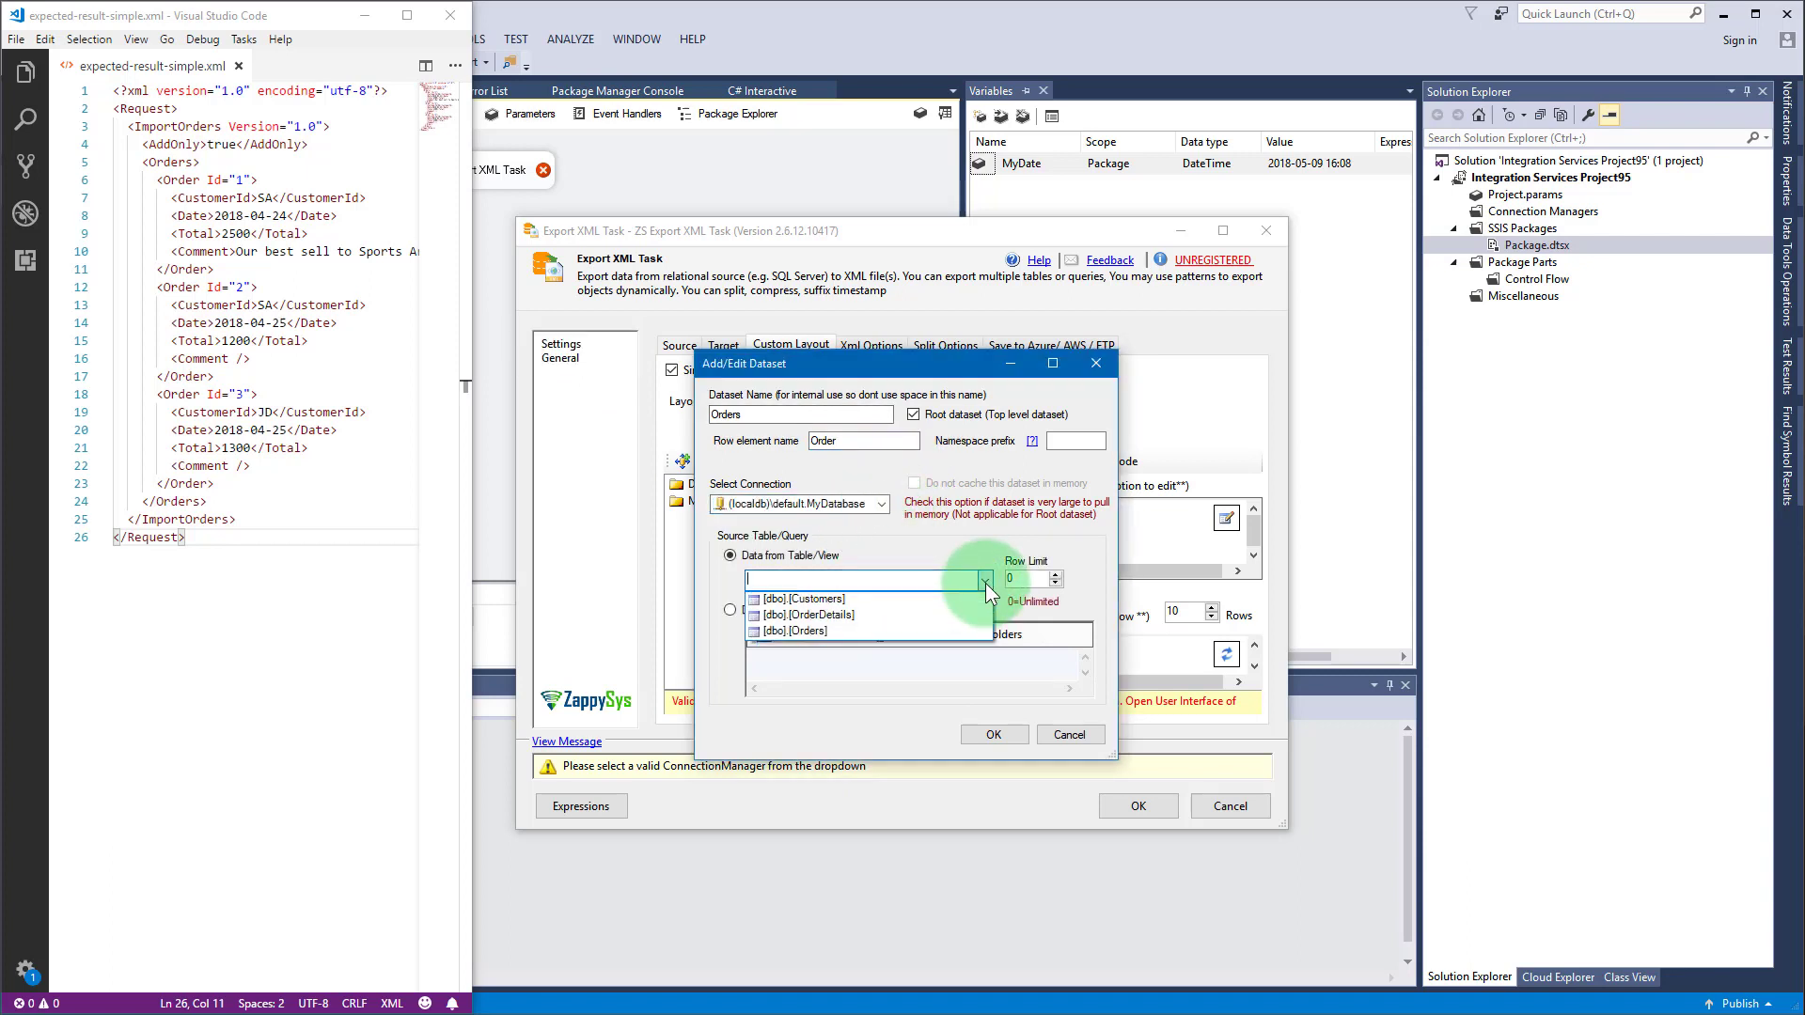
click(796, 631)
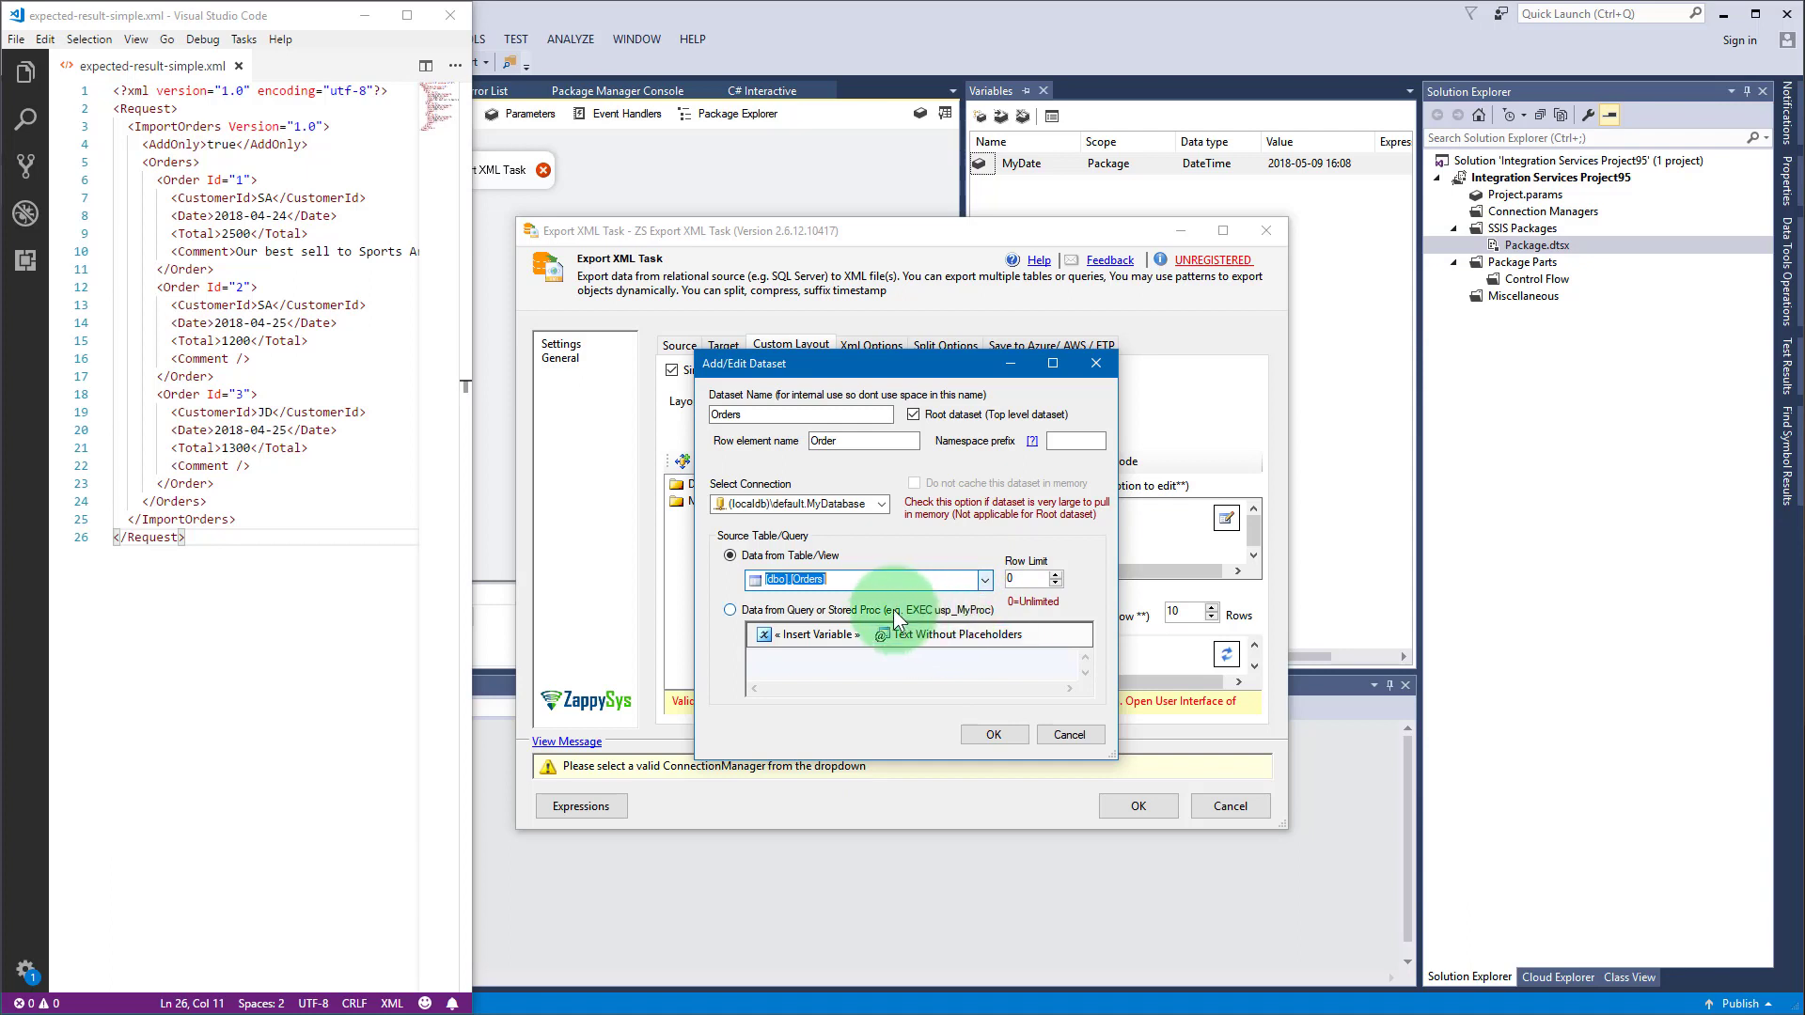
Step: Try the query option with the {{User::MyDate}} variable, then save the Orders dataset
click(730, 610)
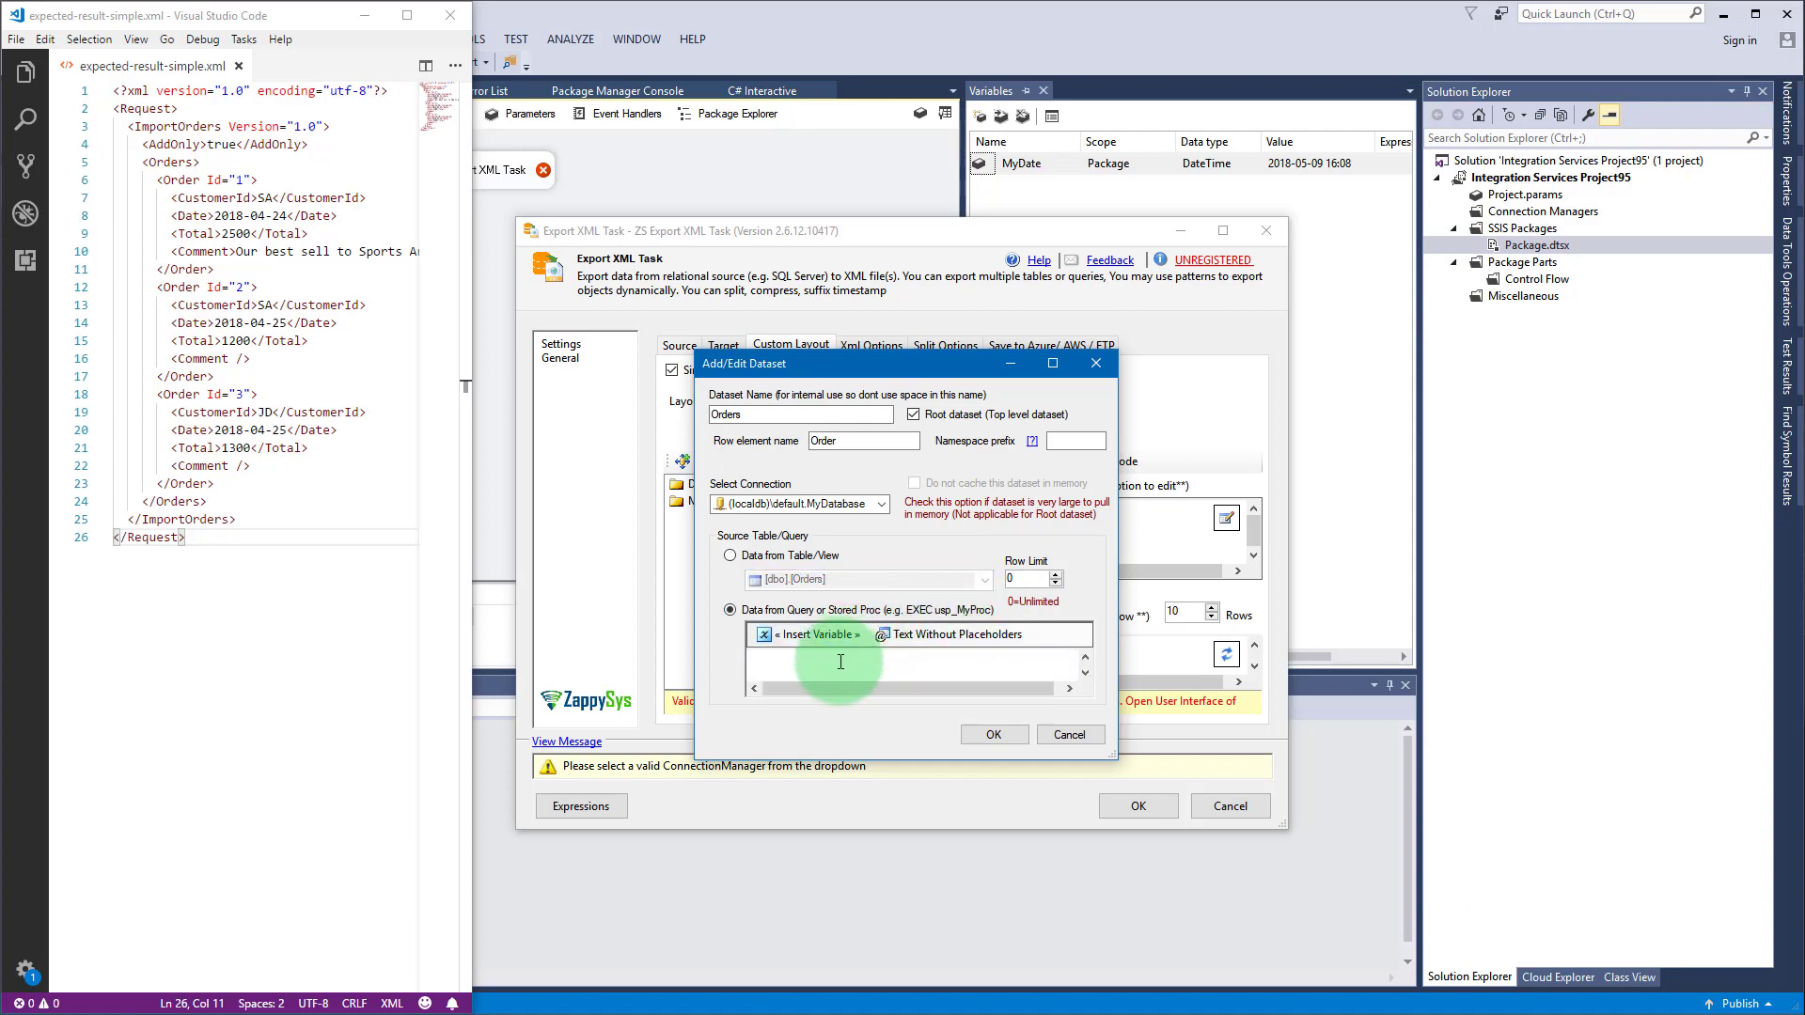
text(EXEC dbo.MyProc ')
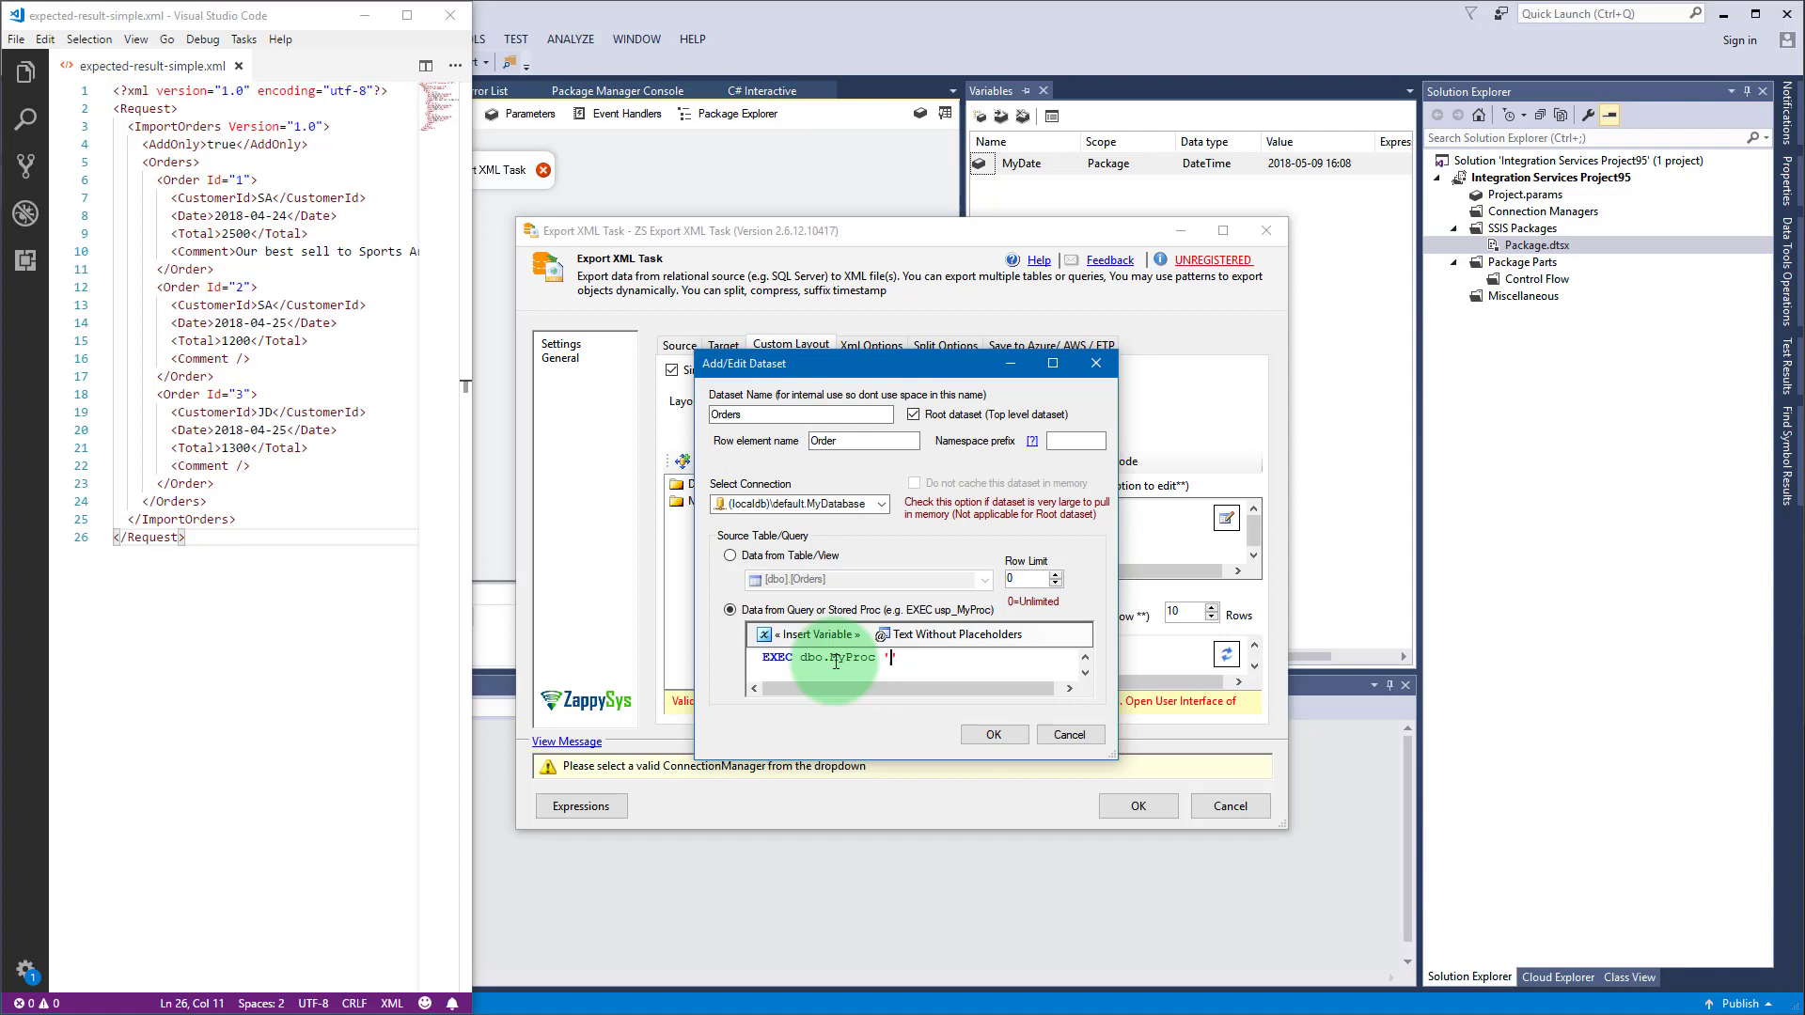
click(814, 635)
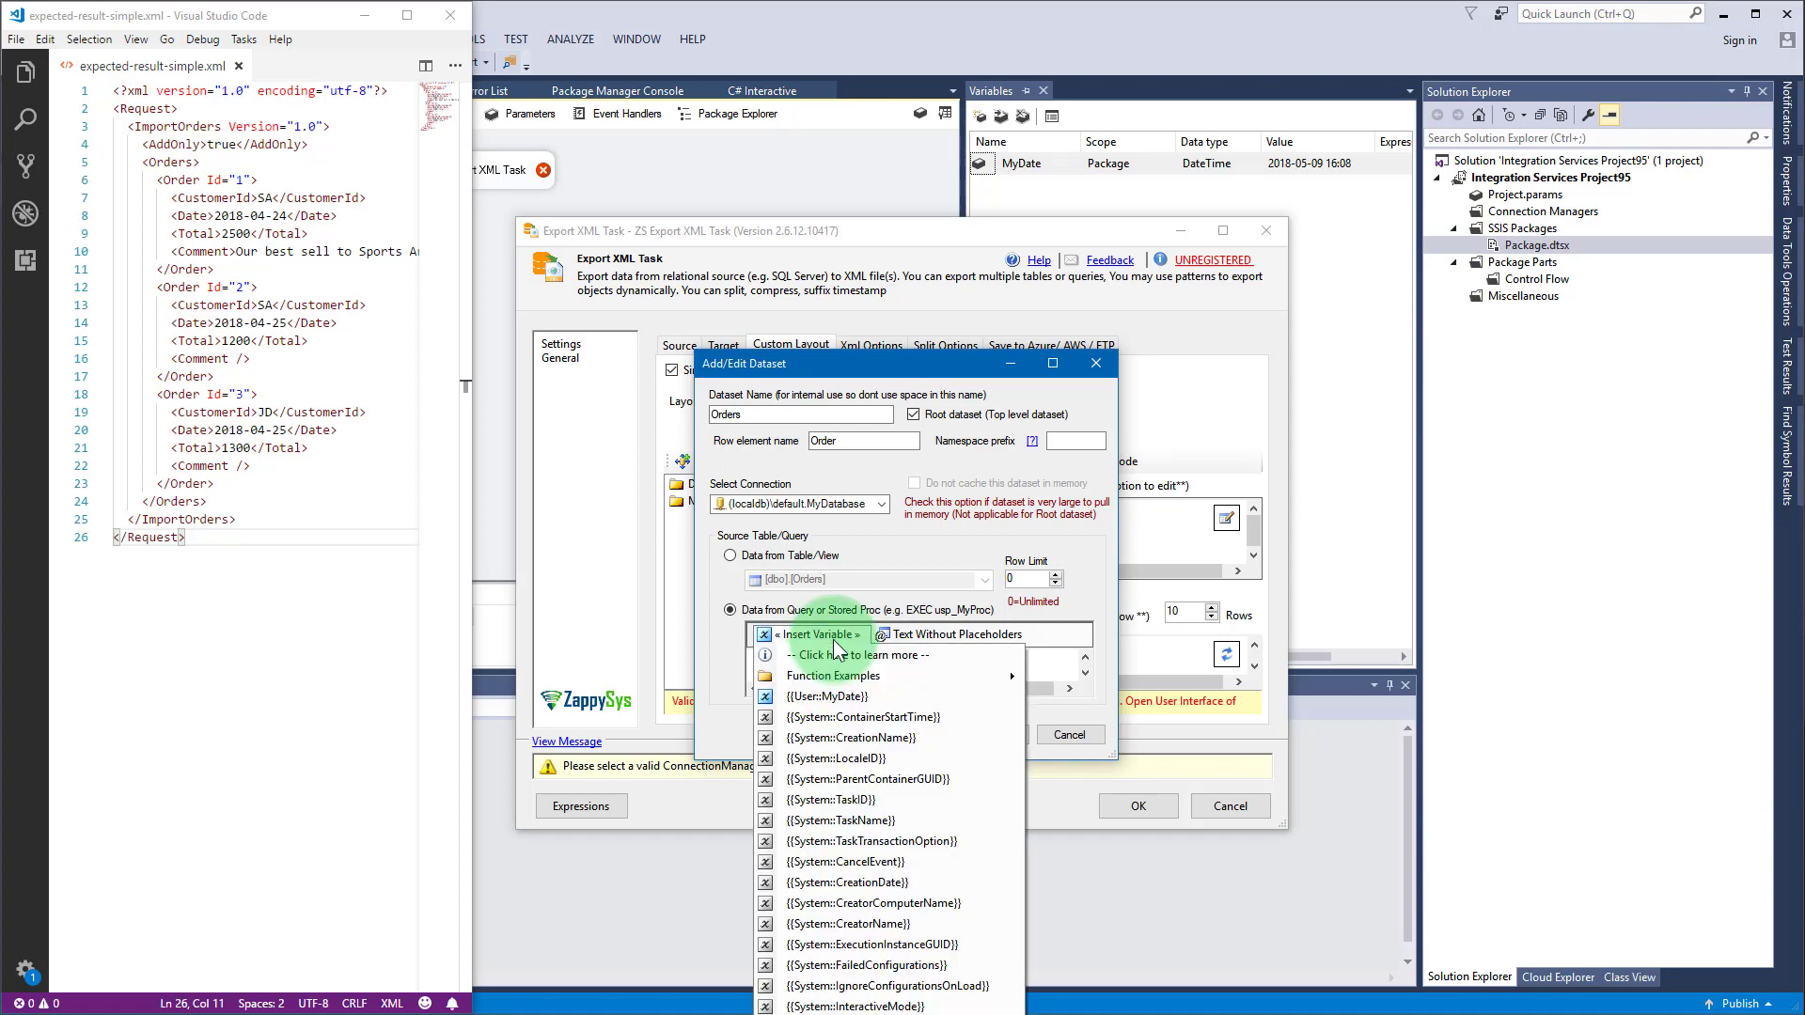
click(816, 717)
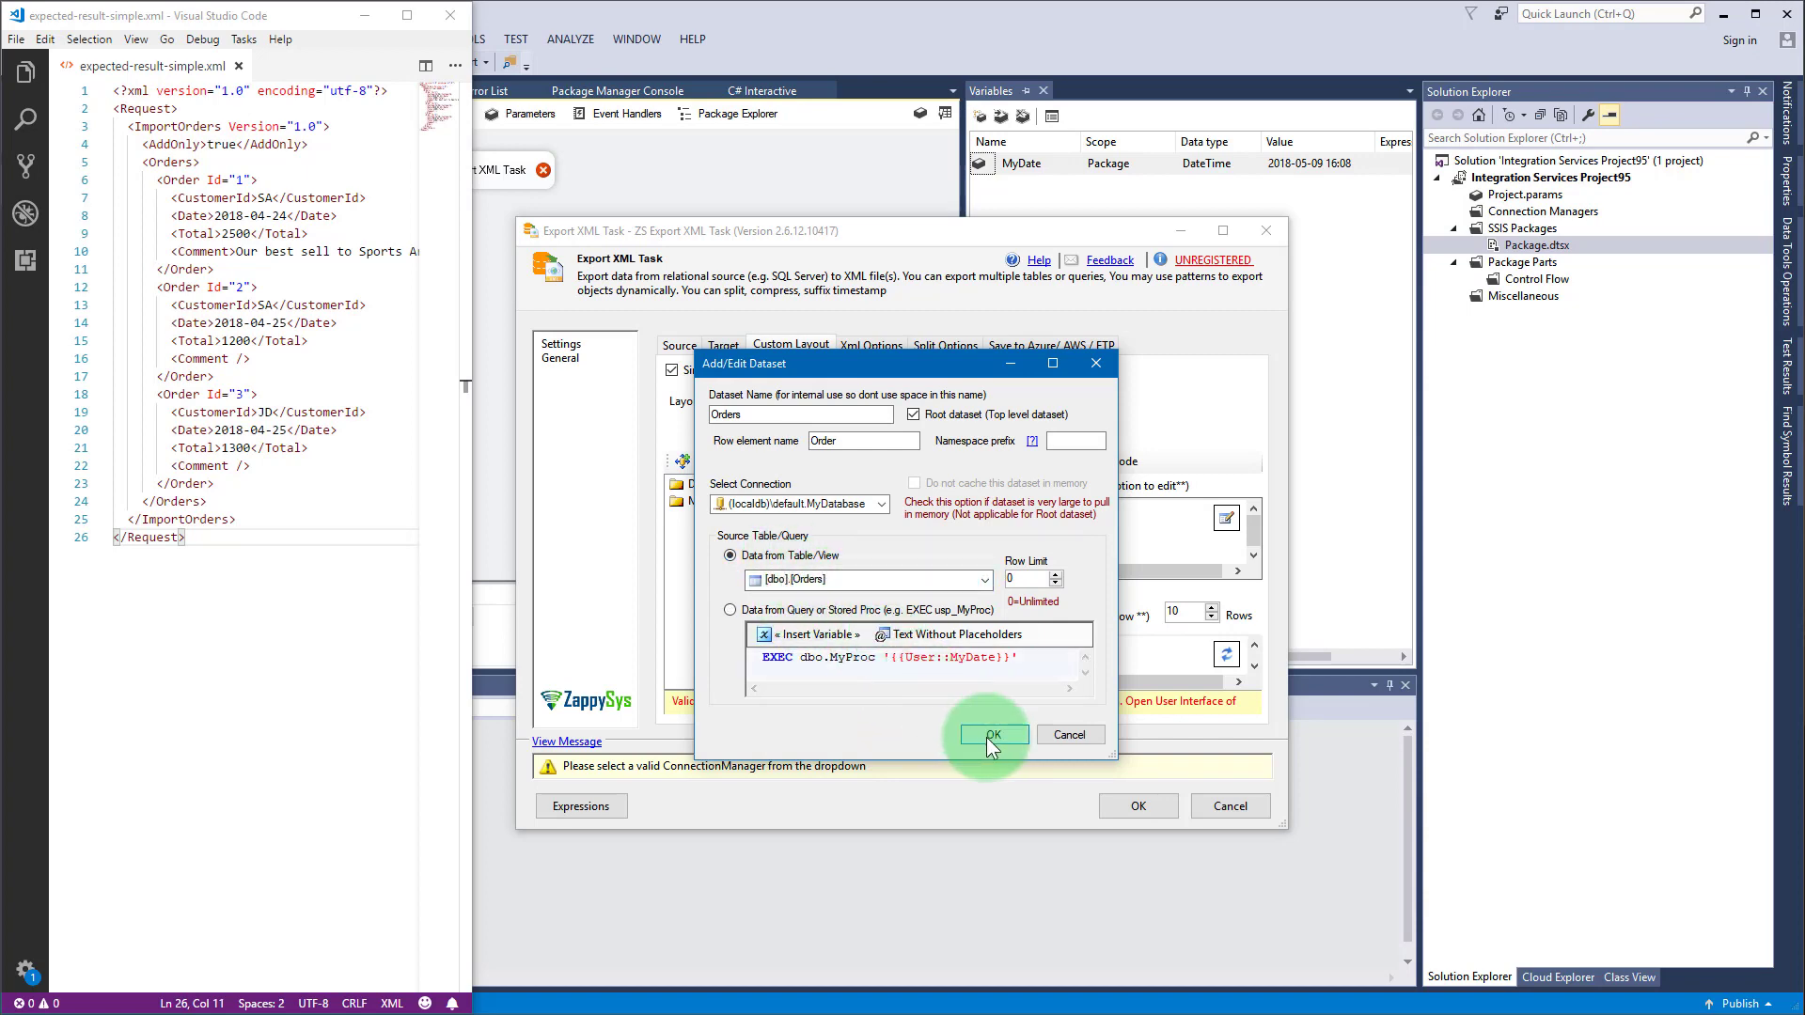
click(994, 734)
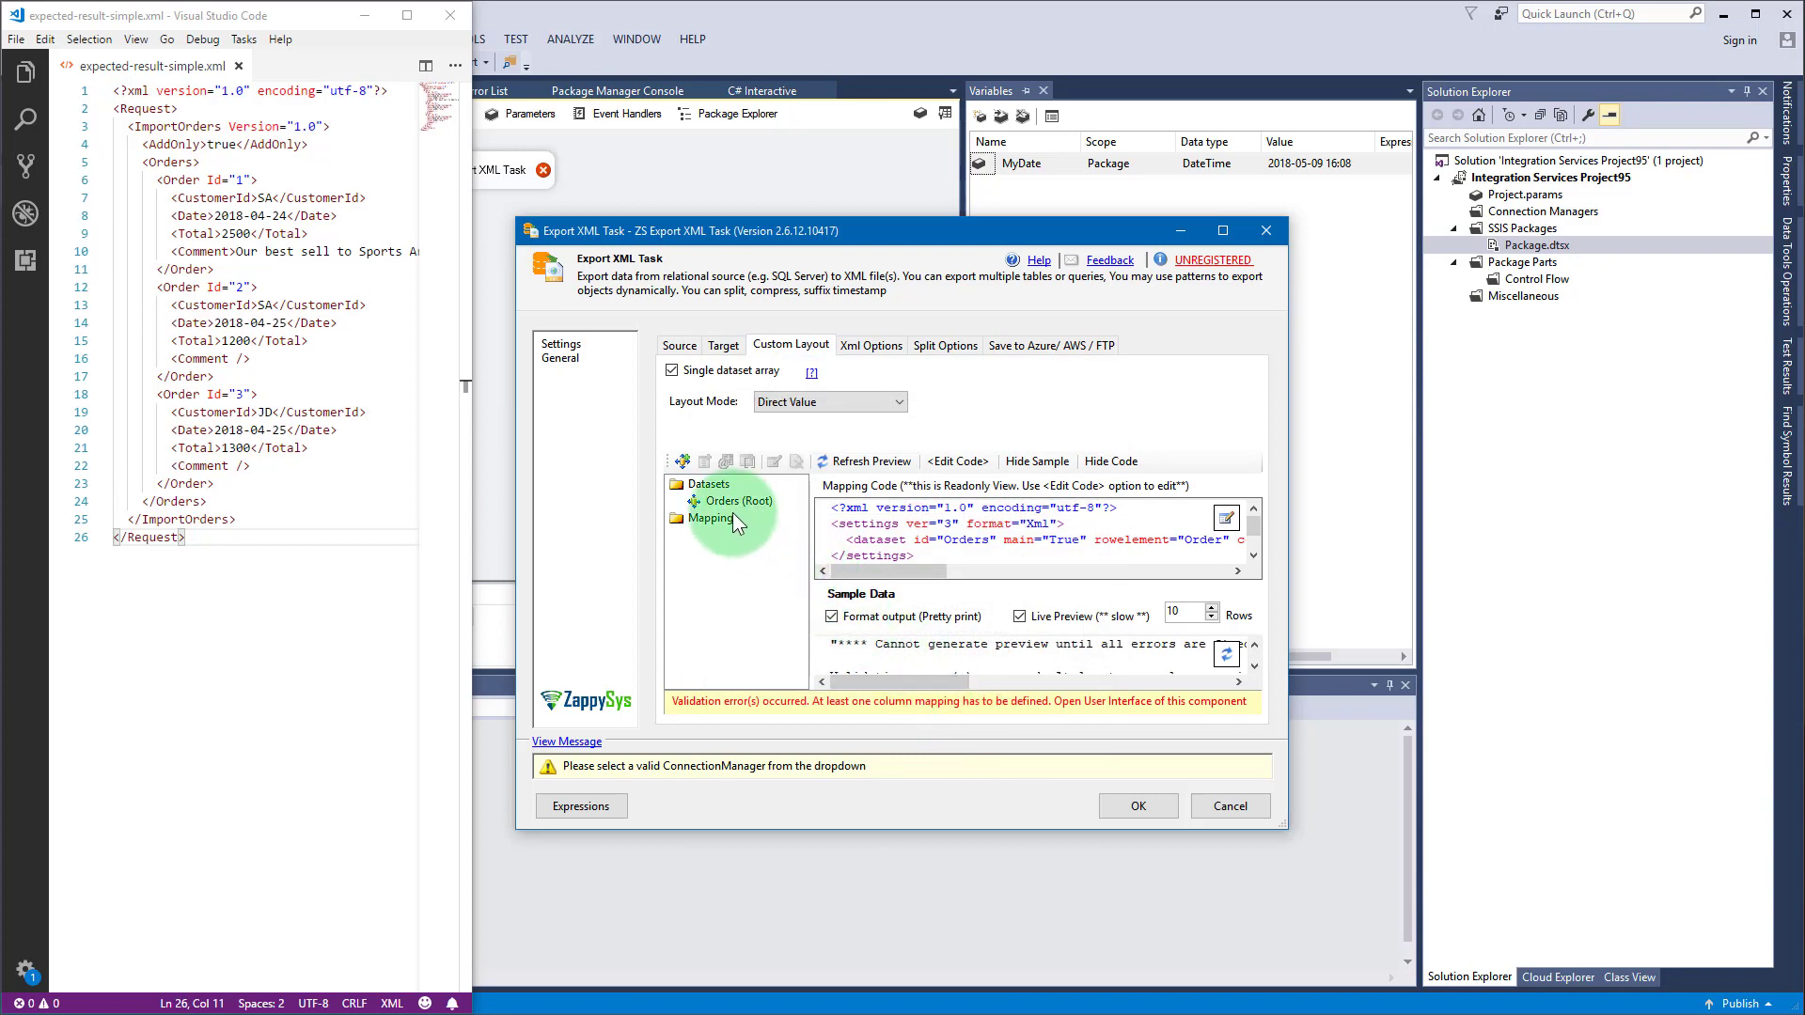
Step: Add an unbound nested element with Output Alias ImportOrders under Mappings
right_click(711, 518)
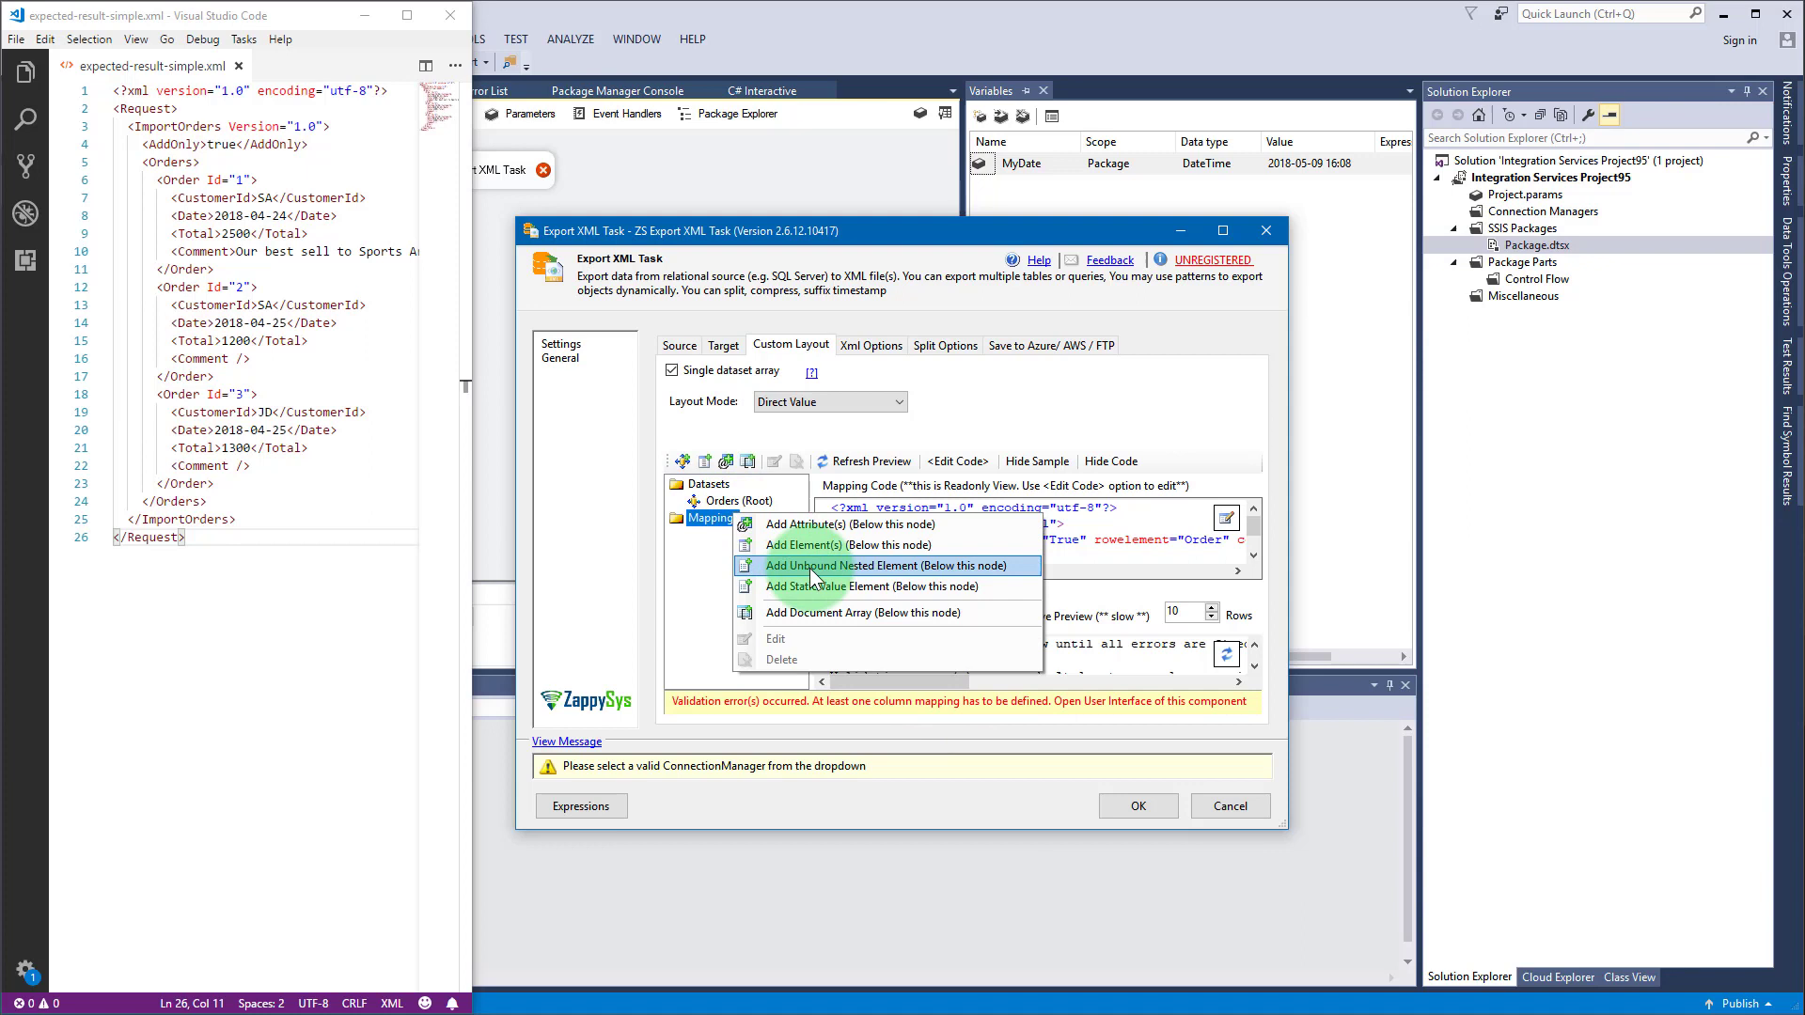
click(861, 566)
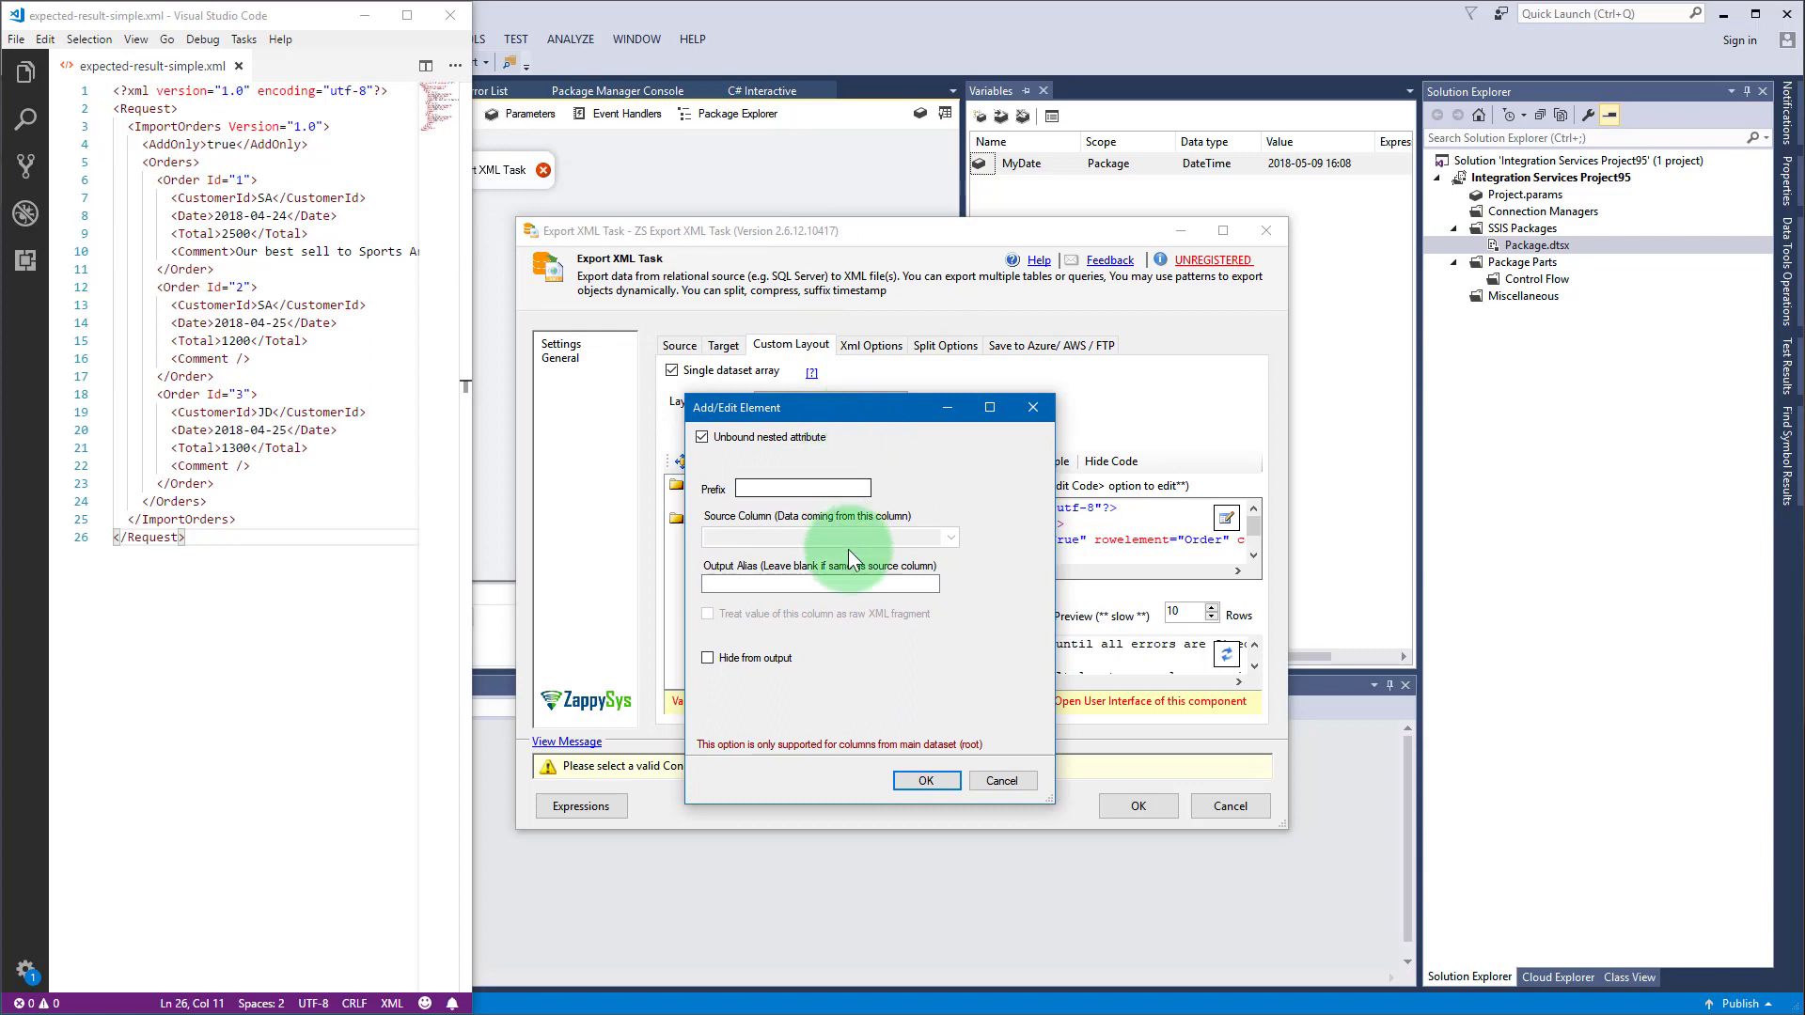
text(ImportO)
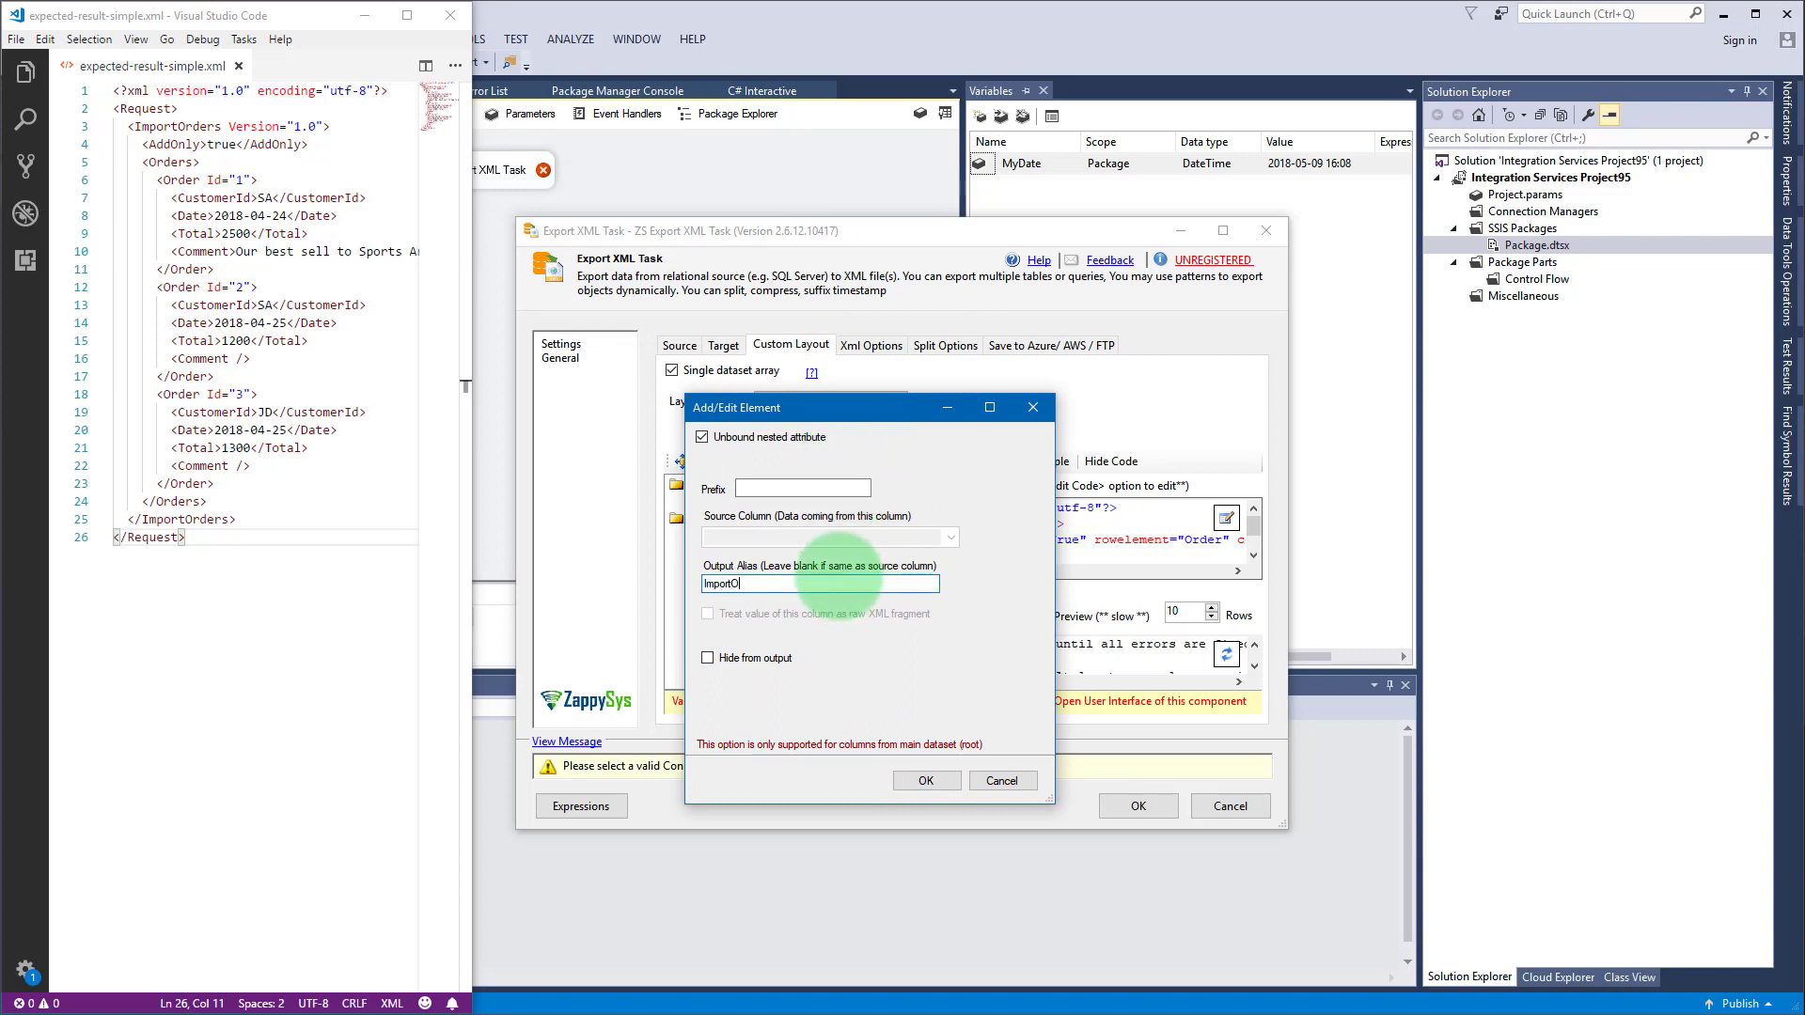
text(rders)
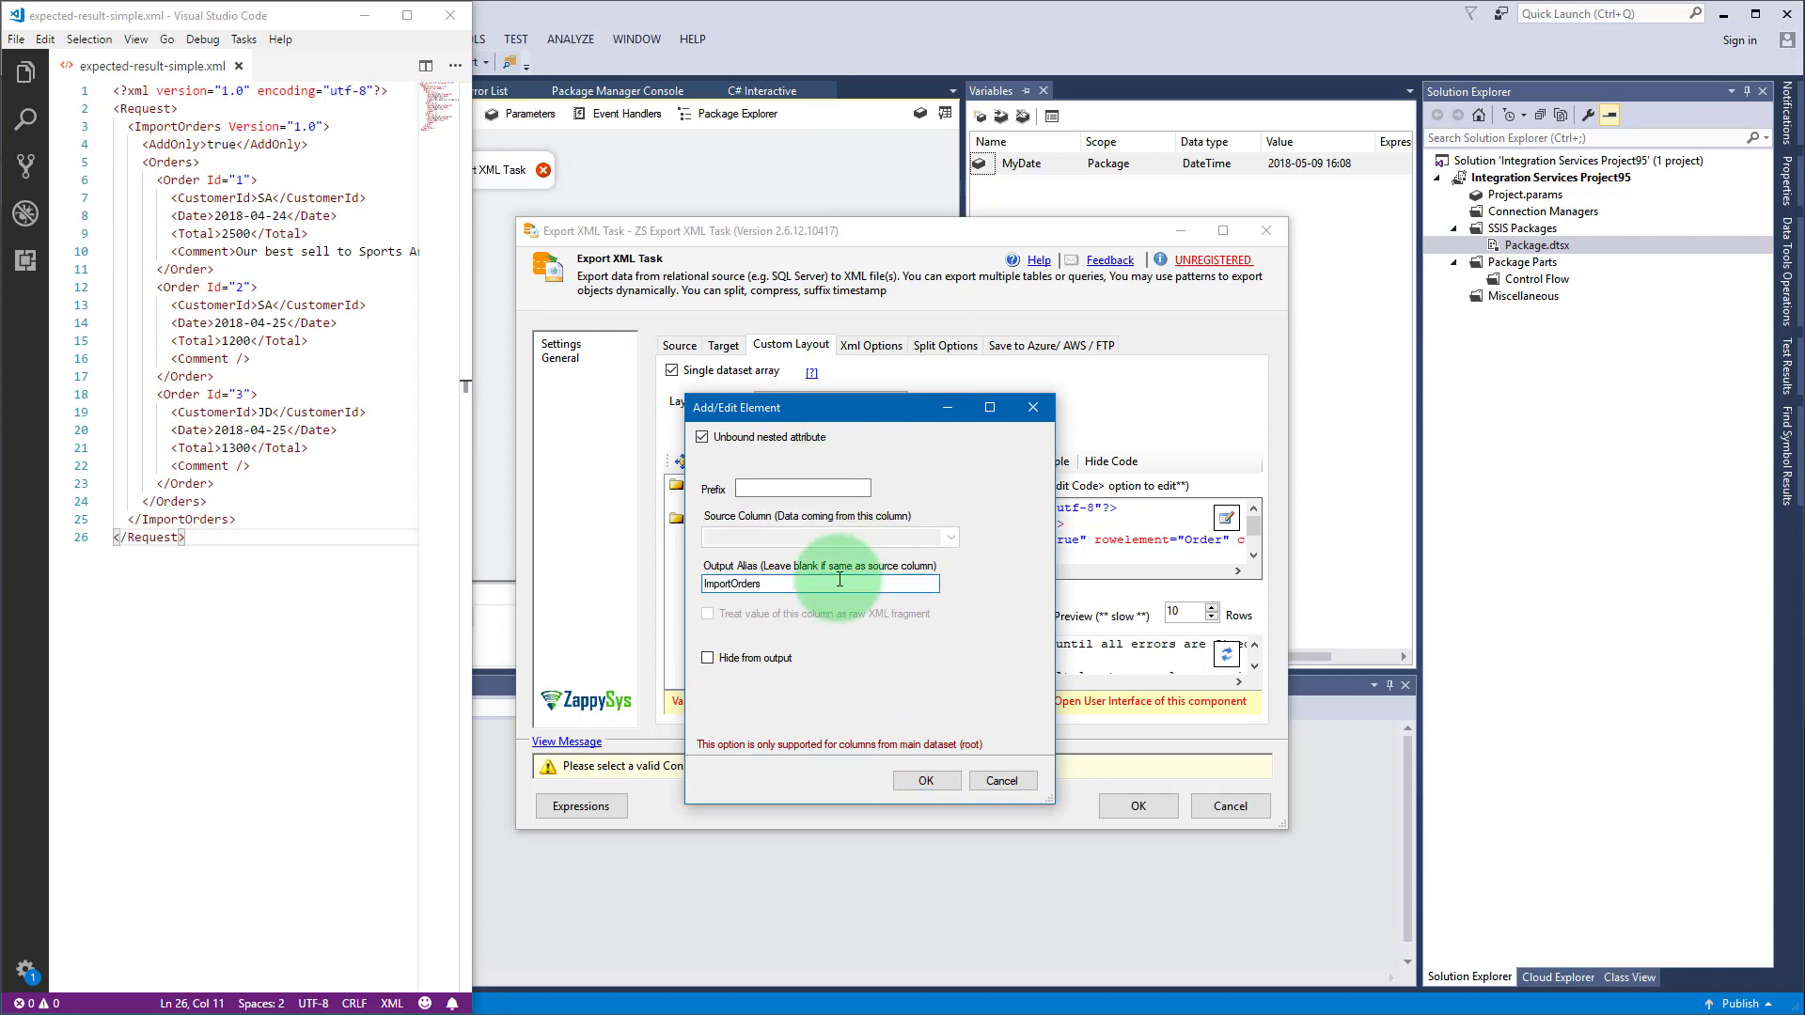
click(927, 780)
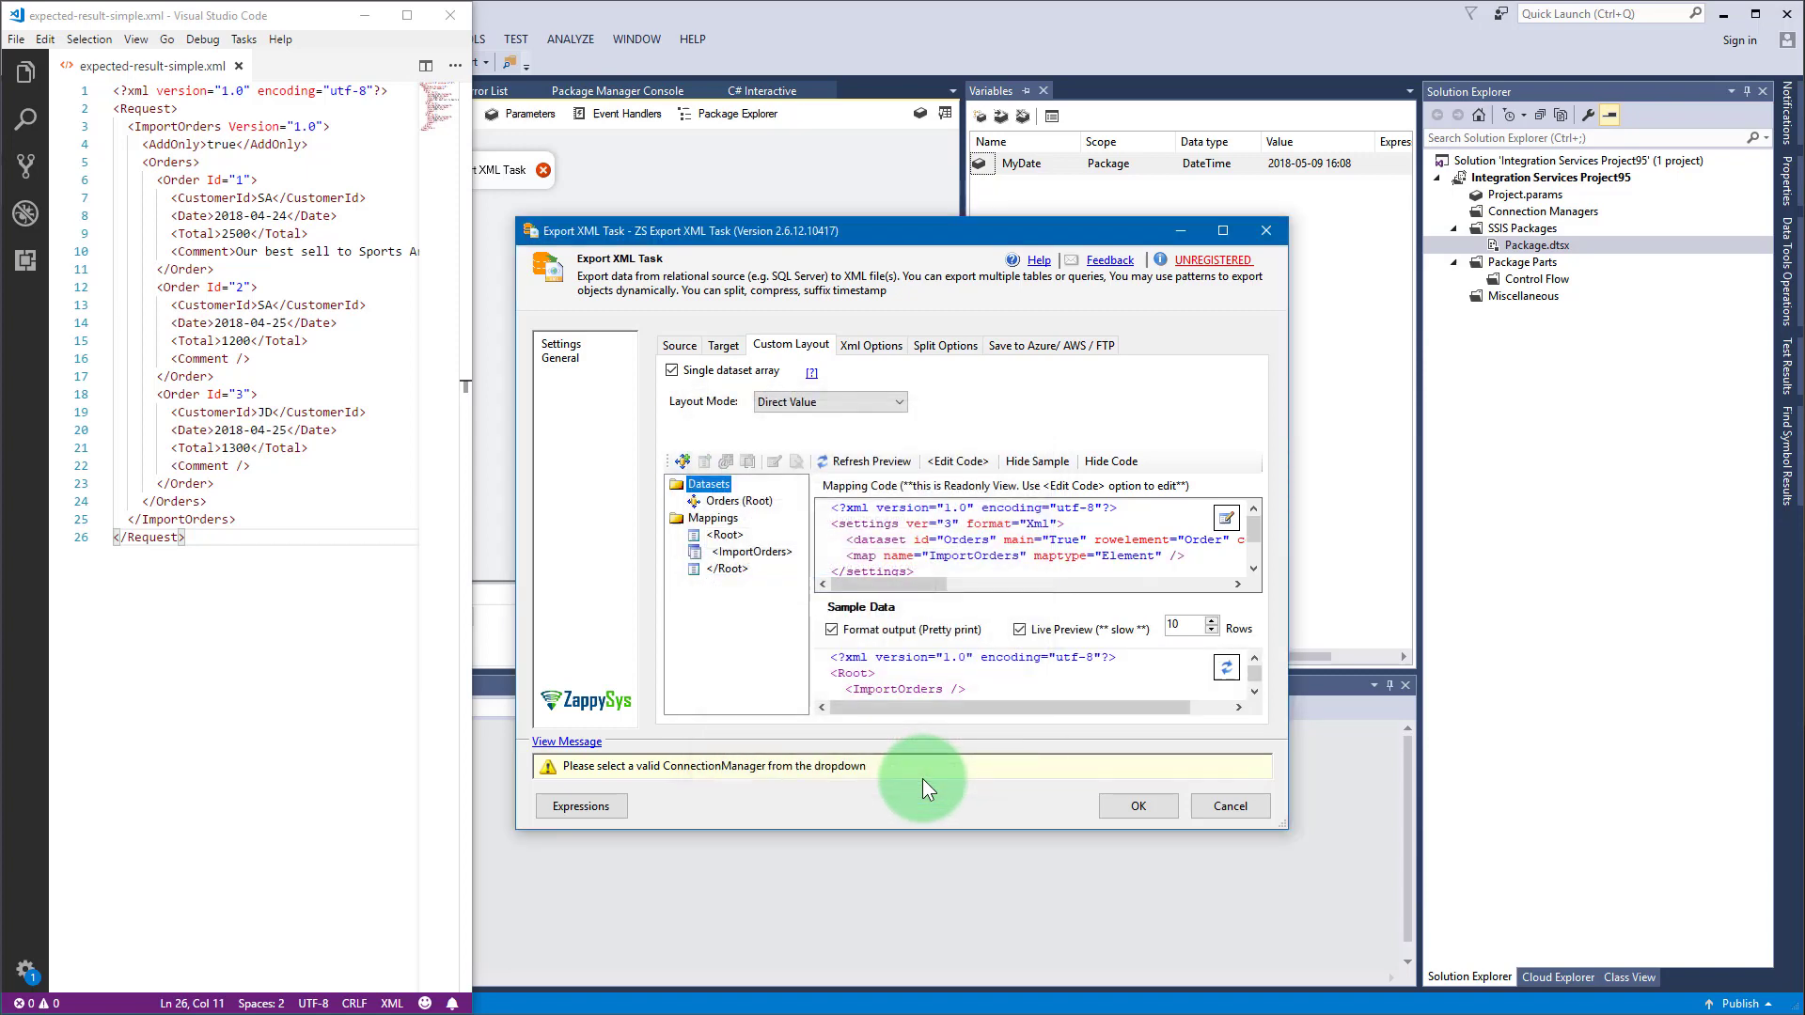
mouse_move(922, 785)
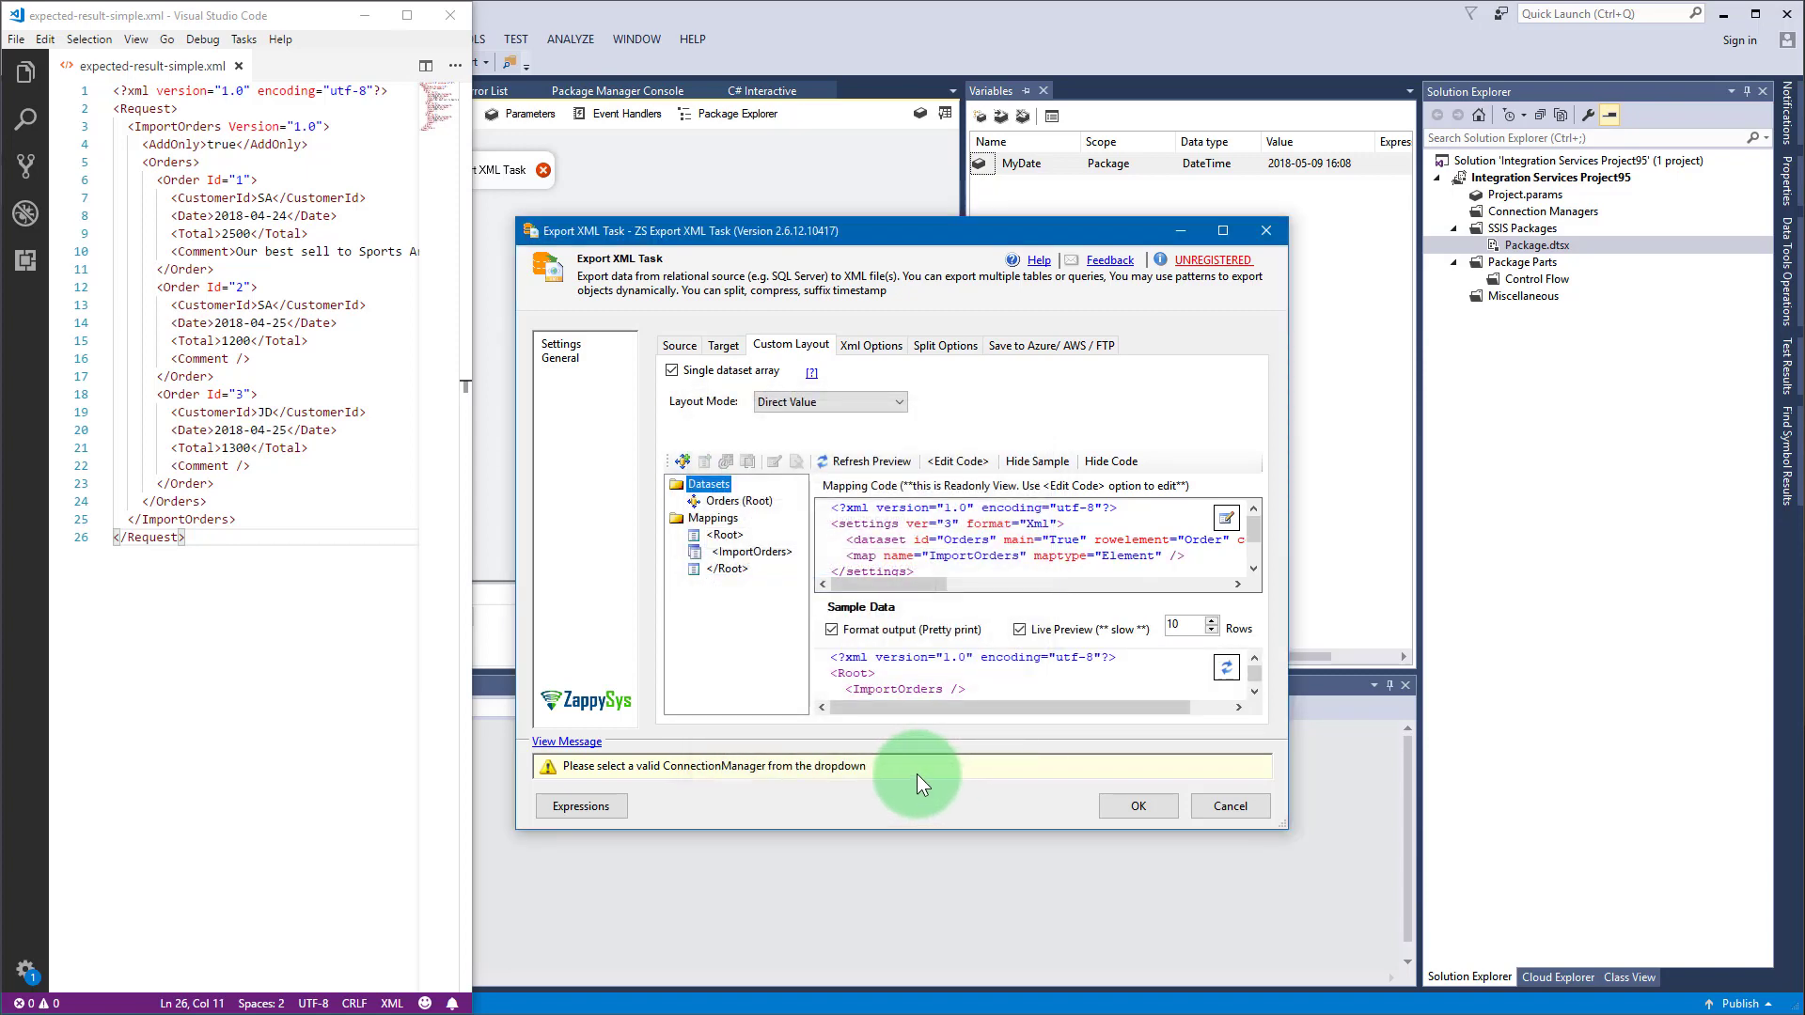
Step: Give ImportOrders a static attribute named Version with value 1.0
right_click(751, 550)
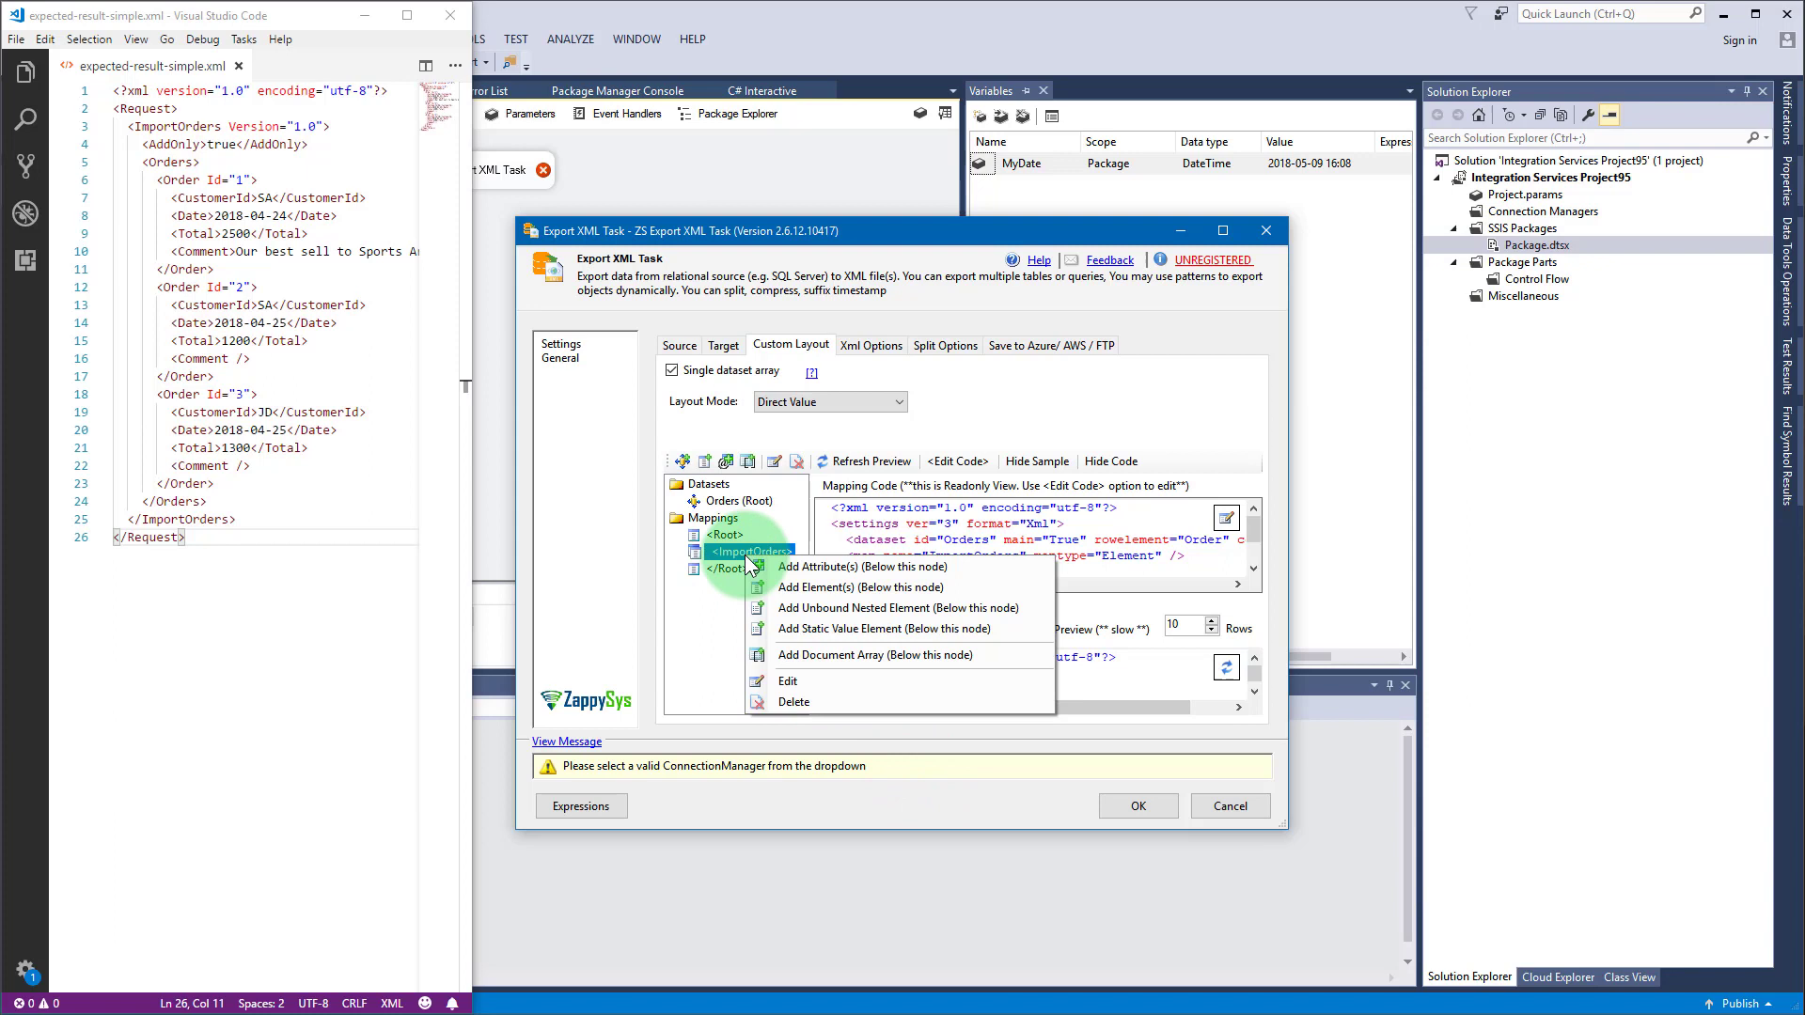
mouse_move(857, 567)
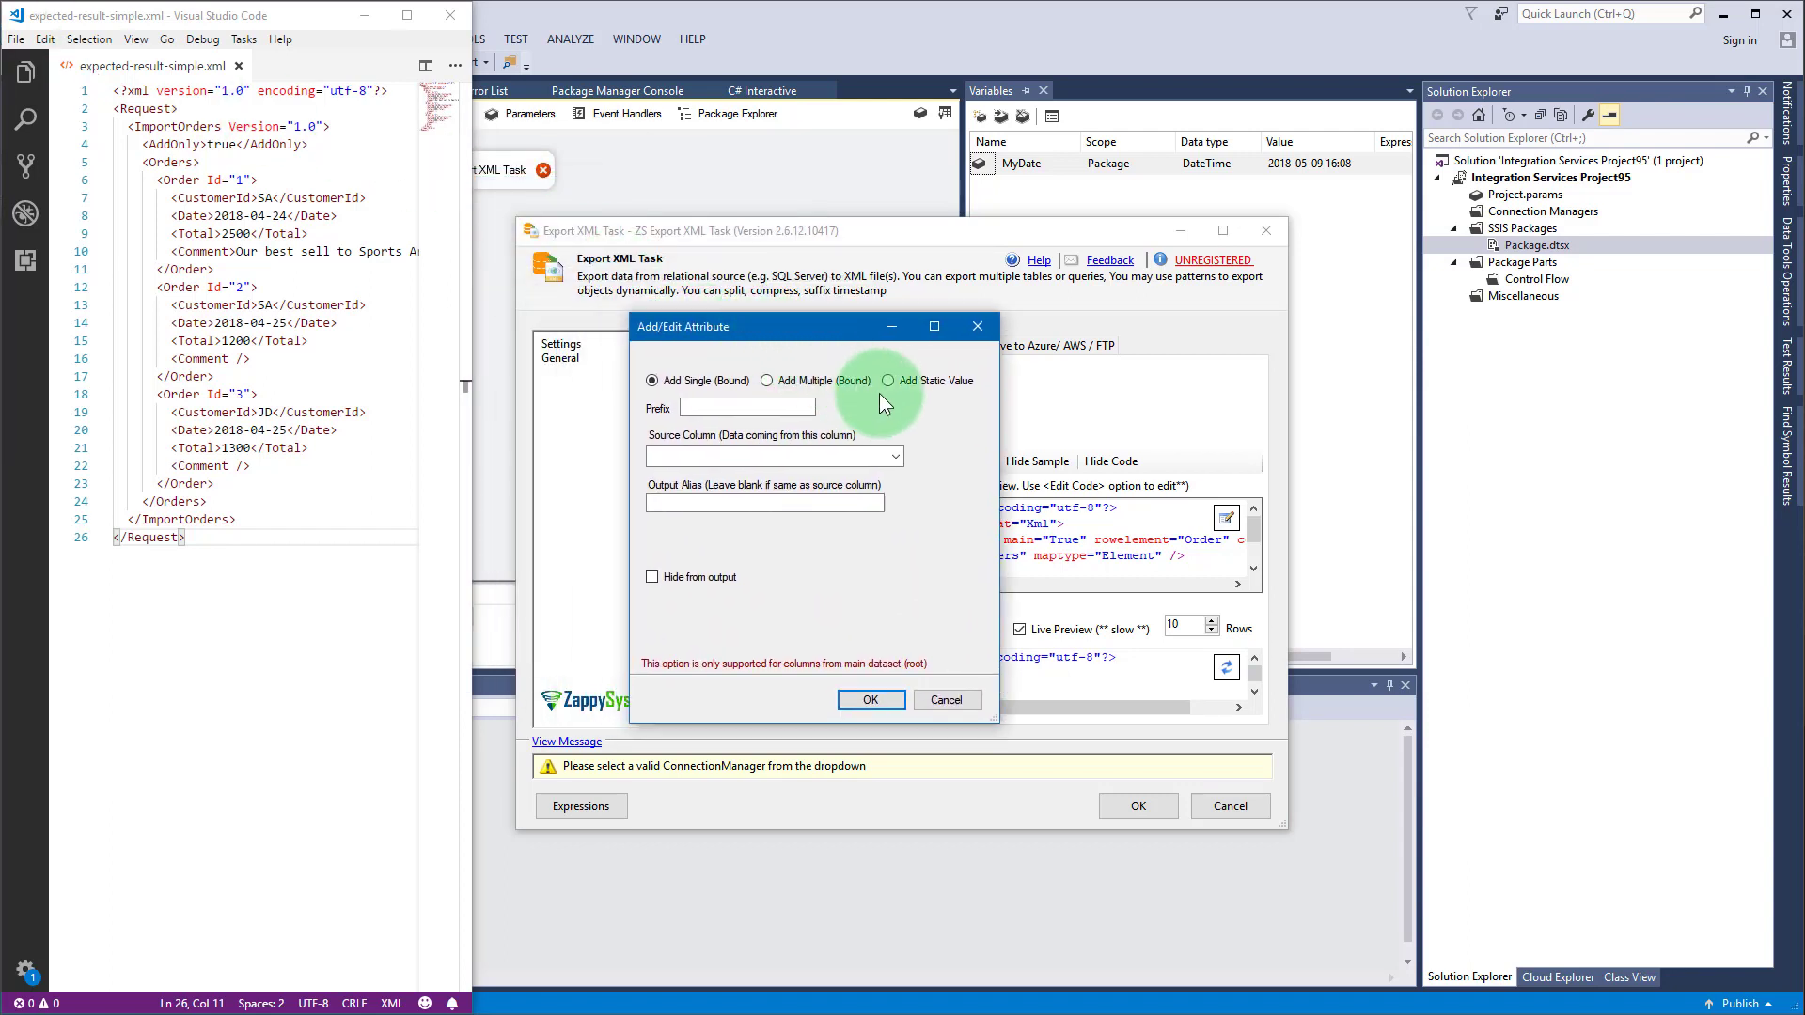
click(888, 381)
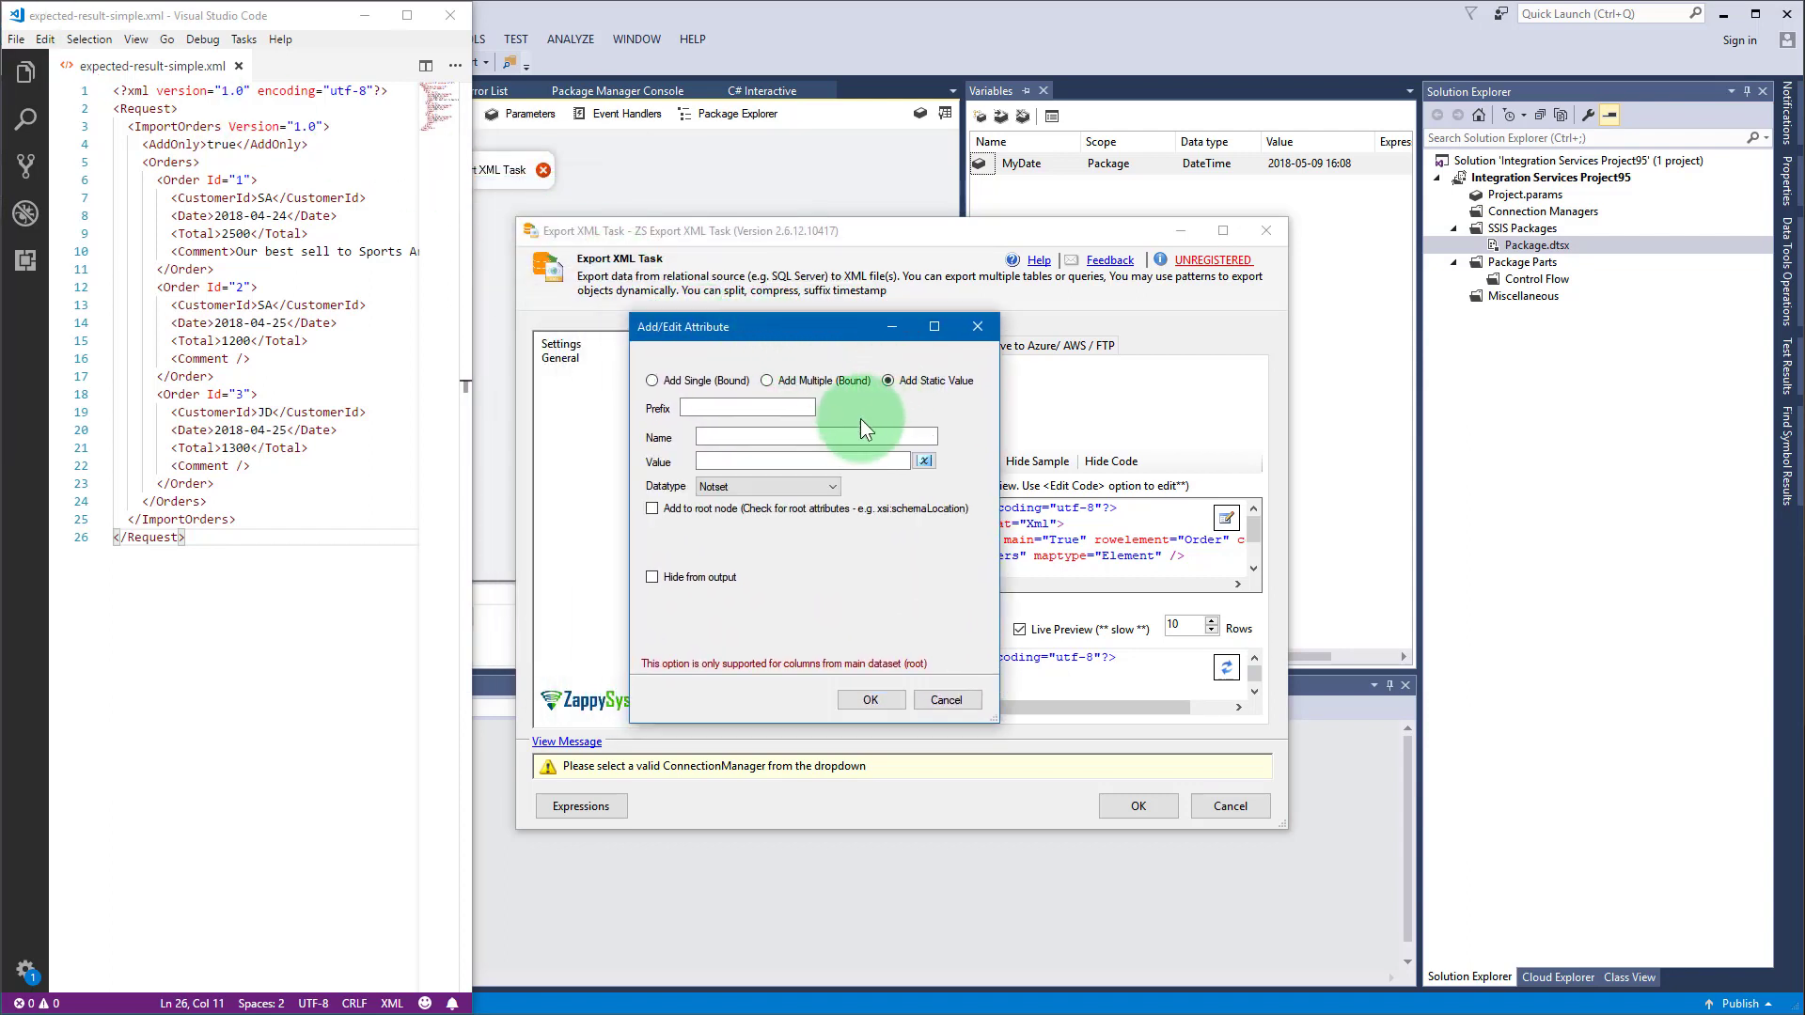
click(816, 436)
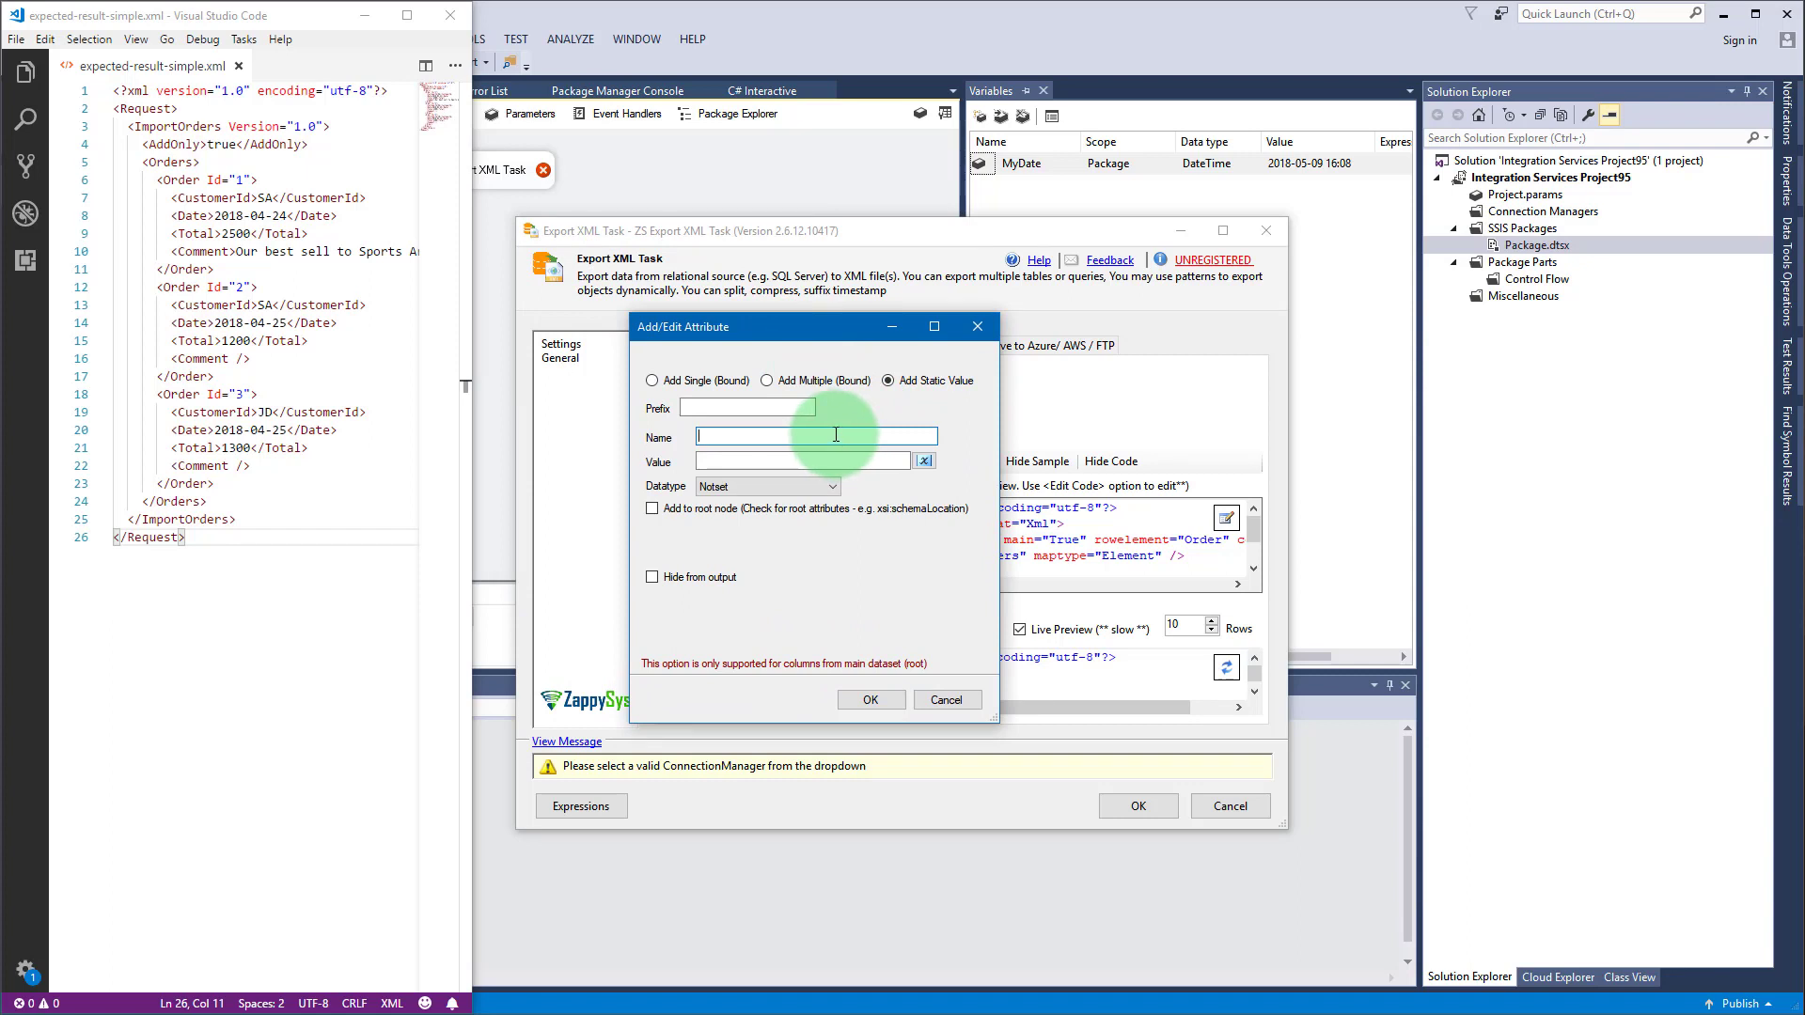
text(Version)
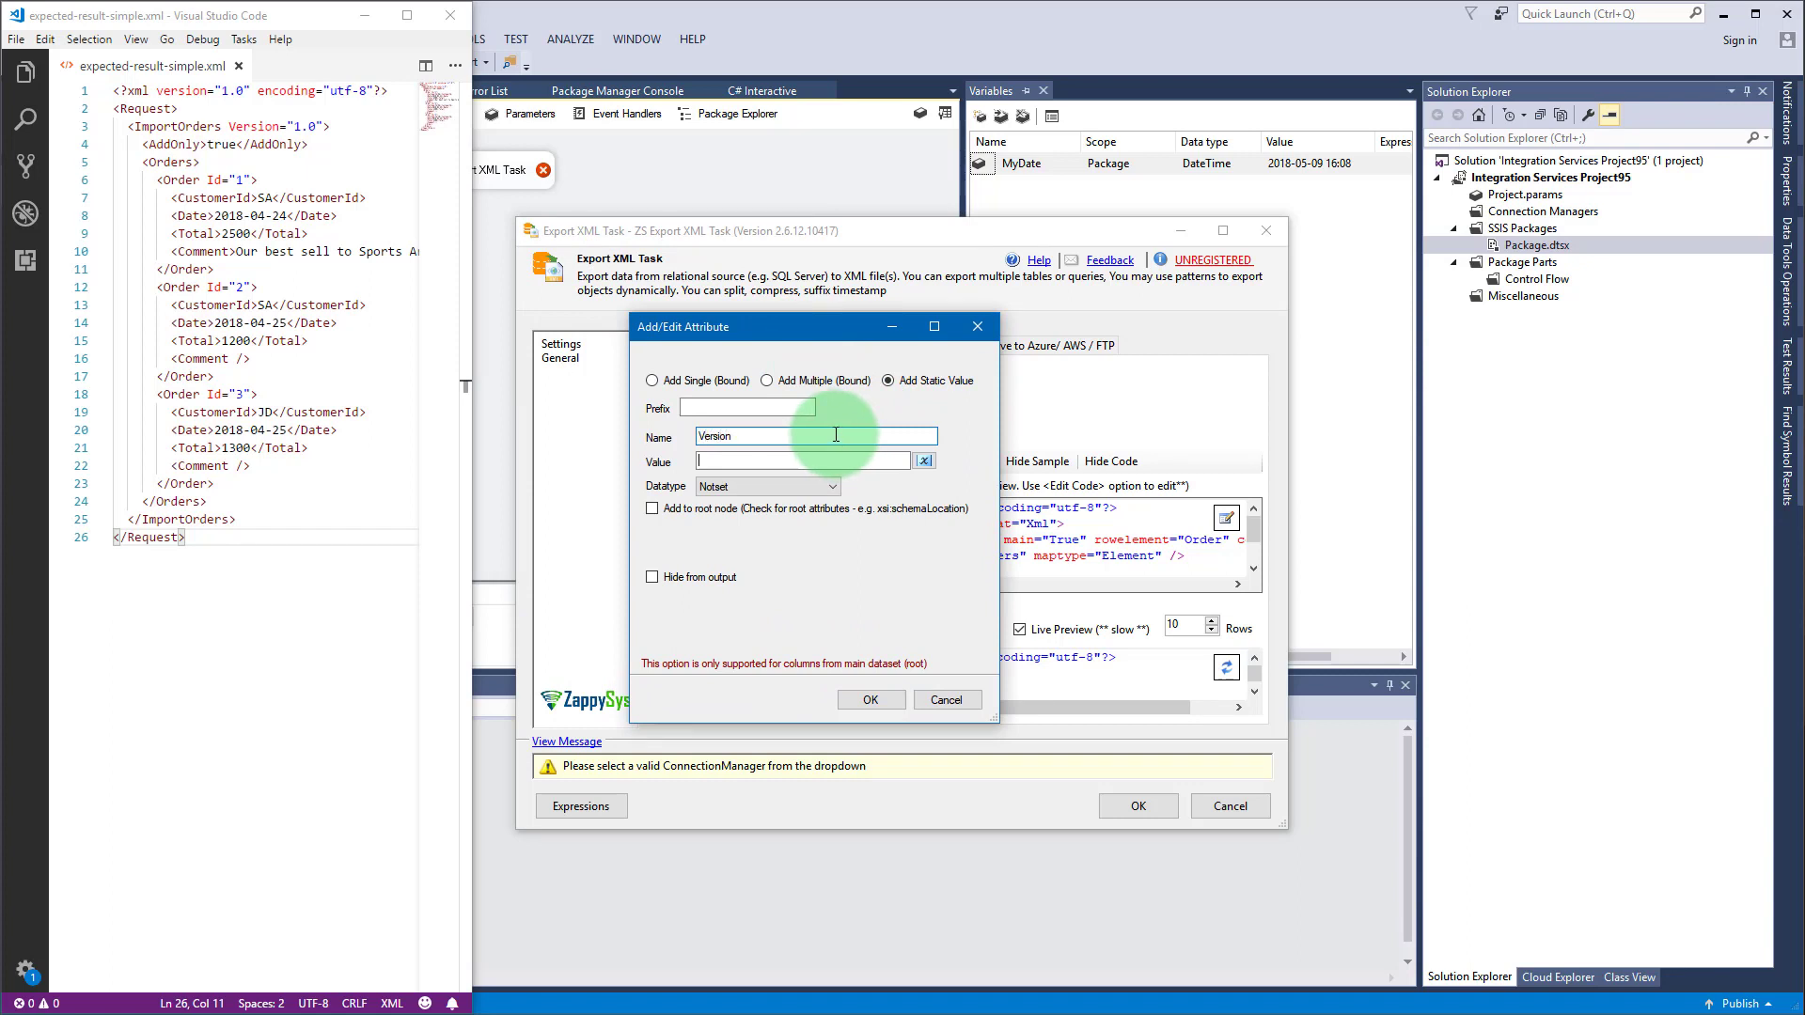
text(1.0)
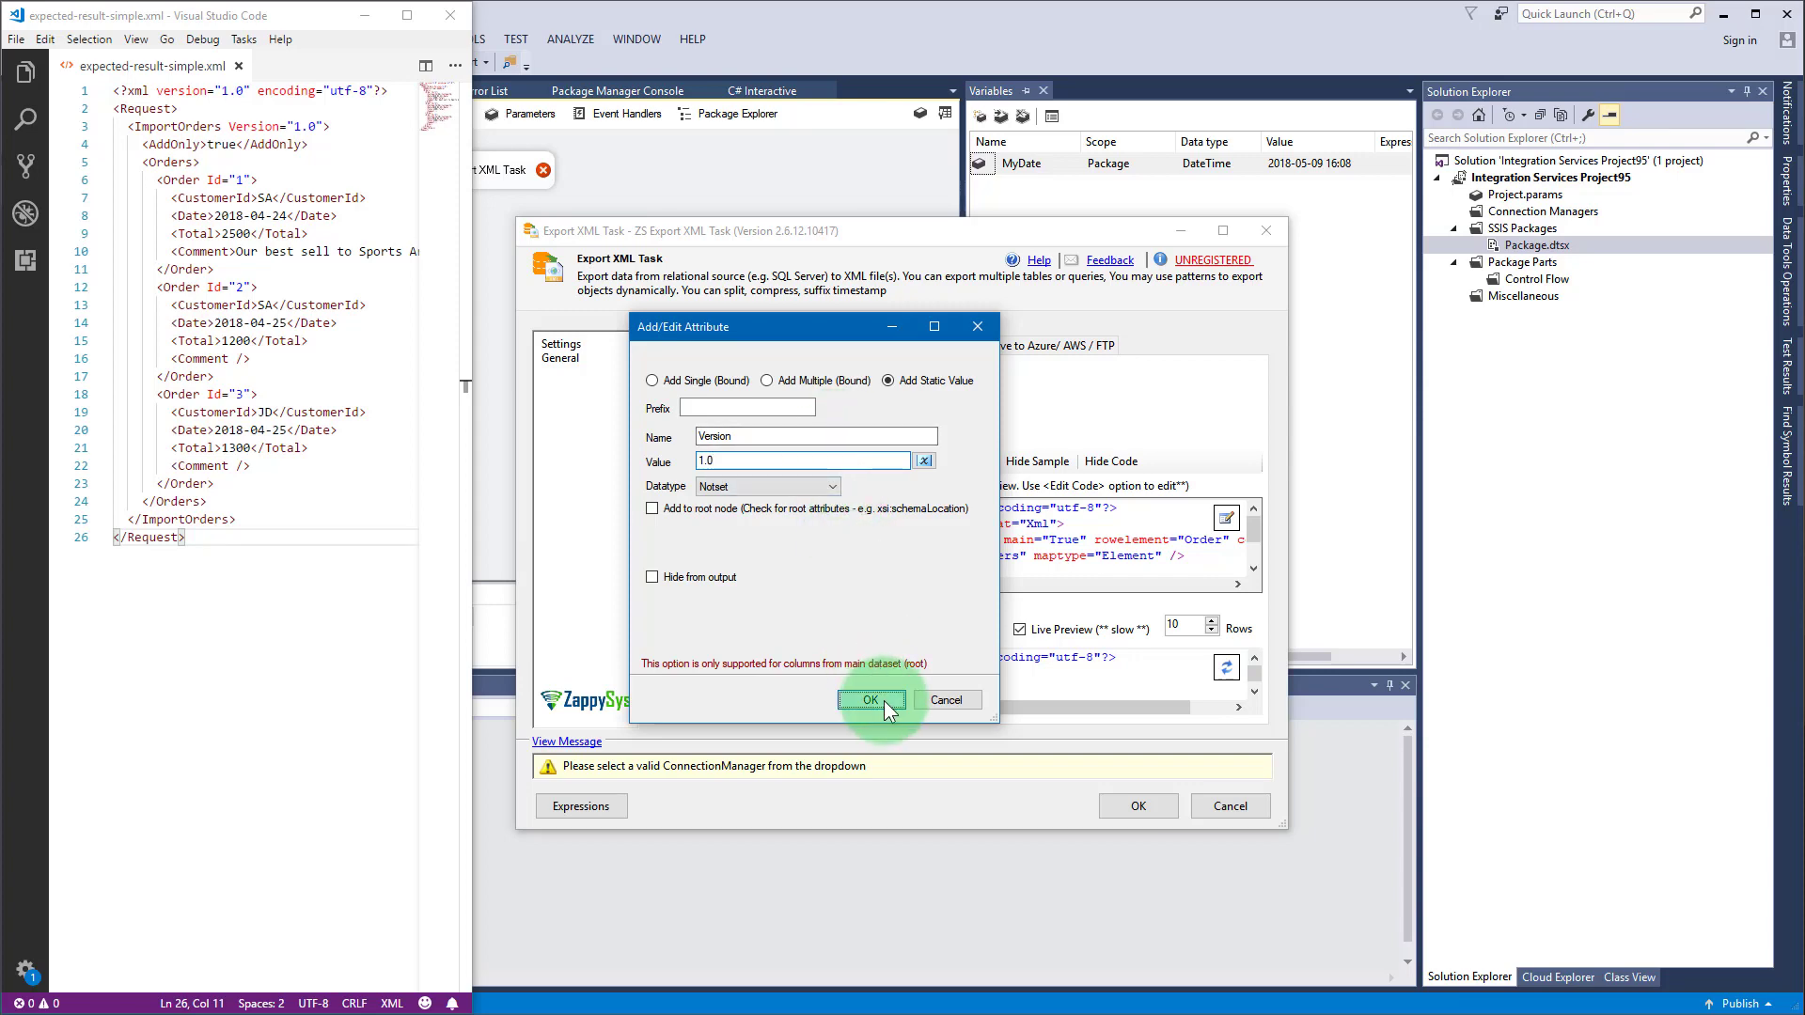
click(871, 700)
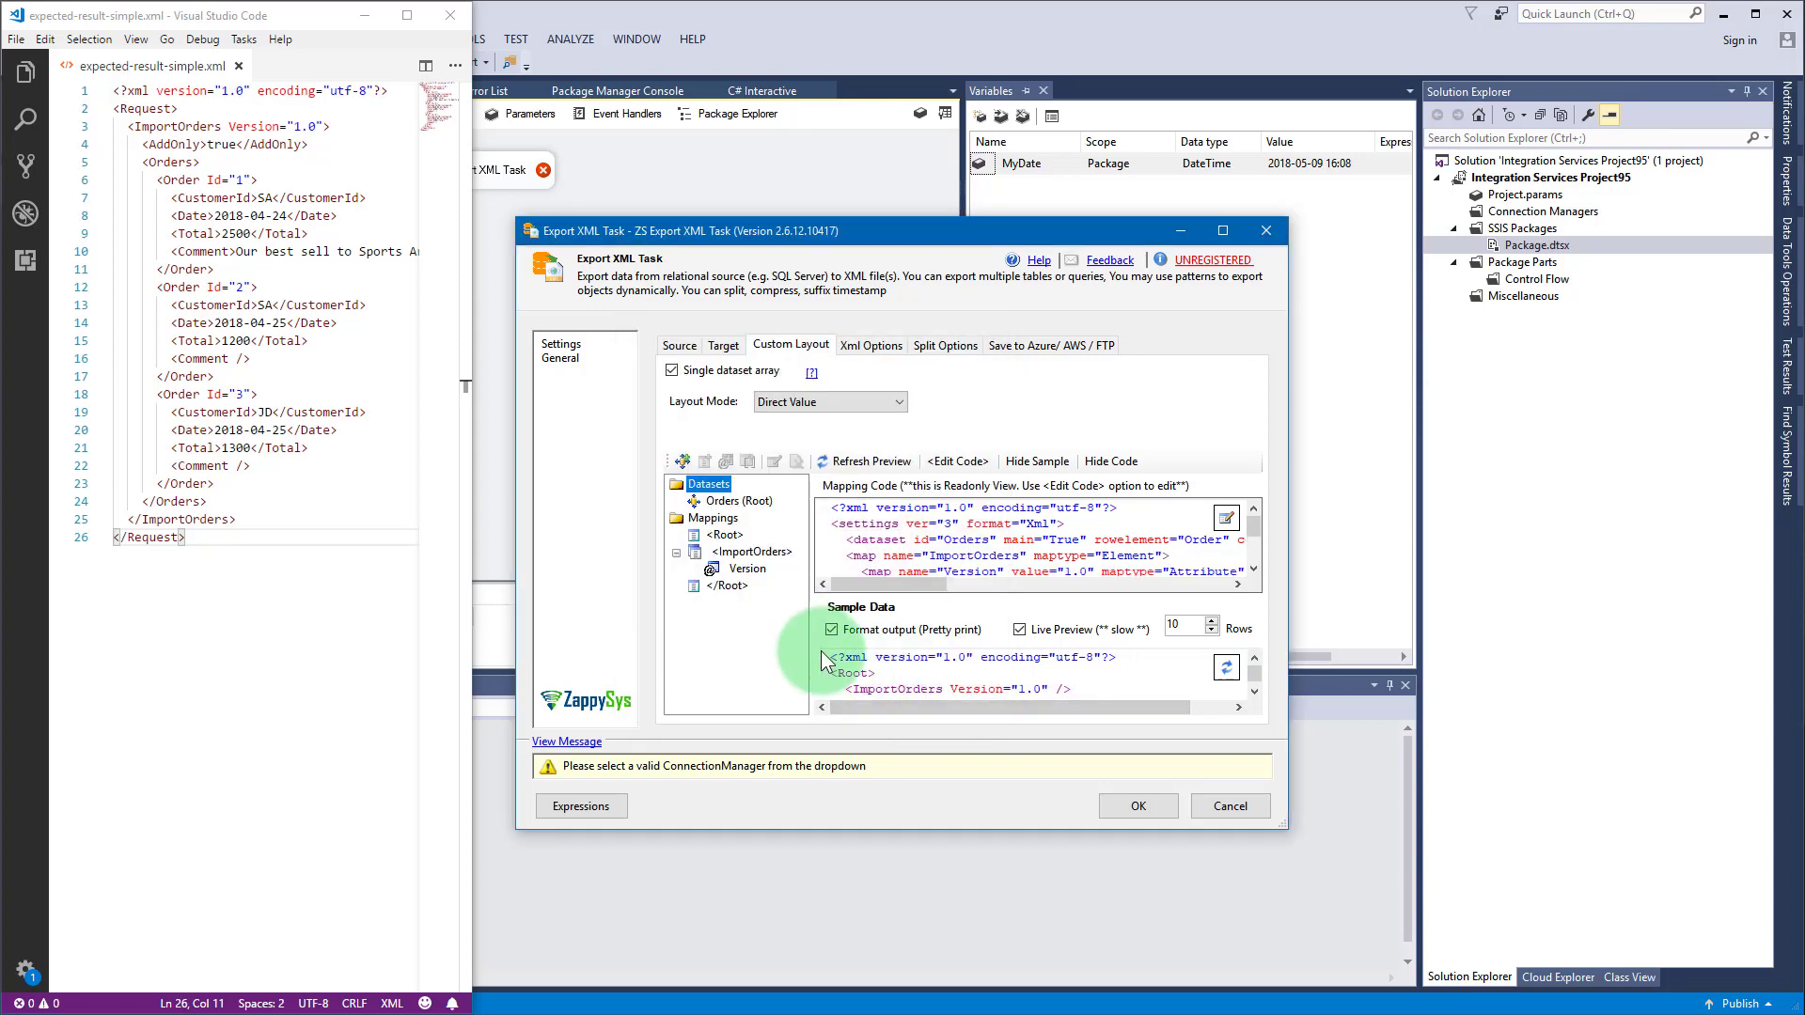
Step: Add a static value element AddOnly with value true under ImportOrders
right_click(742, 552)
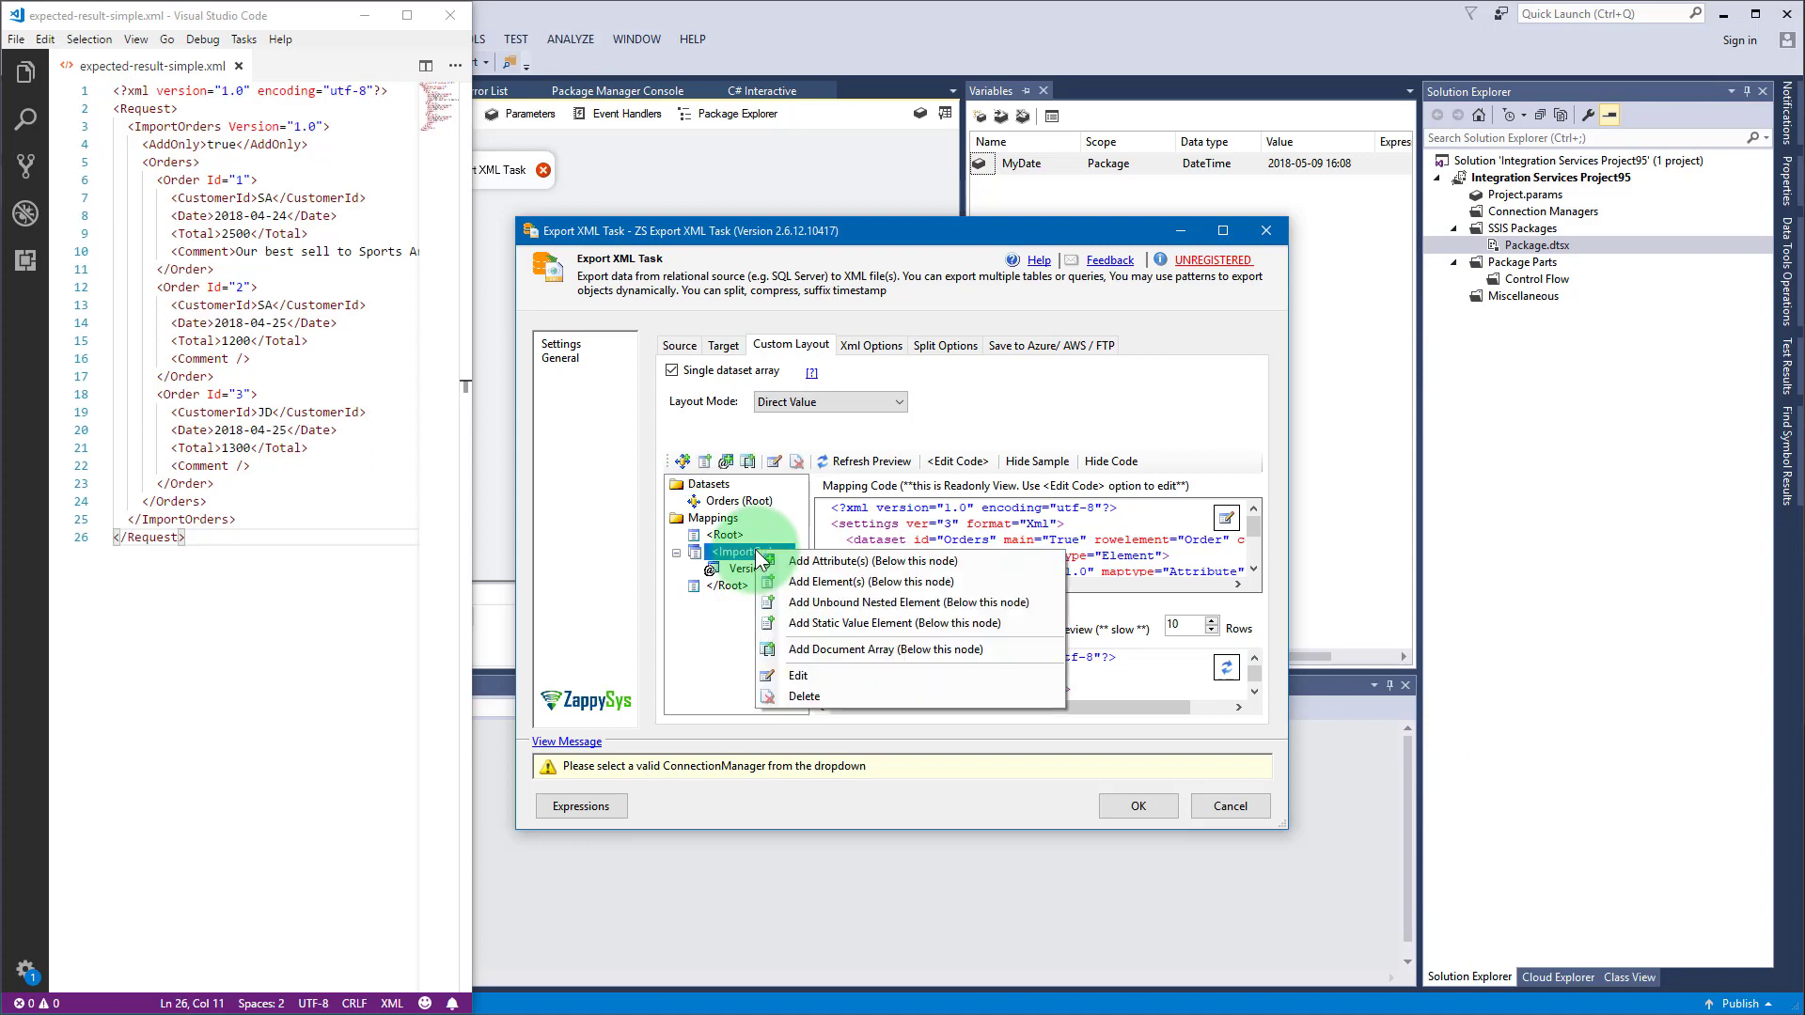
mouse_move(857, 602)
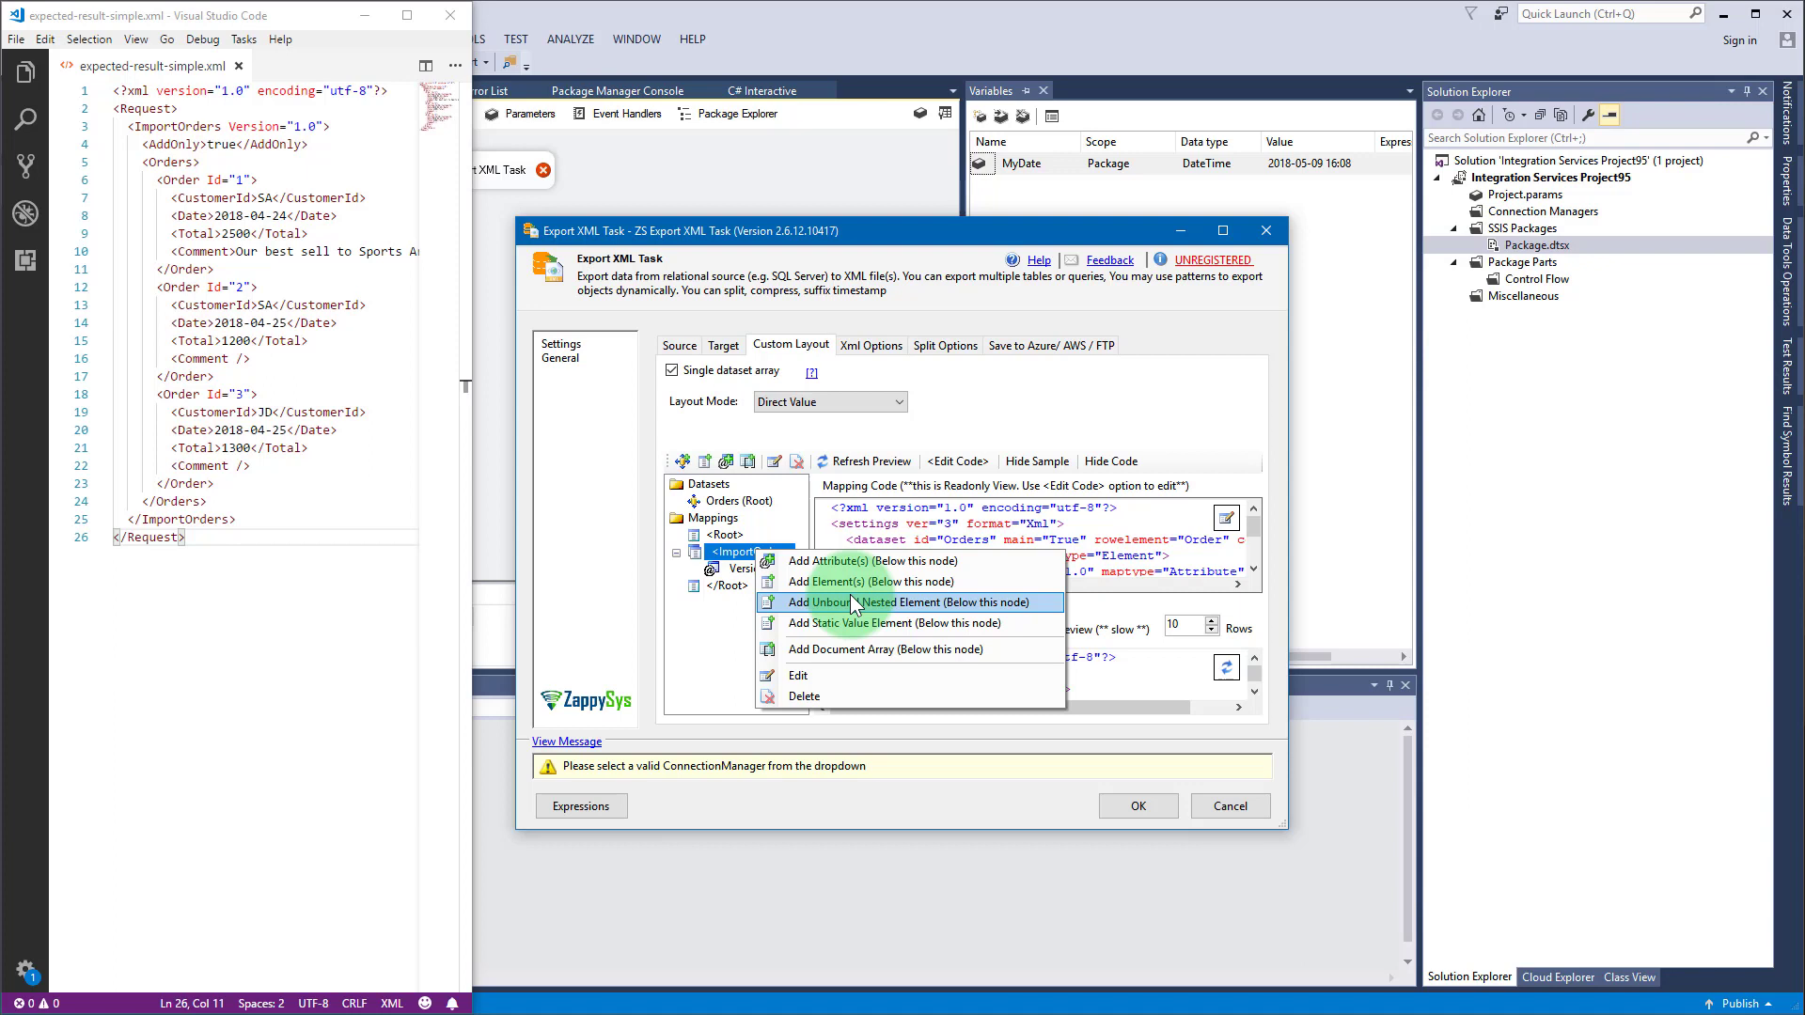
mouse_move(868, 620)
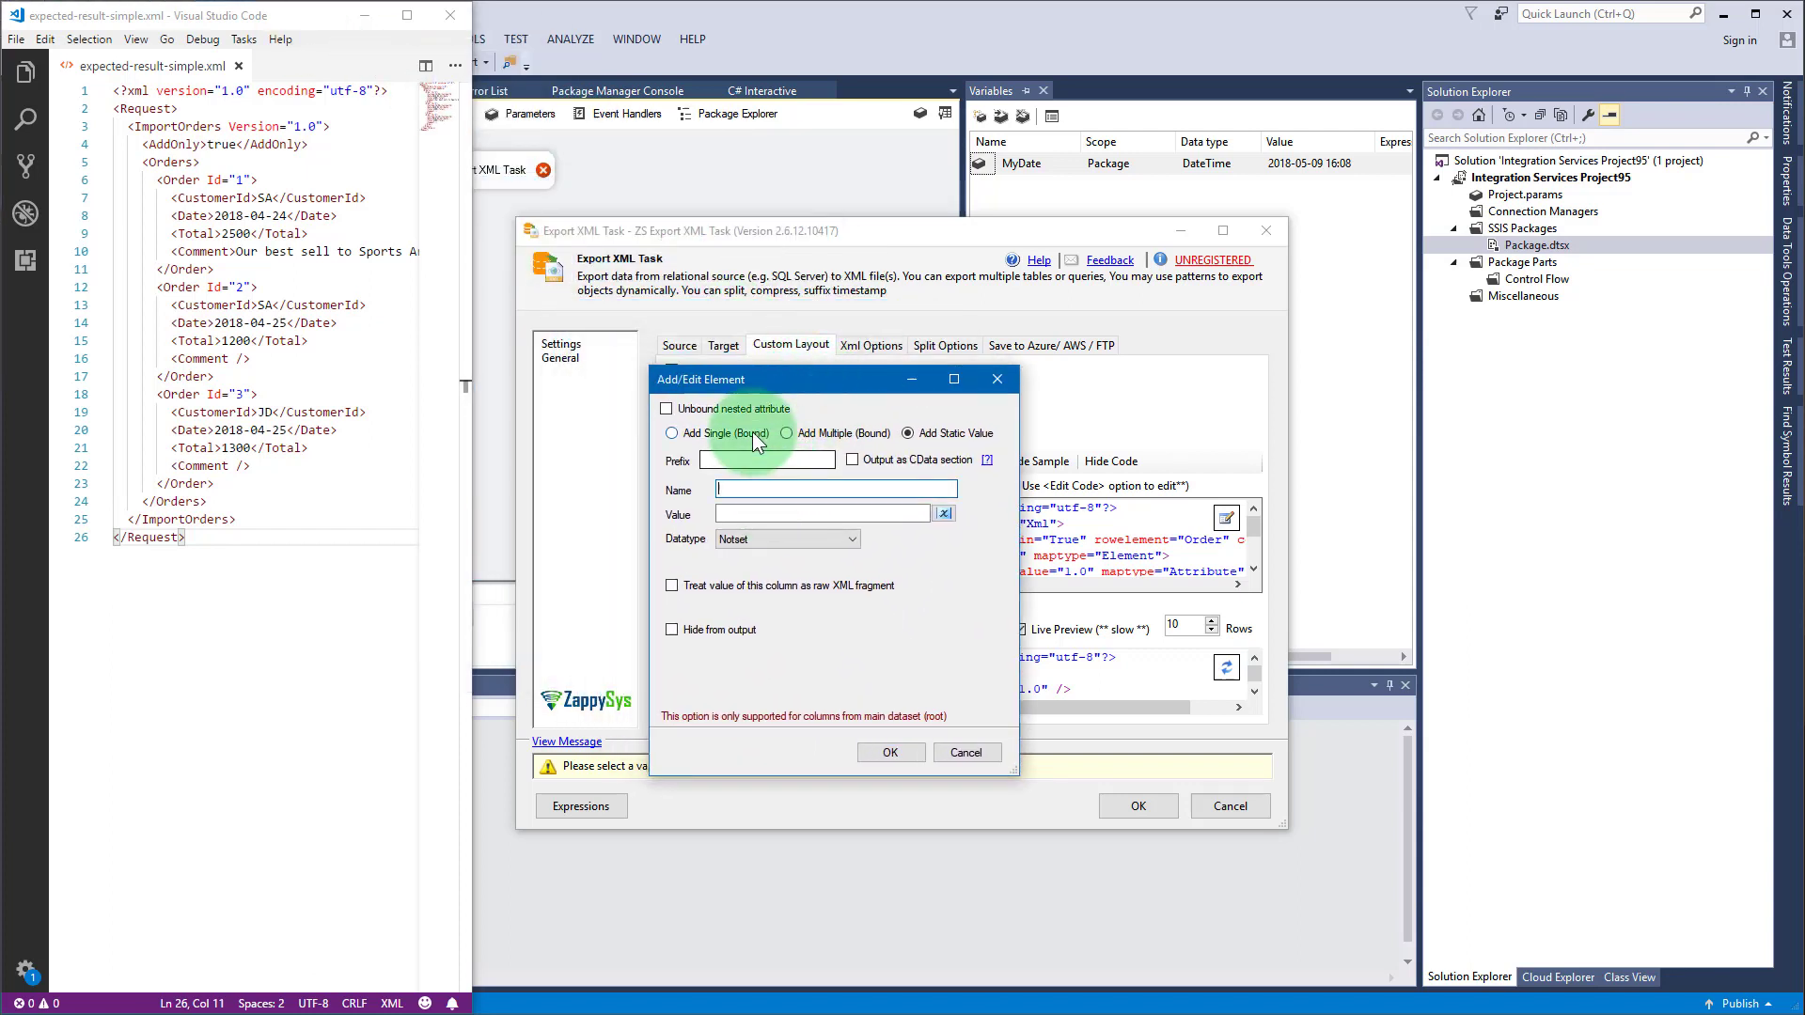
text(AddOn)
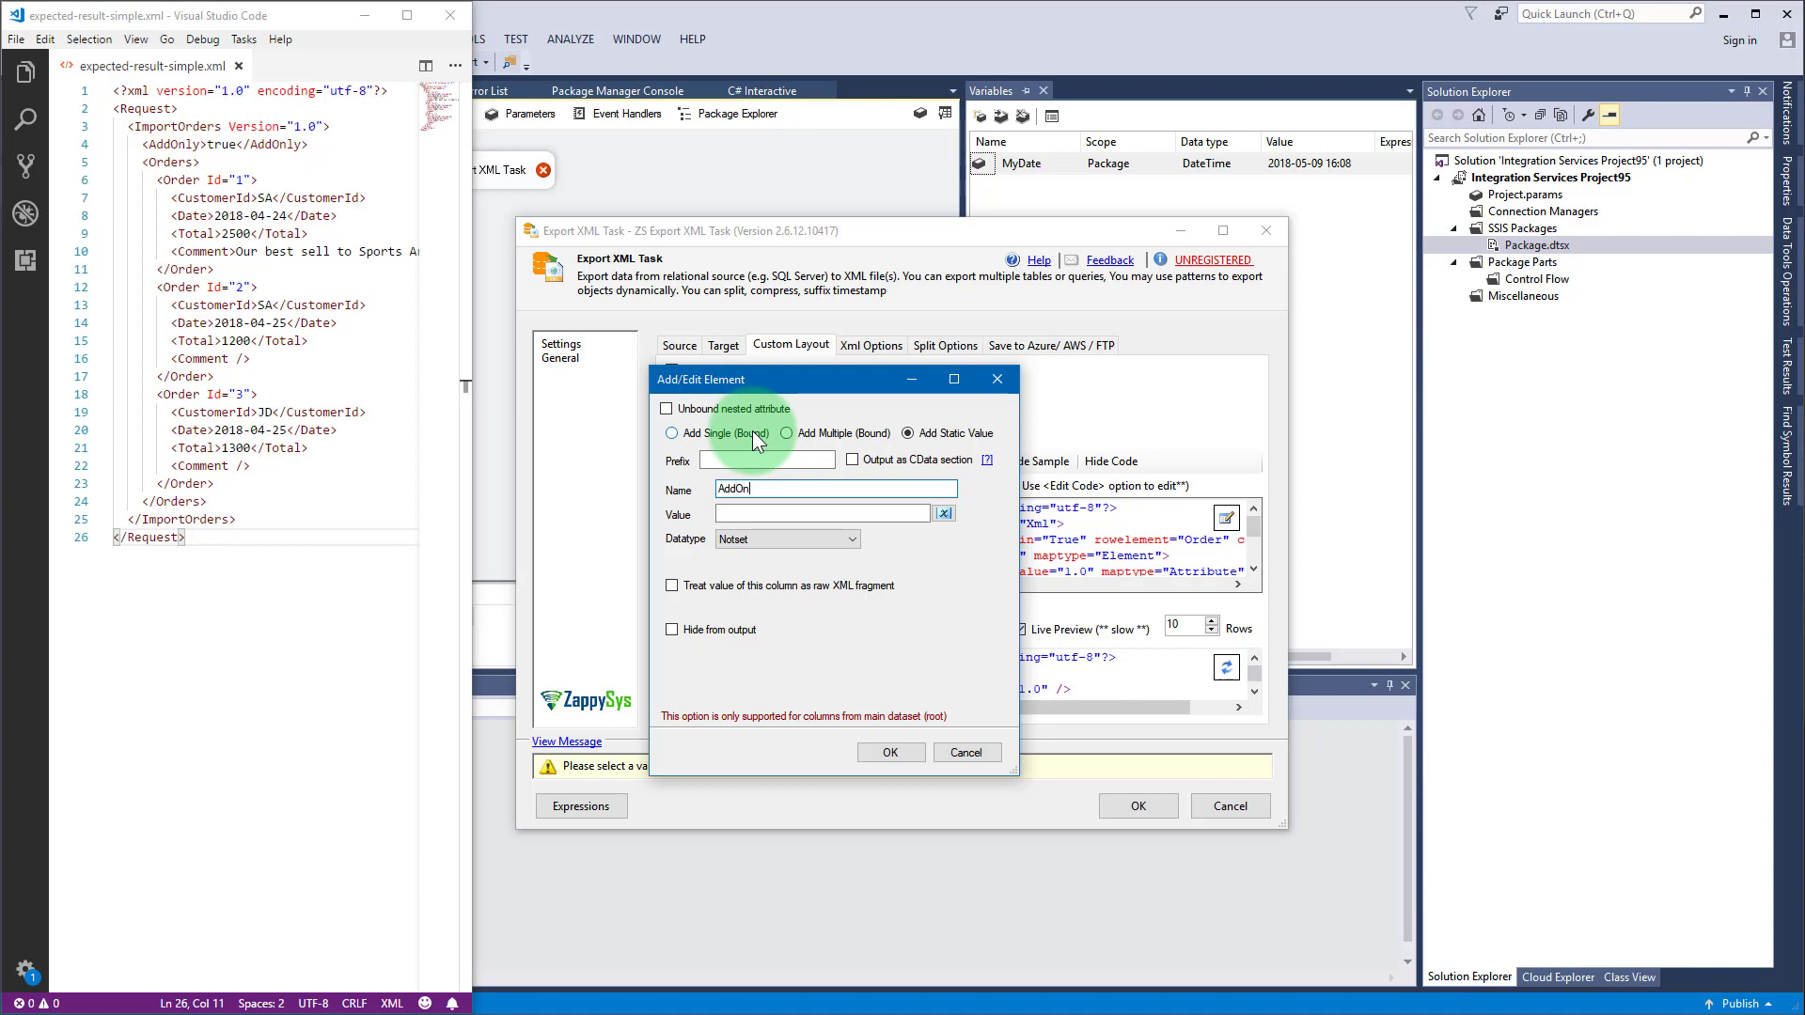
text(true)
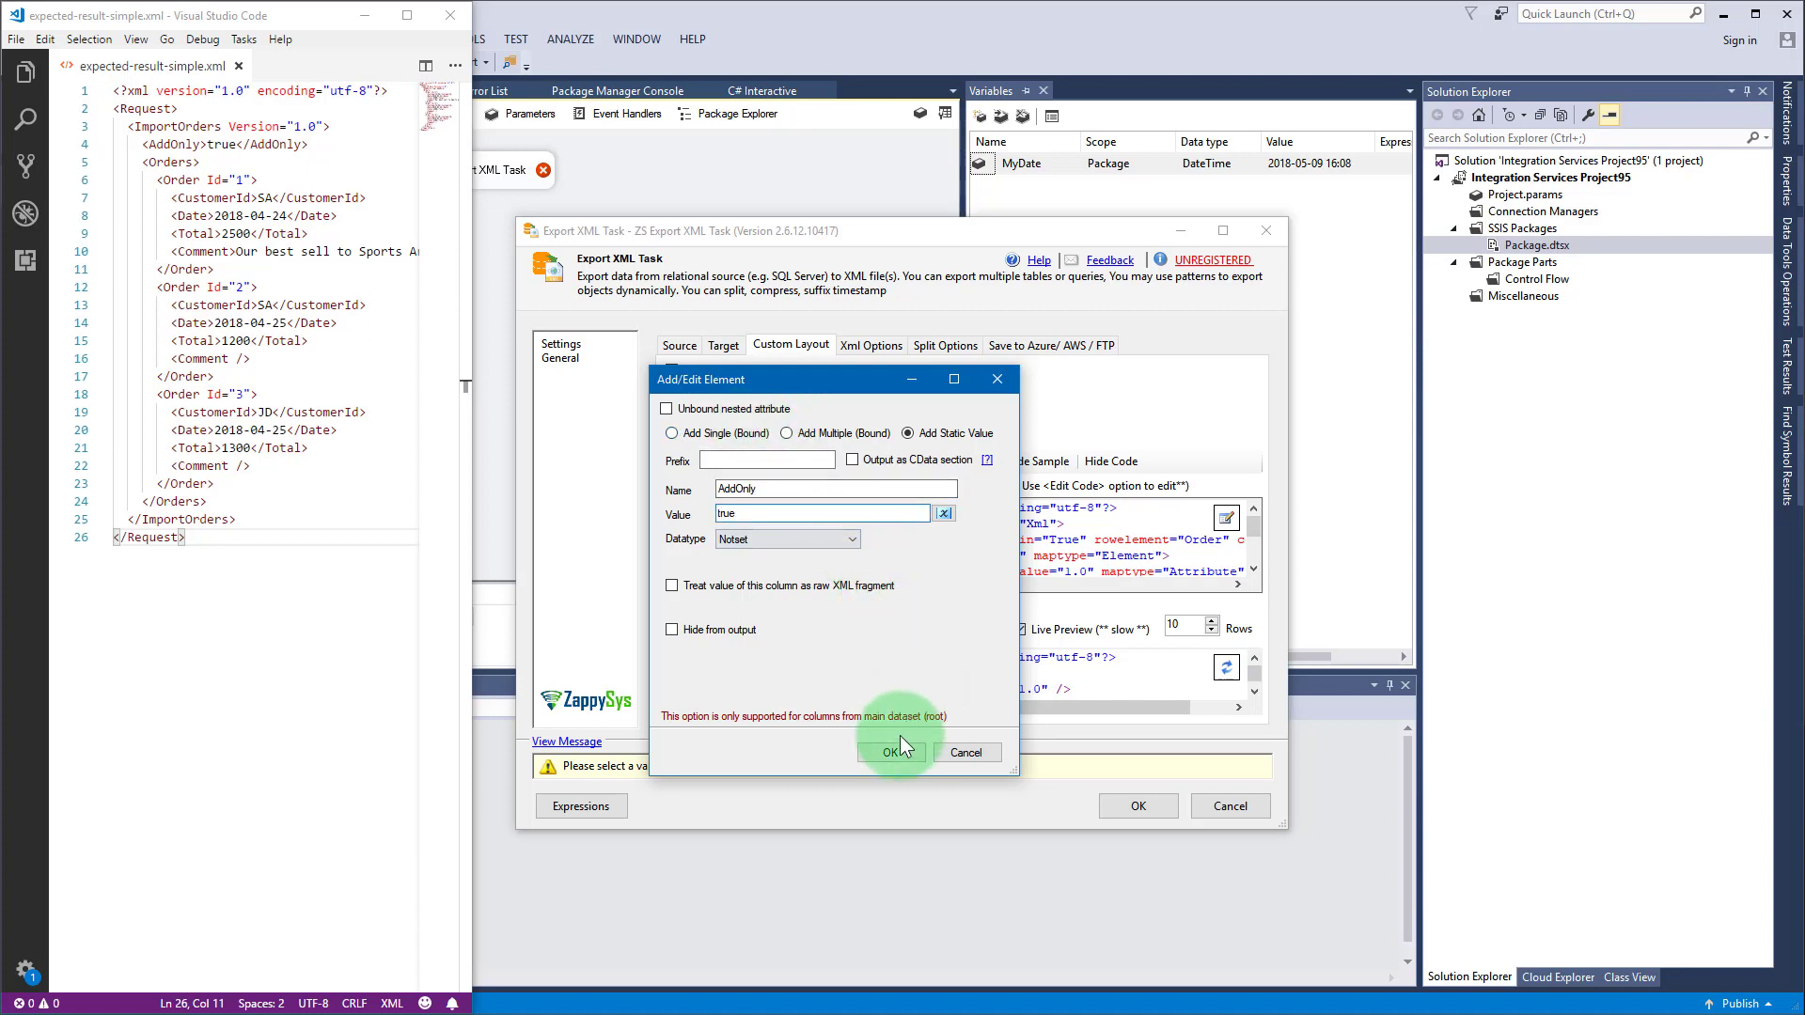
click(893, 752)
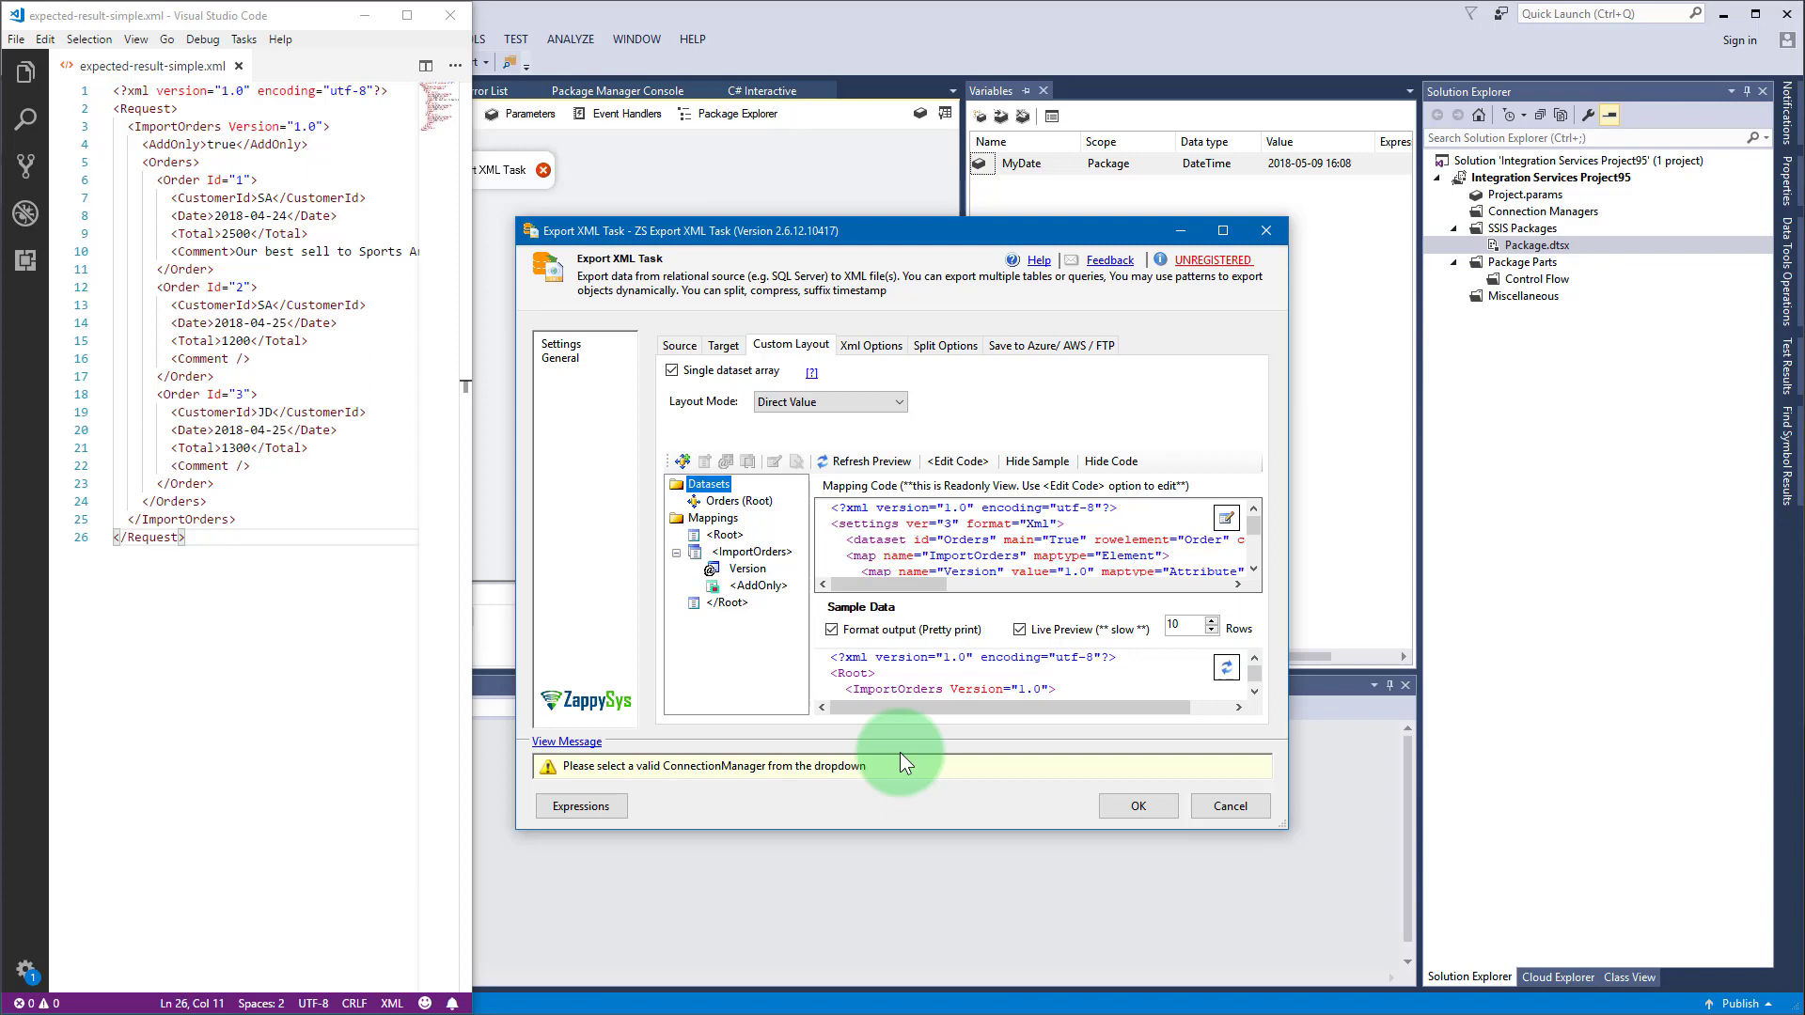
Step: Add an Orders array element under ImportOrders, with Order as the row element name
right_click(751, 551)
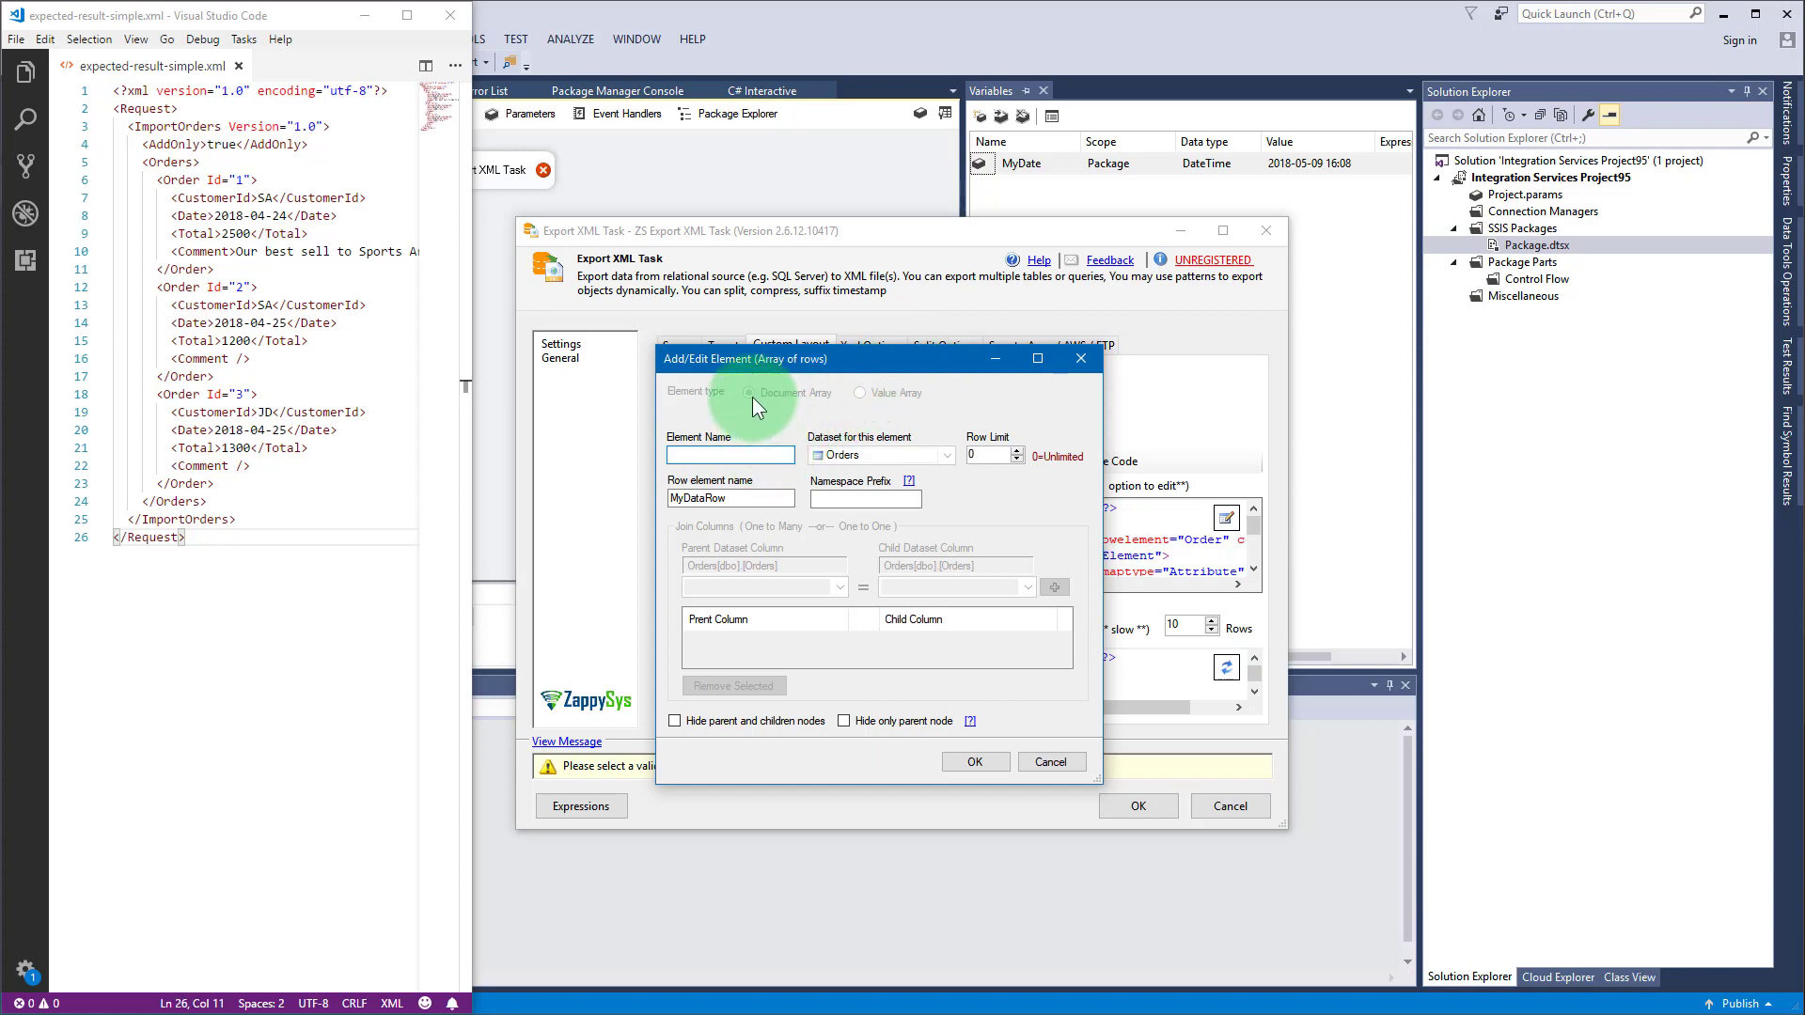
text(Orders)
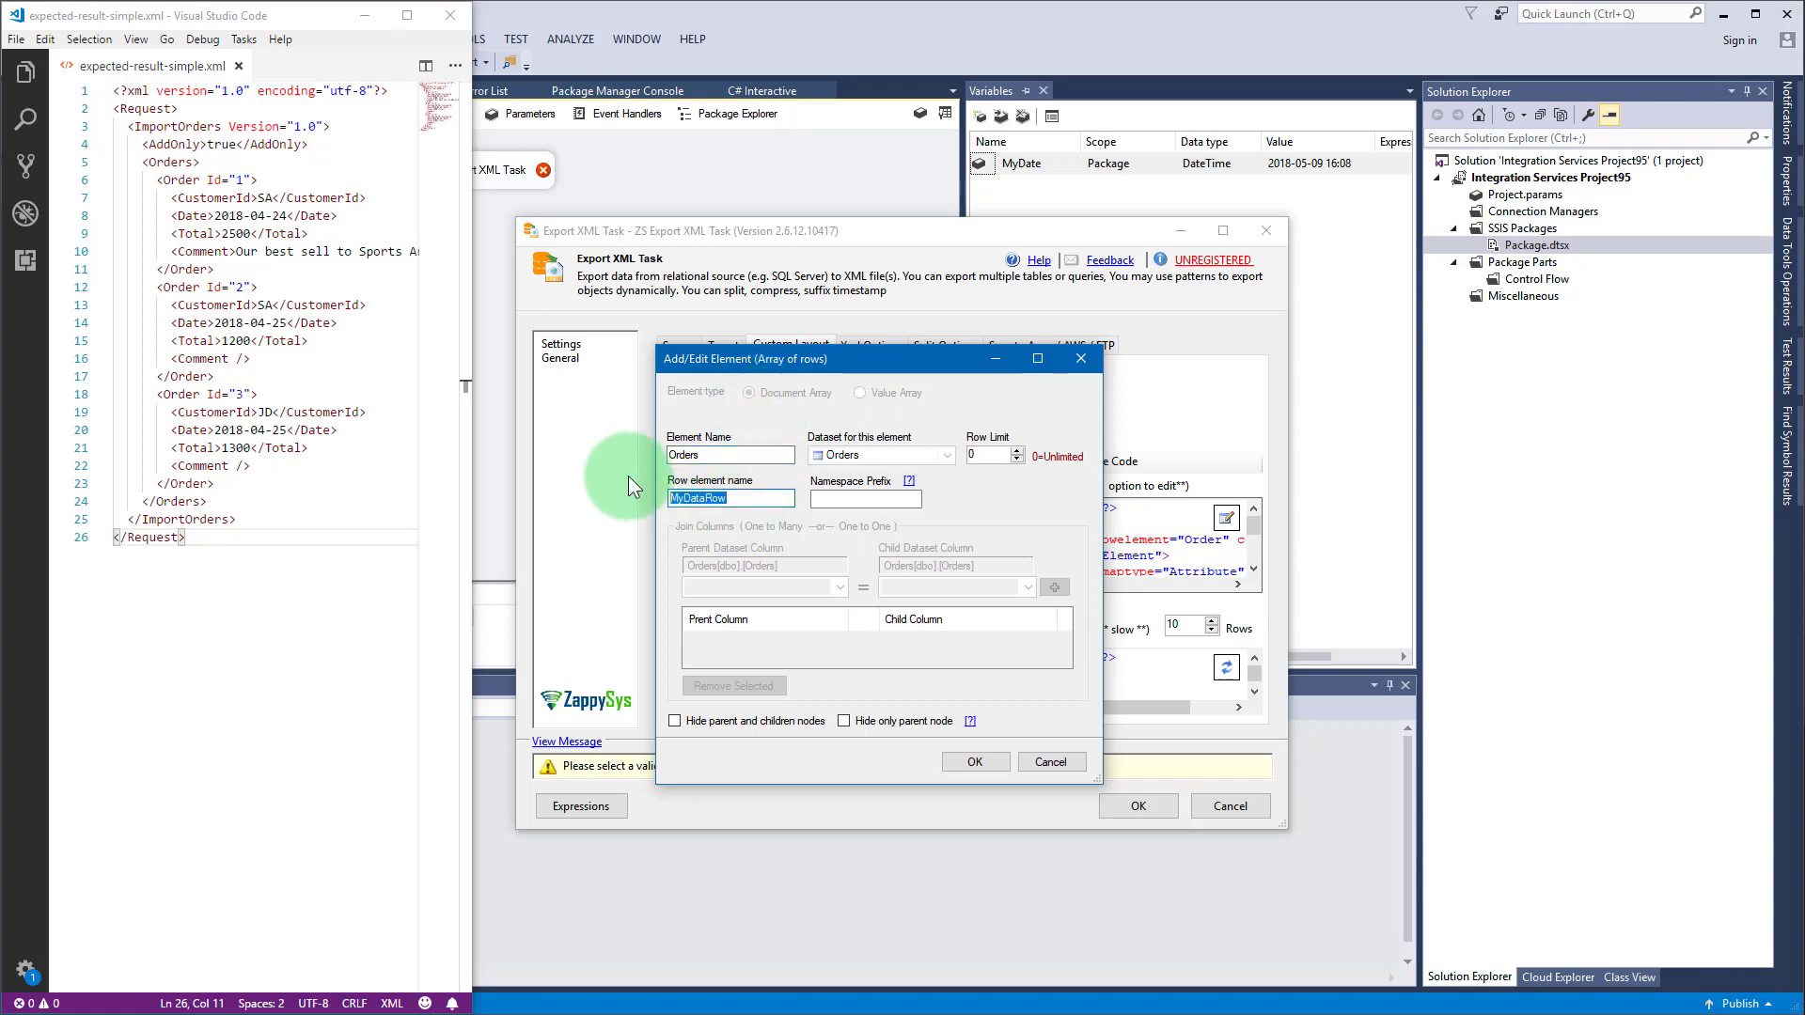
text(Order)
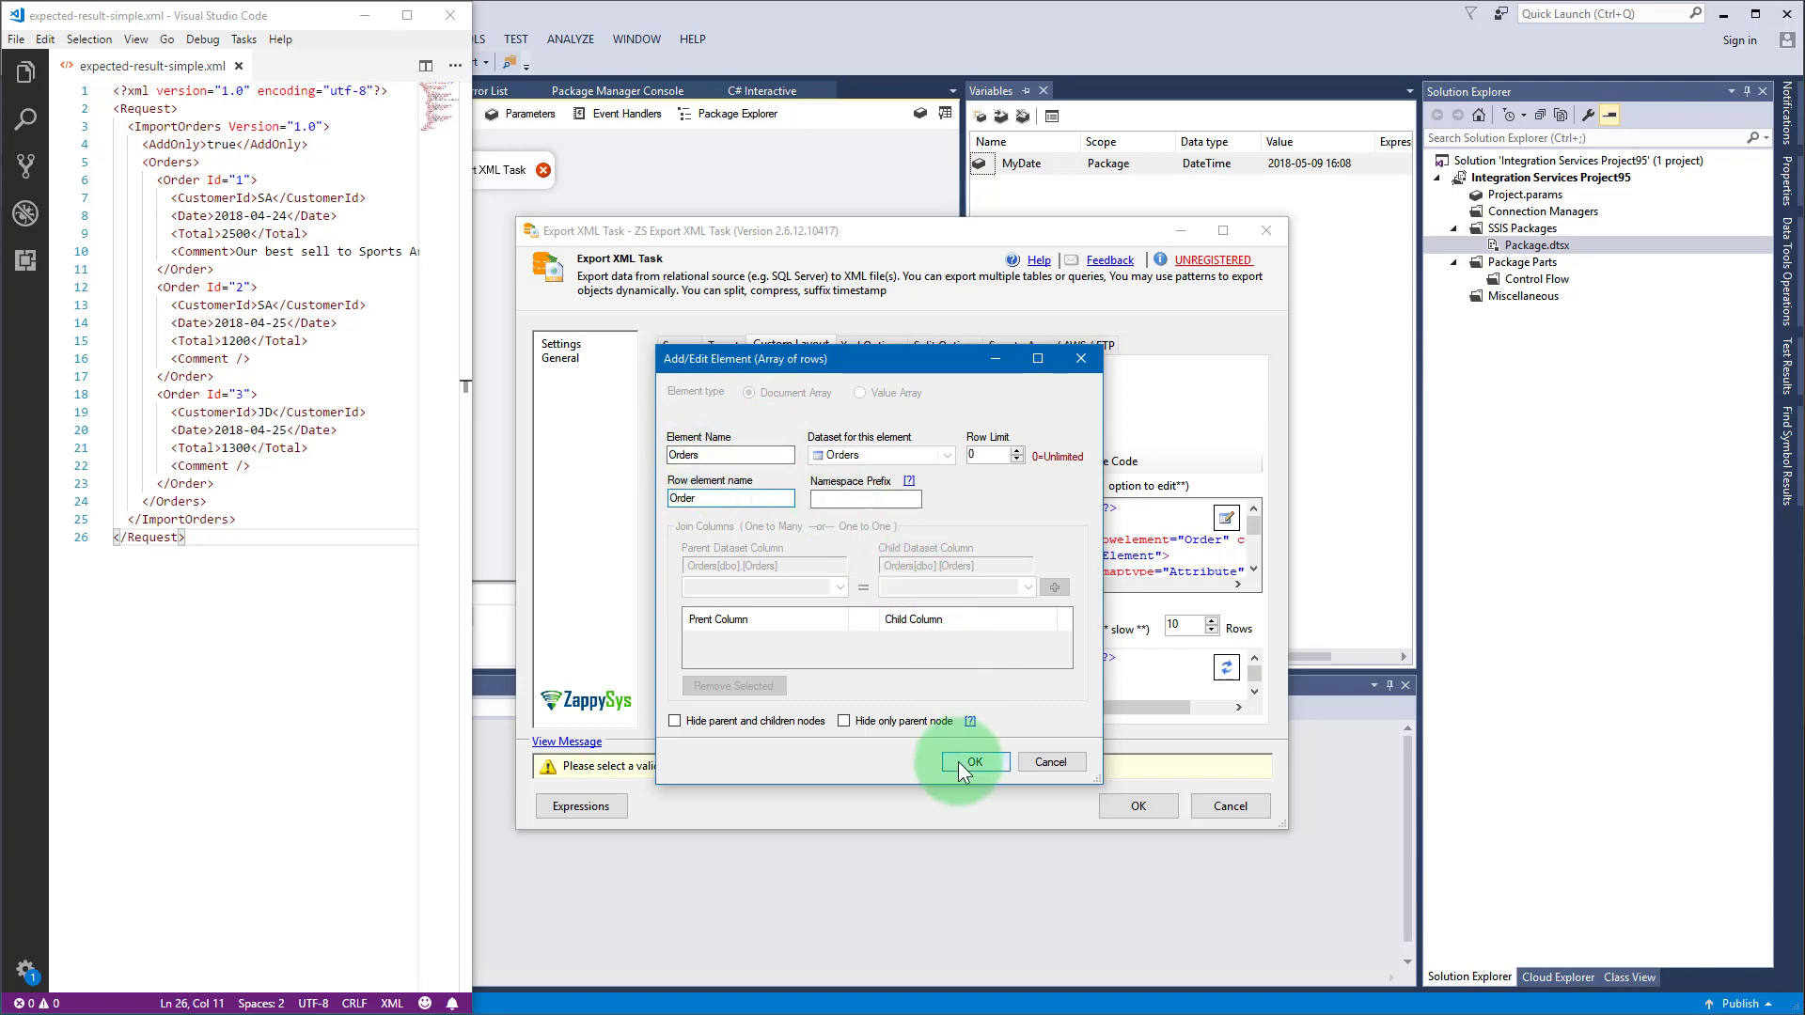
click(975, 761)
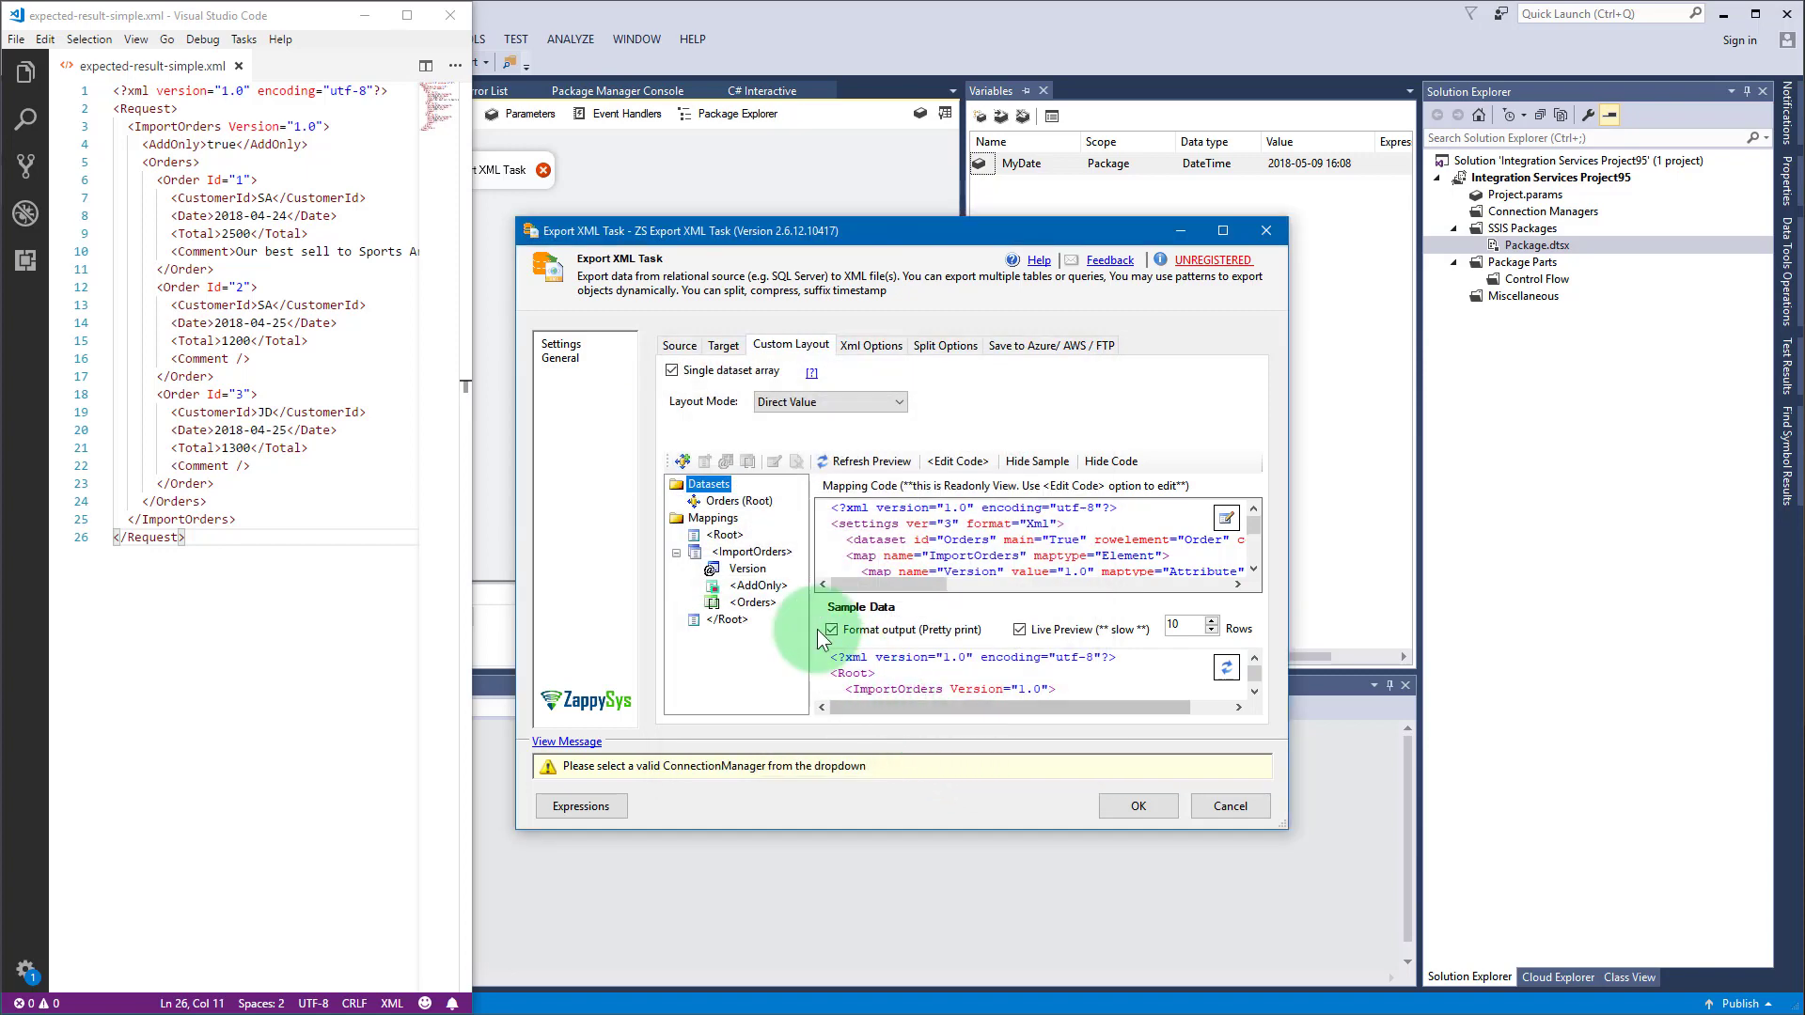
Step: Add an Id attribute to each Order row, sourced from the OrderId column
right_click(746, 603)
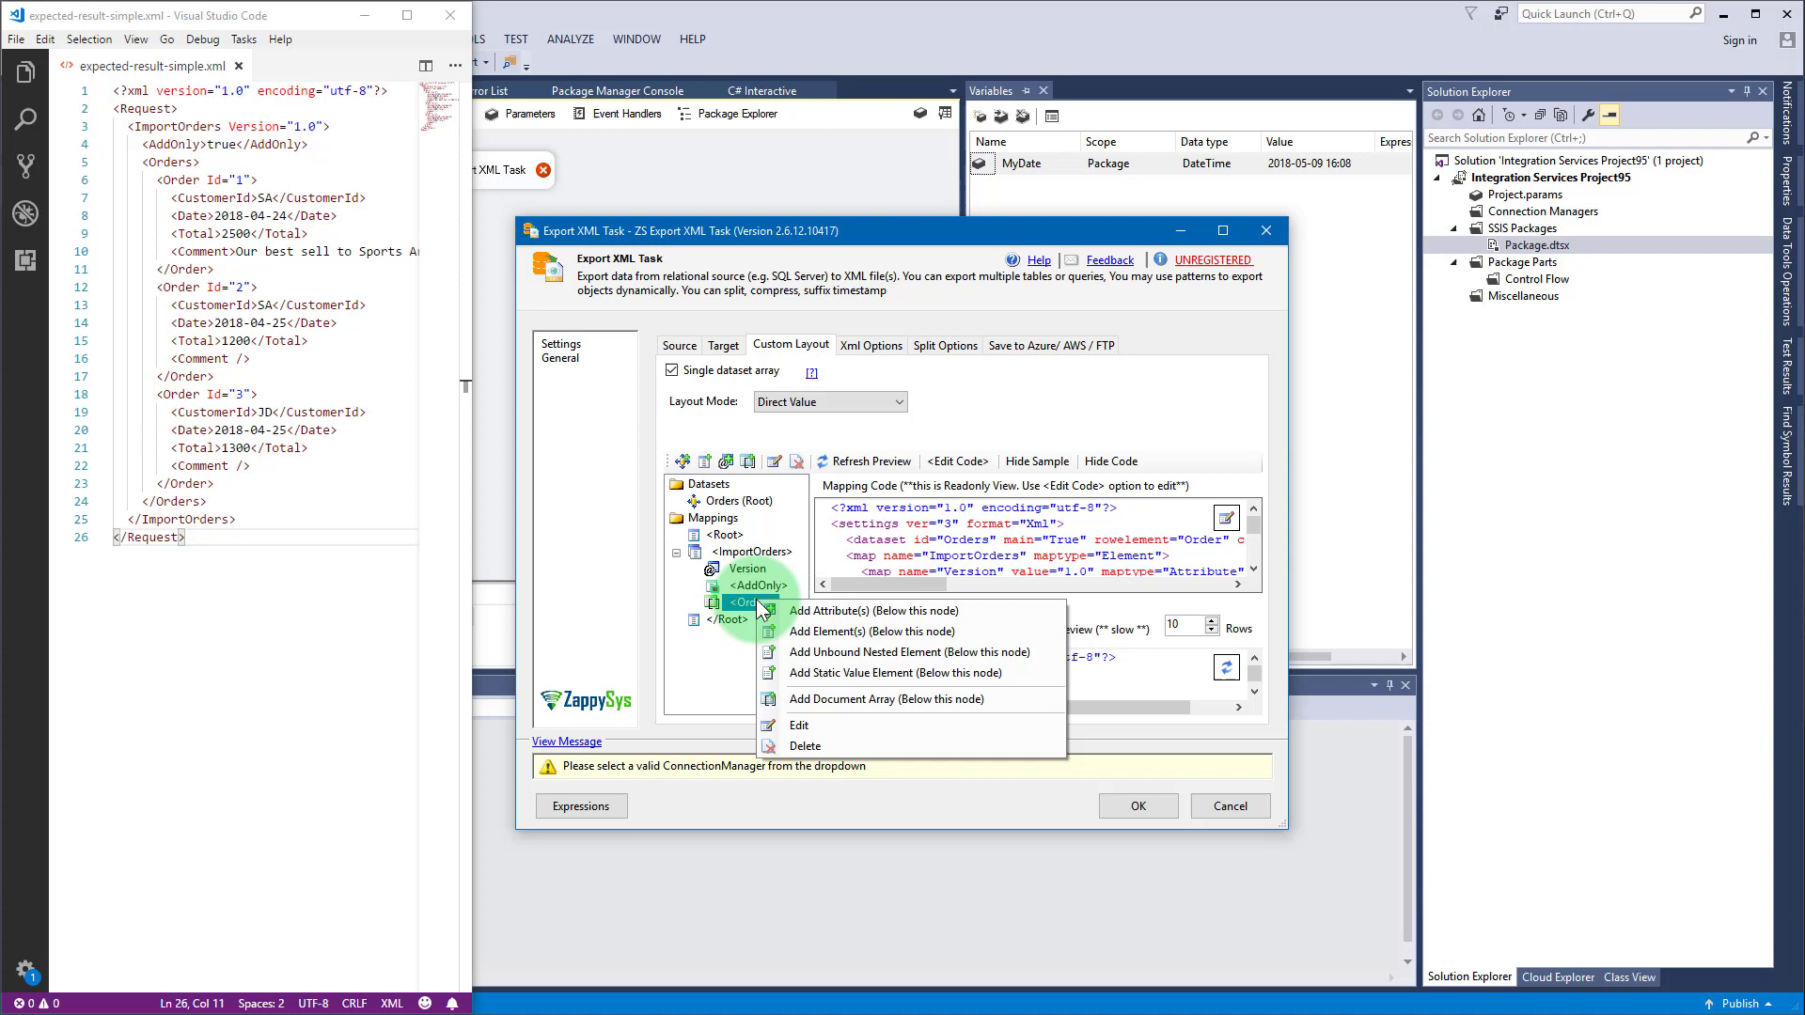
mouse_move(867, 610)
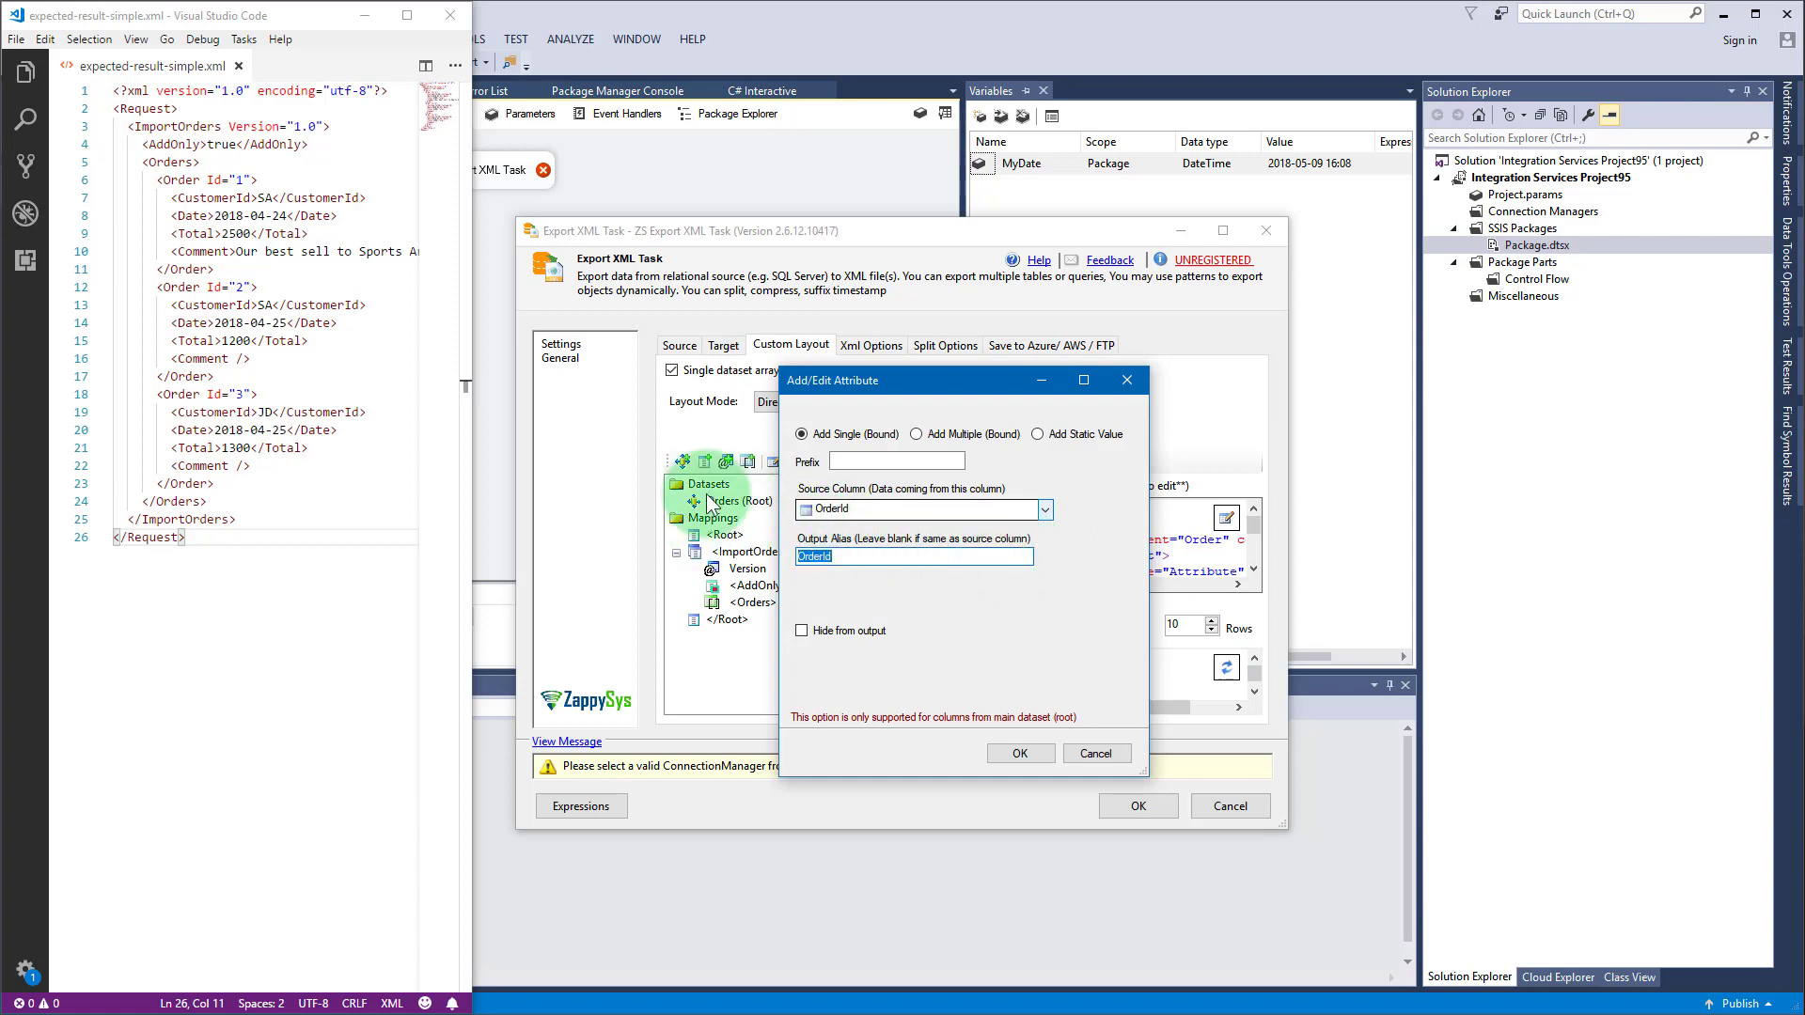
text(Id)
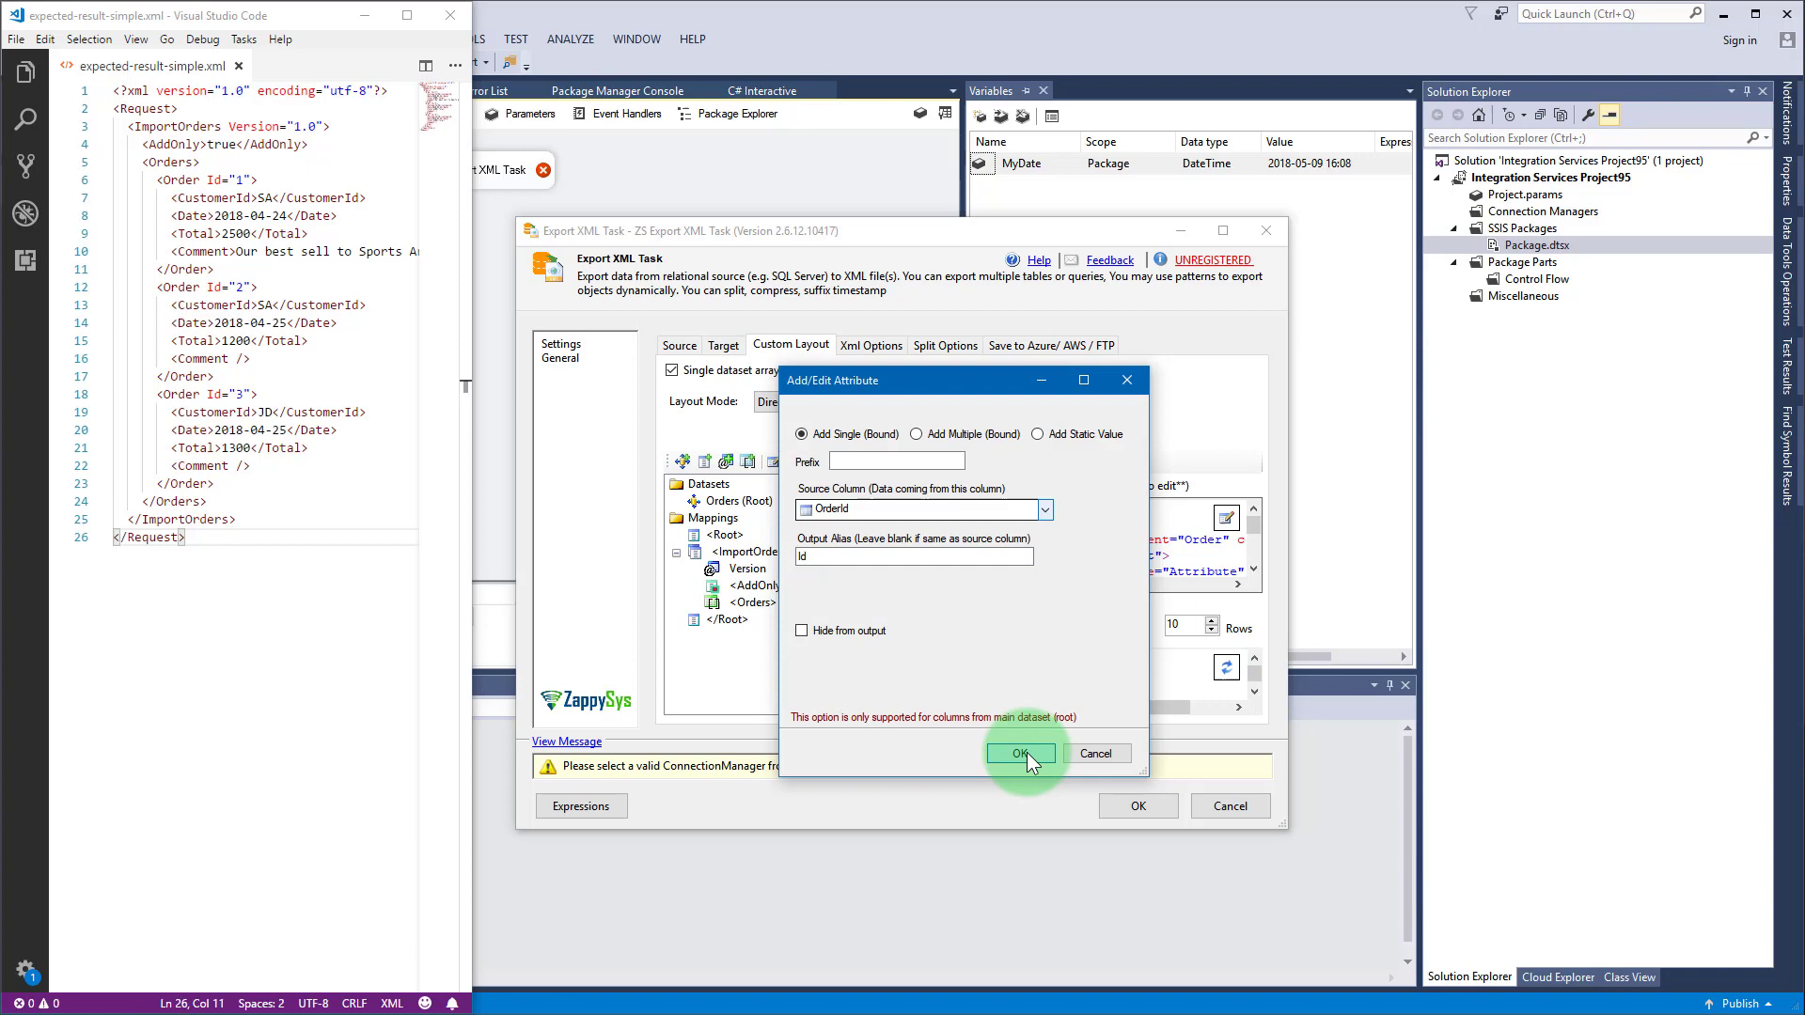
click(1020, 753)
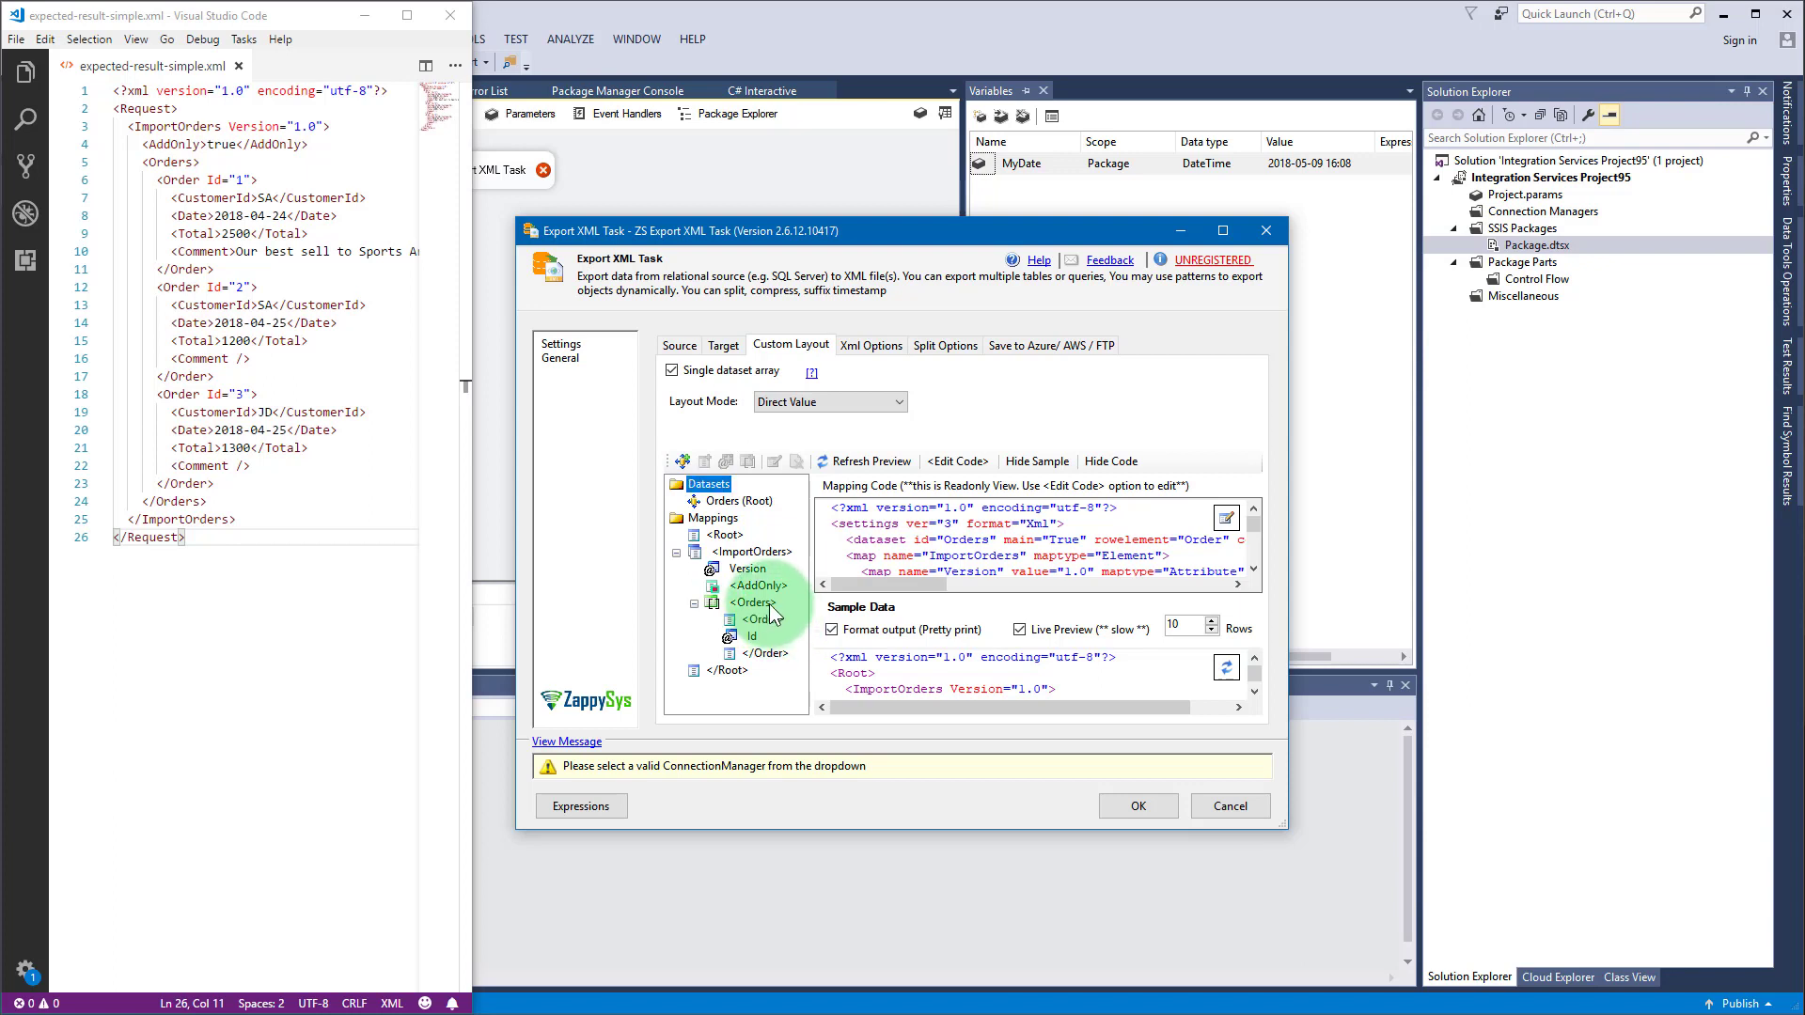
Step: Add CustomerId, OrderedOn, Total and Comment as elements of each Order row
right_click(751, 601)
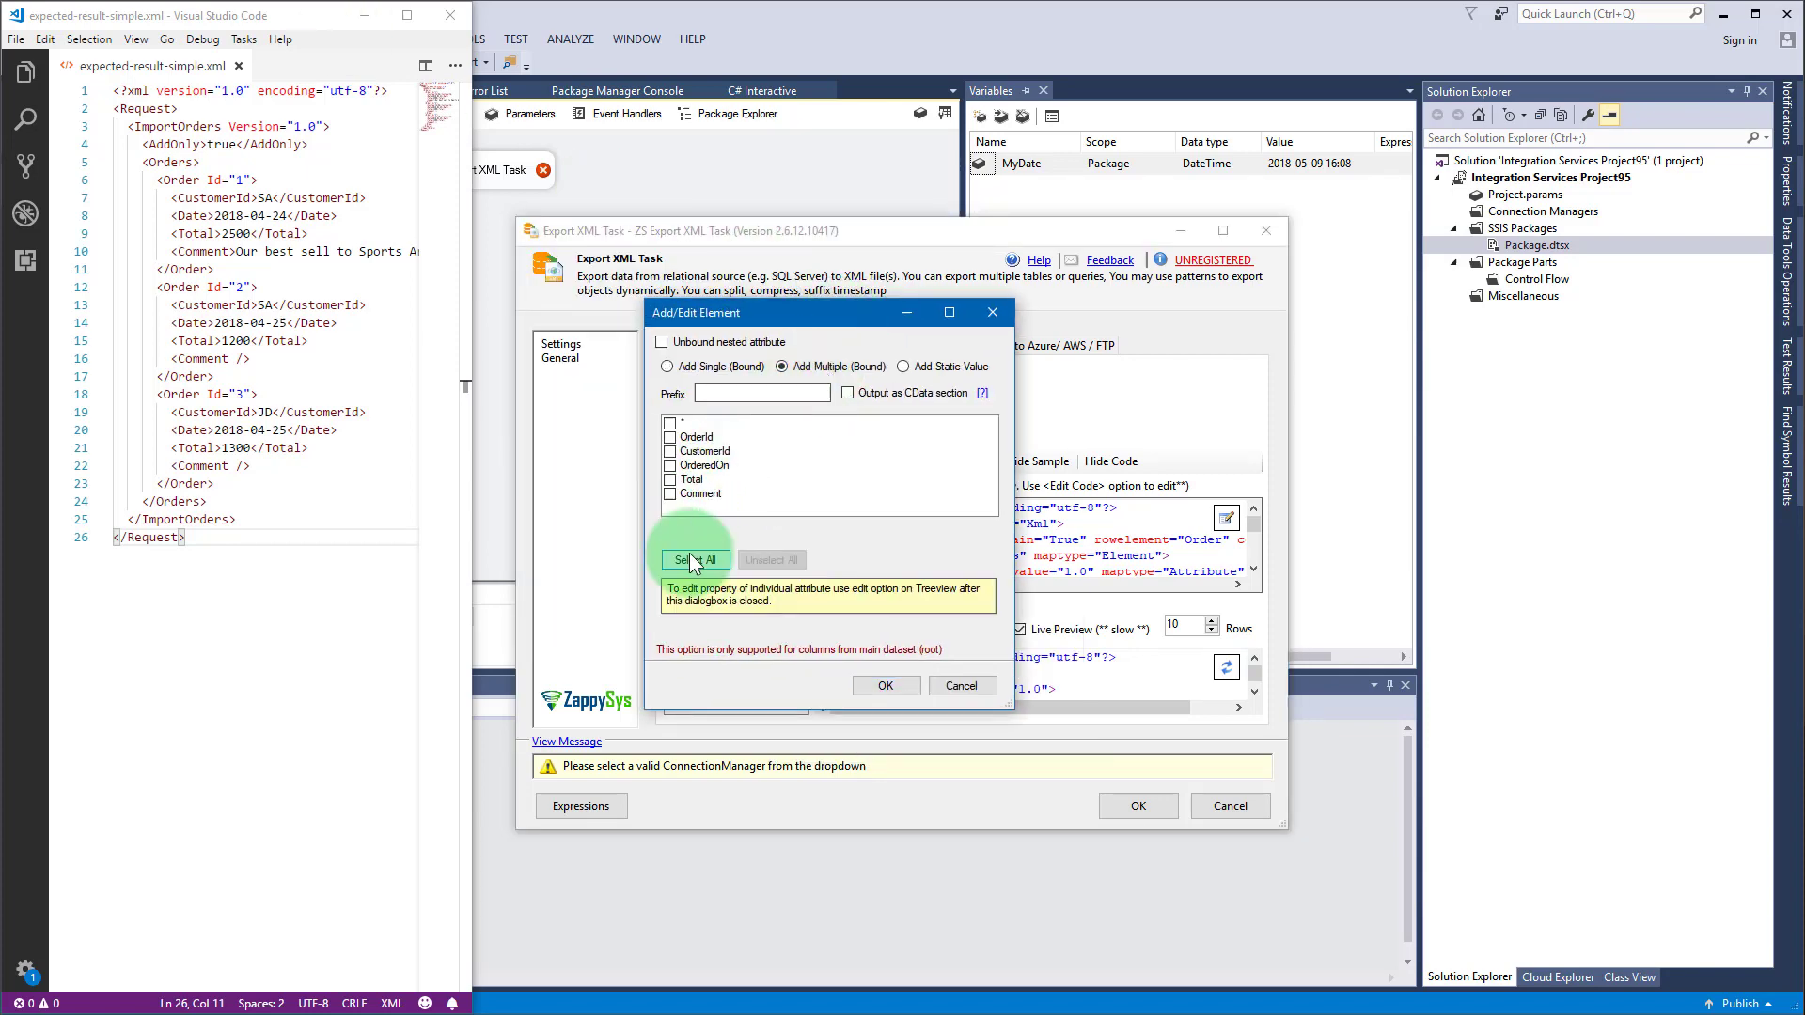
click(696, 559)
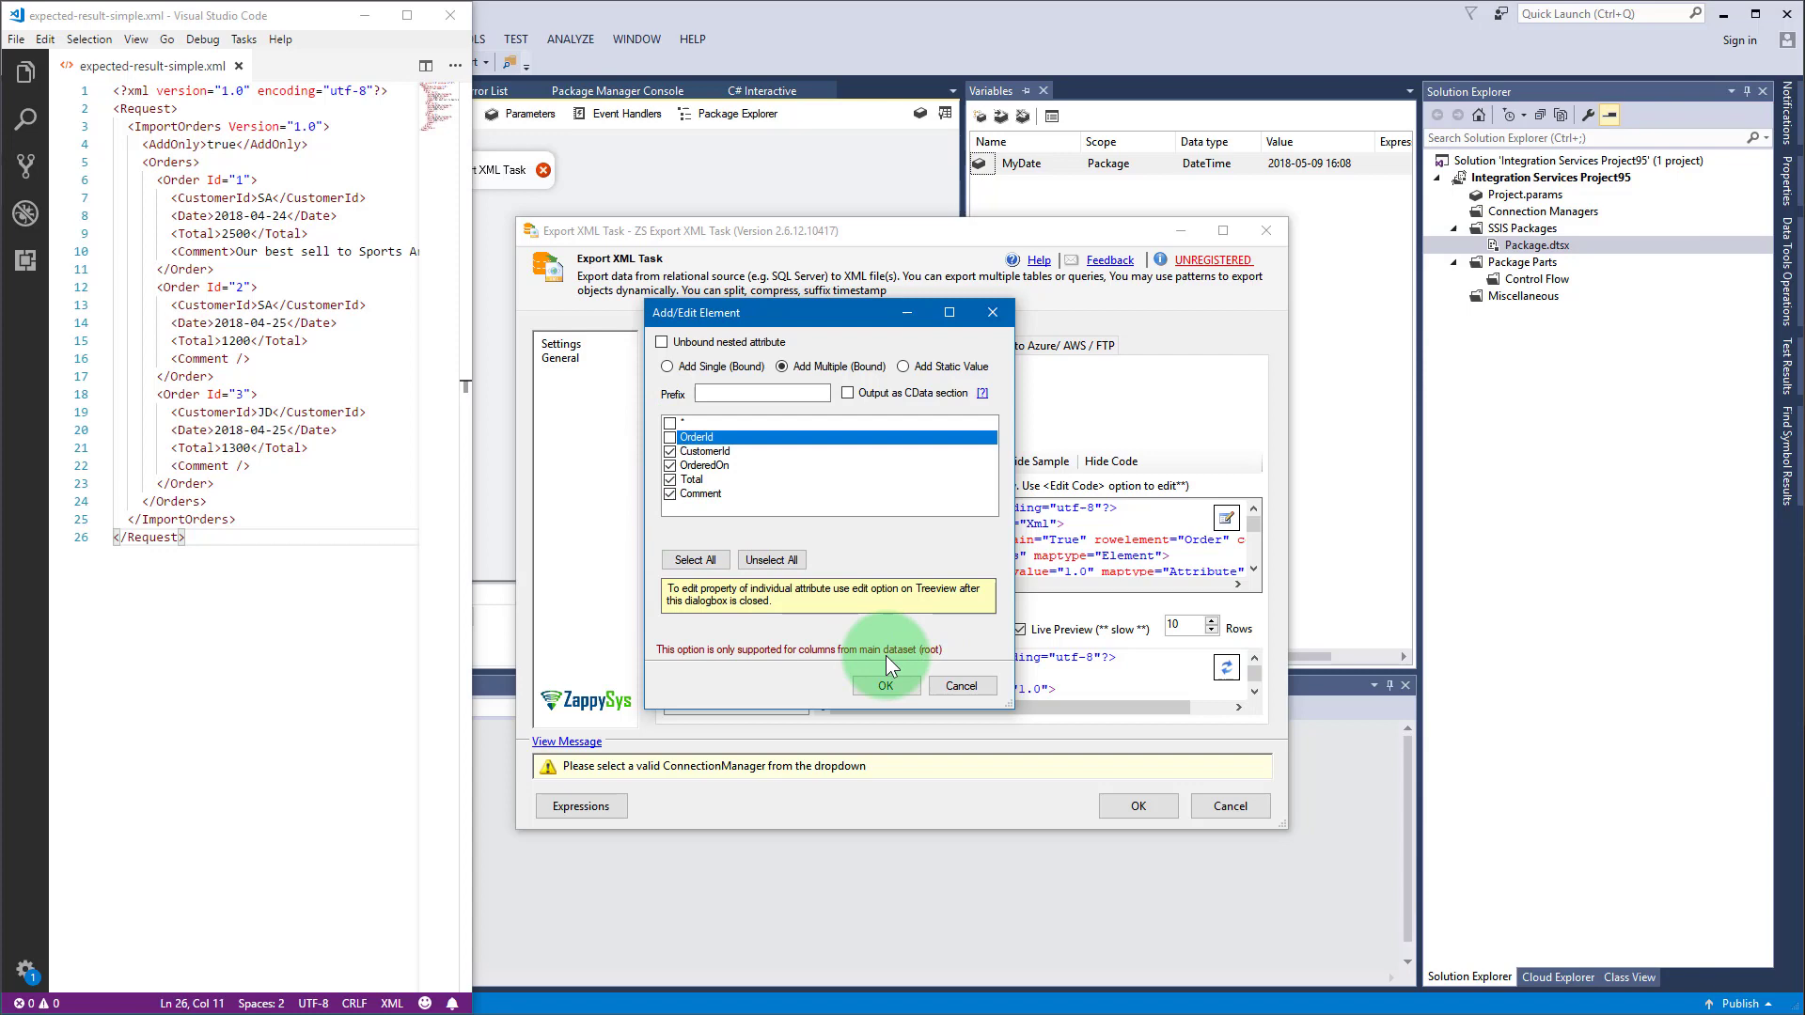
click(886, 685)
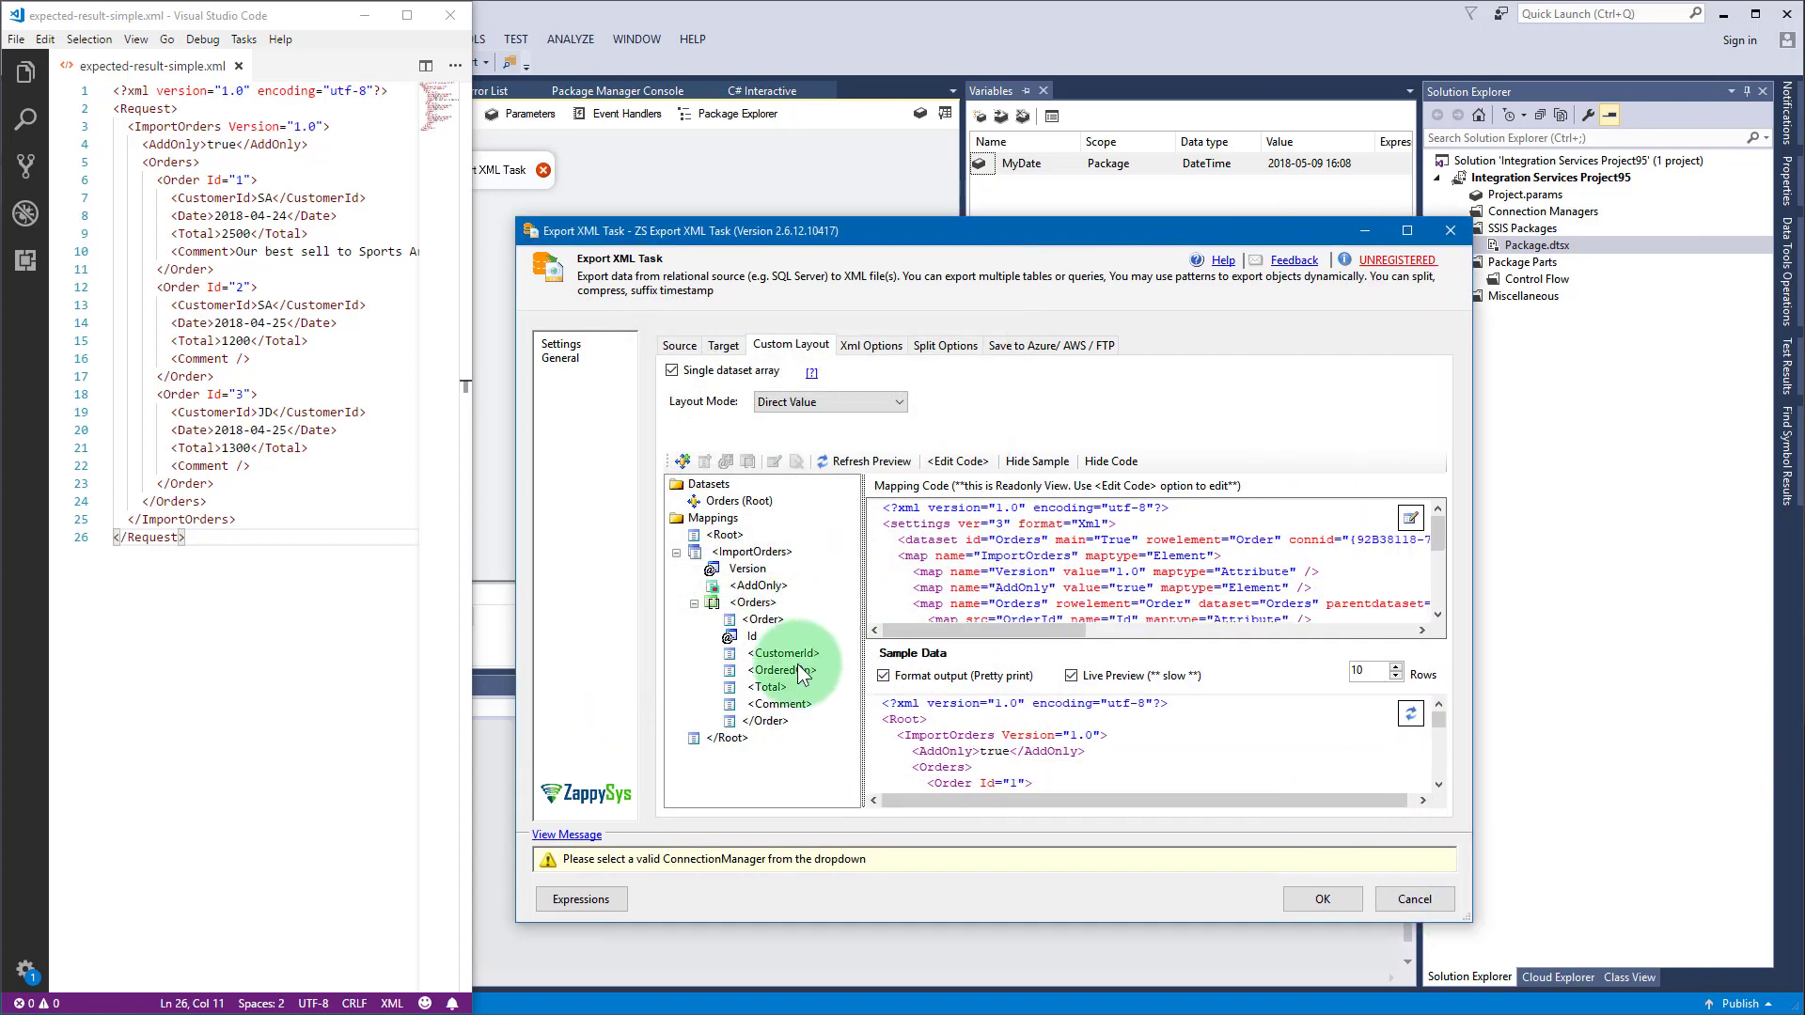
click(780, 669)
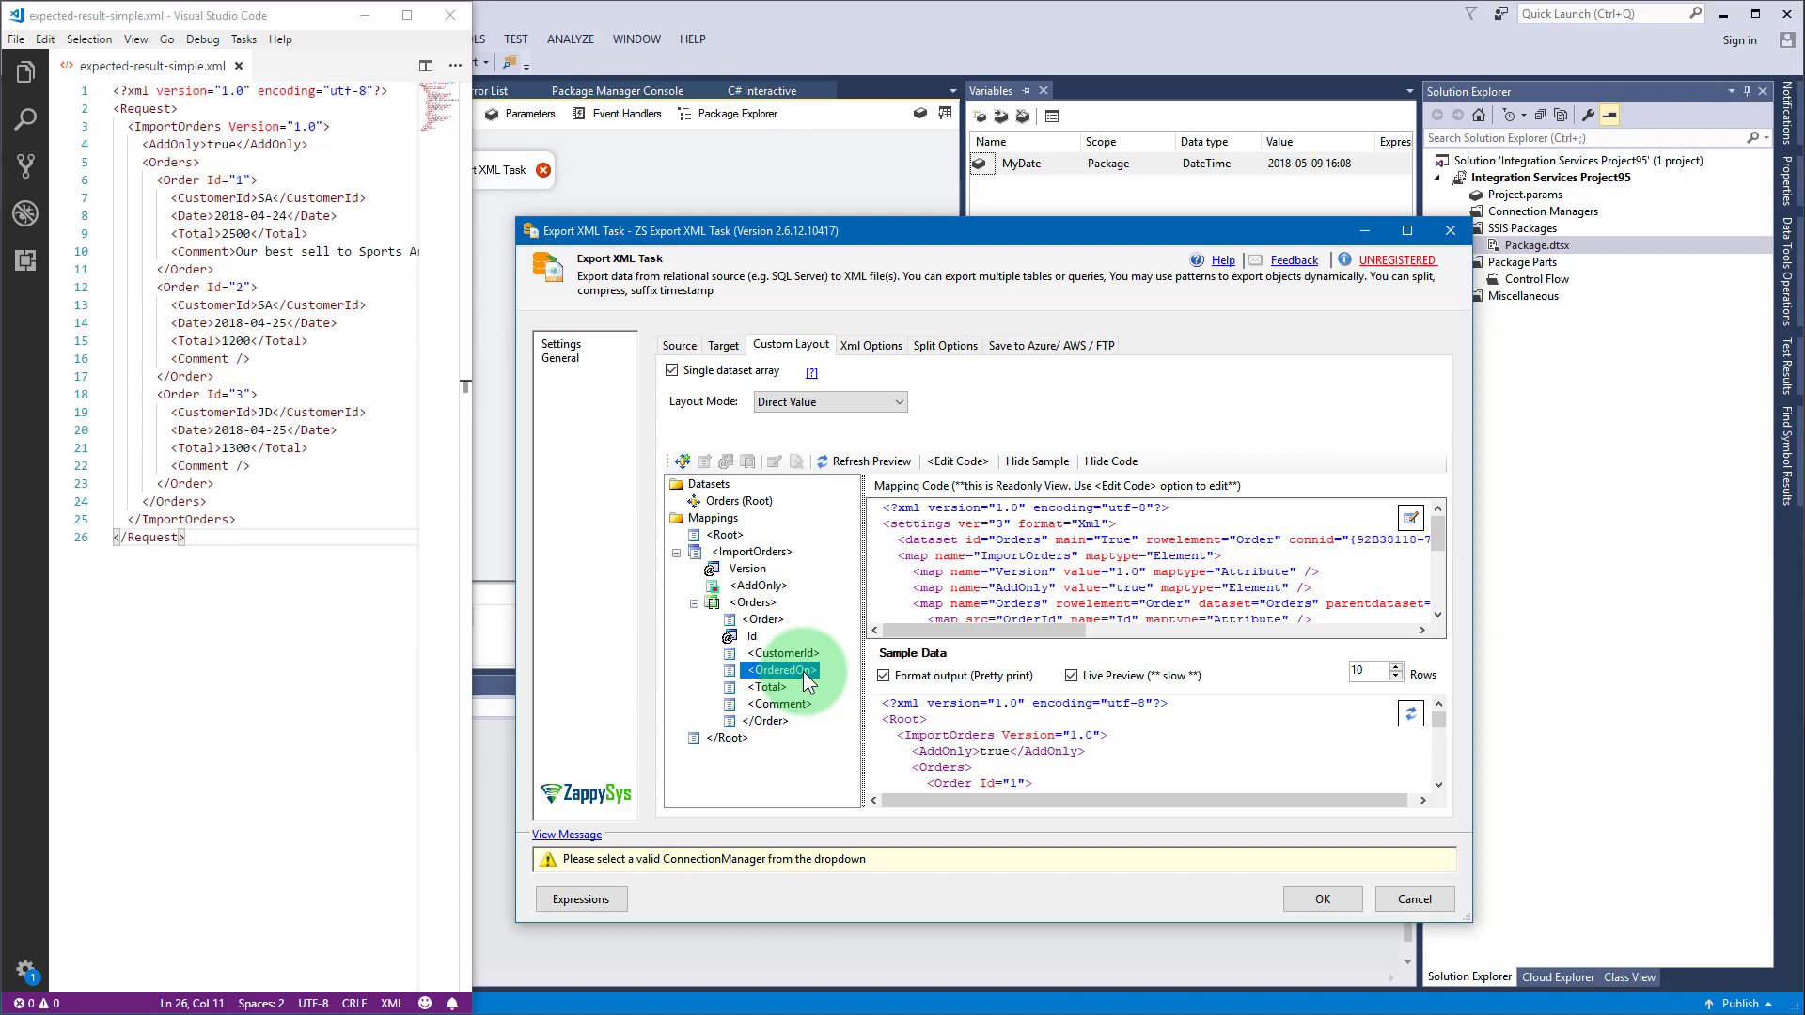
Step: Change the OrderedOn element's output alias to Date
right_click(780, 669)
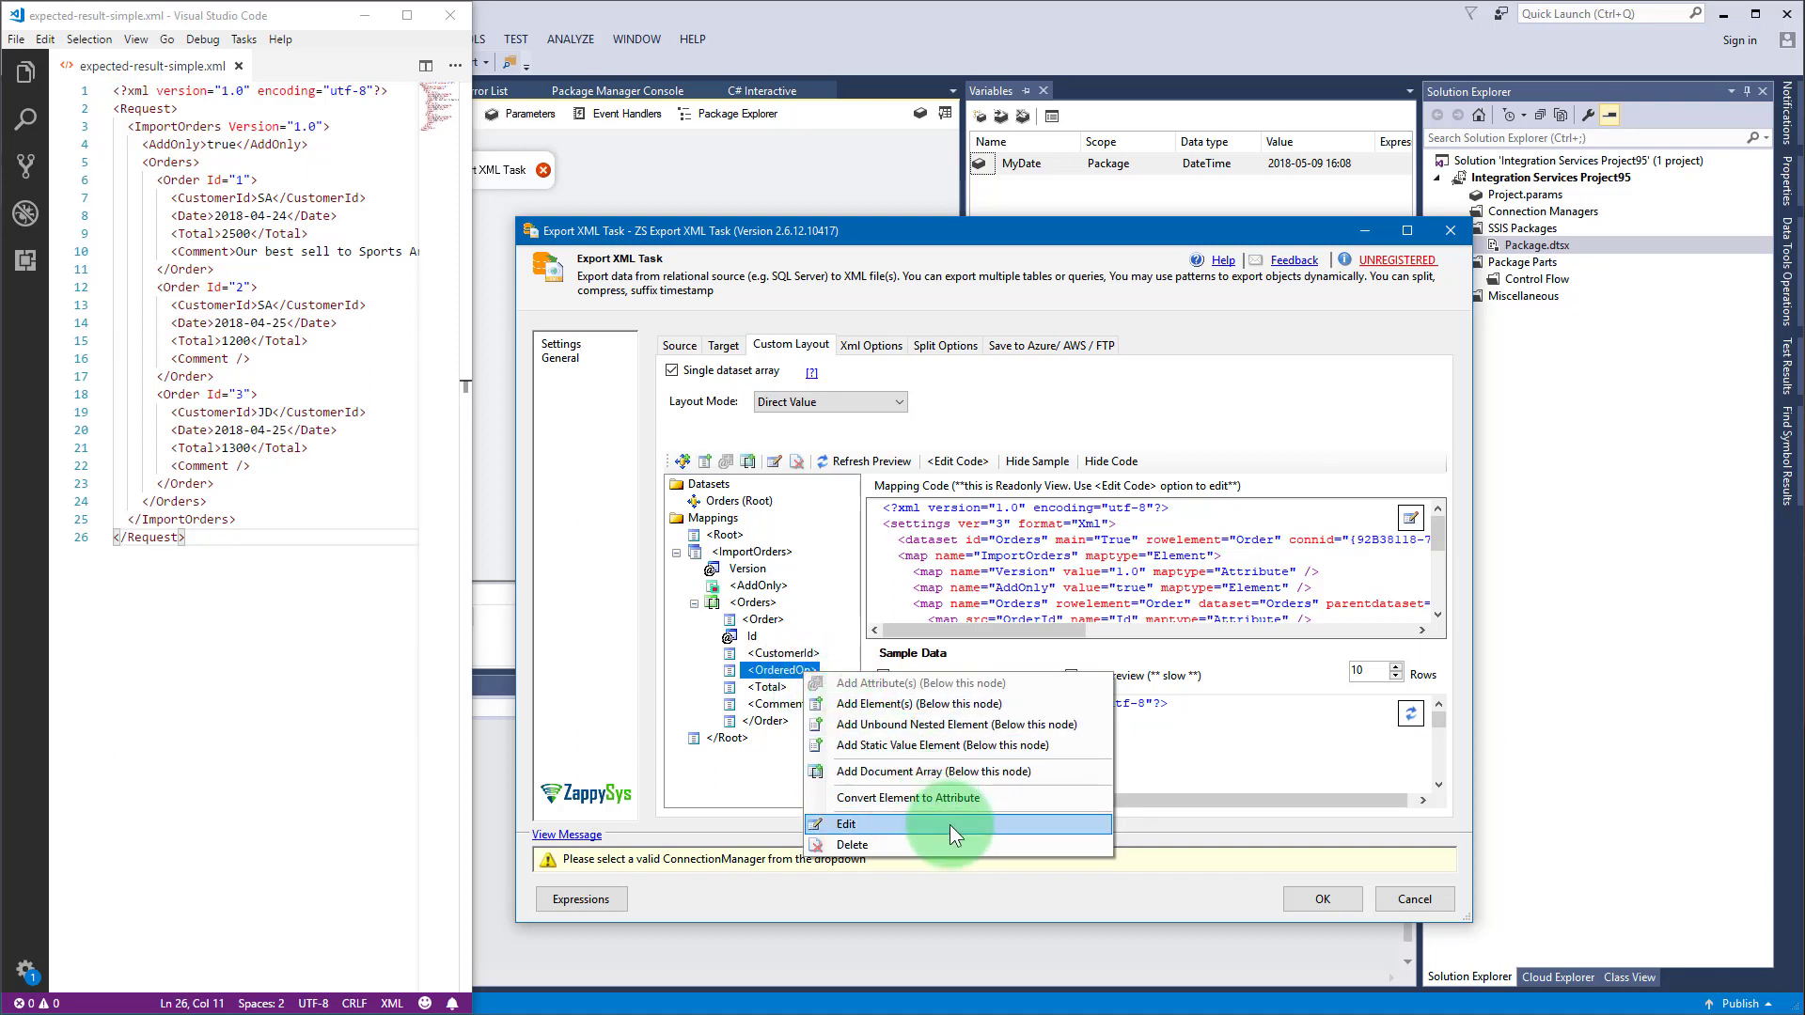
click(846, 823)
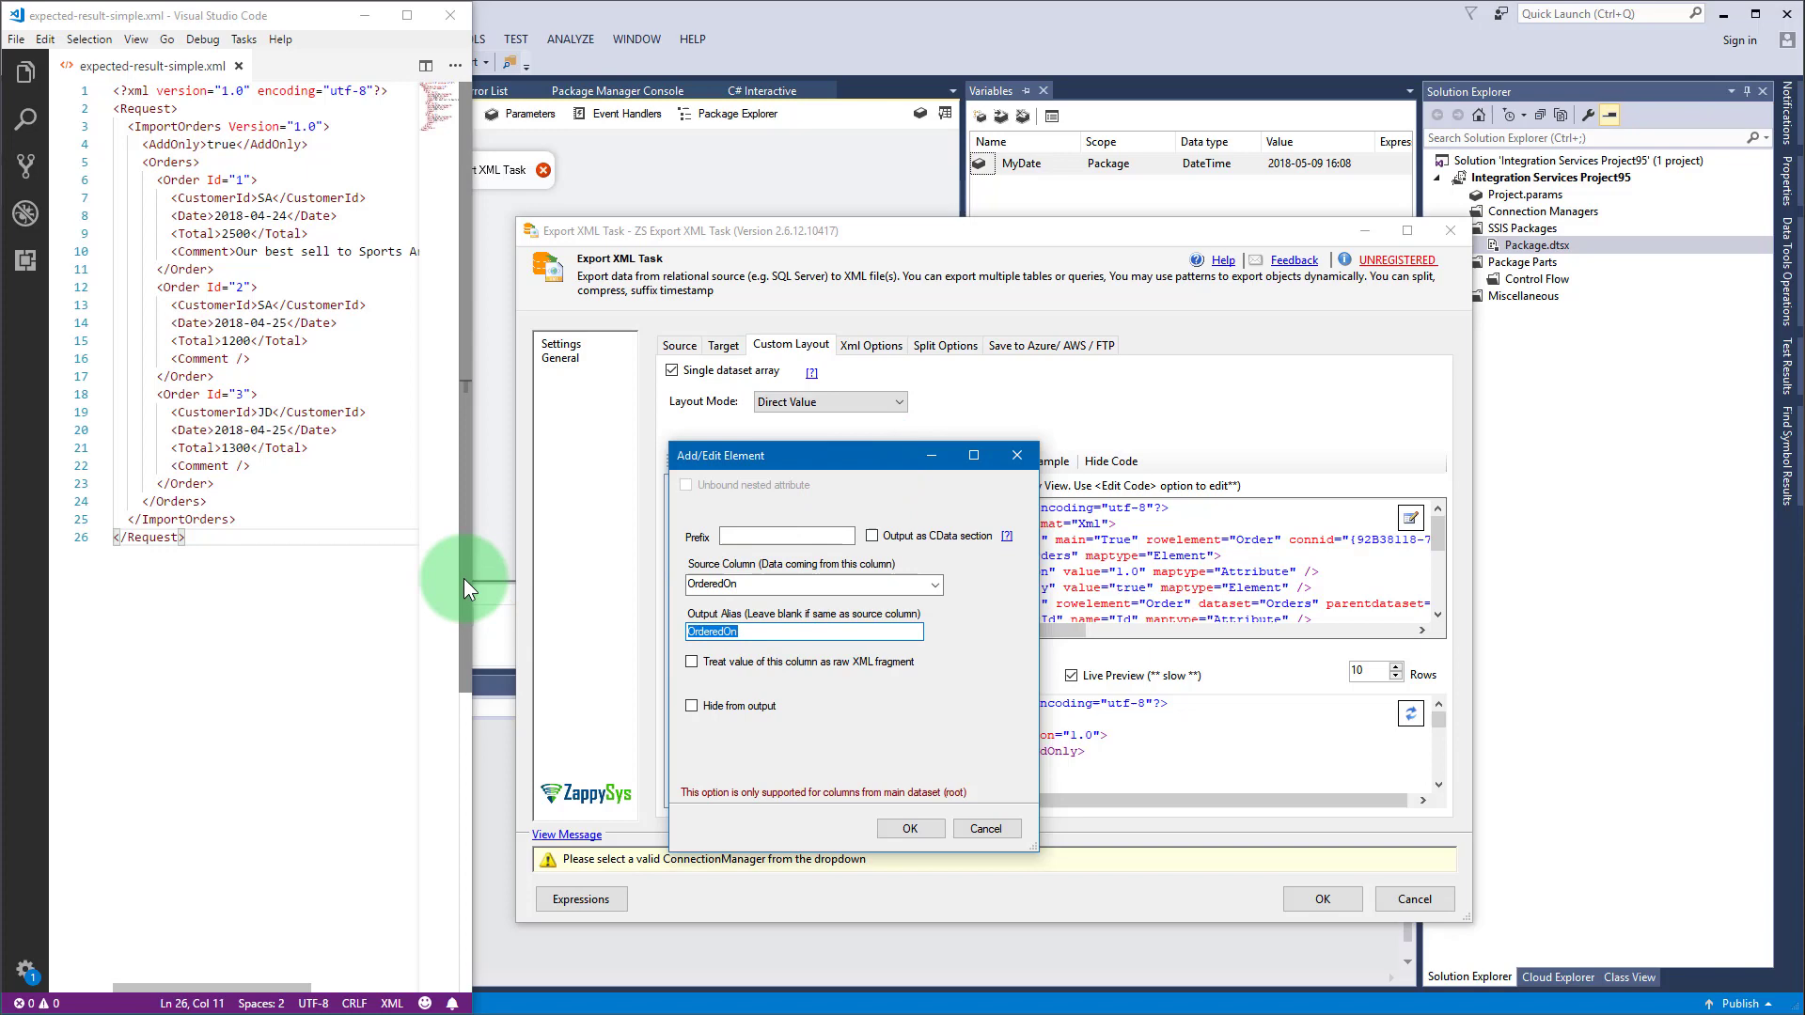
text(Date)
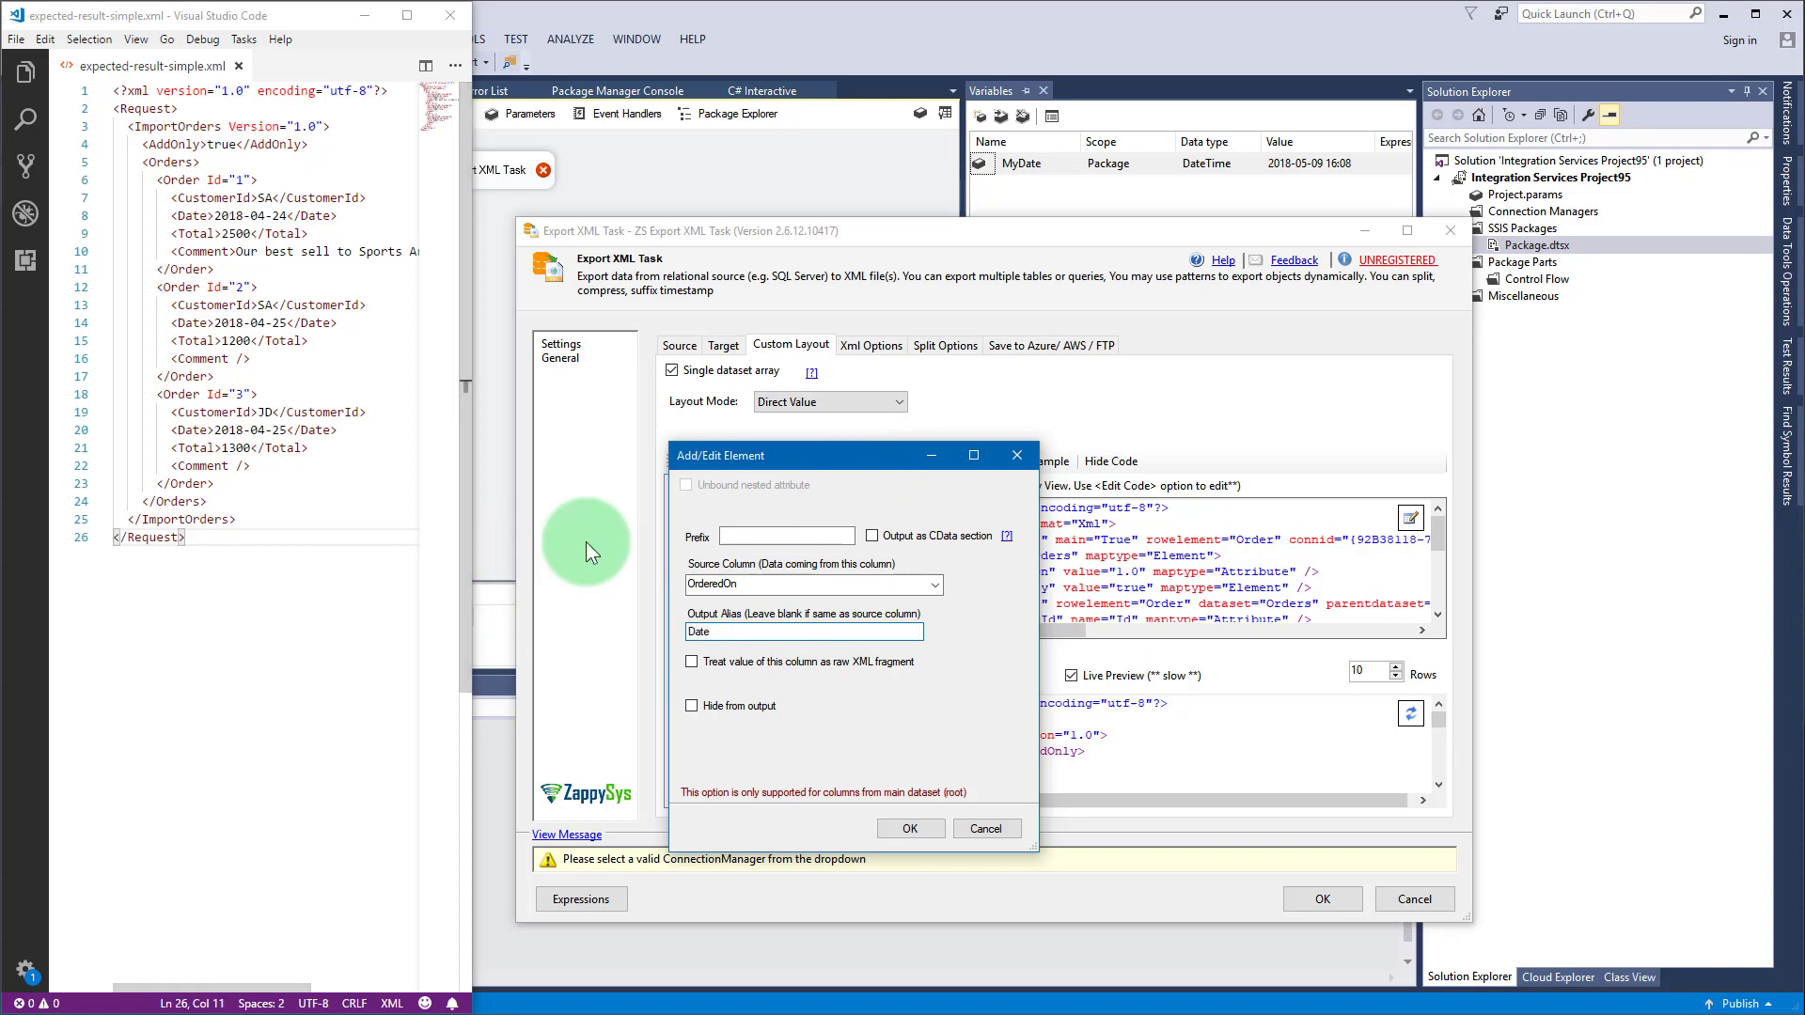
click(910, 828)
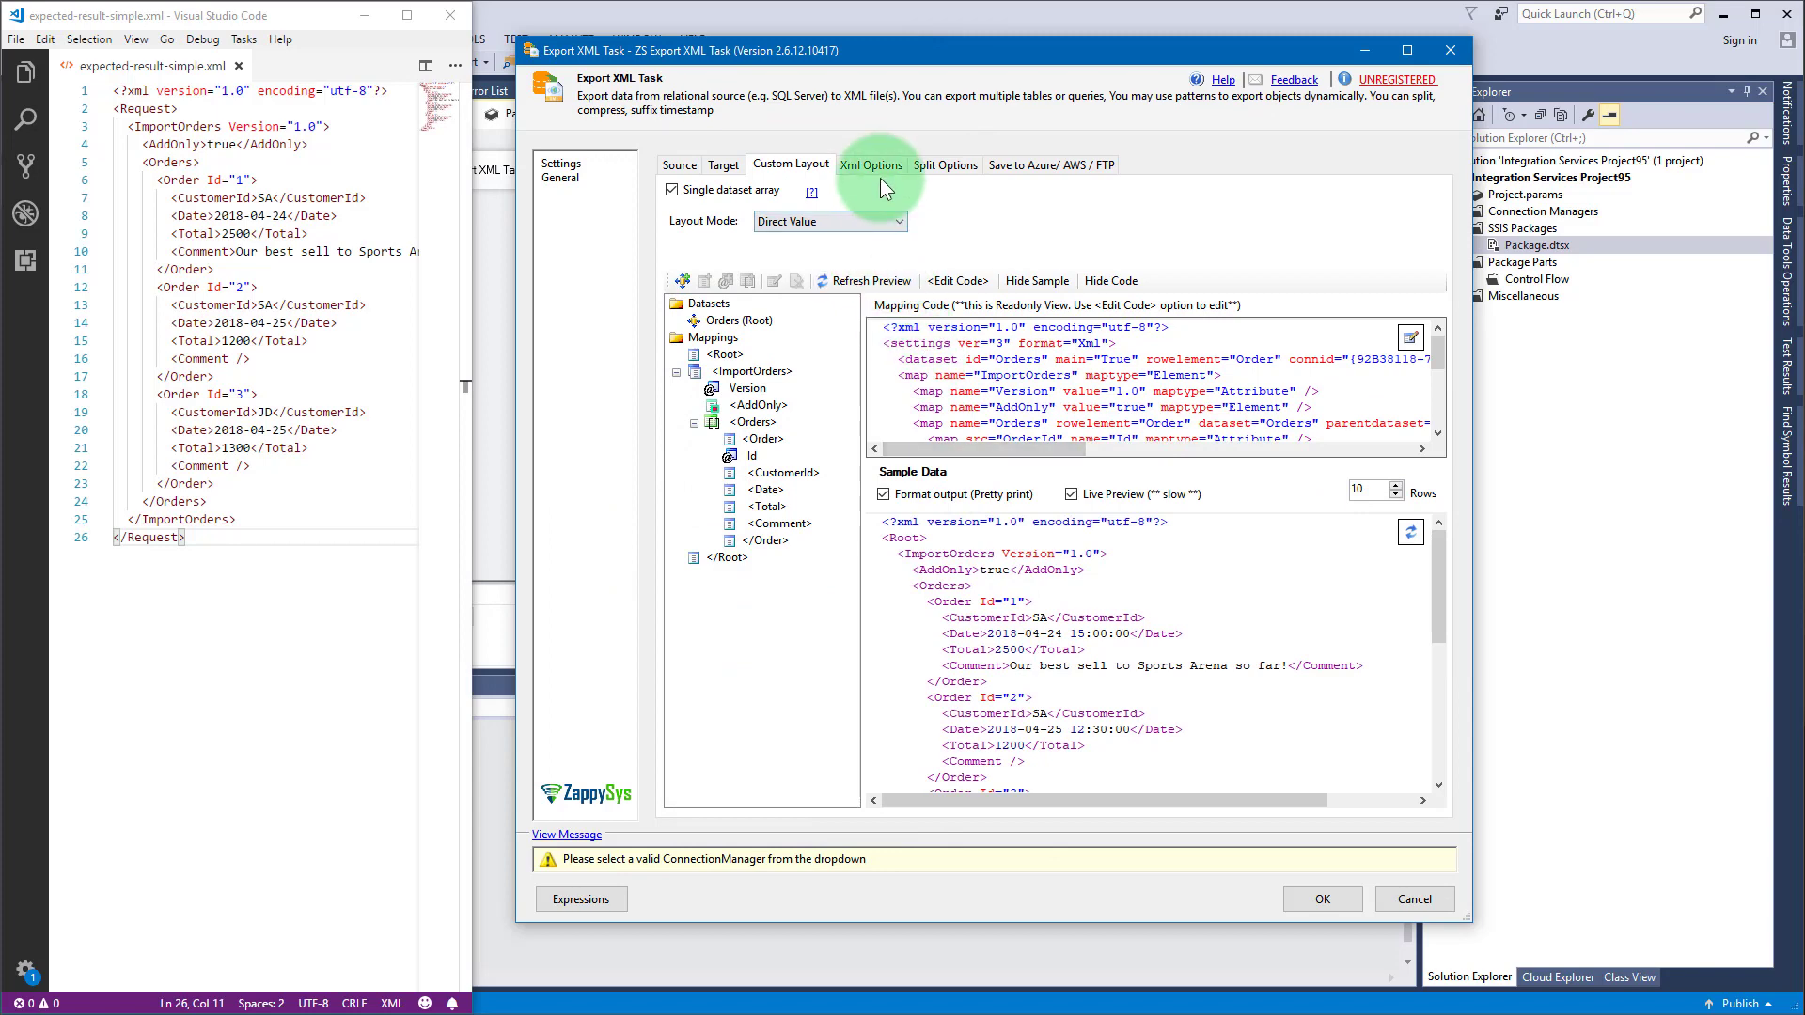
Step: Set date format yyyy-MM-dd and root element Request, keeping UTF8 and NULL-skipping enabled
click(872, 164)
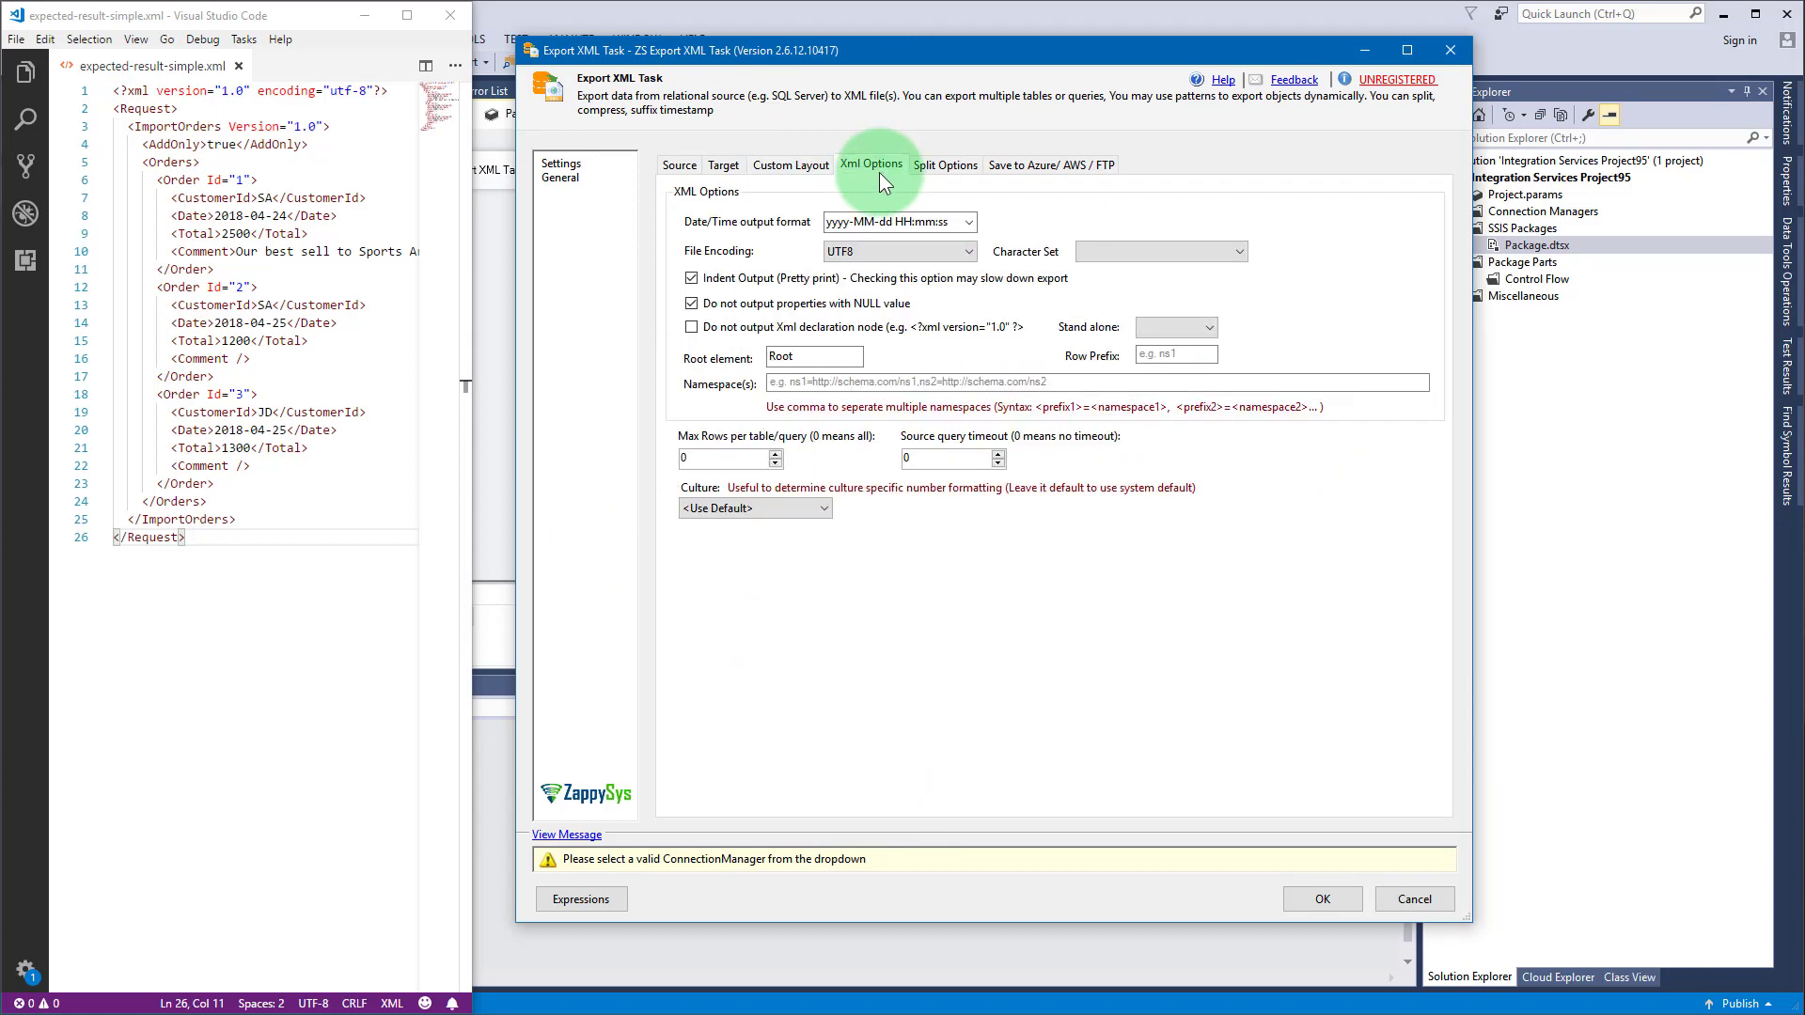
click(890, 222)
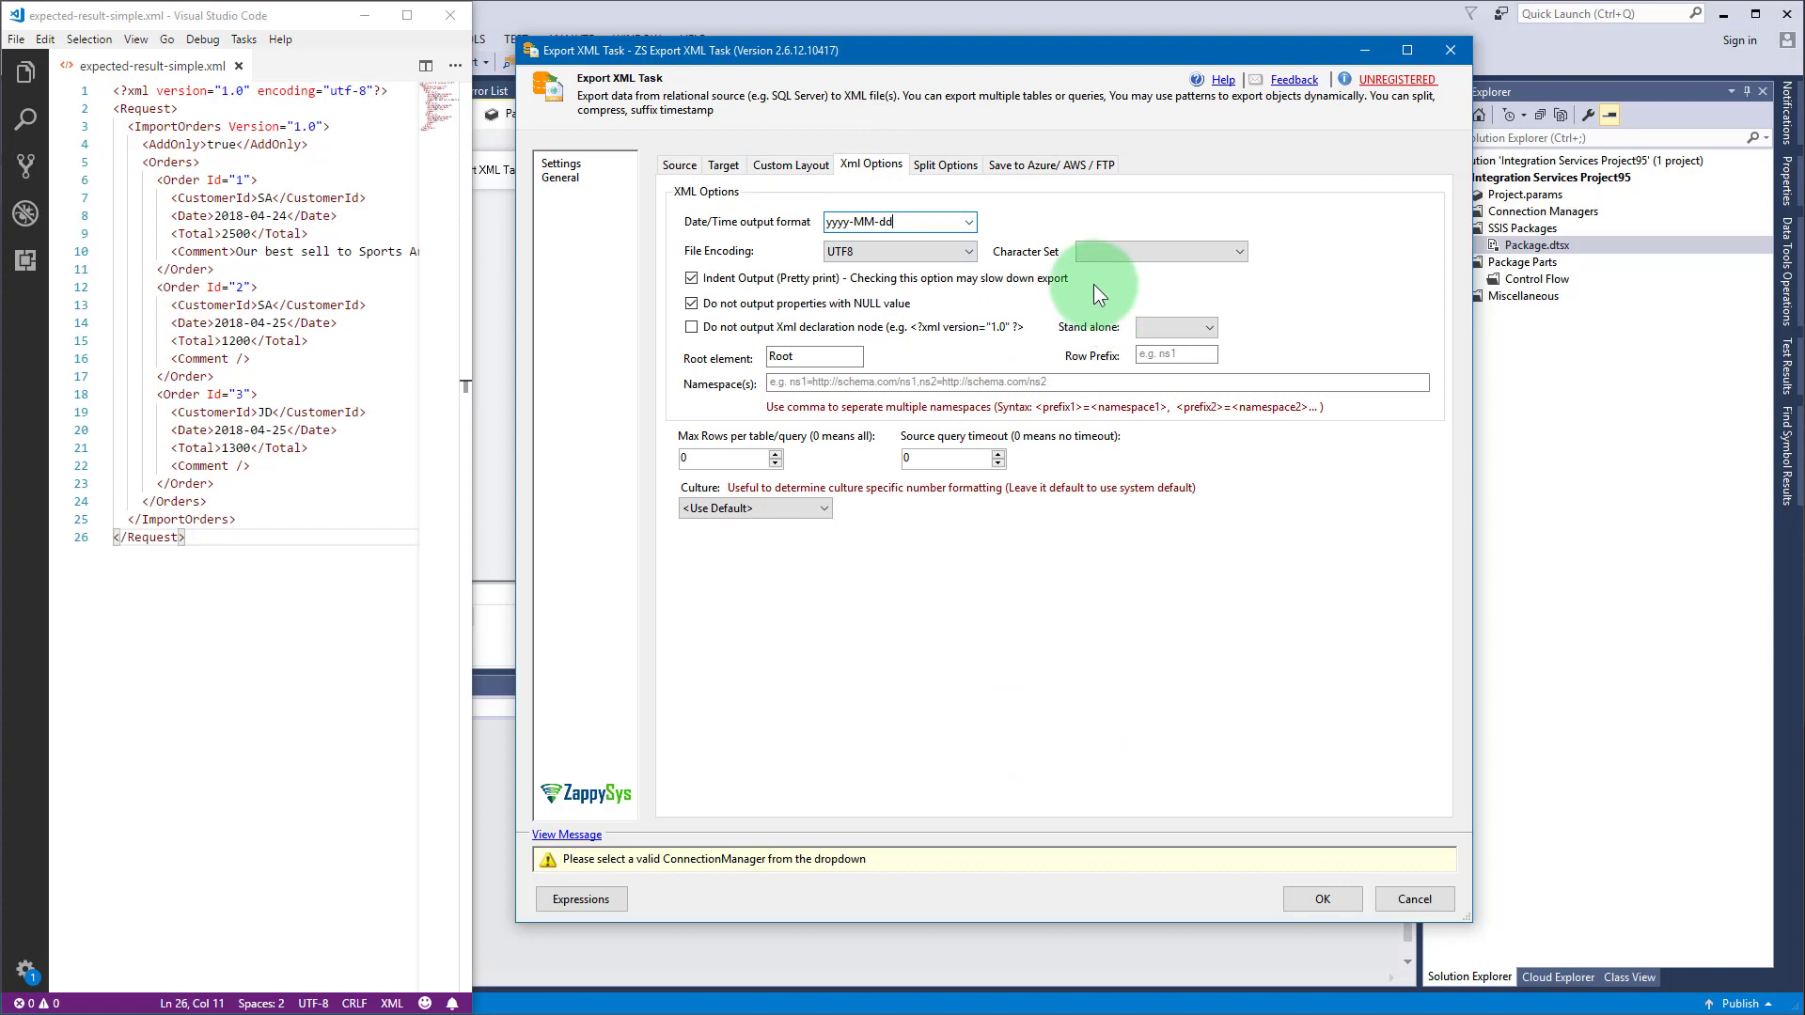
triple_click(814, 357)
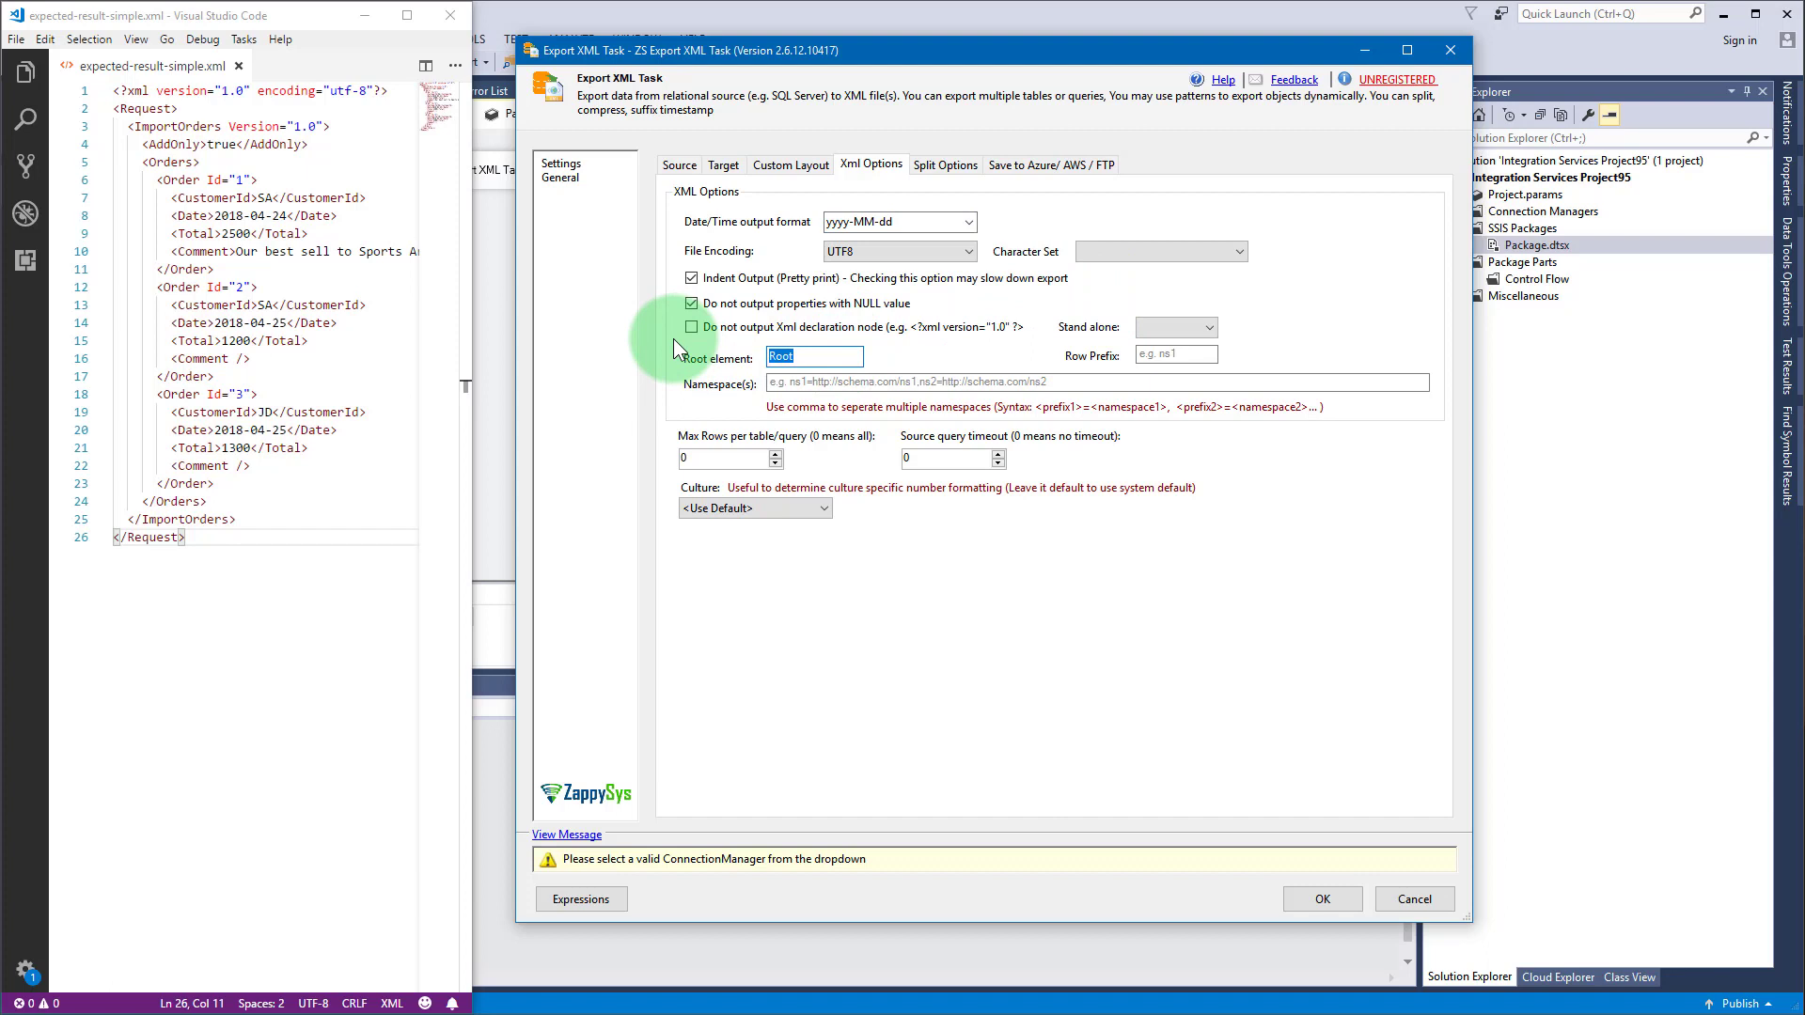
text(Request)
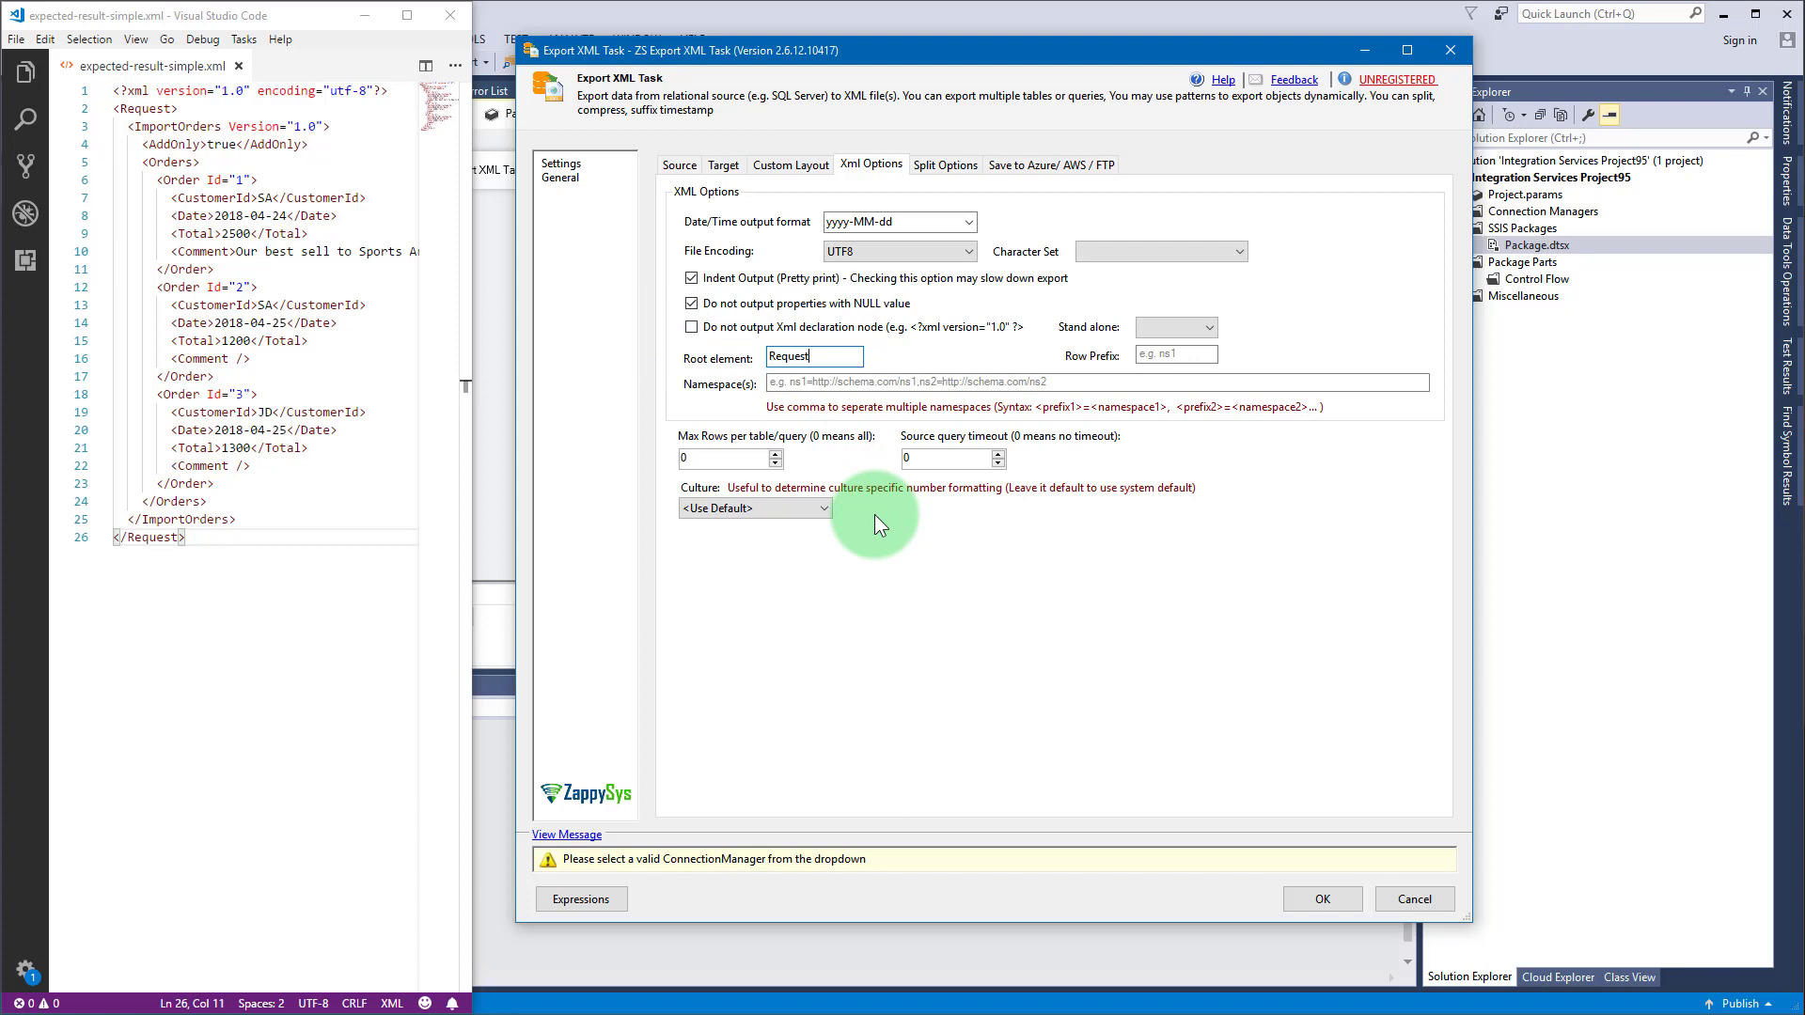
mouse_move(938, 338)
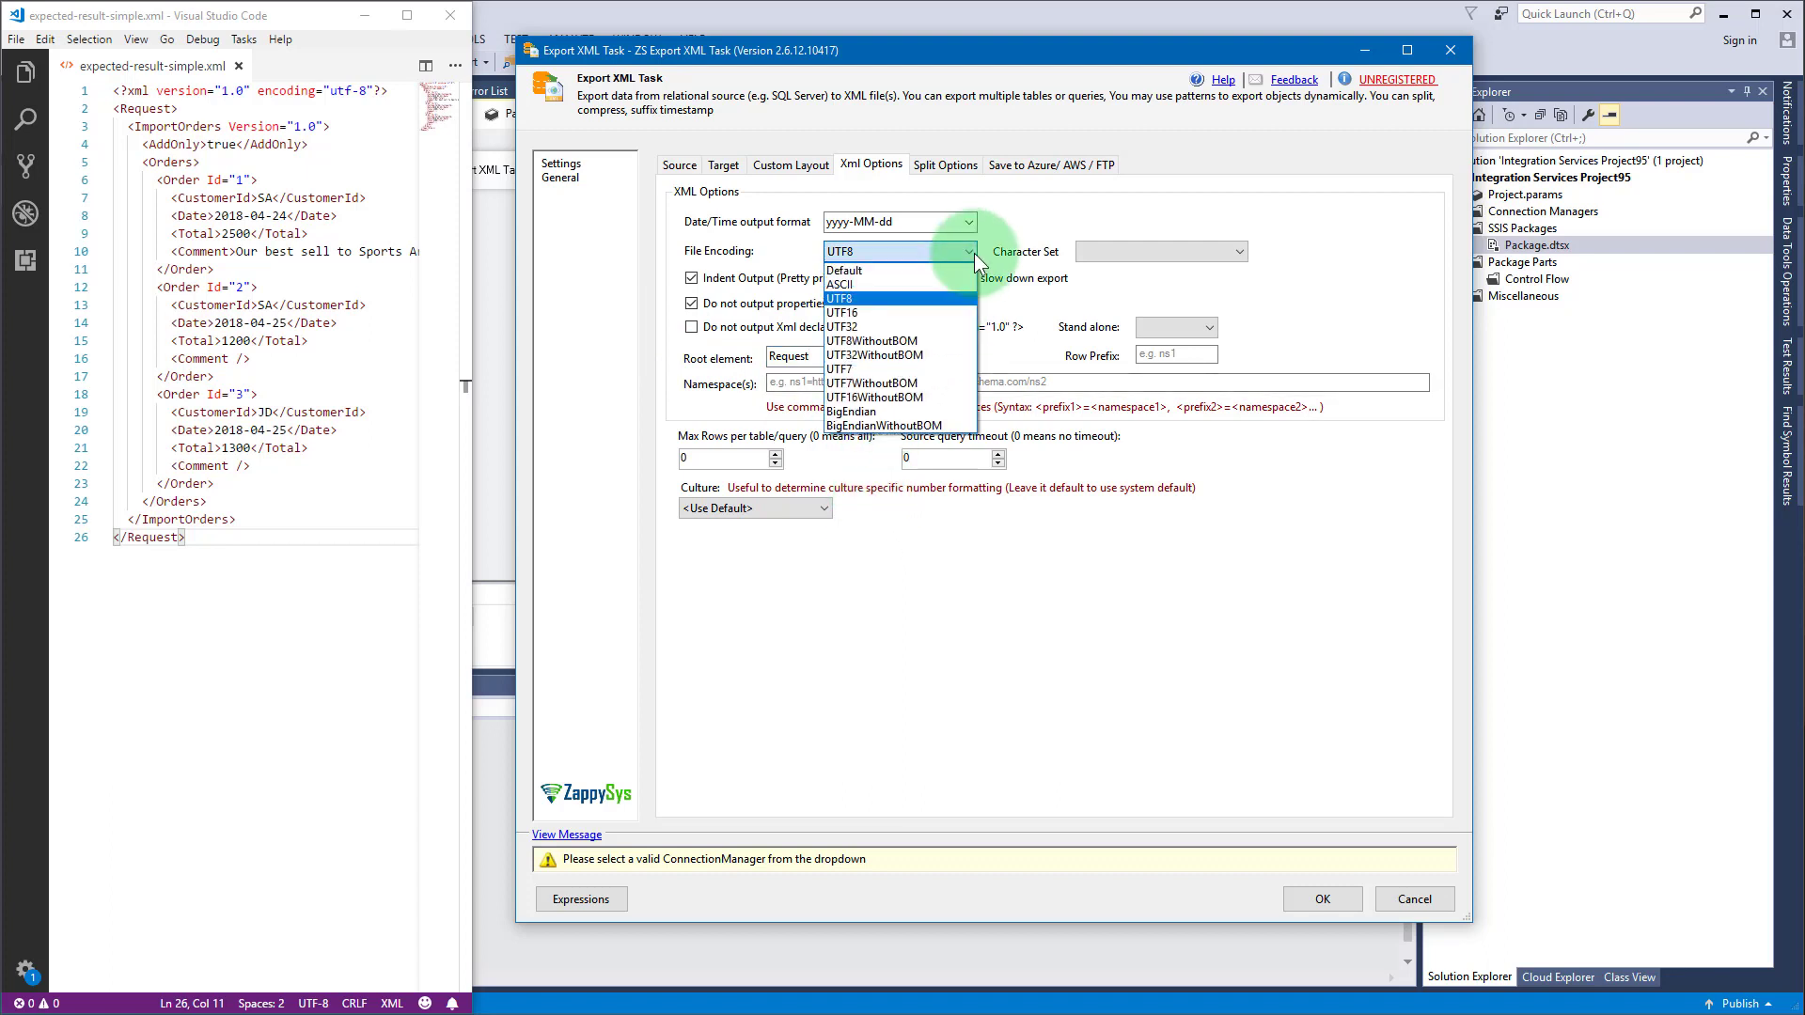
click(879, 298)
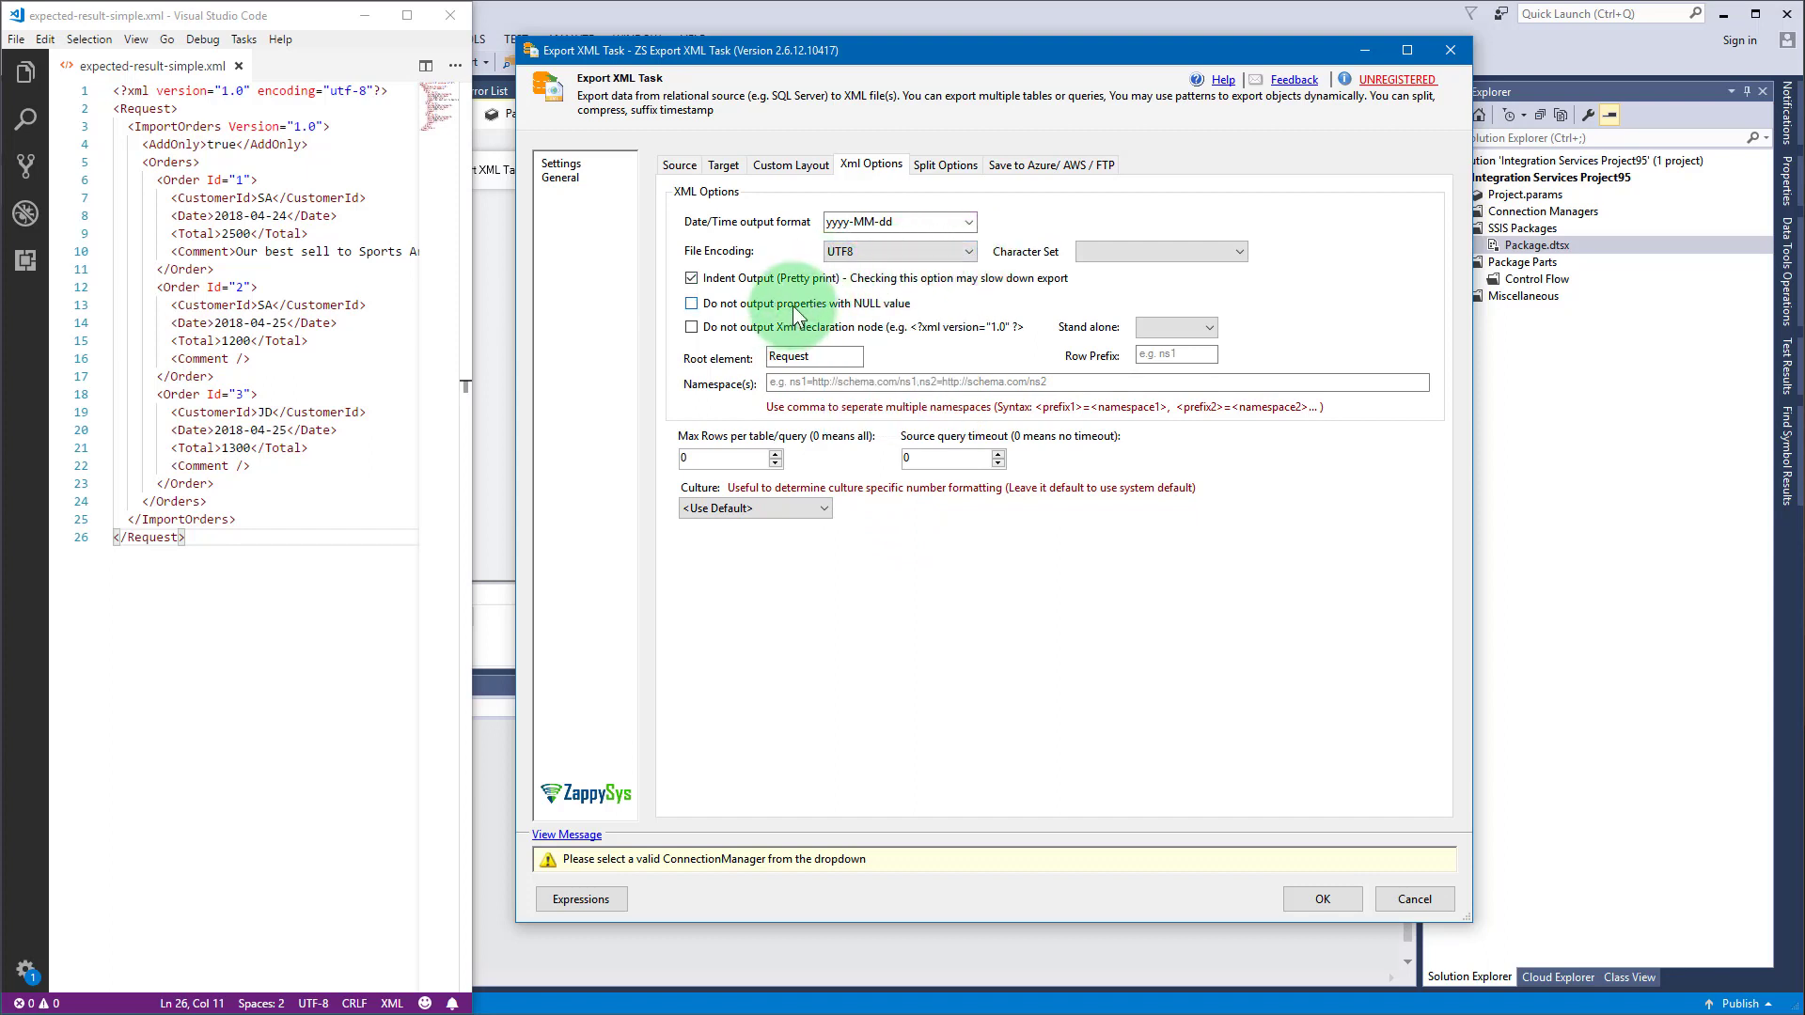
click(690, 304)
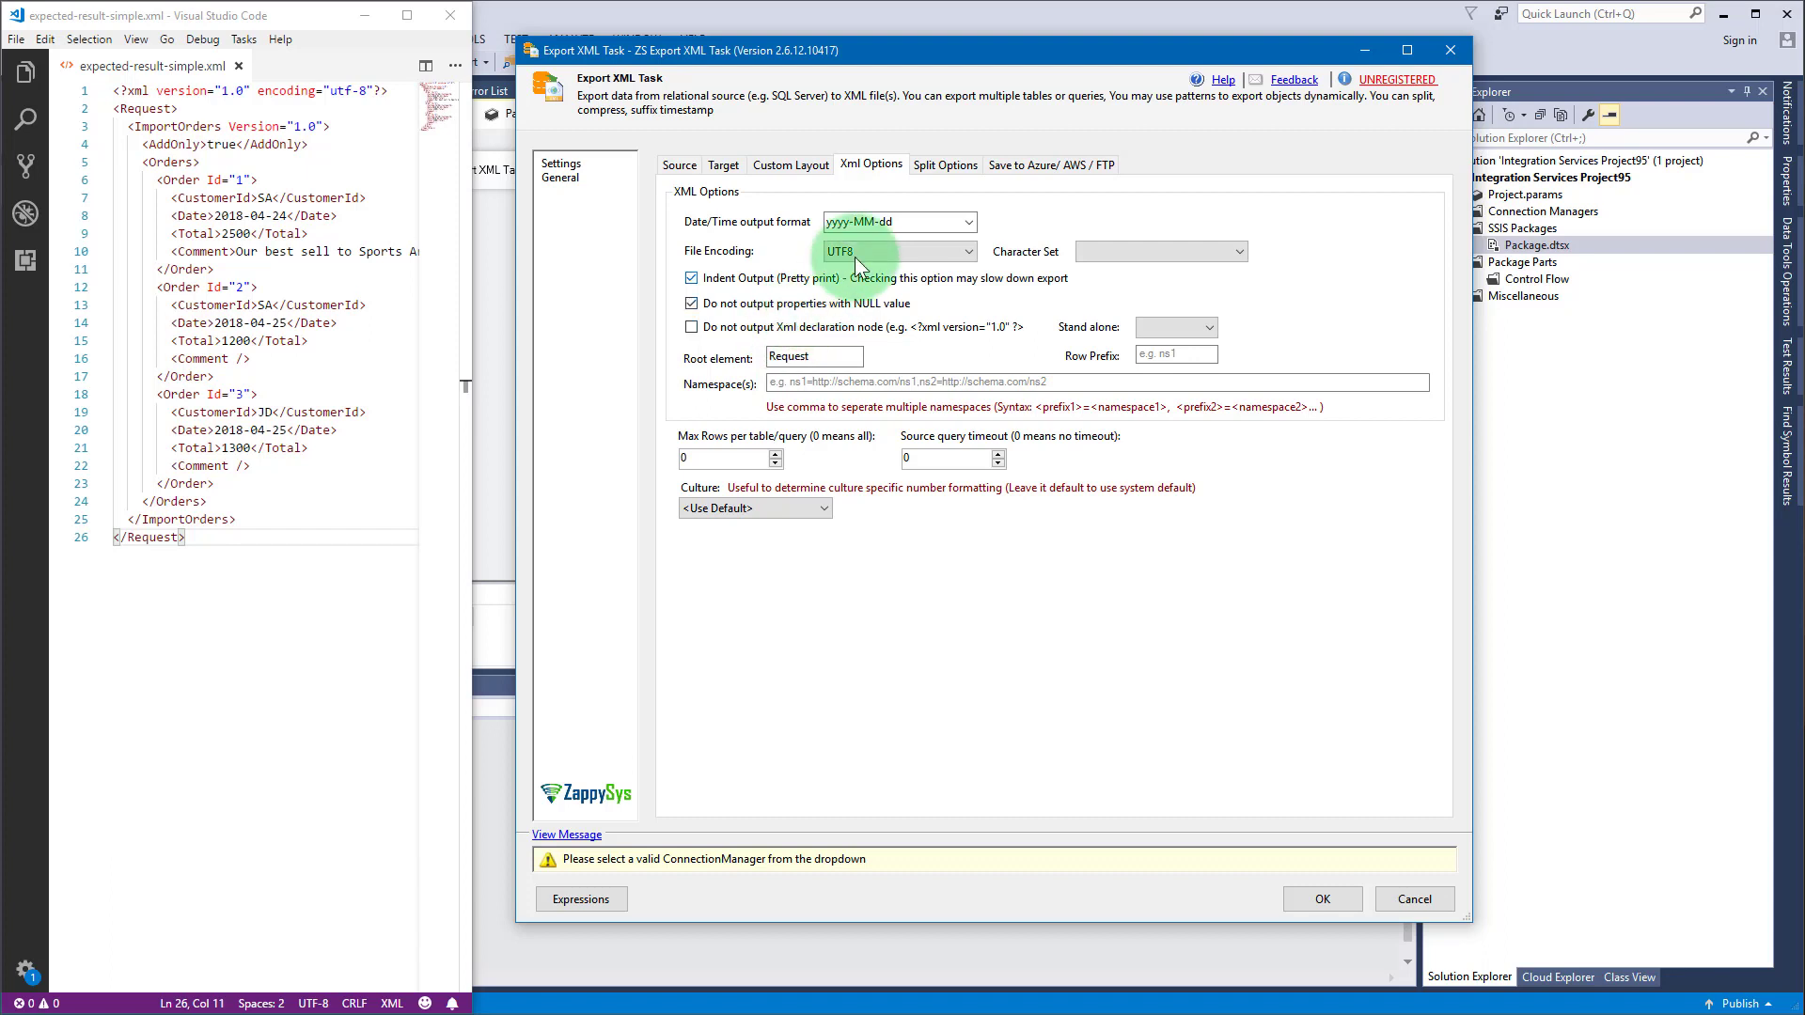
Step: Try the split-by-size and split-by-rows options, leaving file splitting disabled
click(945, 164)
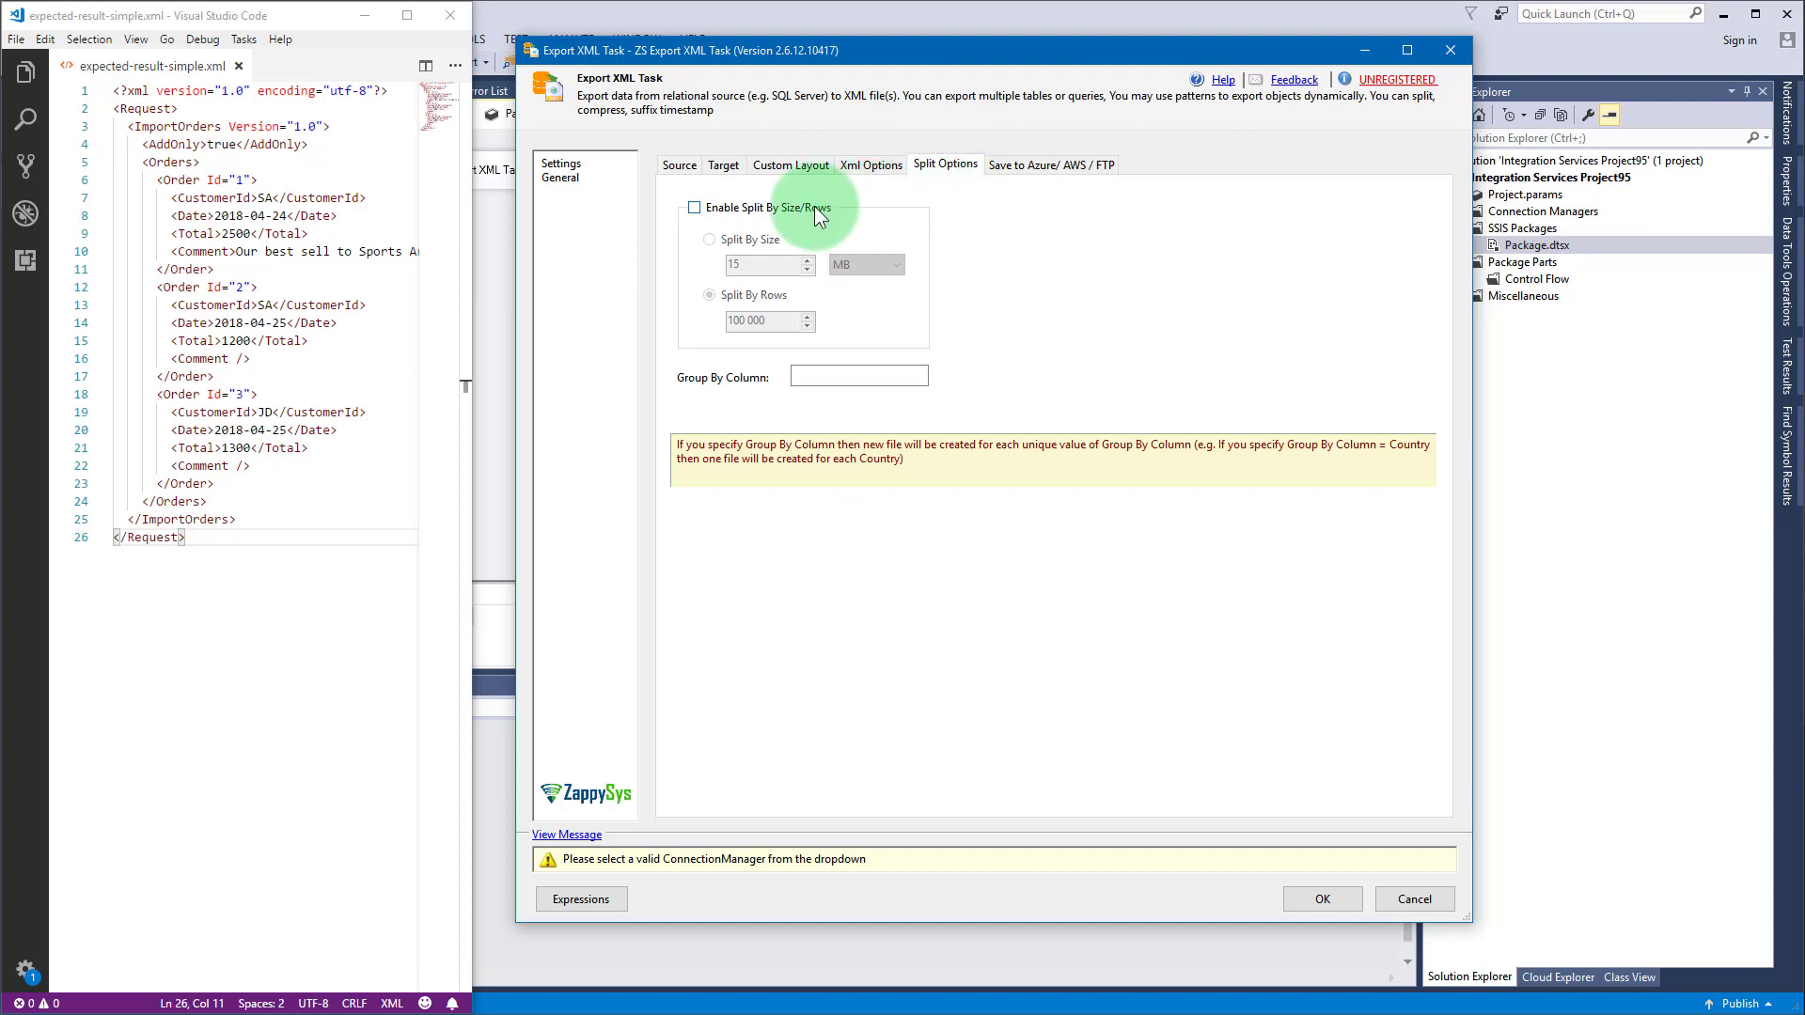
click(692, 208)
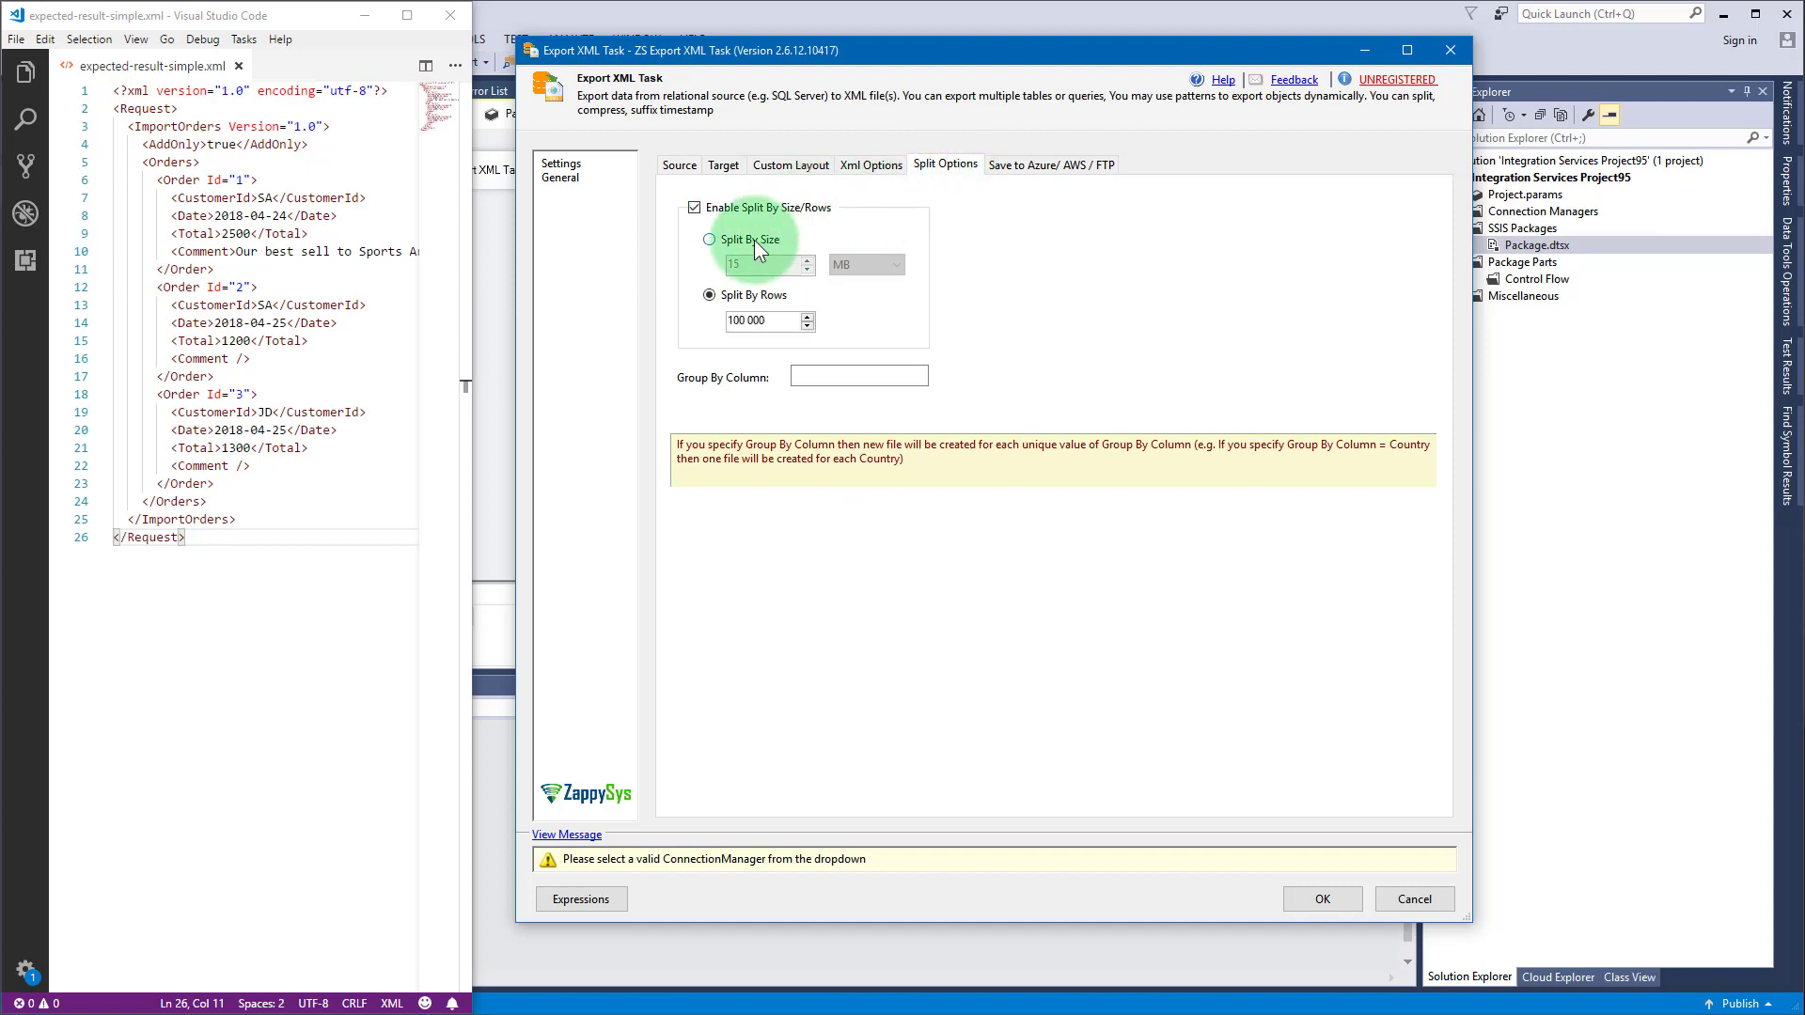
click(710, 240)
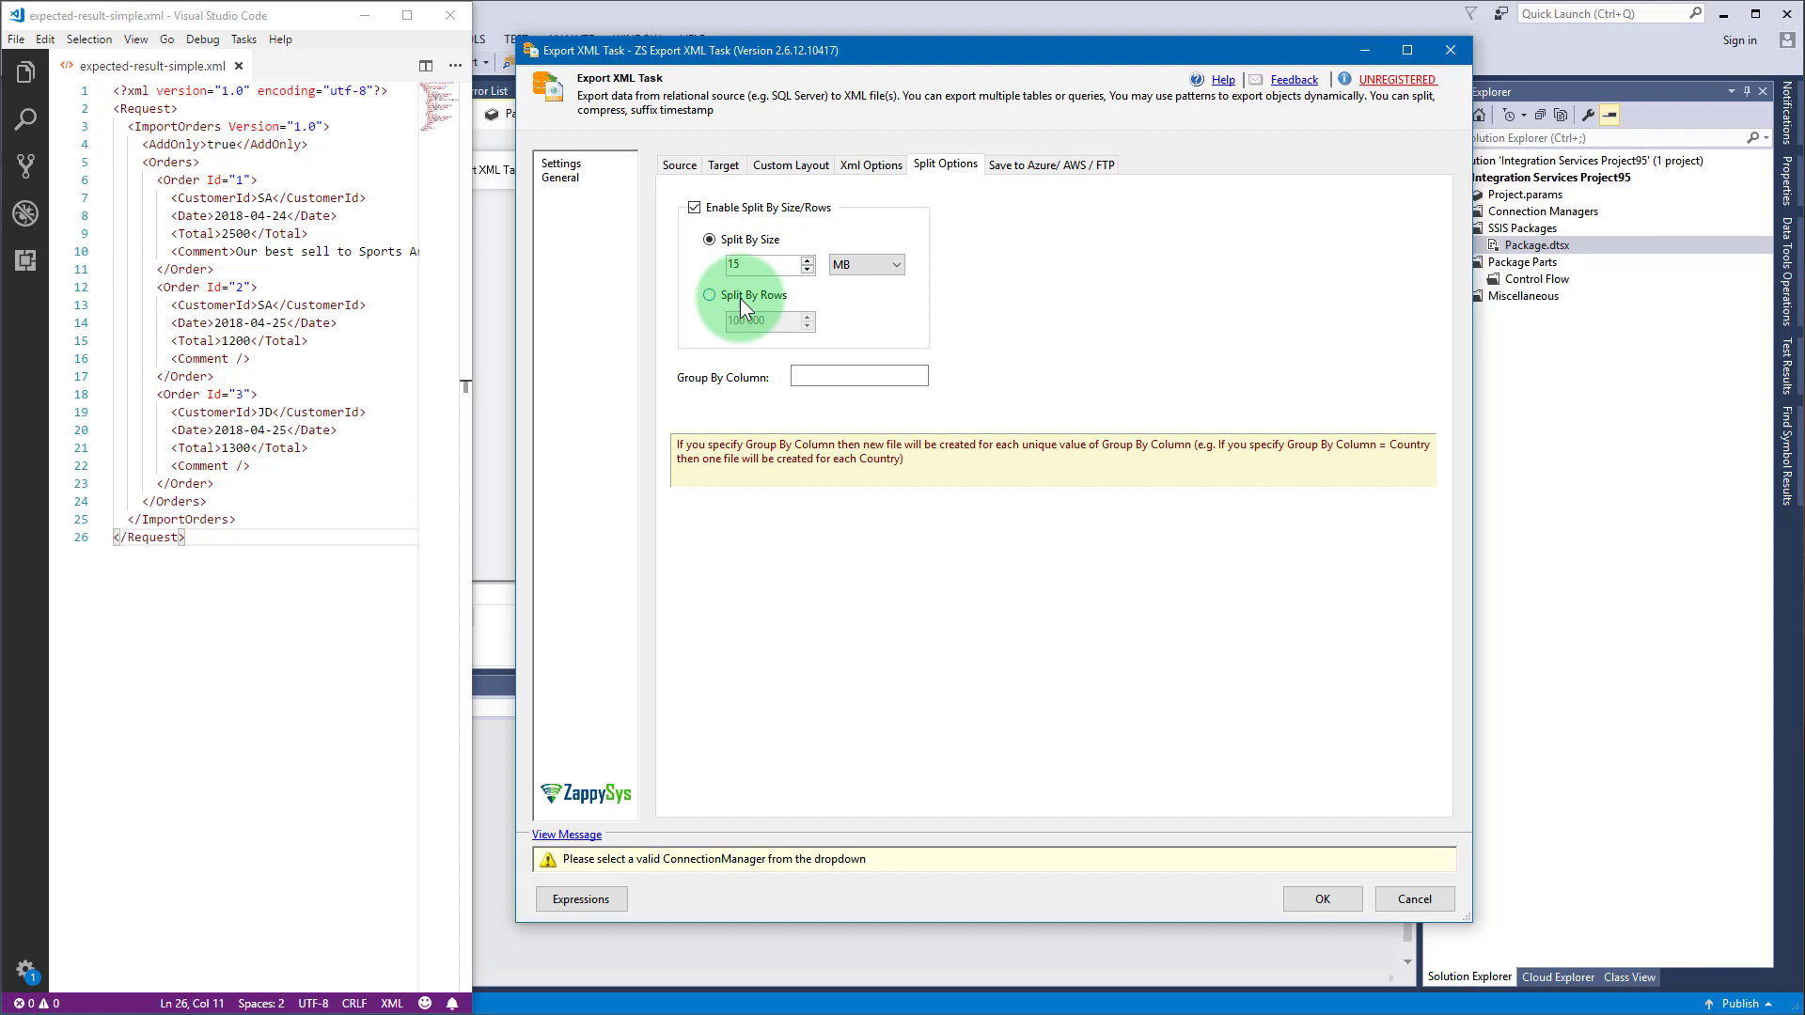
click(692, 207)
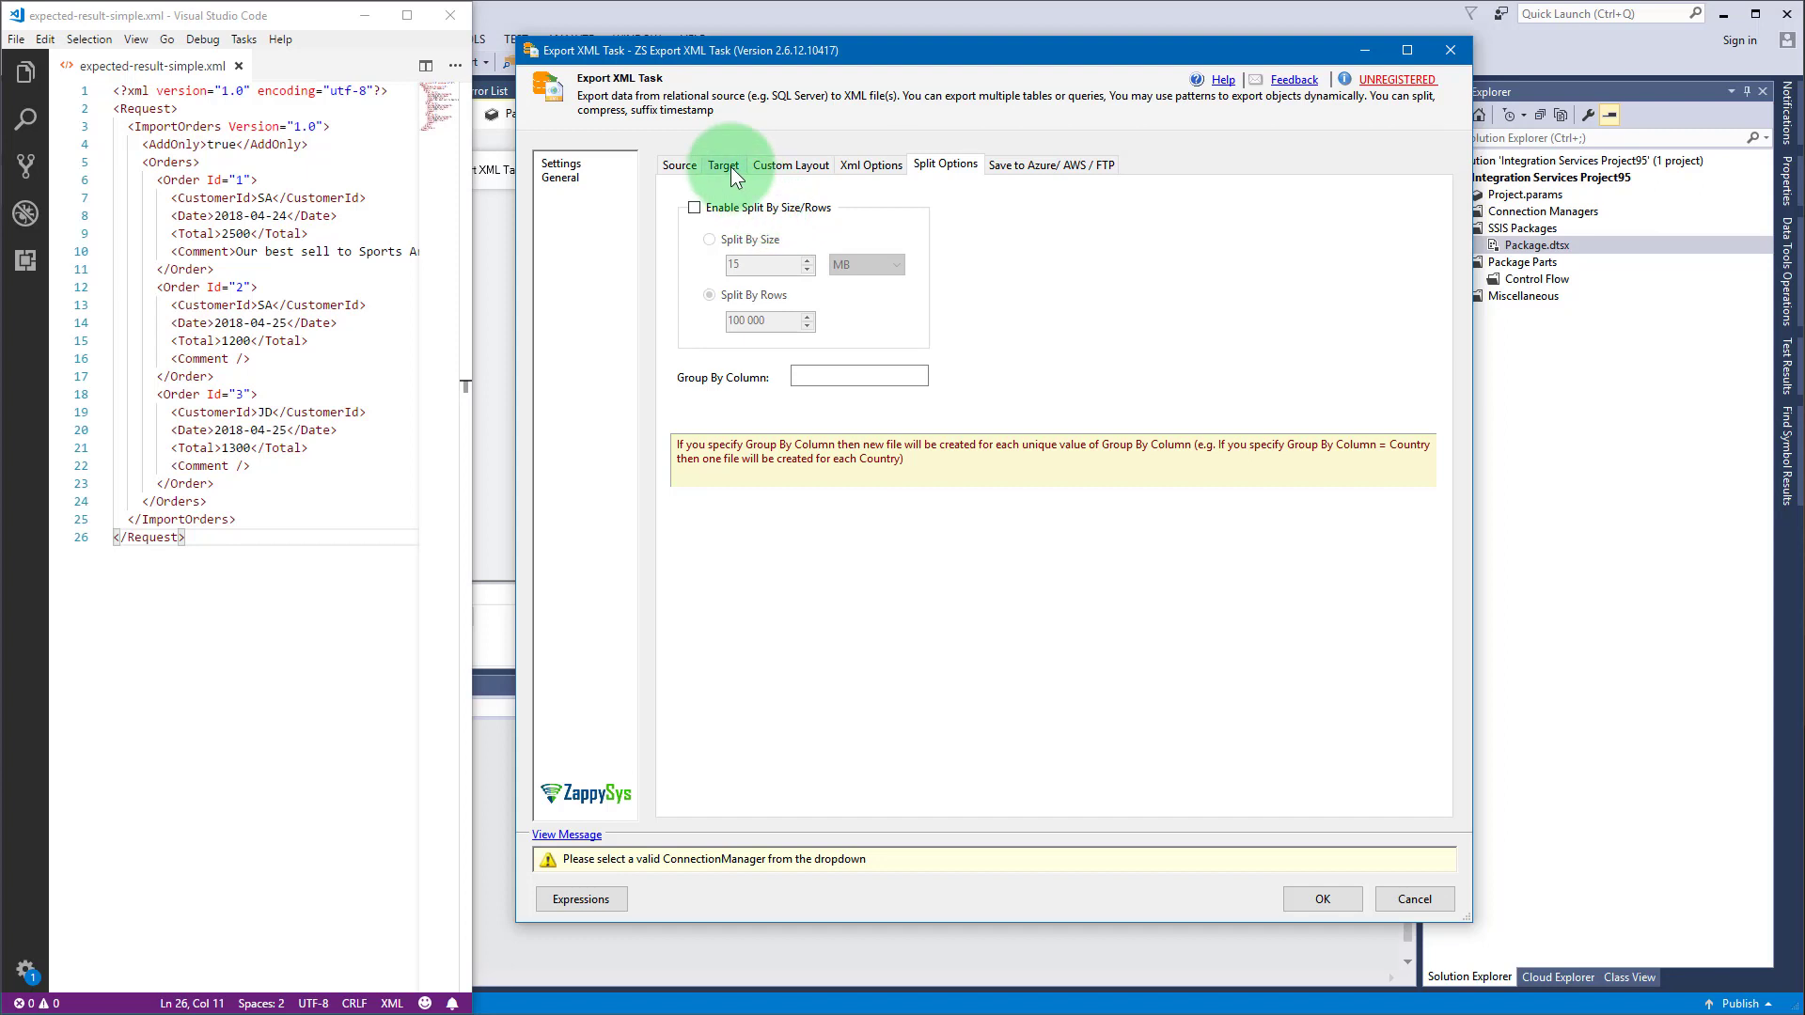
Step: Switch the target Path AccessMode via Variable to Connection and view available connections
click(723, 164)
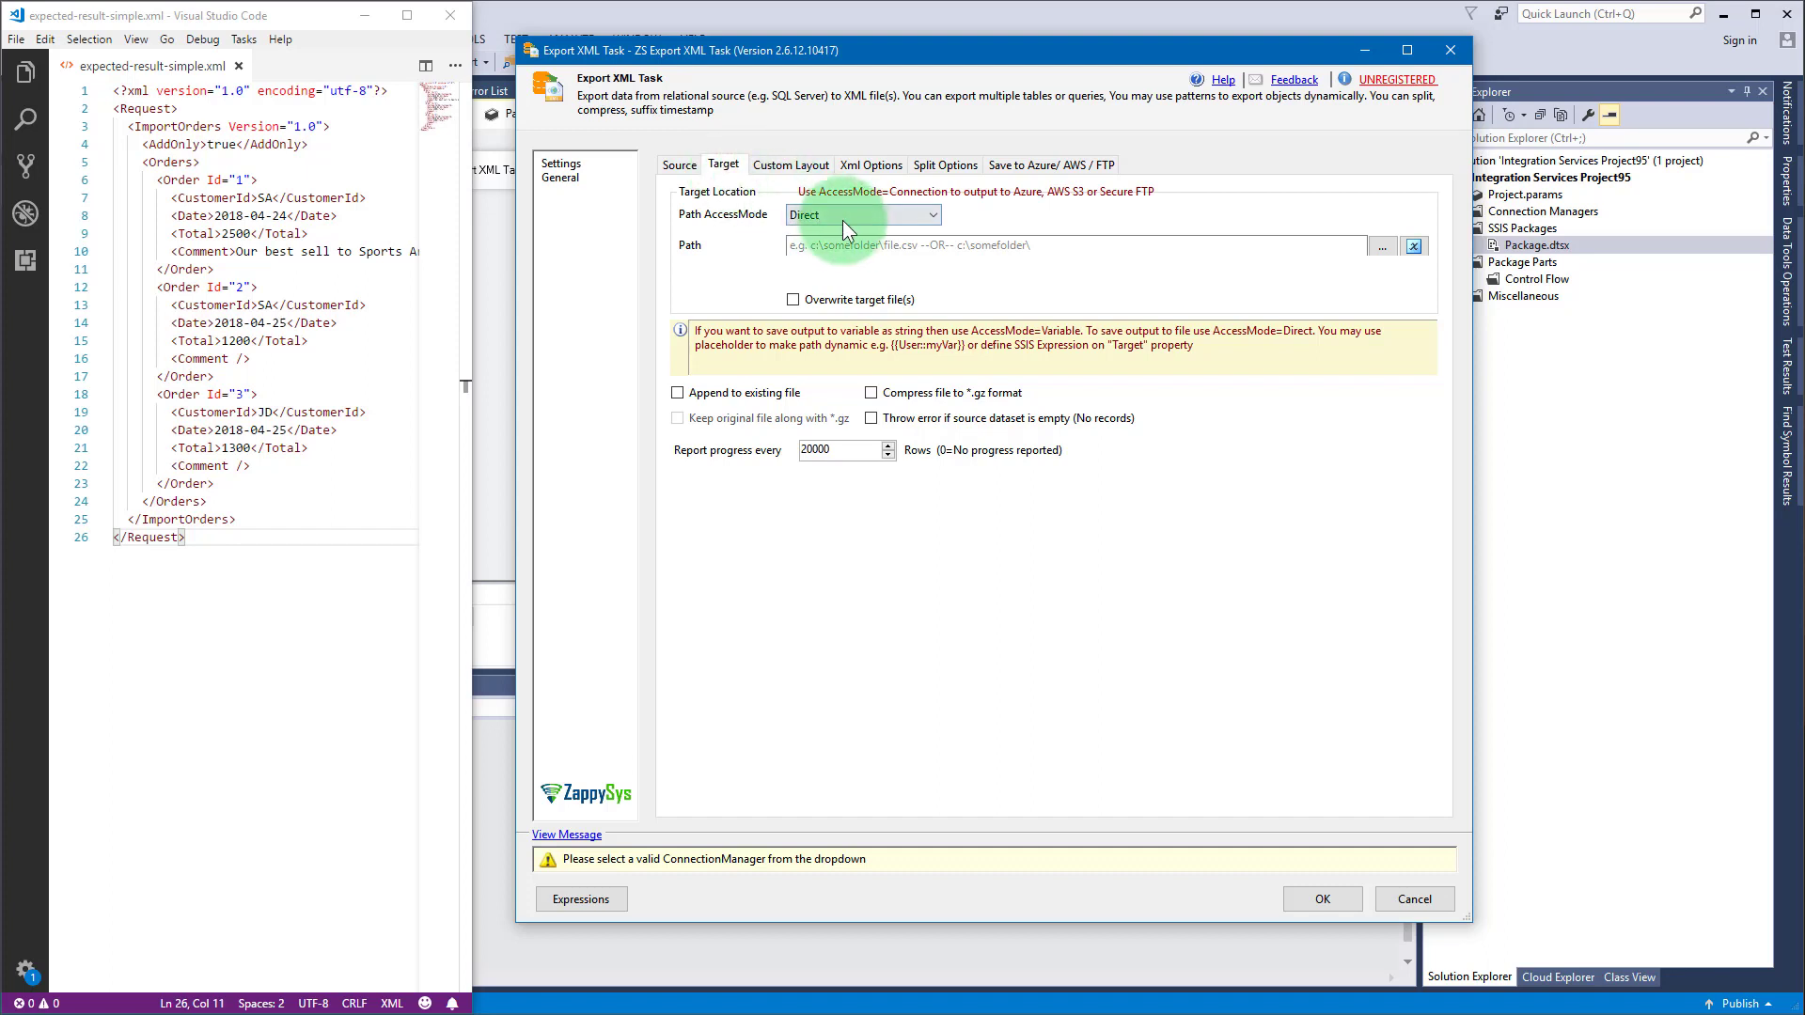
click(863, 215)
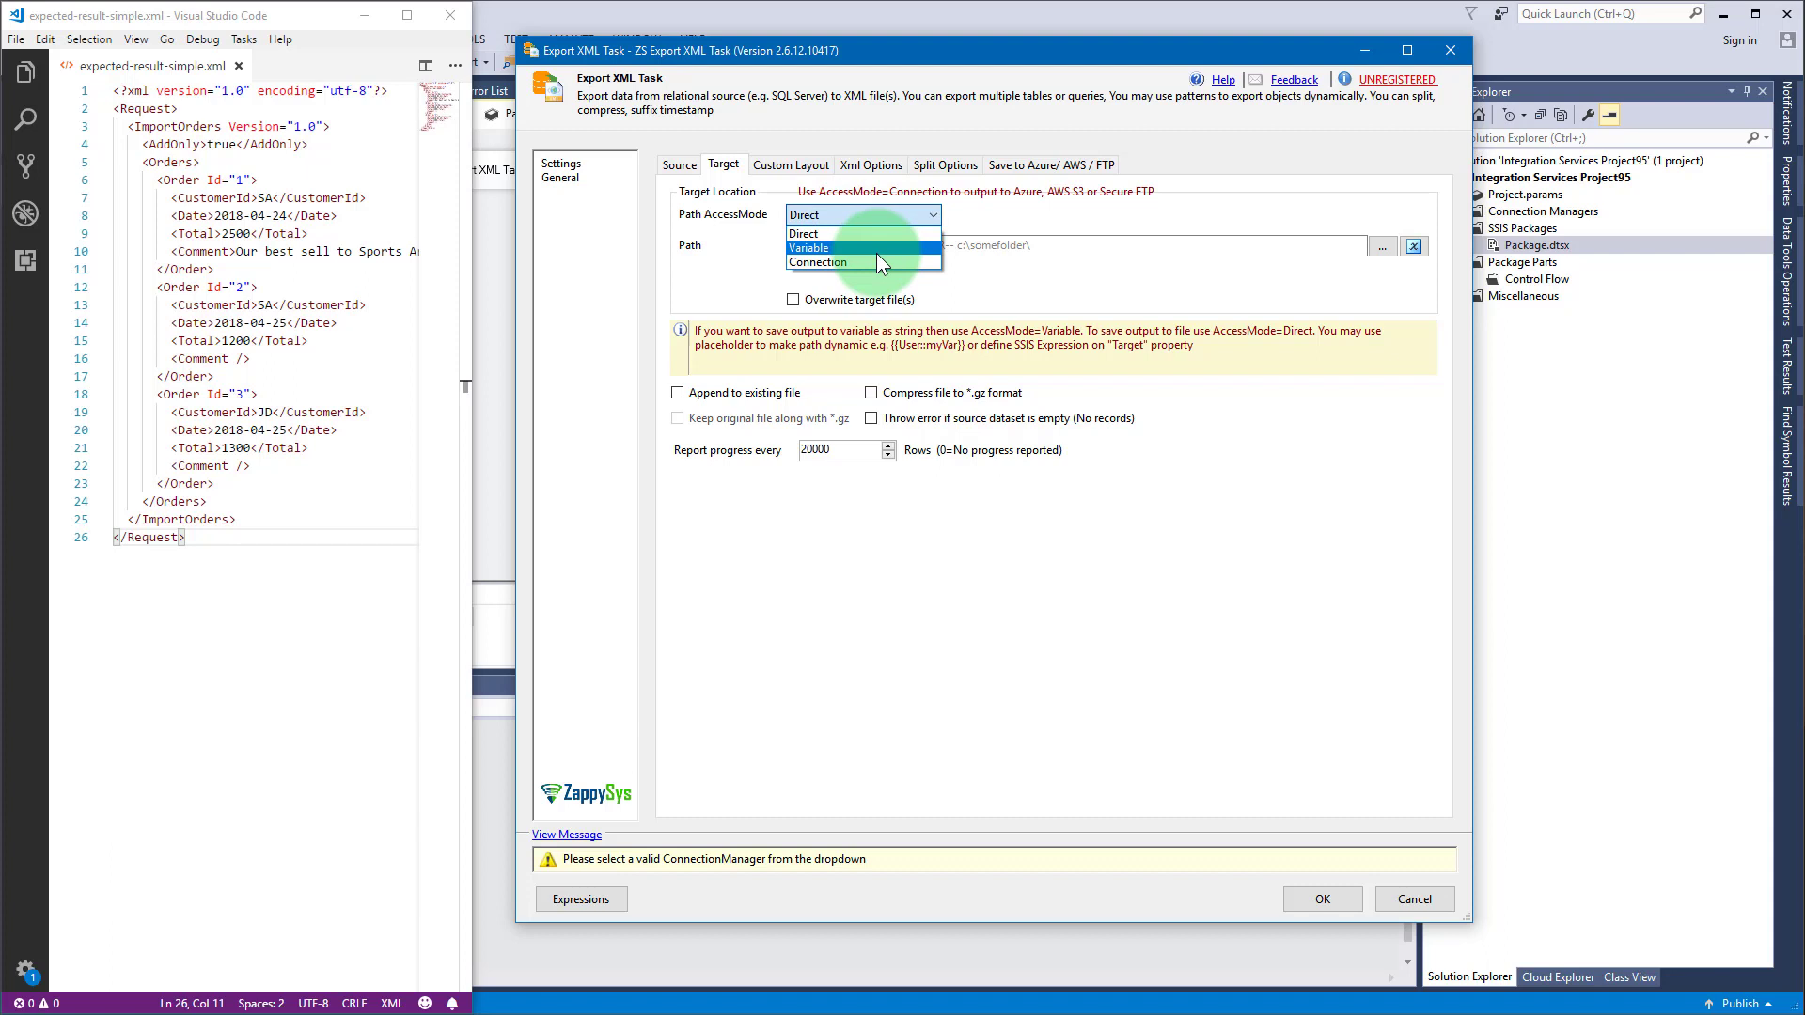
click(837, 247)
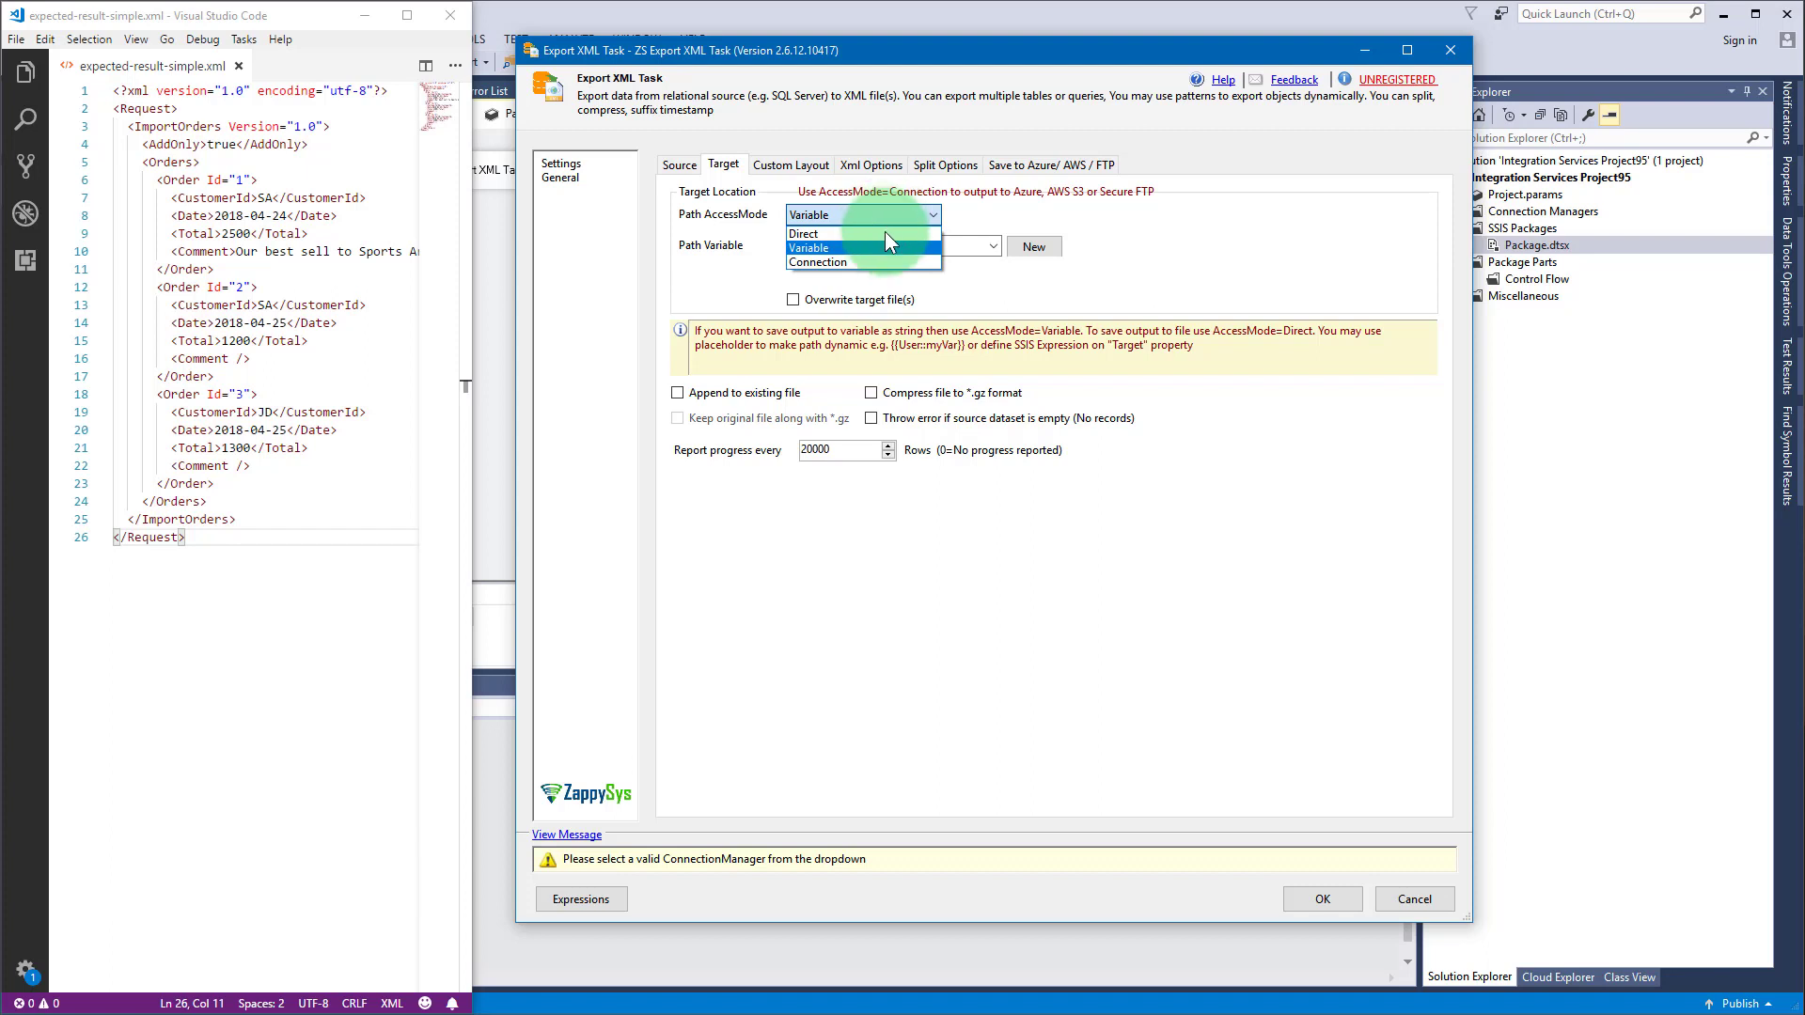
click(847, 262)
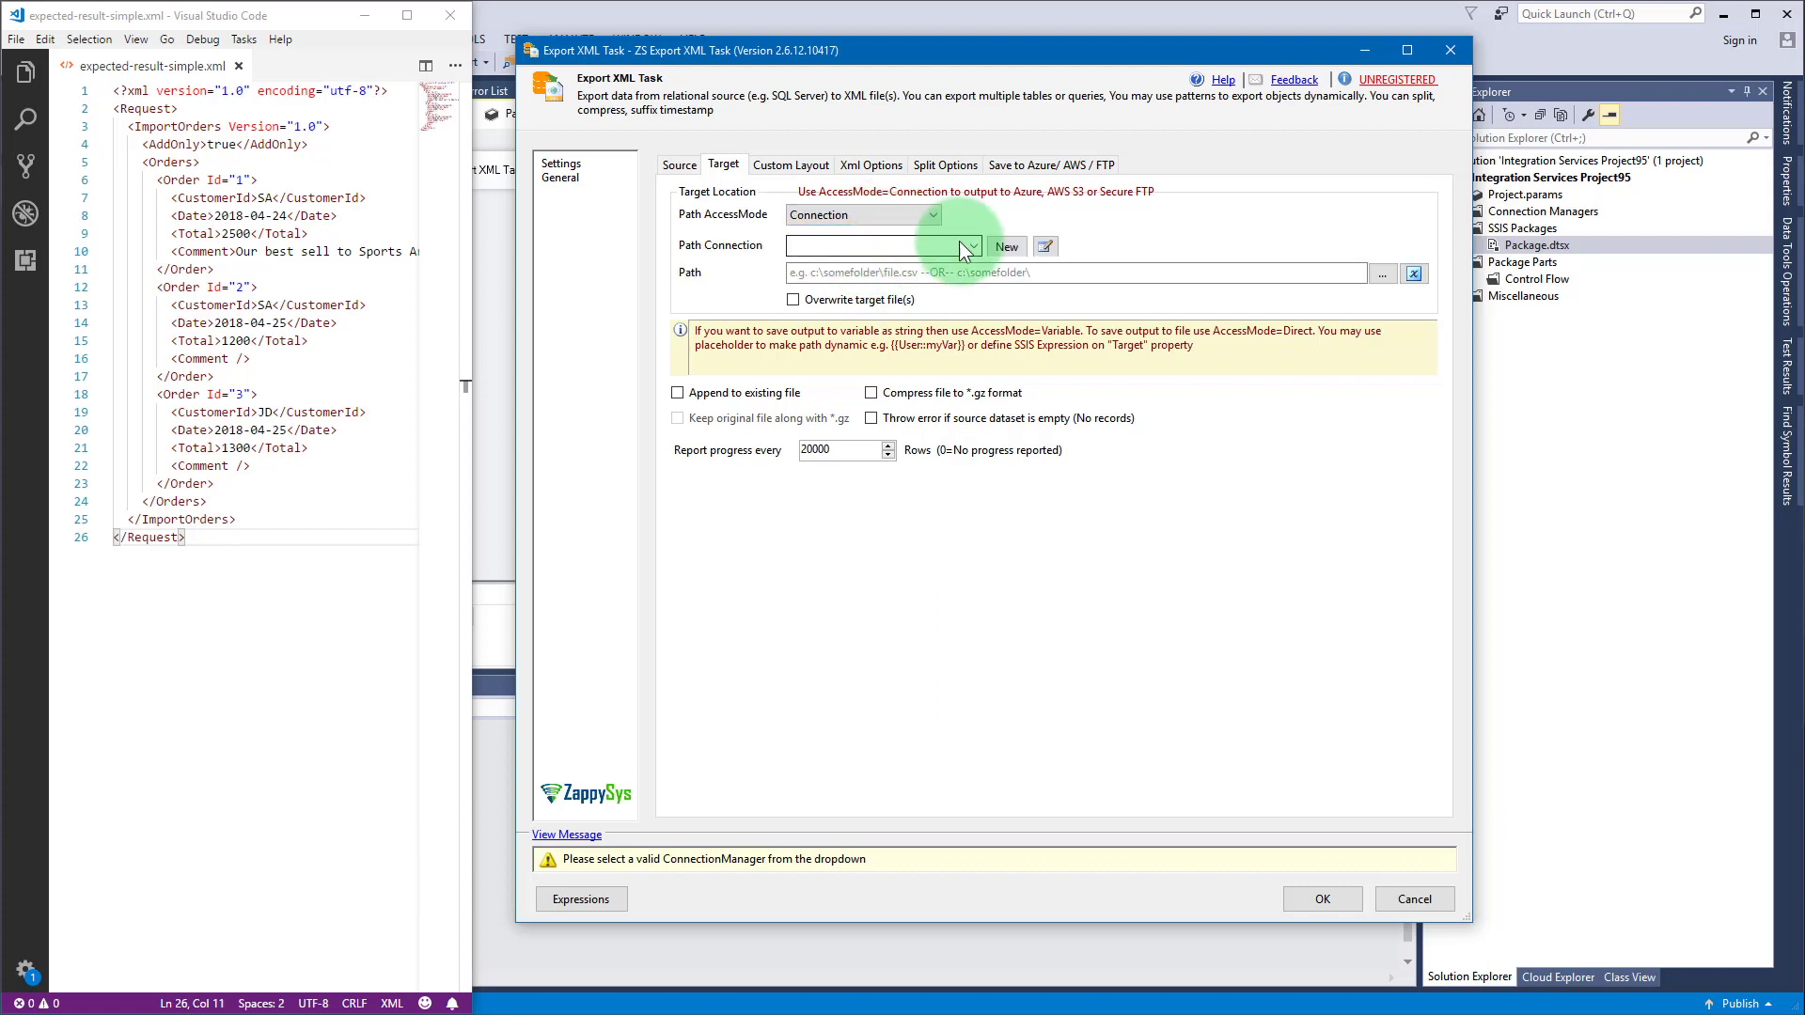
click(971, 245)
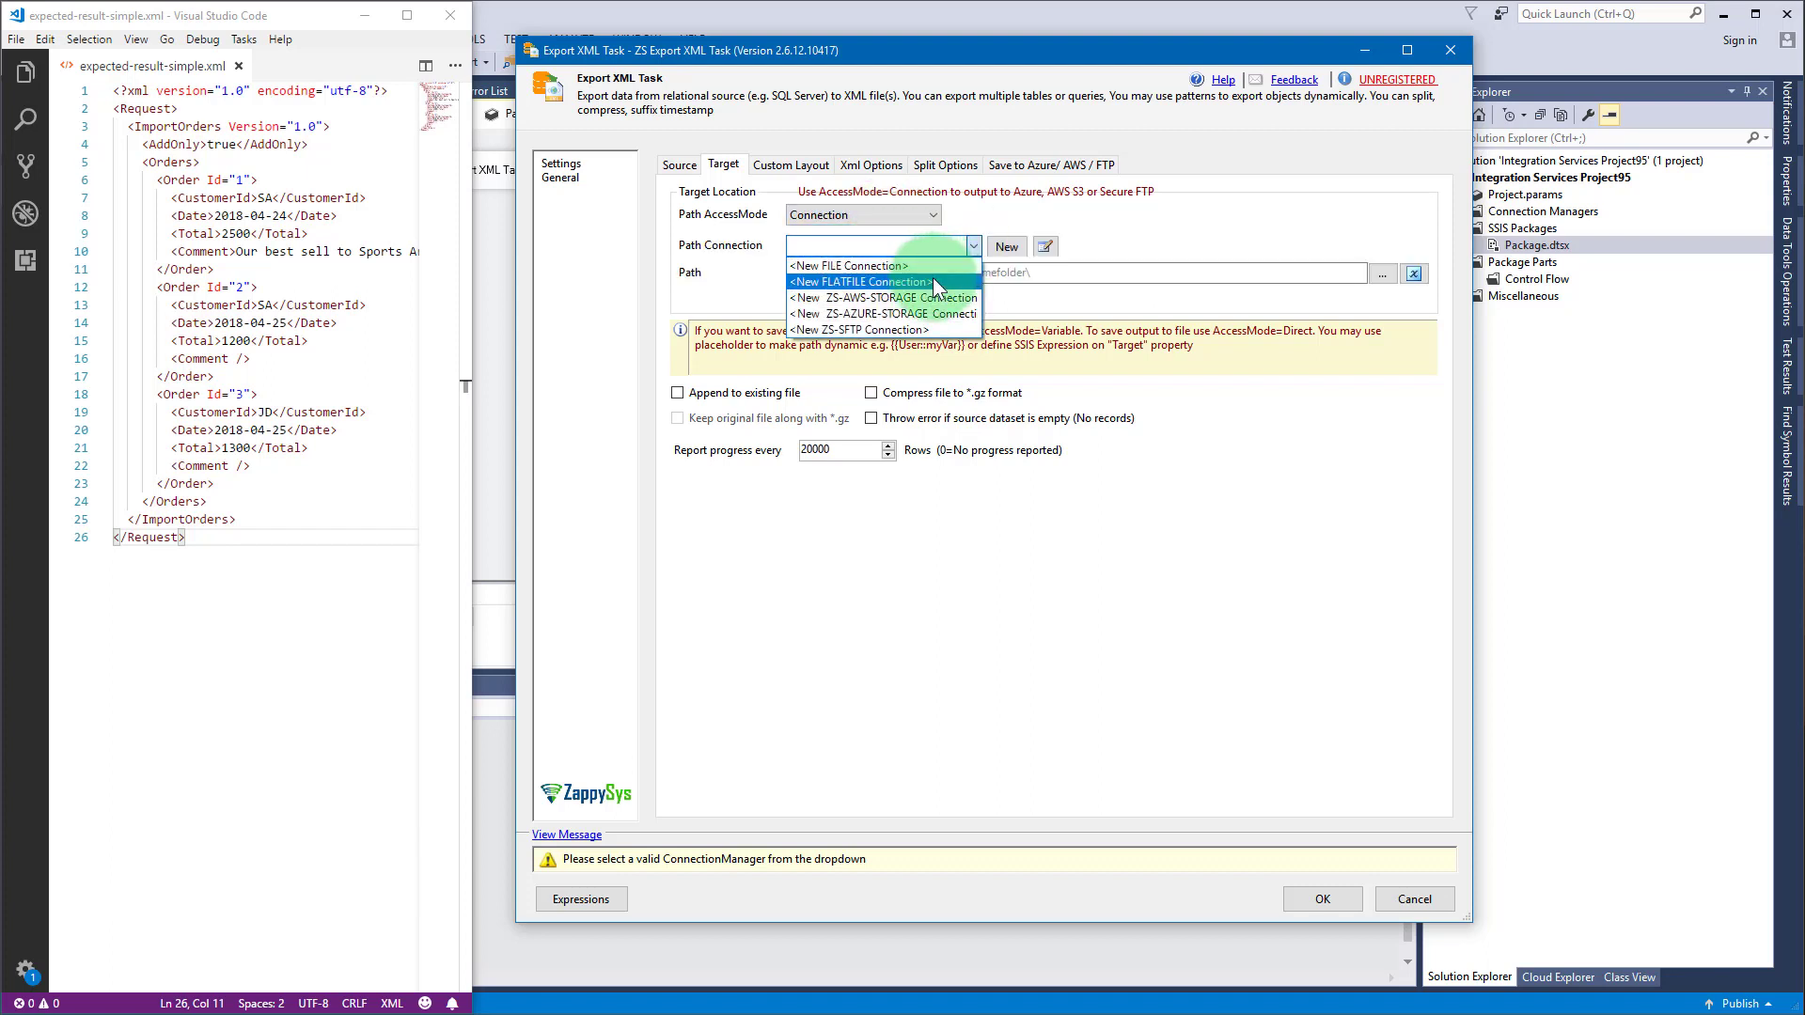
mouse_move(950, 314)
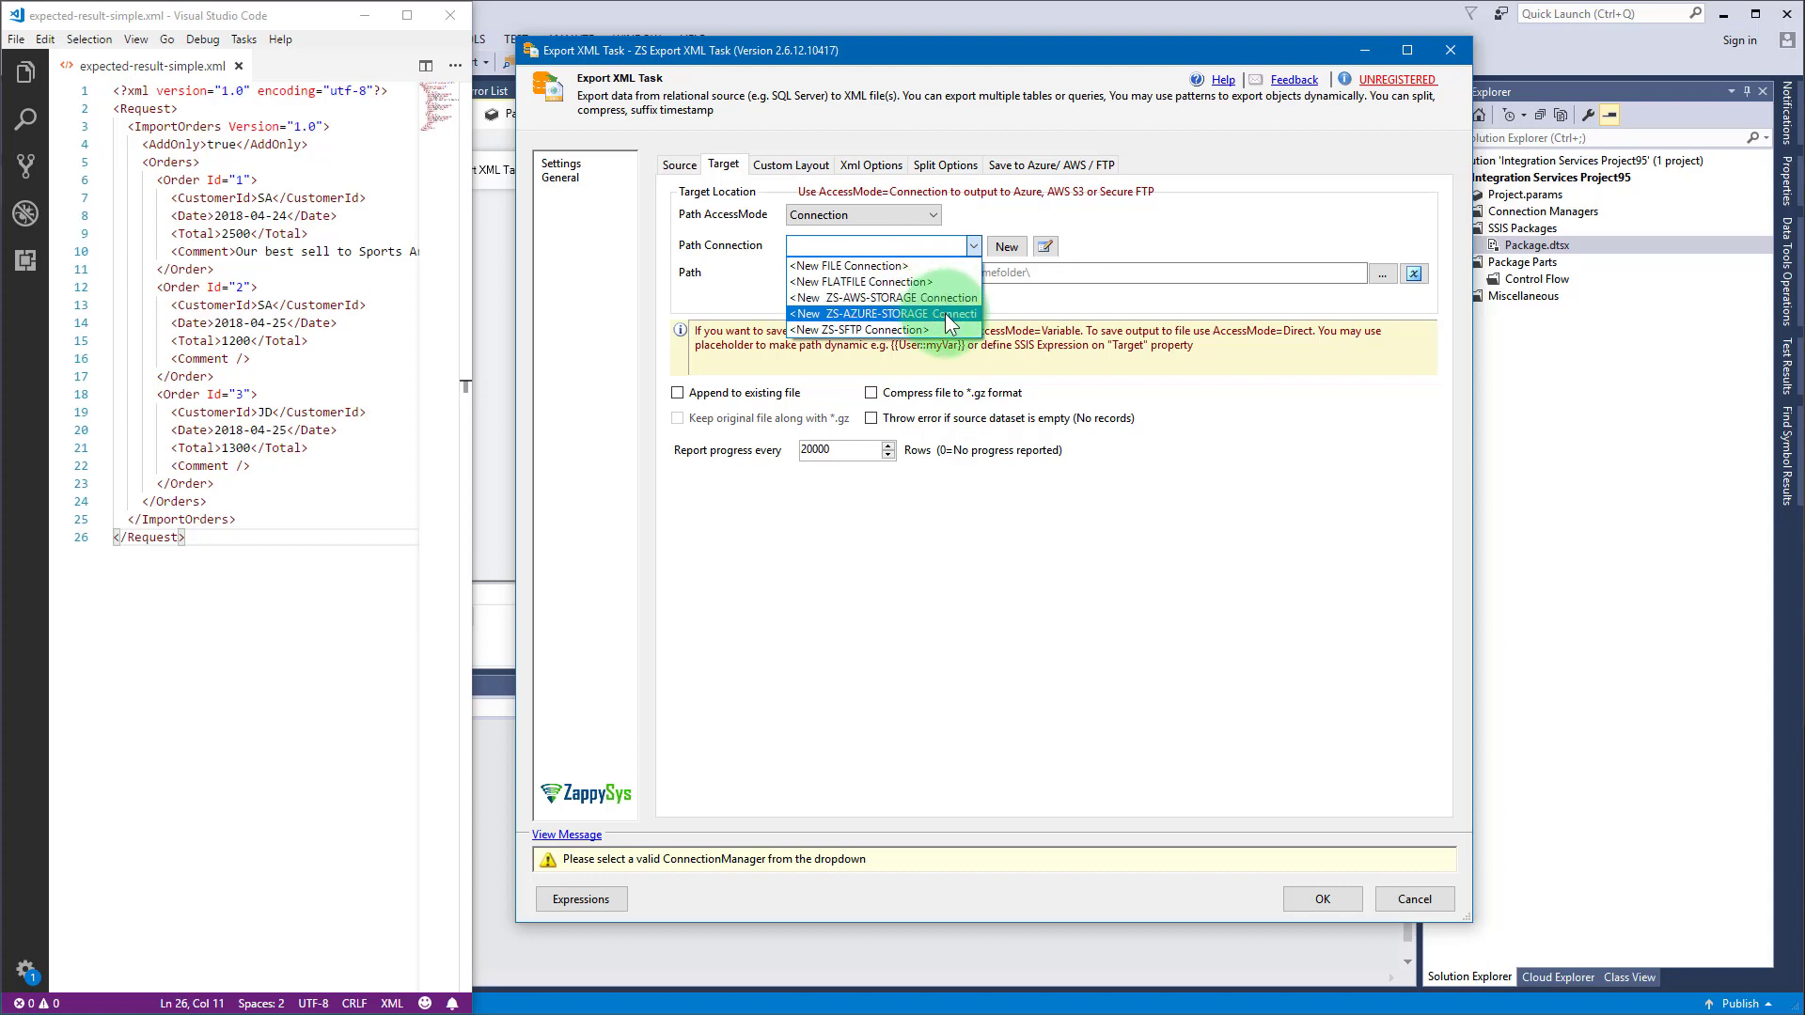
mouse_move(937, 334)
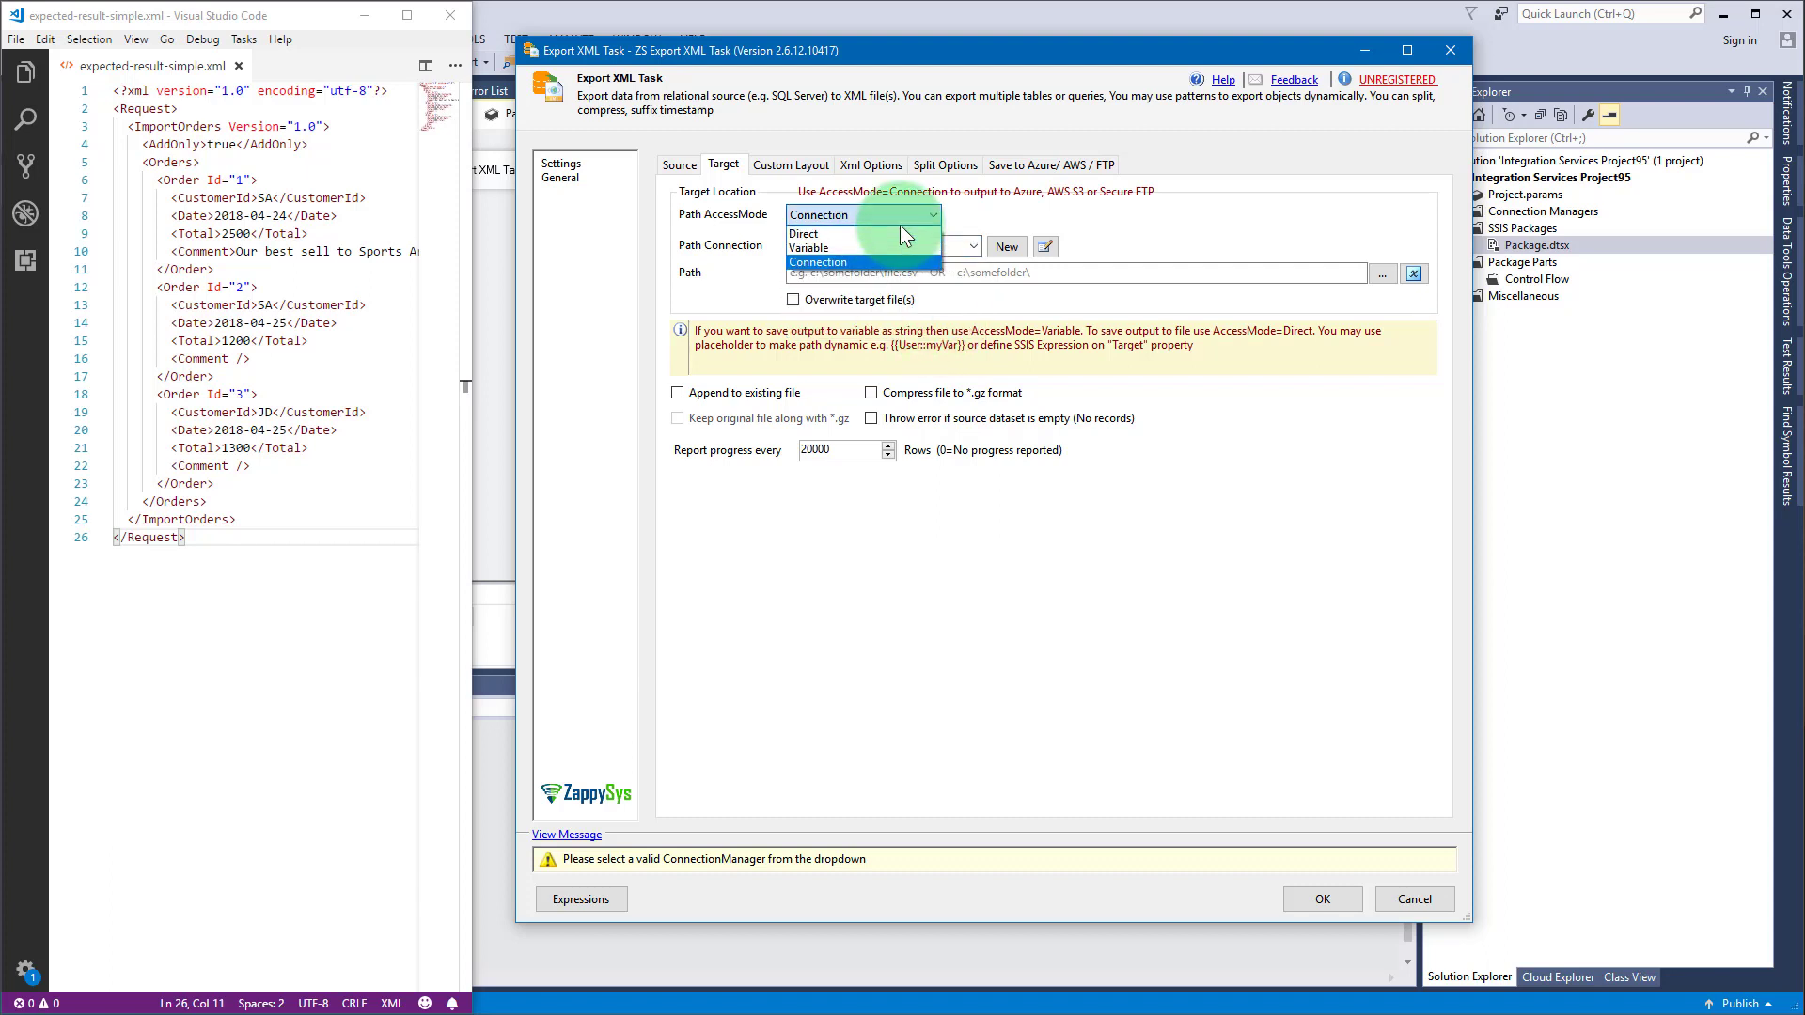
Step: Write the target directly to z:\Simple XML\output.xml, leaving overwrite unchecked
click(803, 234)
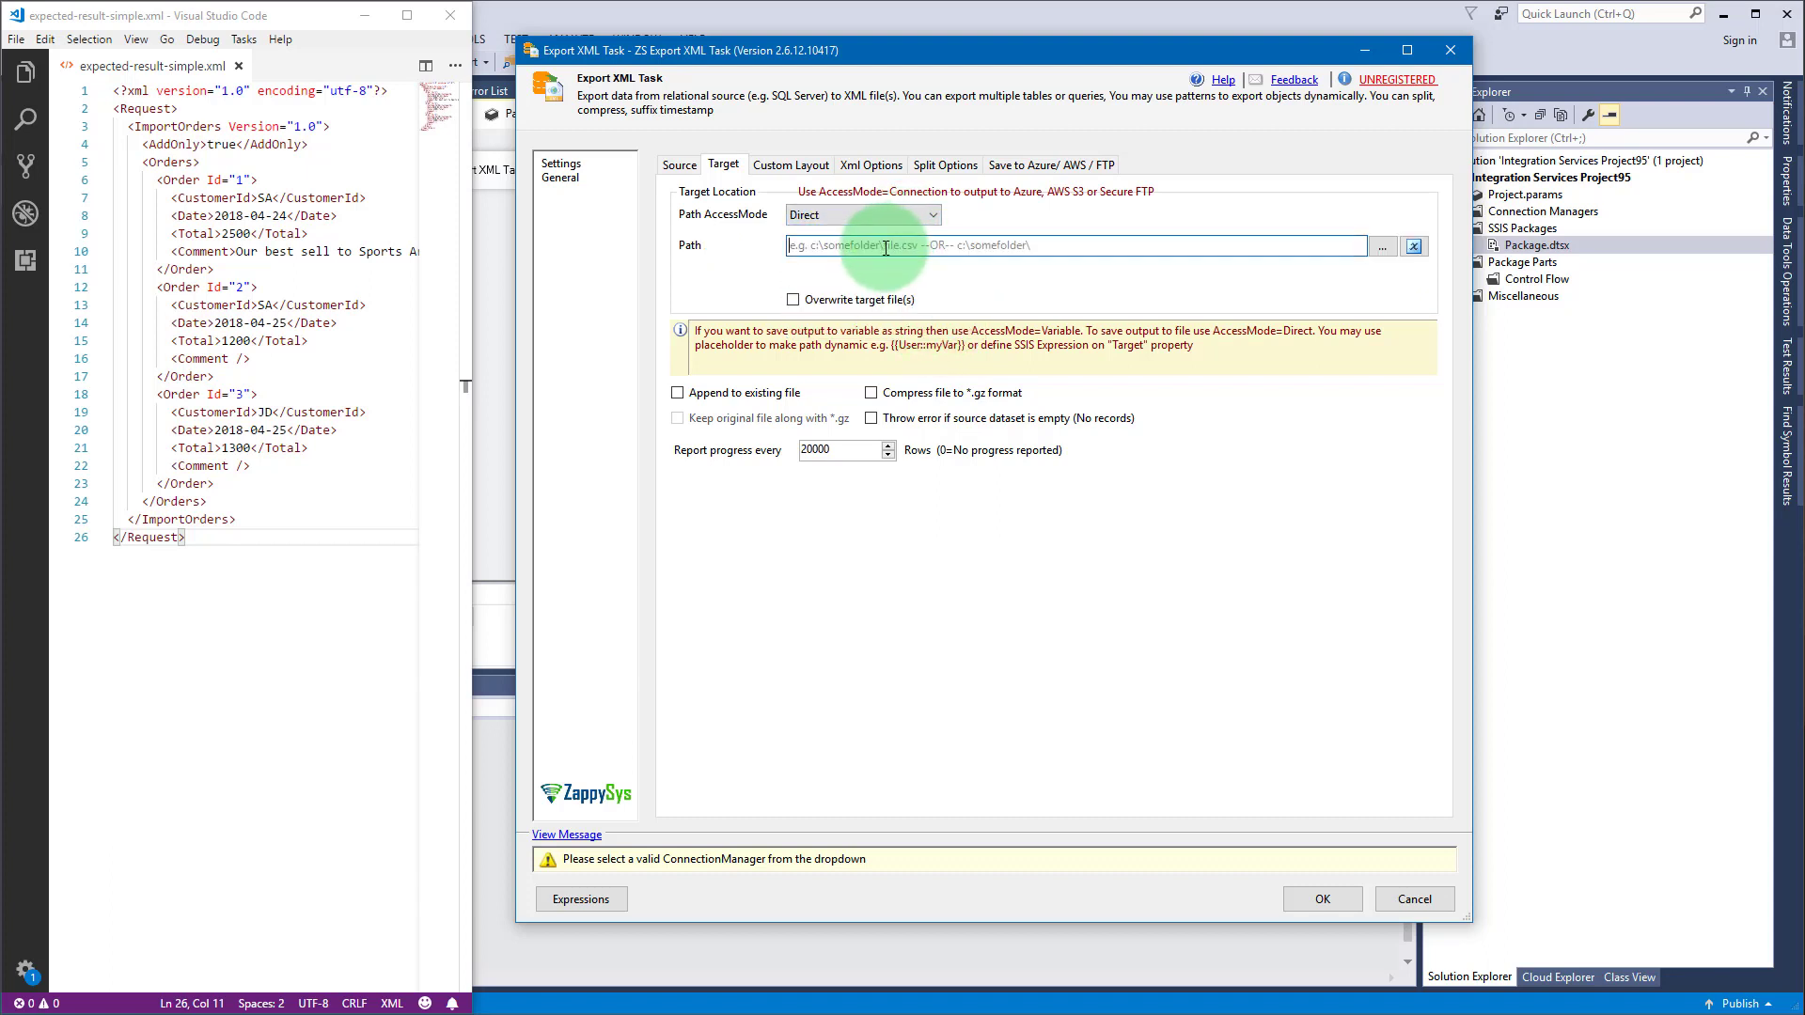
text(z)
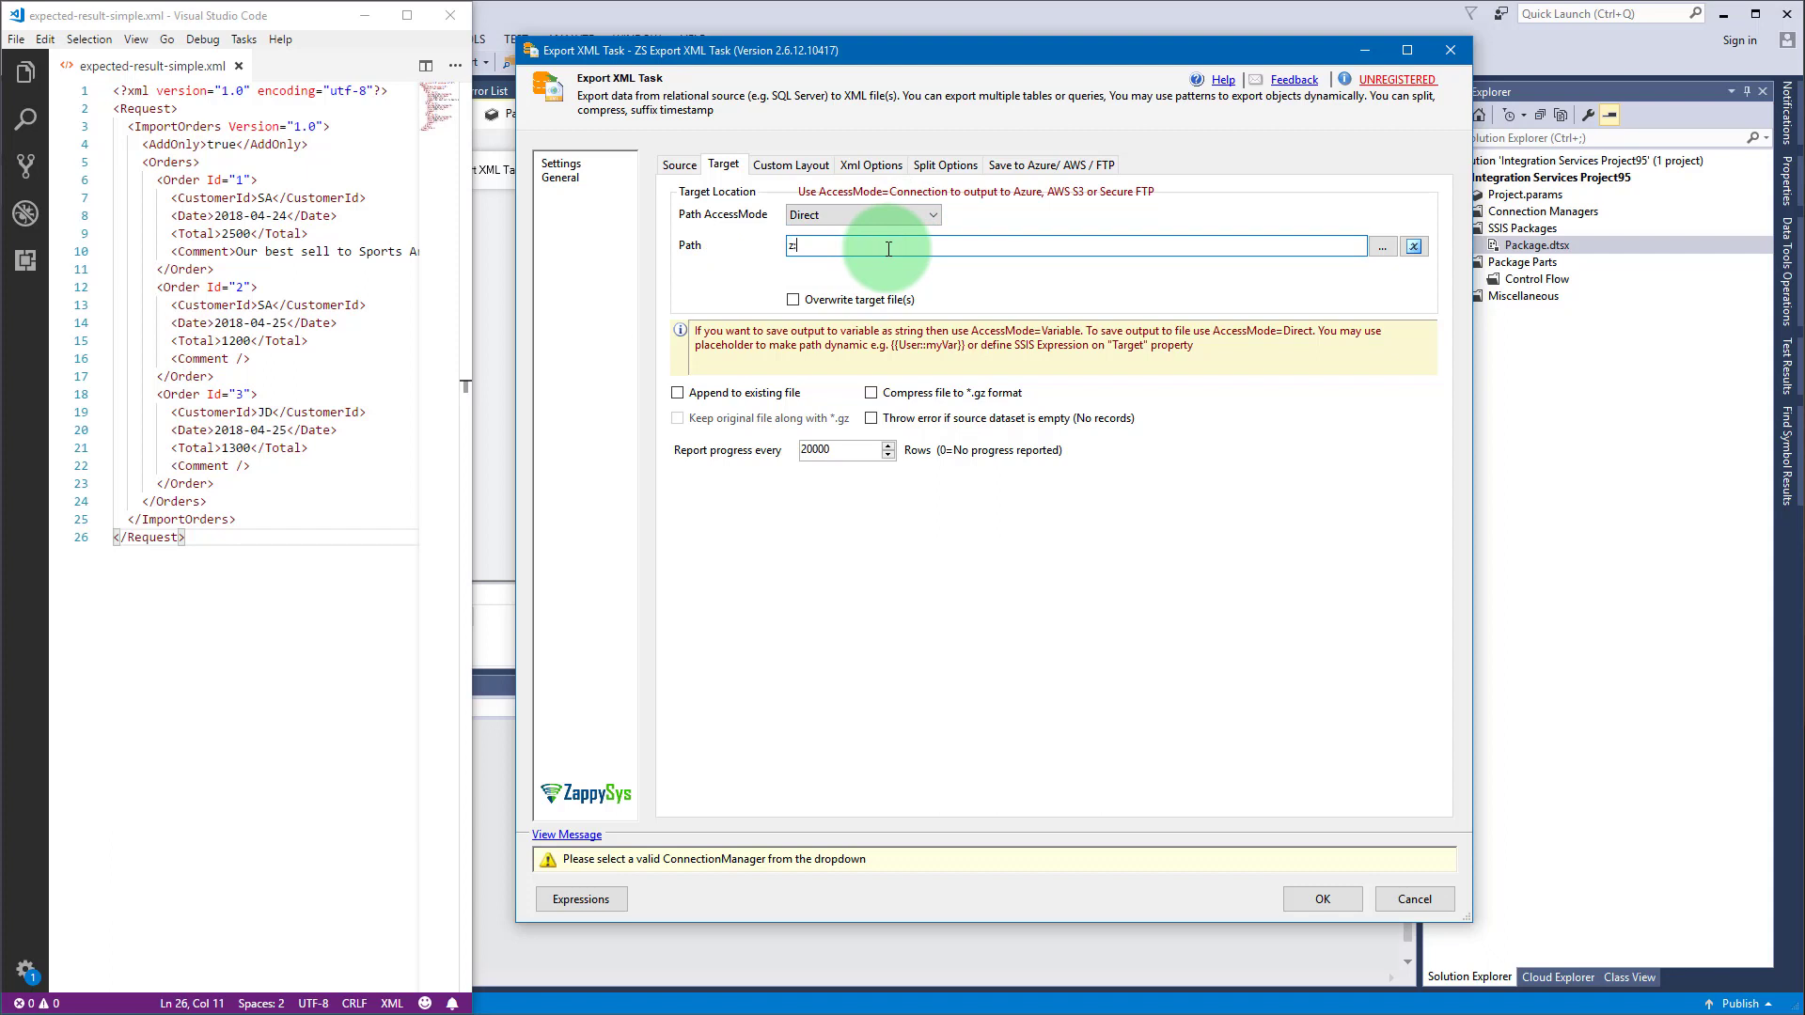
text(:\Simple XML)
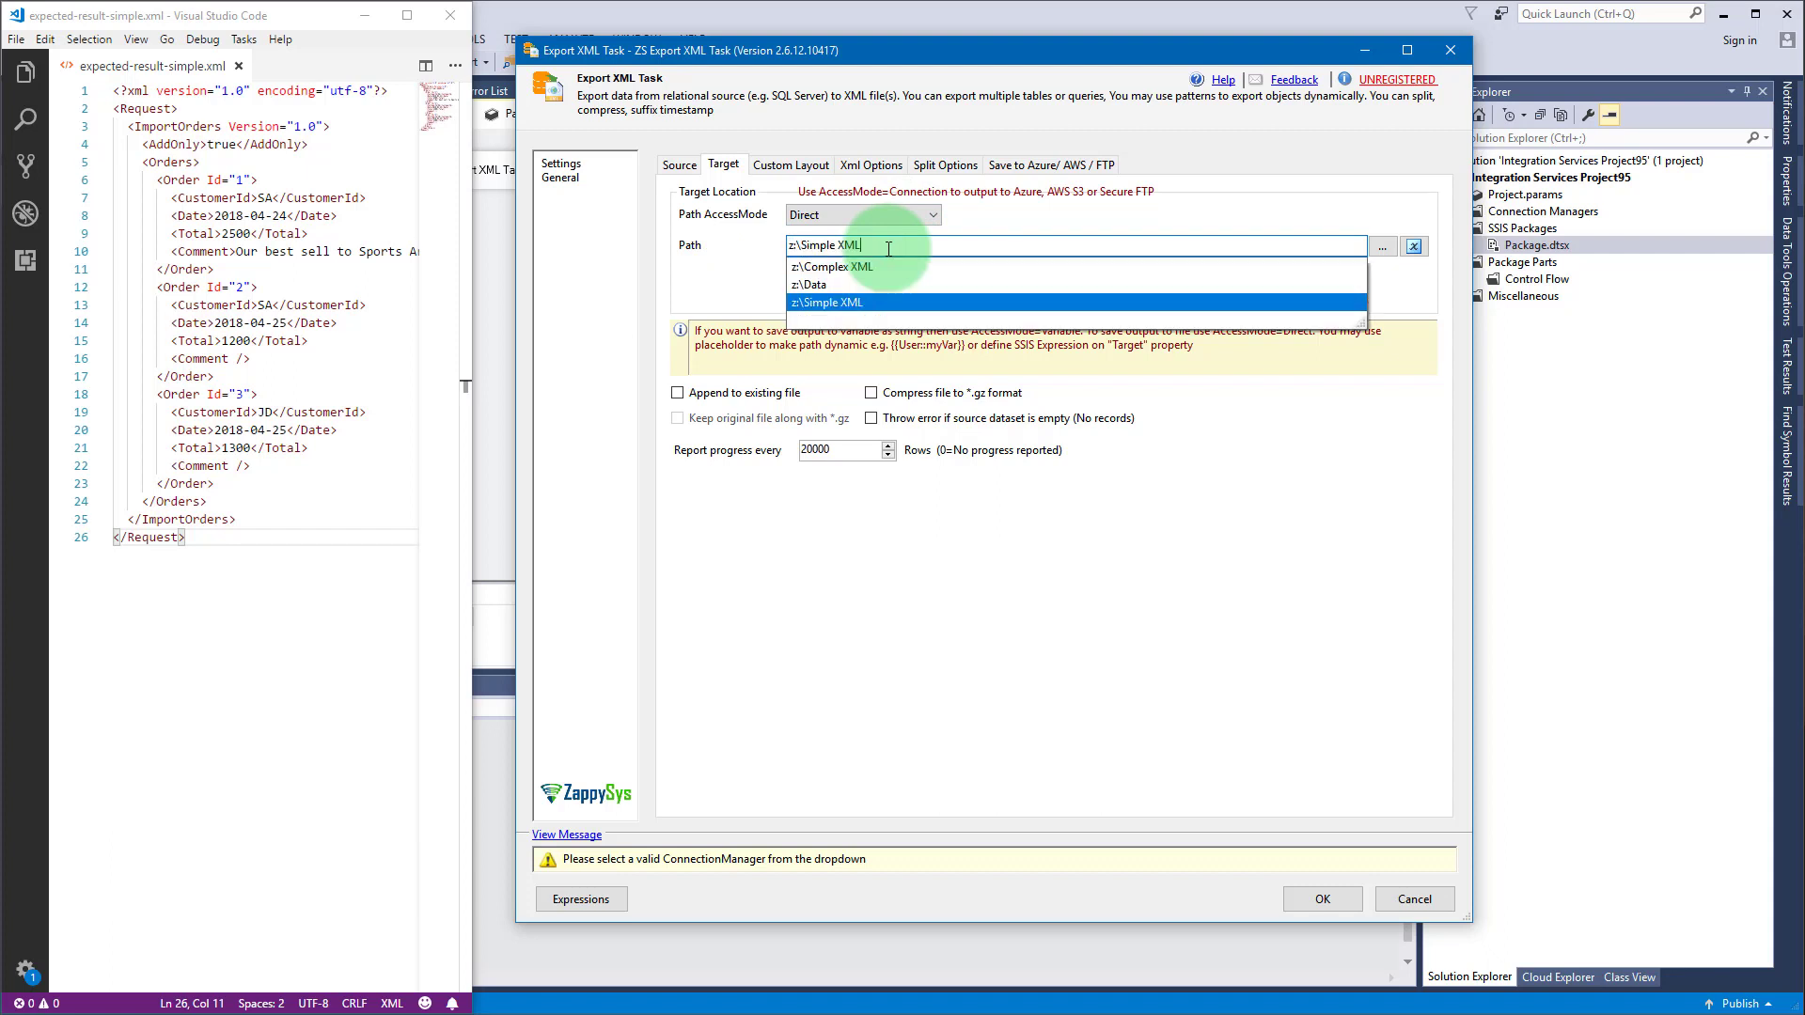
text(\output.)
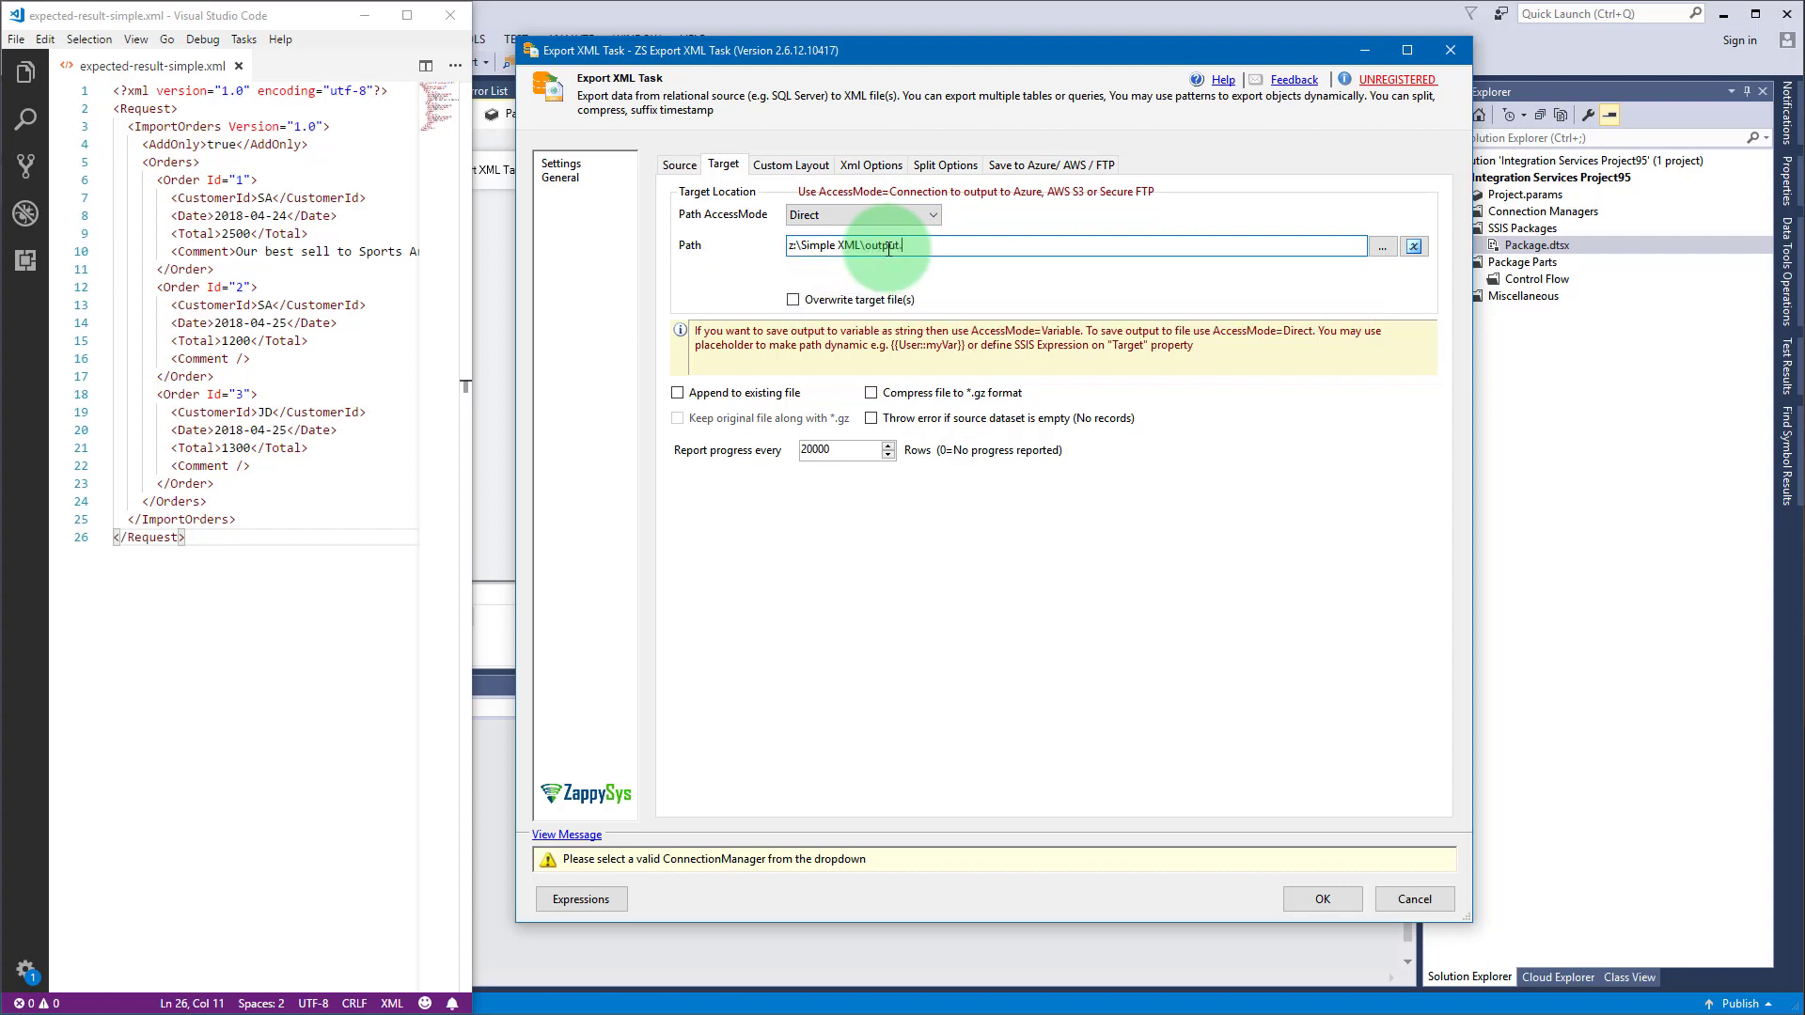
text(.xml)
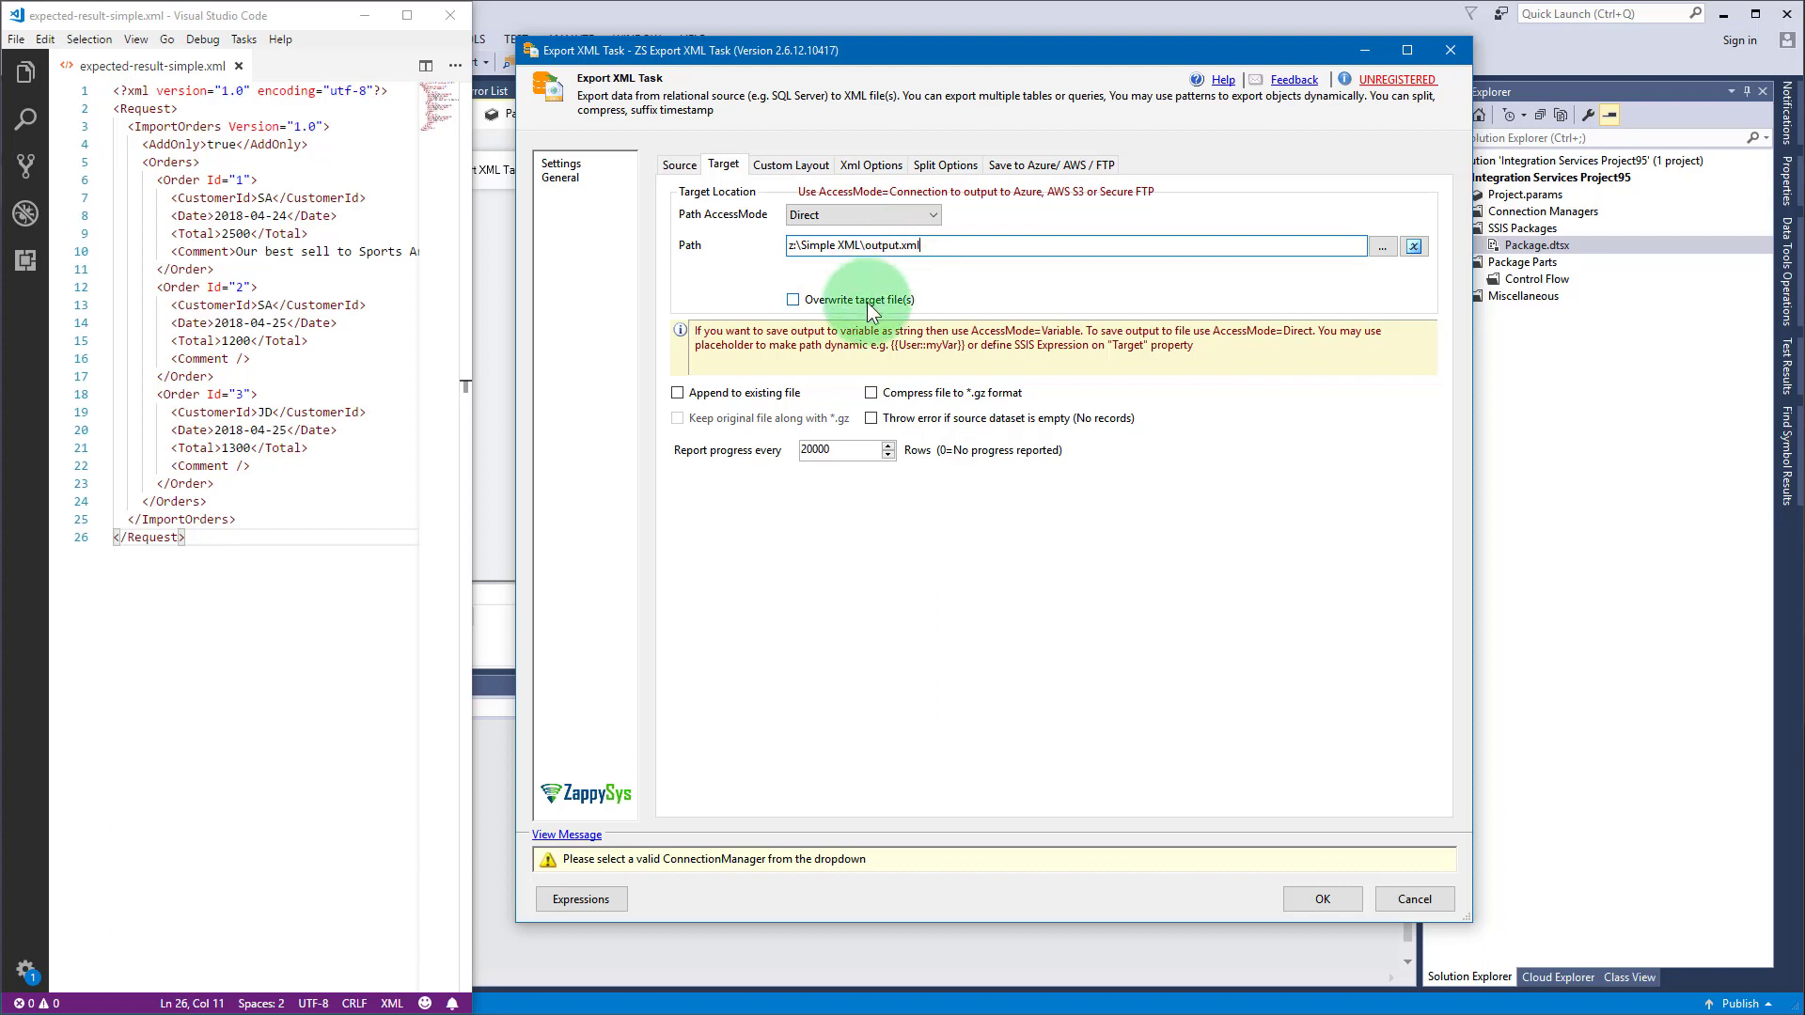
click(792, 299)
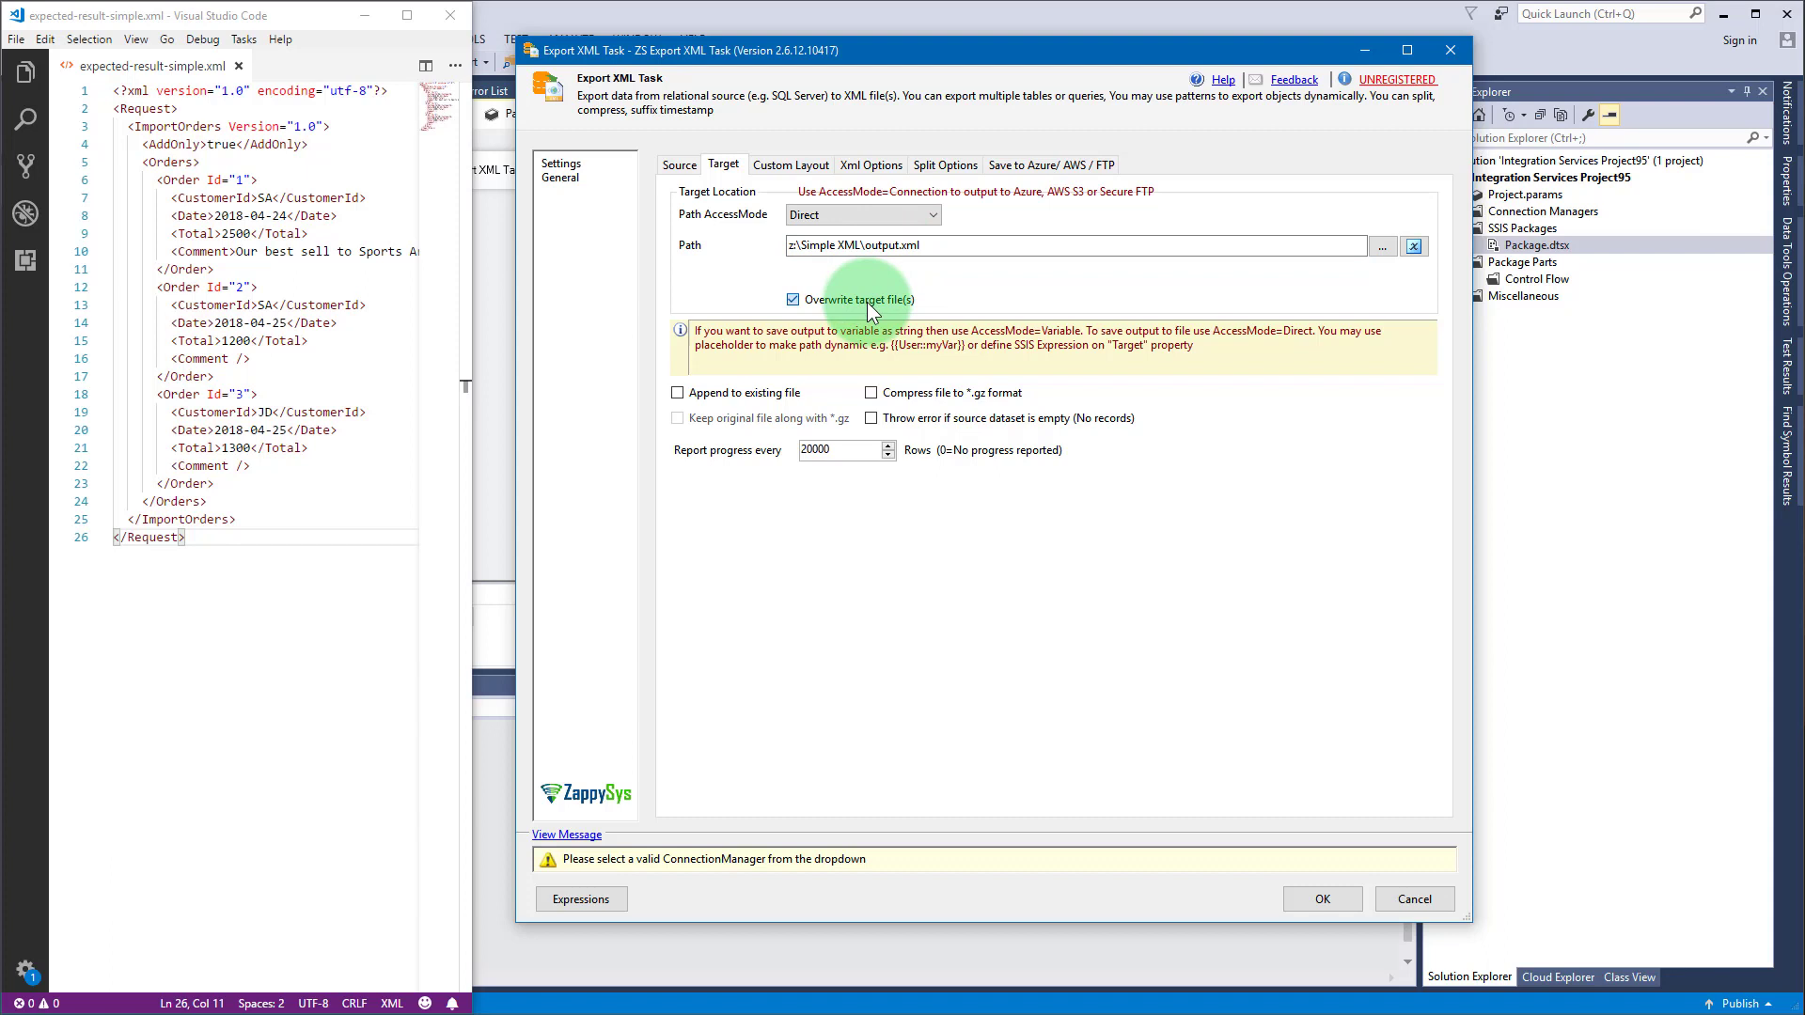
click(793, 299)
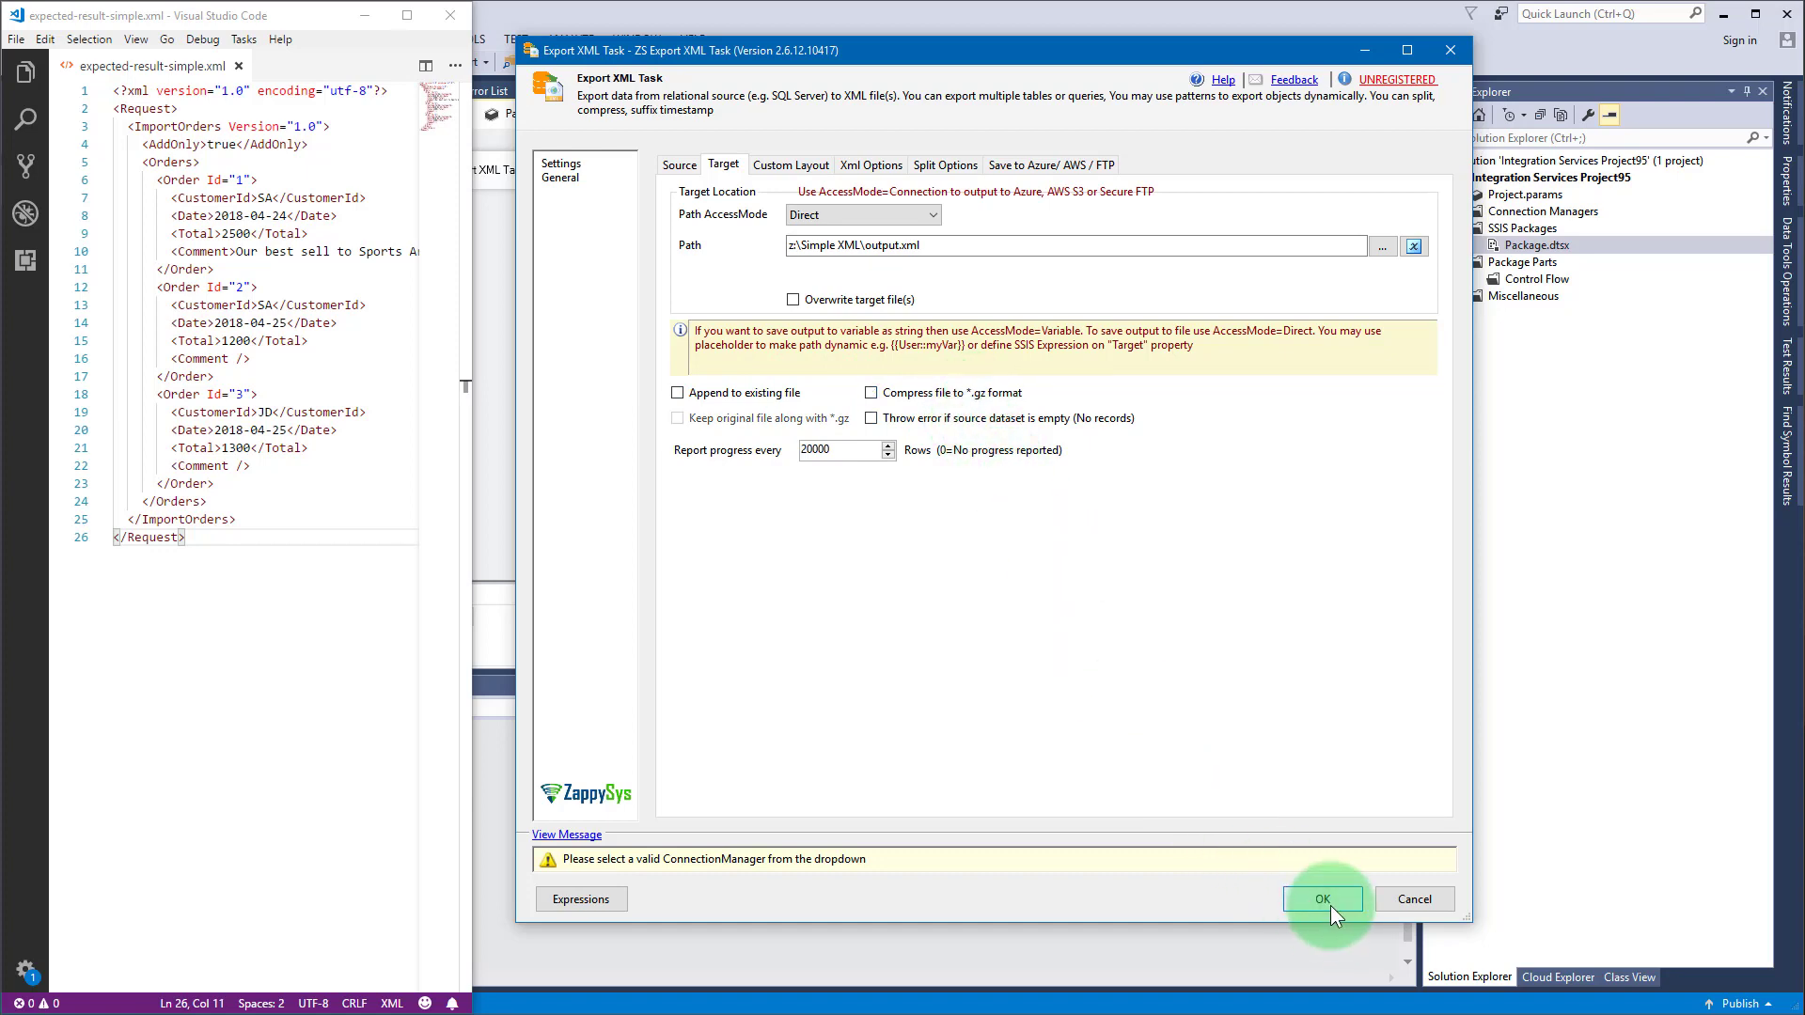
Step: Save the task settings, execute the Export XML Task, and open the generated output.xml
click(1323, 899)
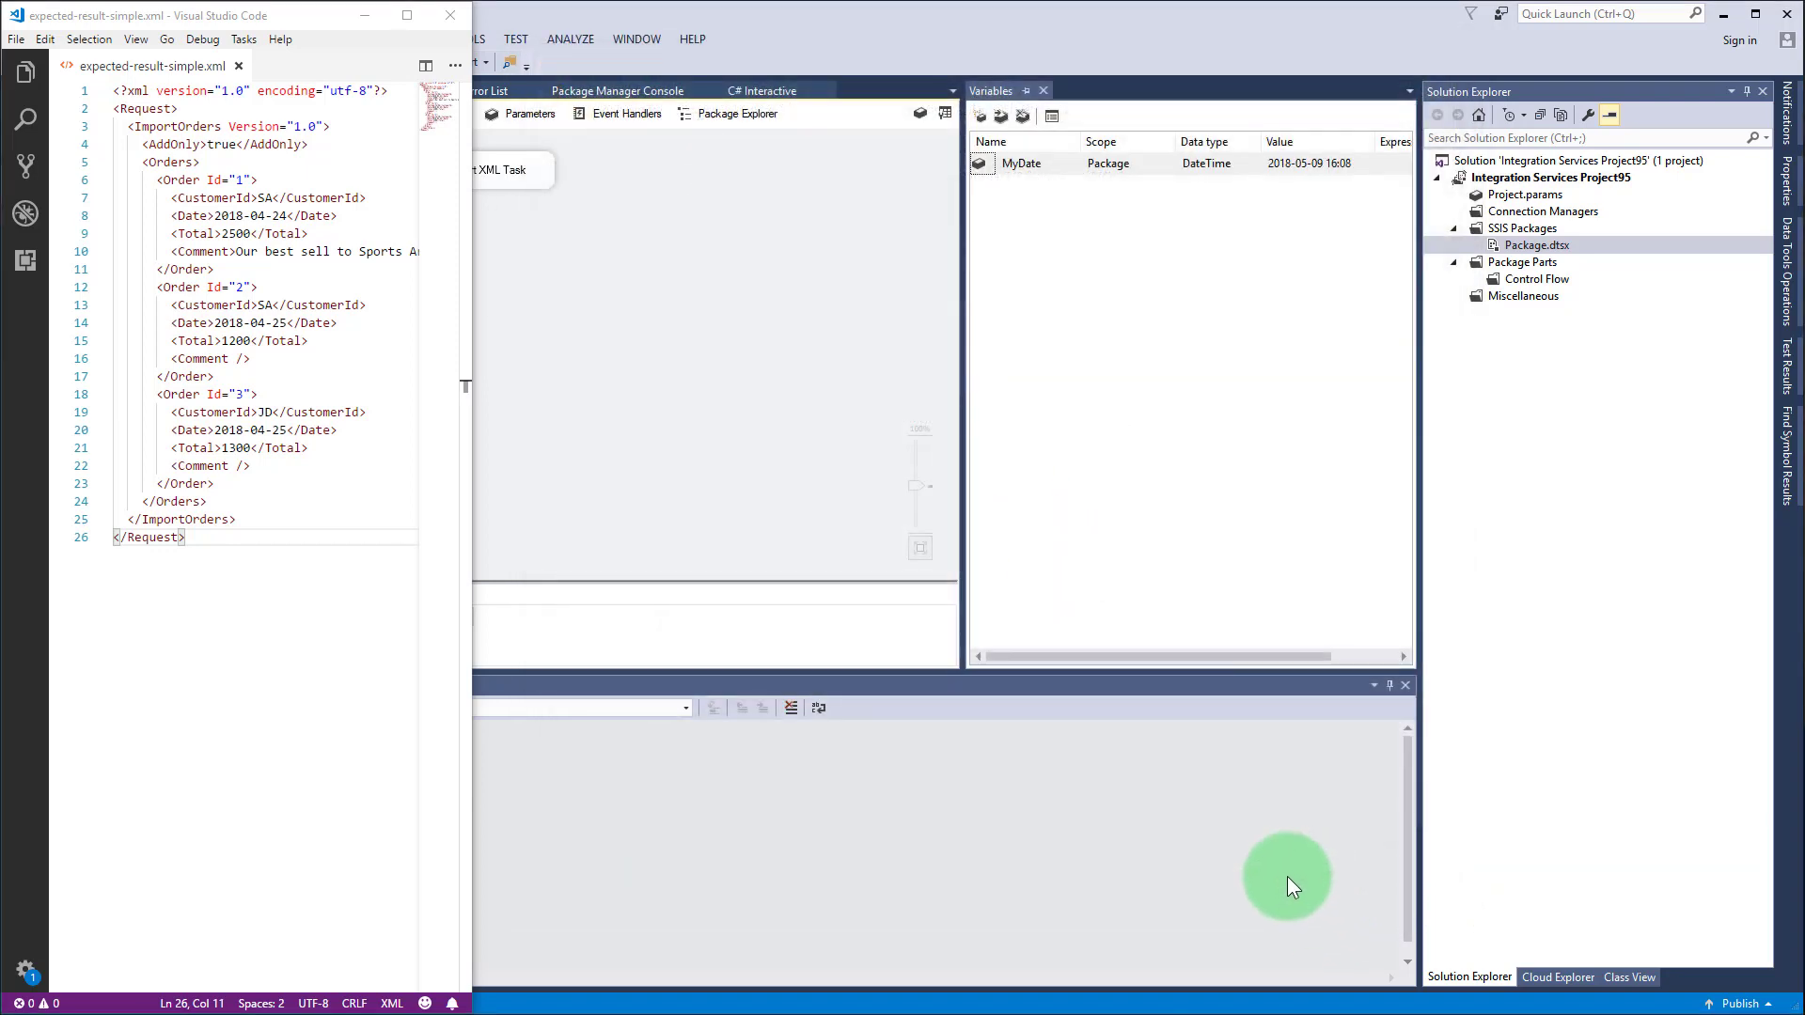
mouse_move(1120, 797)
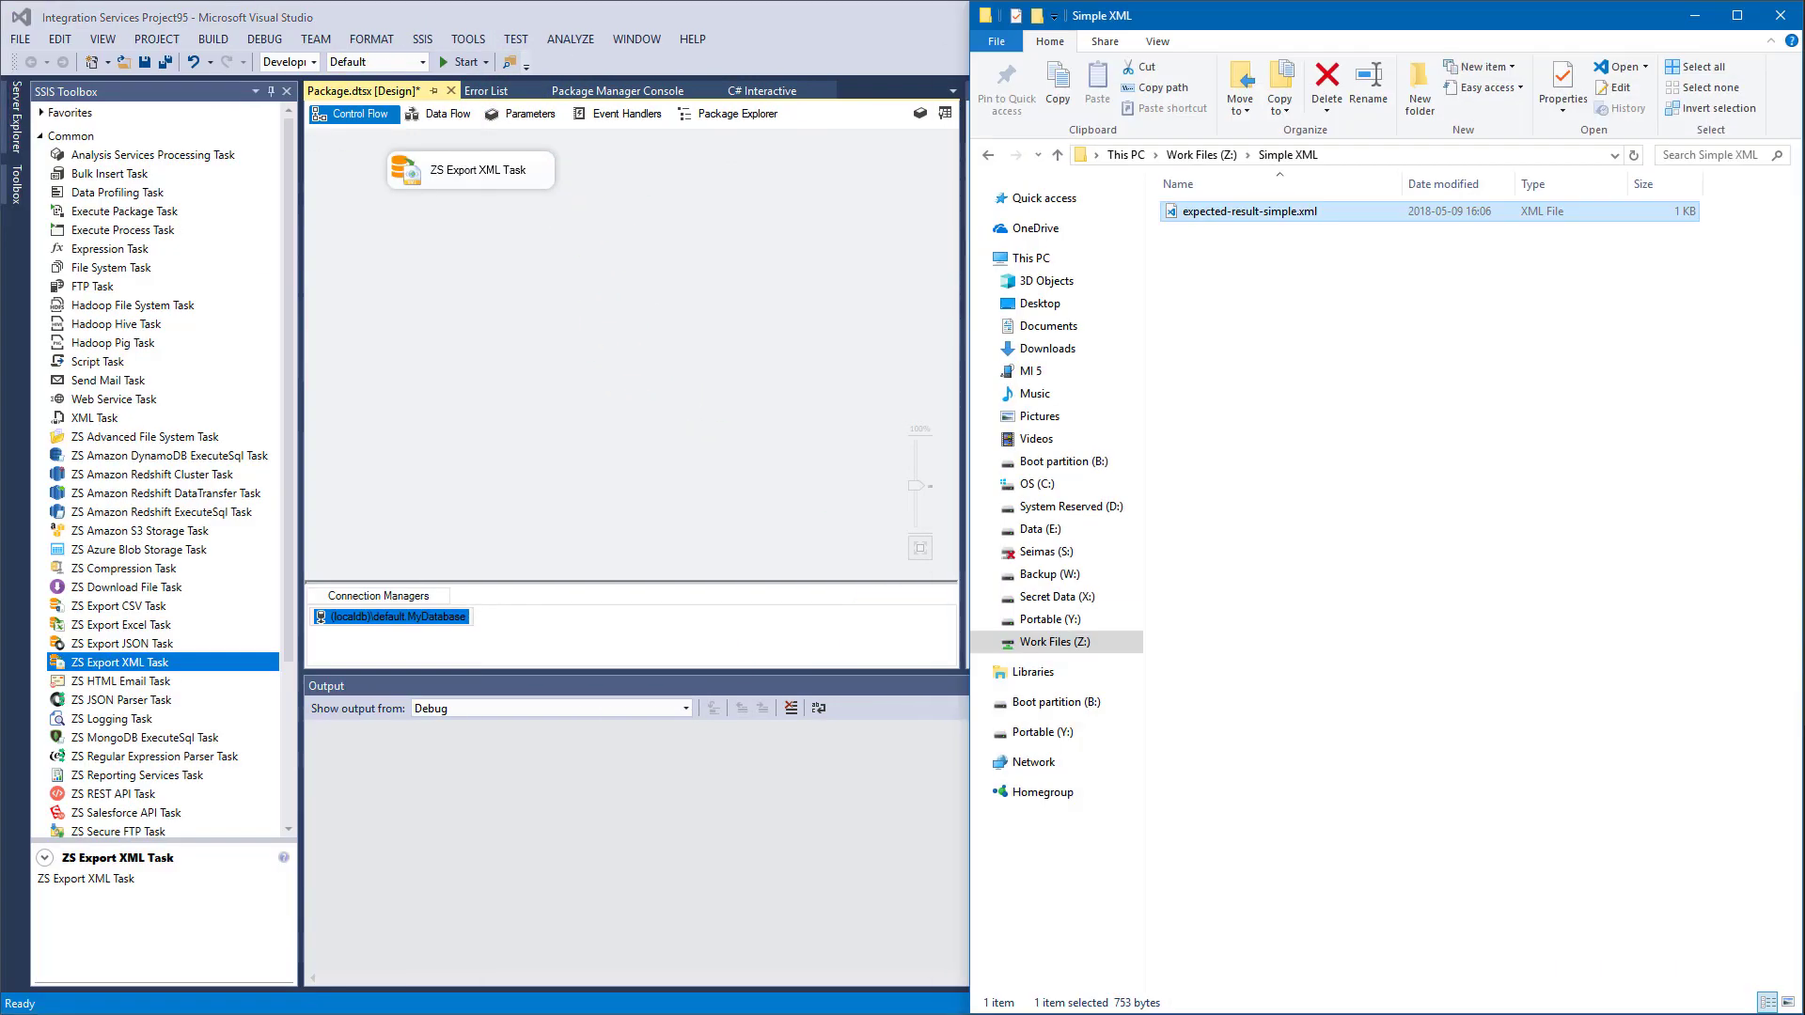
right_click(470, 170)
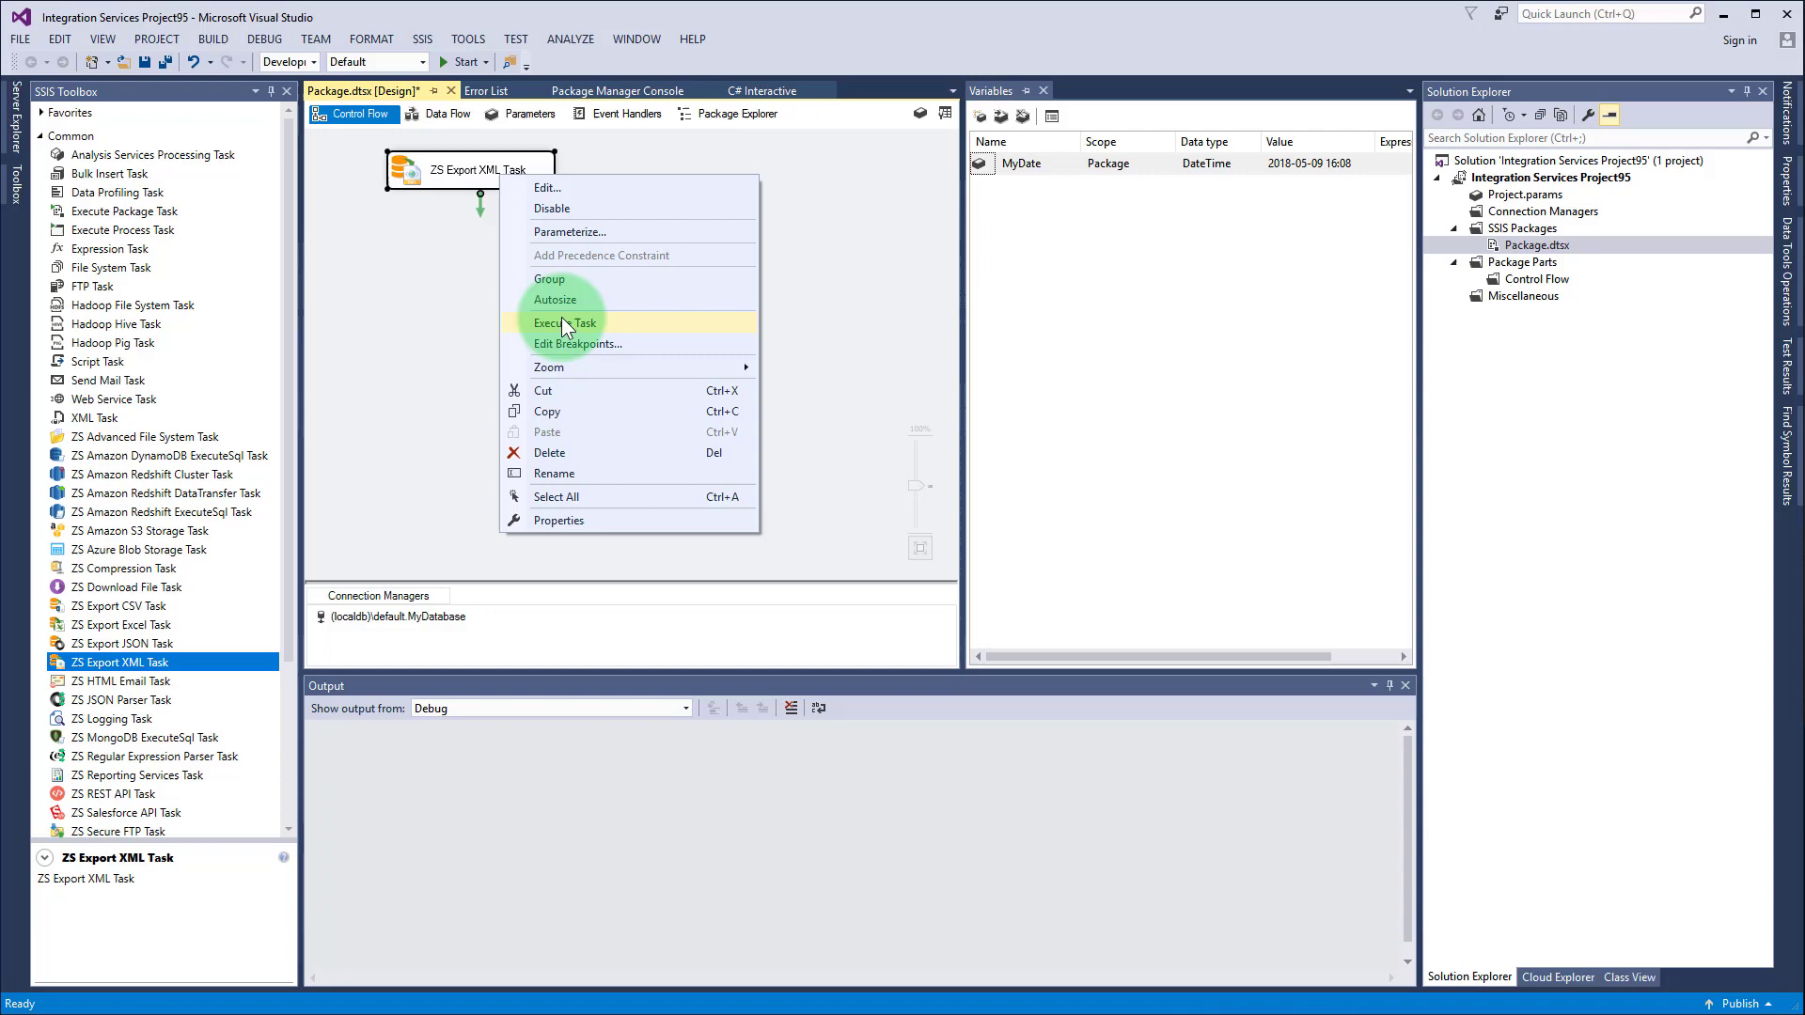
click(564, 323)
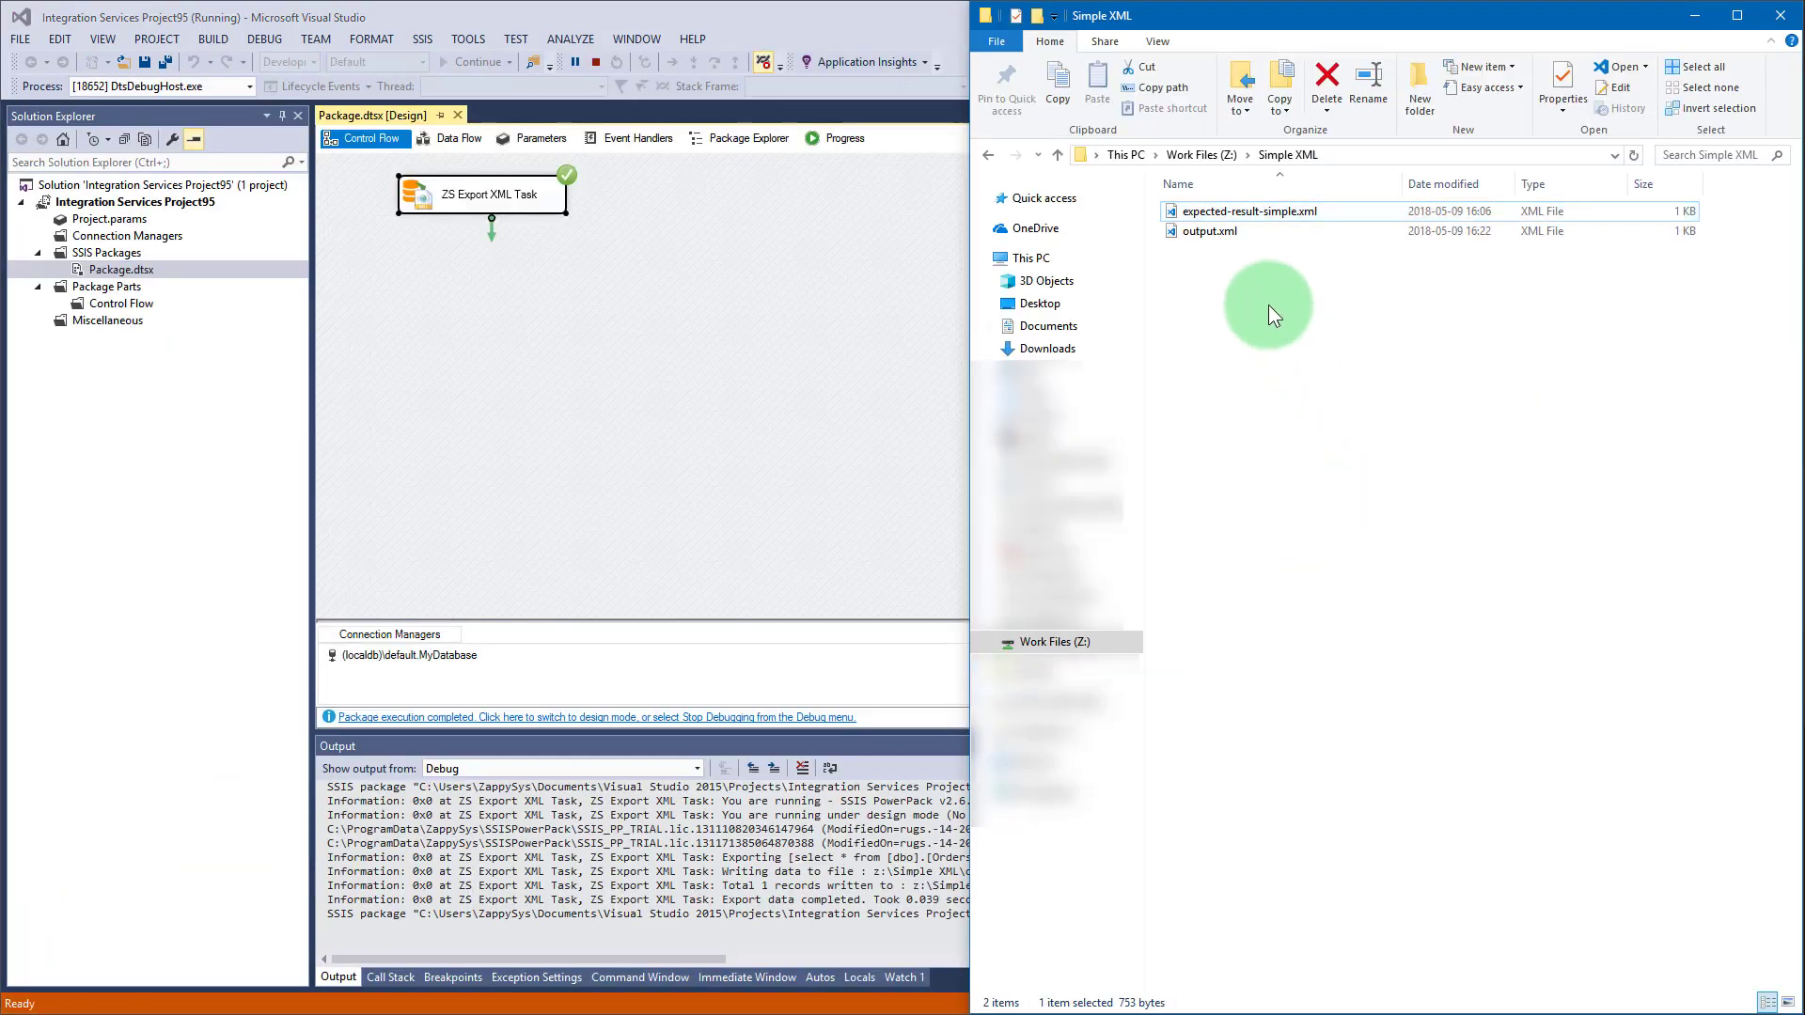
click(1209, 231)
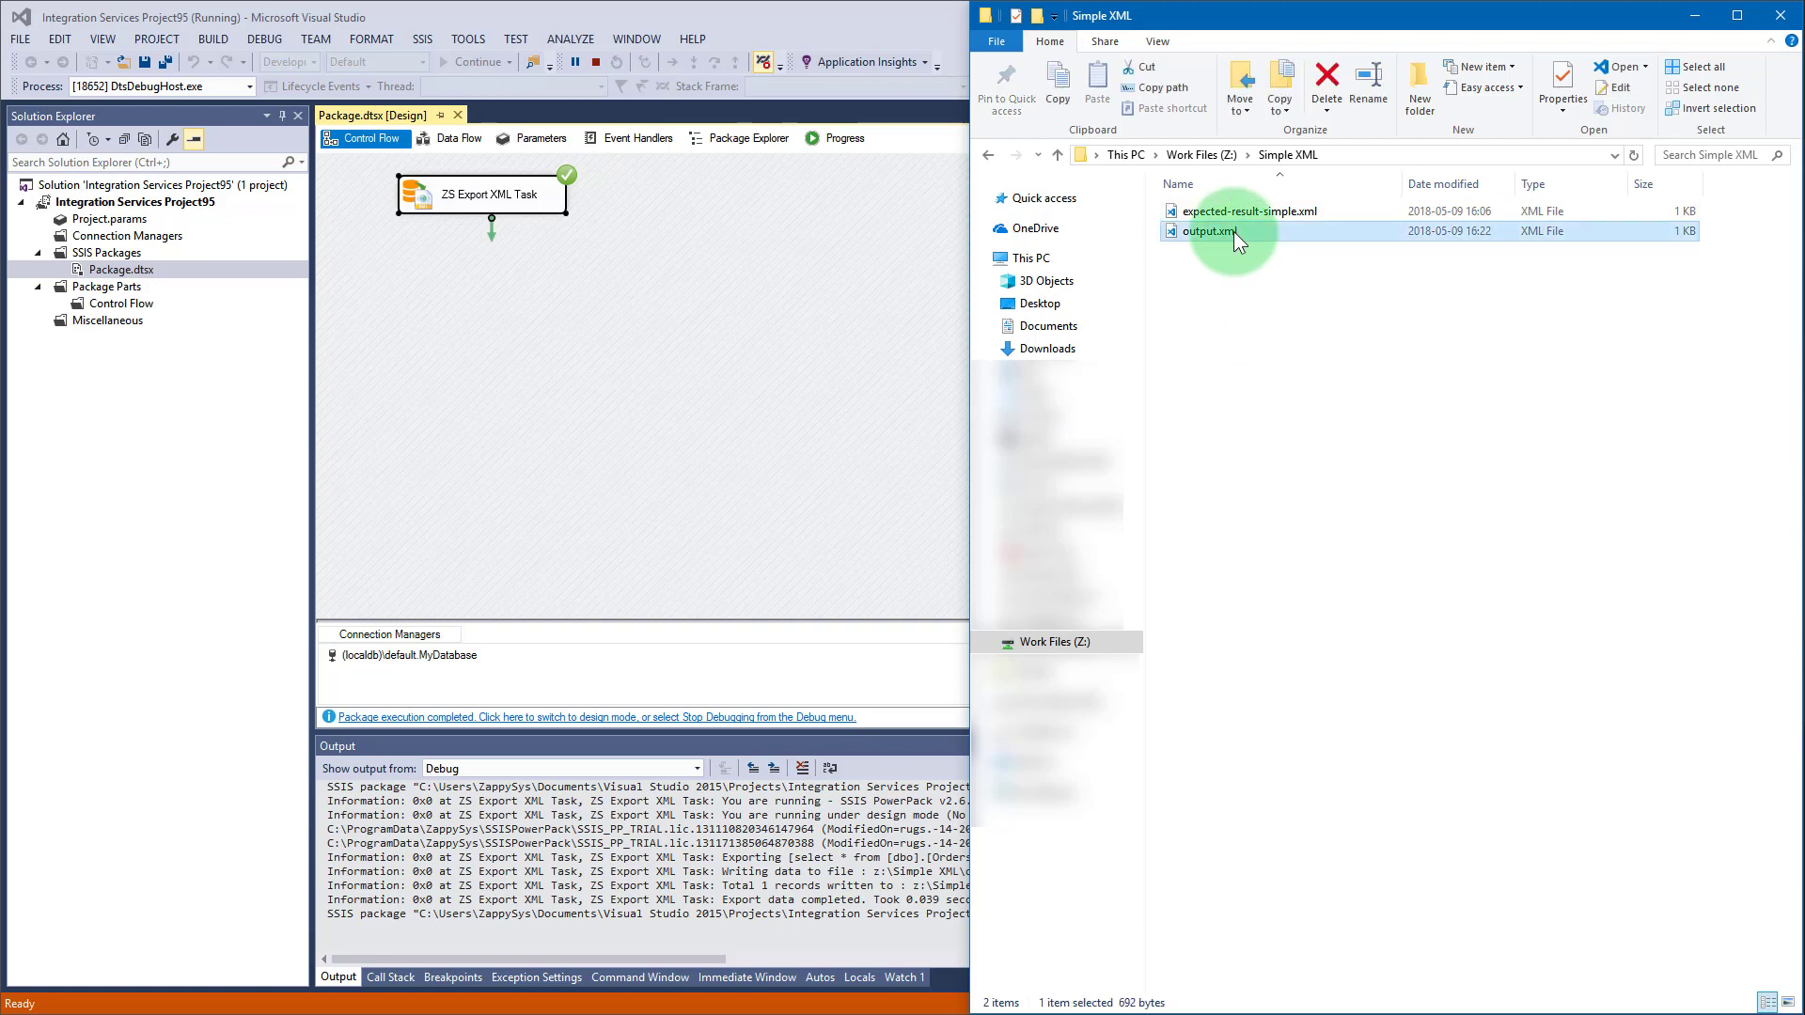
double_click(1207, 232)
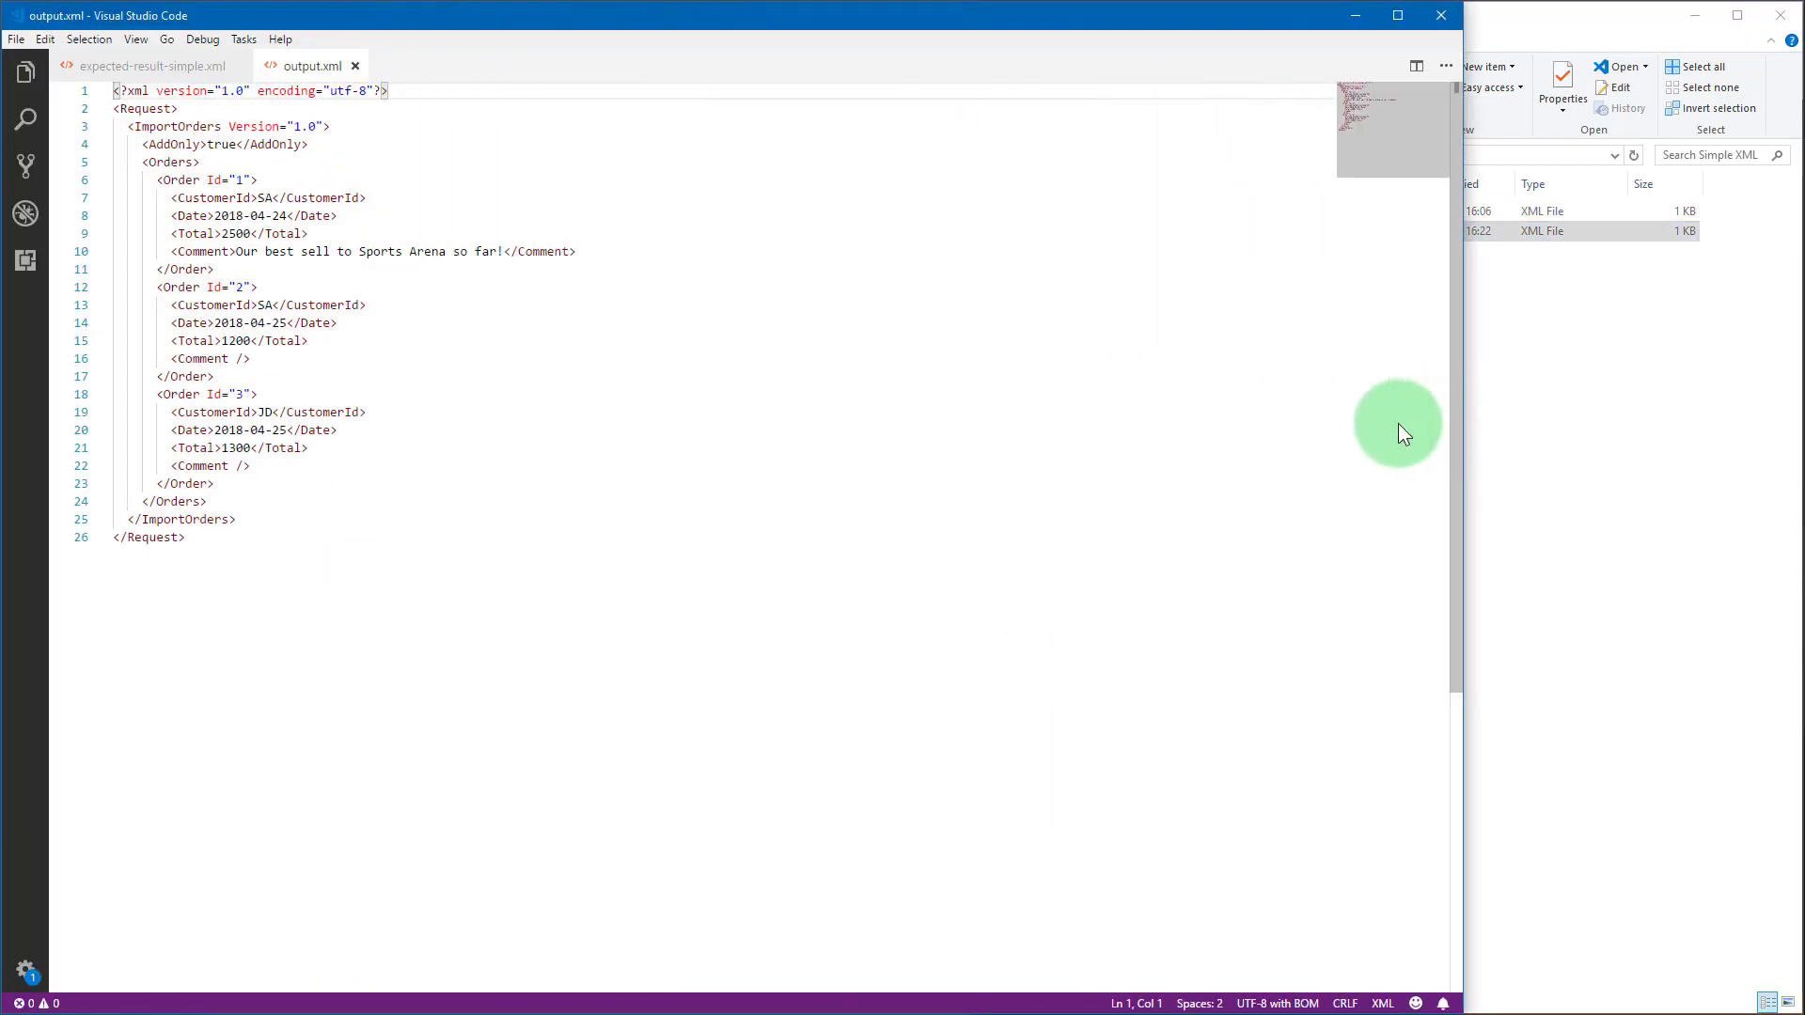
Step: Diff output.xml against expected-result-simple.xml using Compare with Selected in Open Editors
click(20, 92)
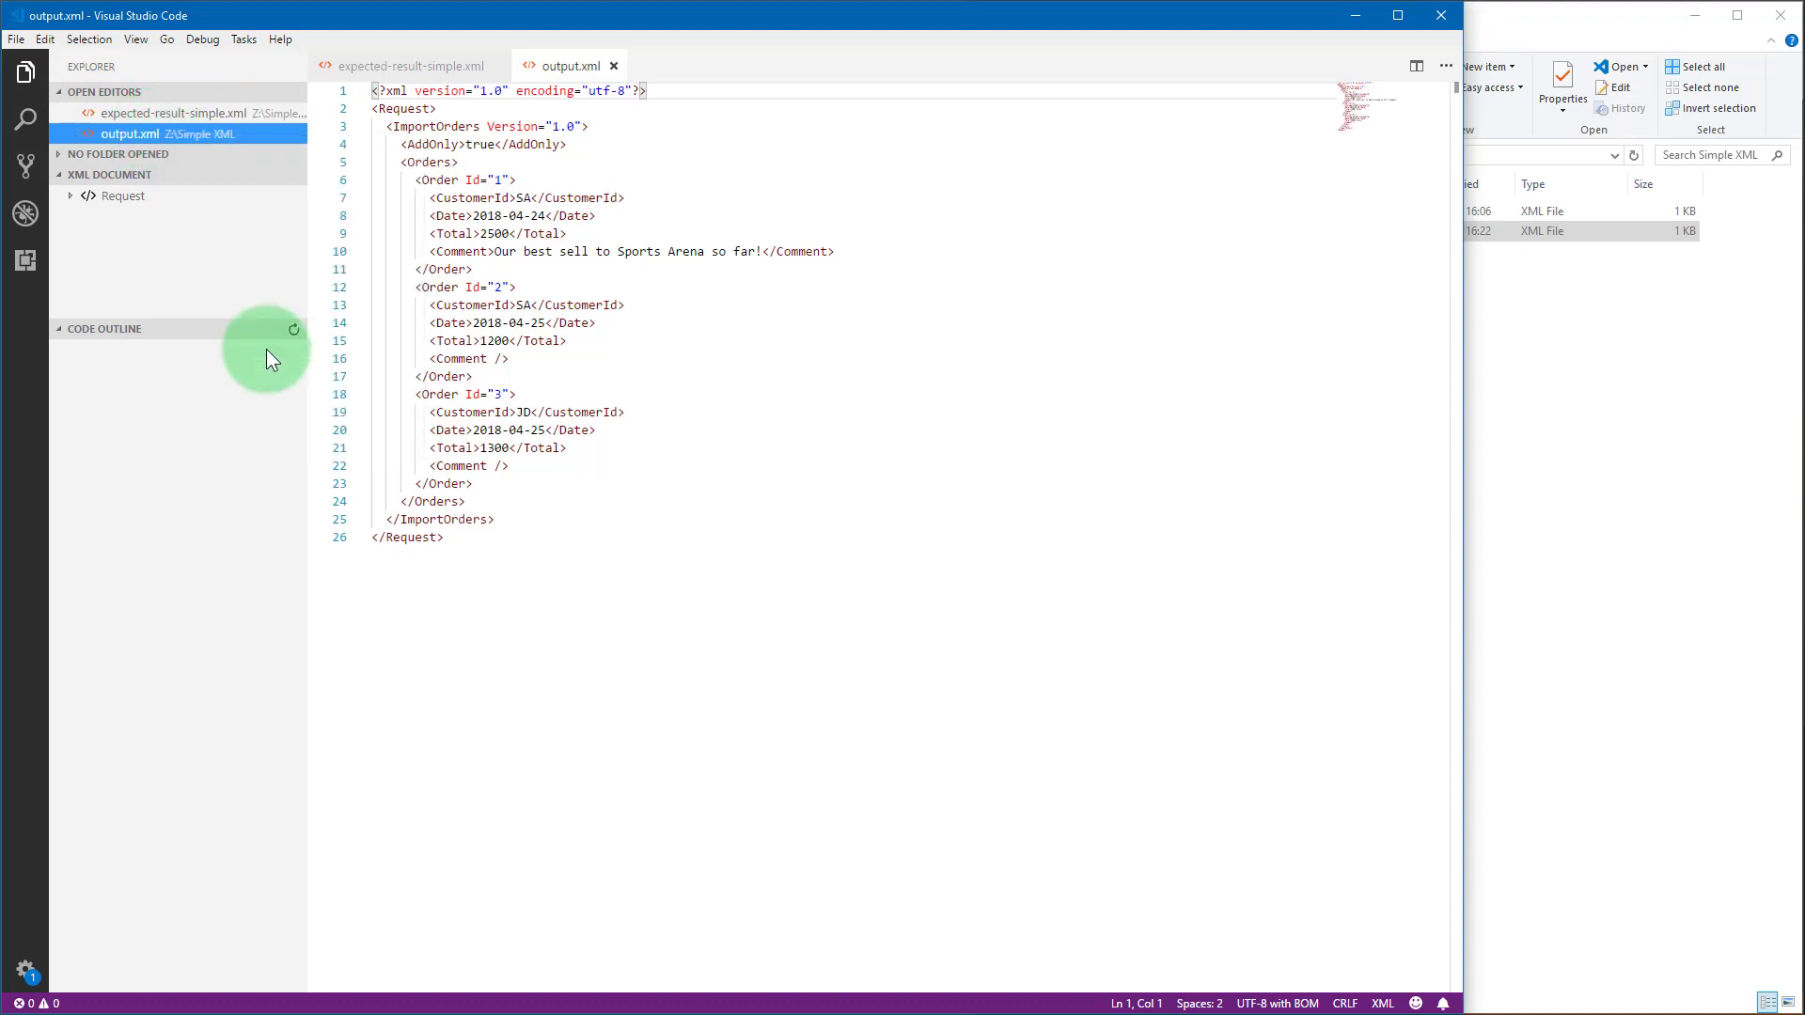
right_click(141, 113)
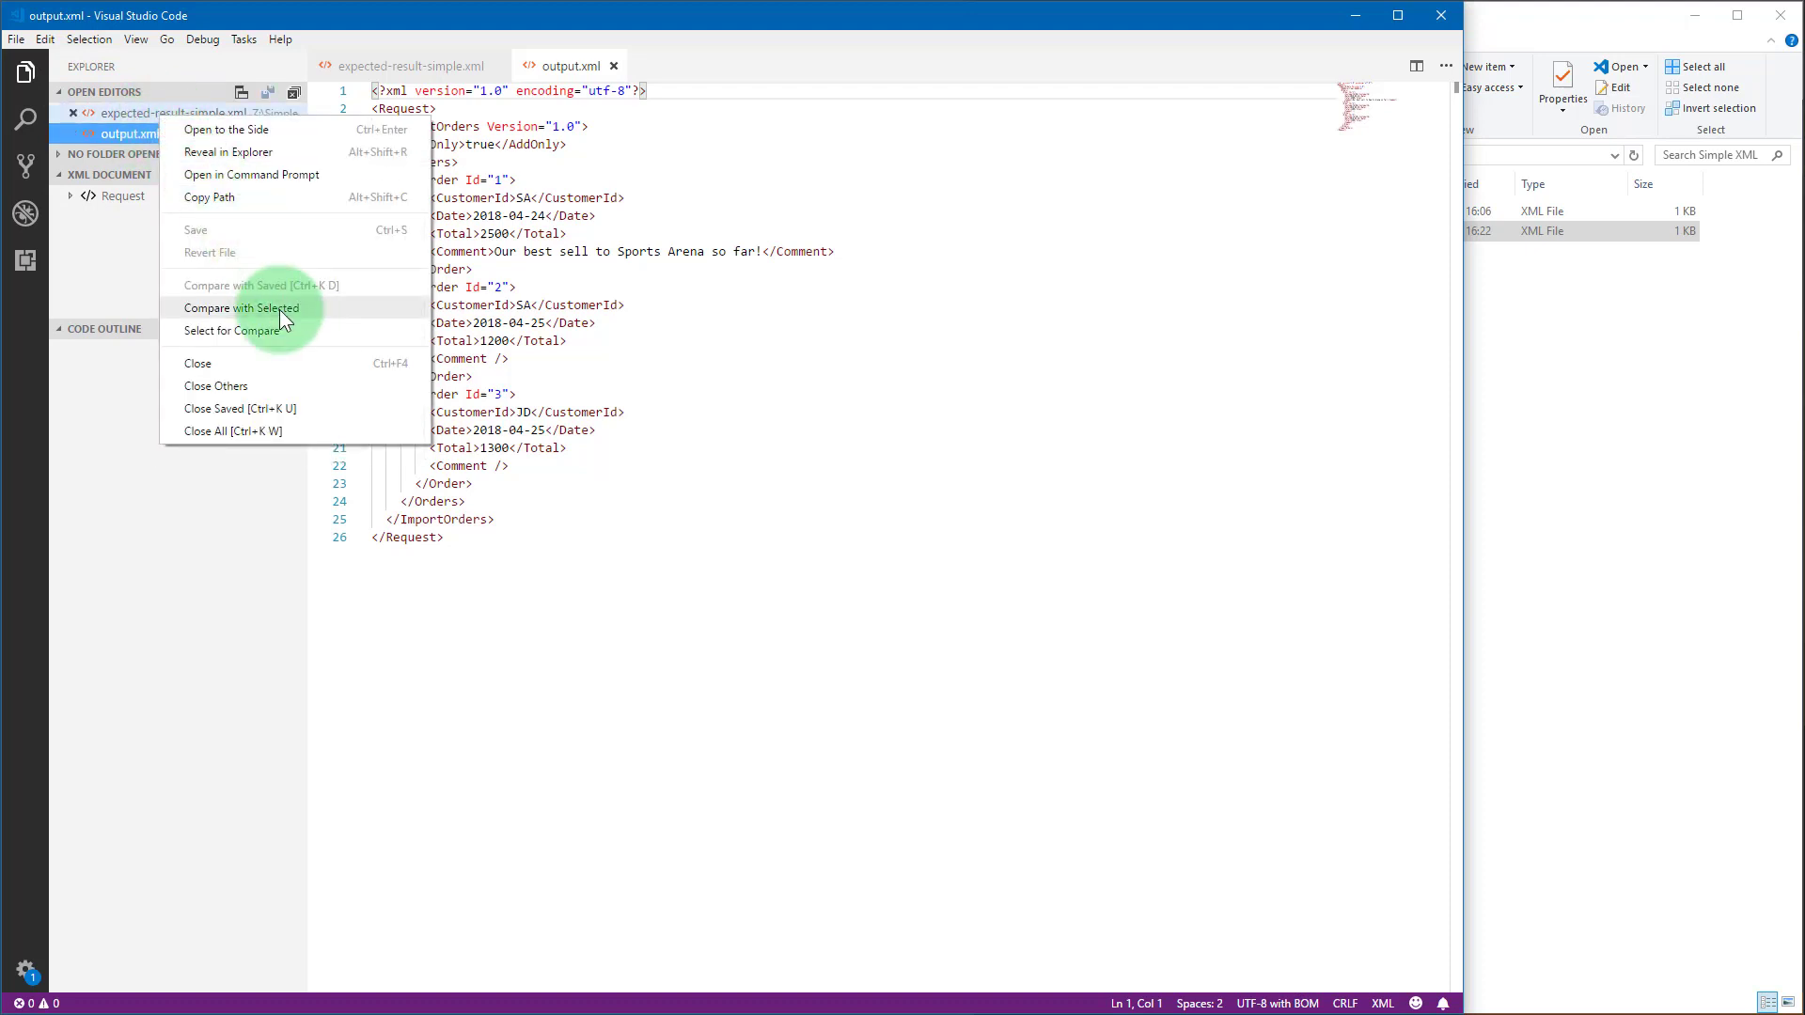
click(241, 308)
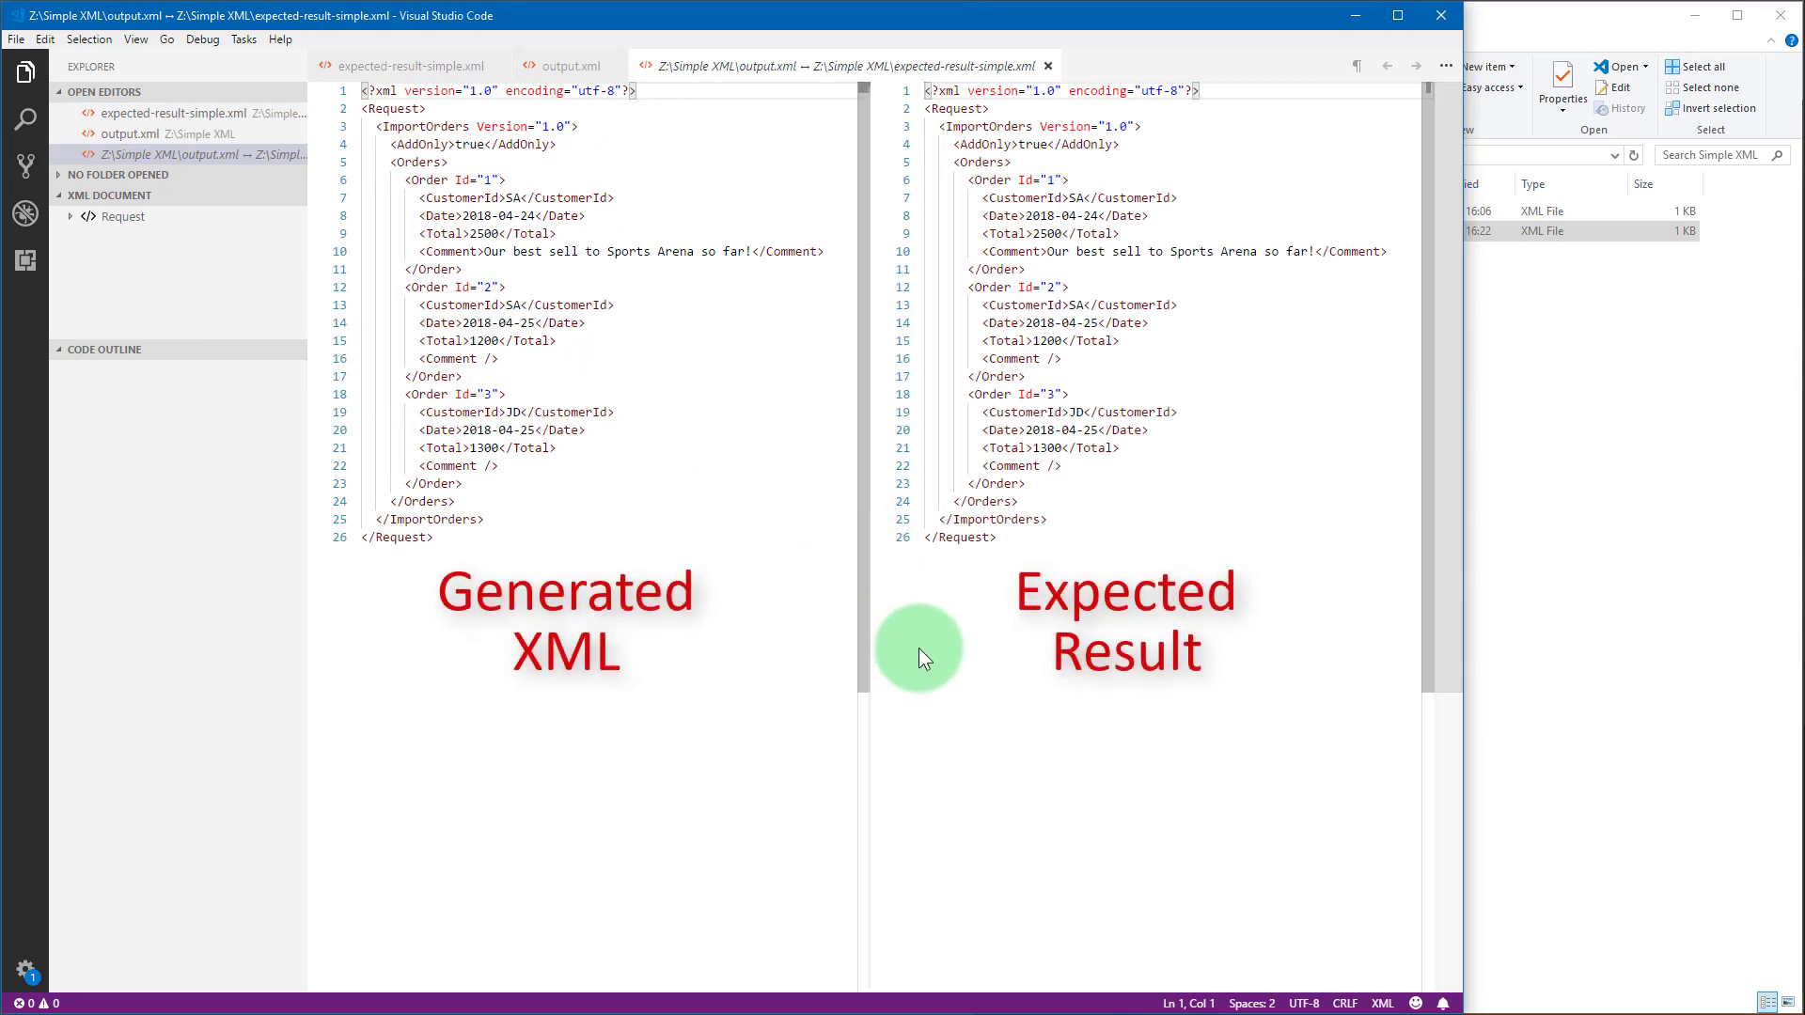
mouse_move(911, 642)
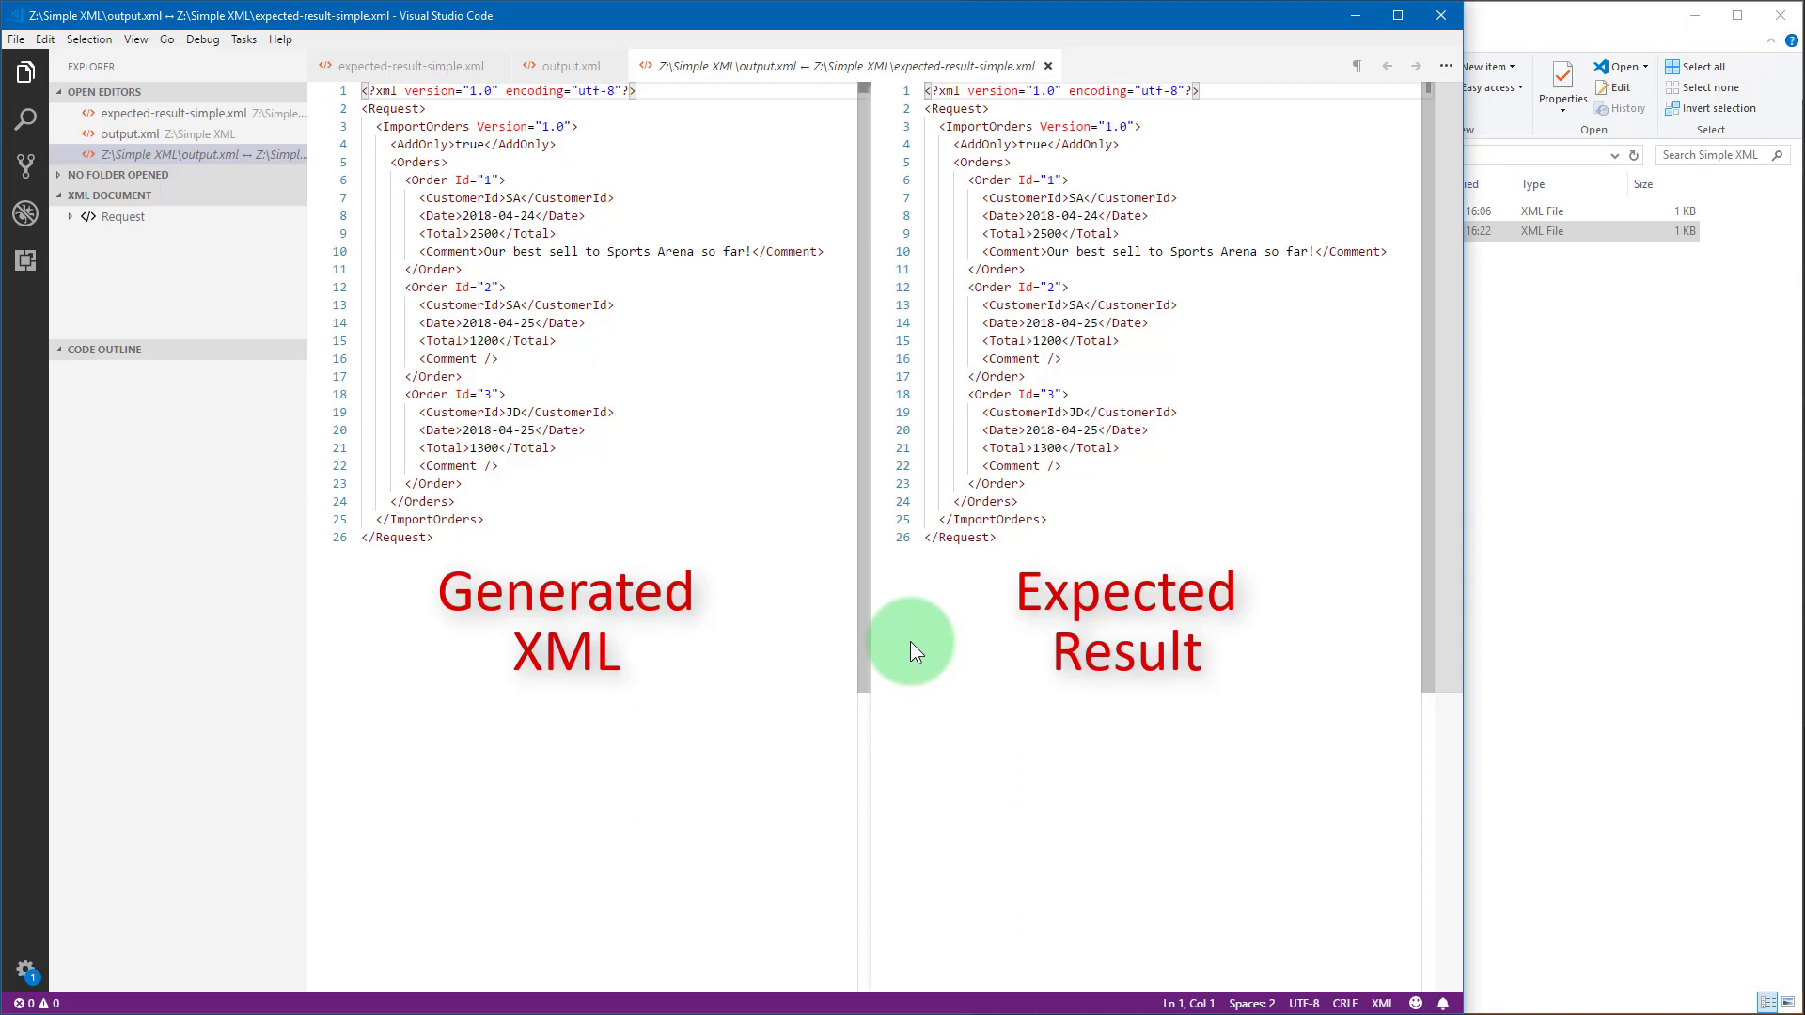